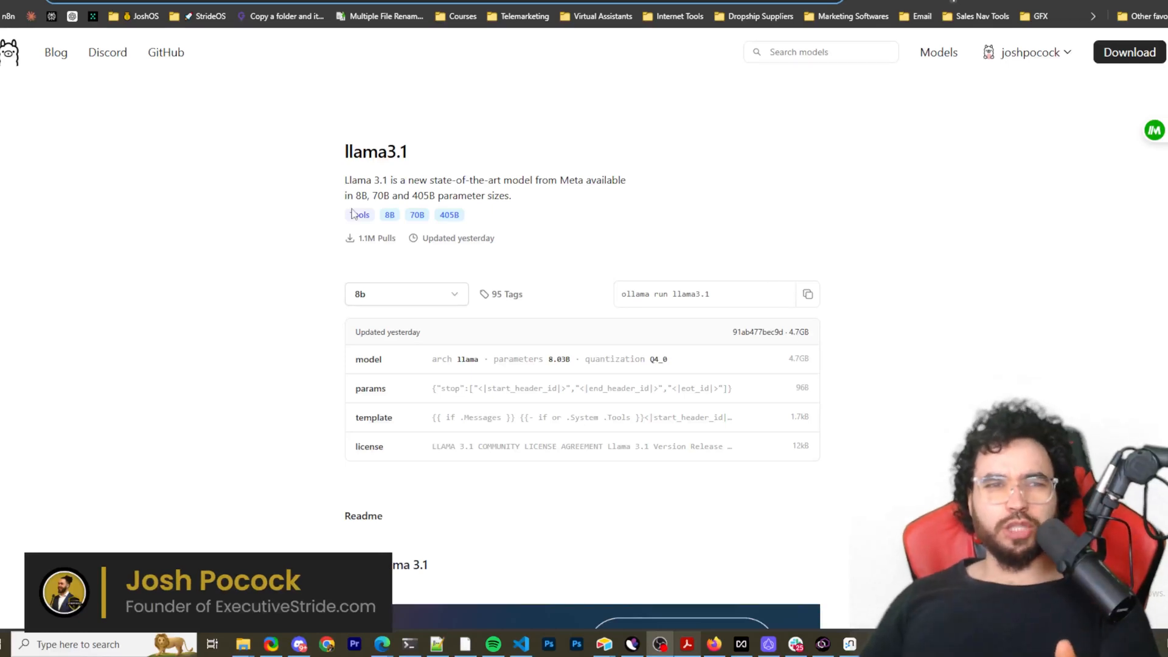
mouse_move(938, 53)
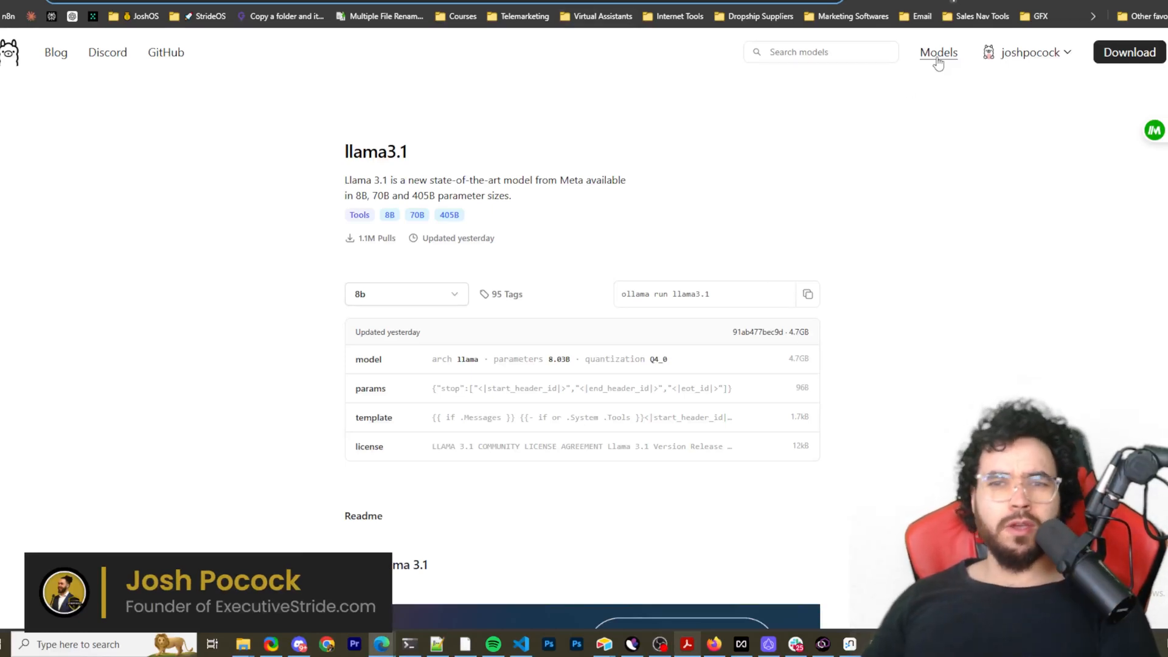
mouse_move(489, 113)
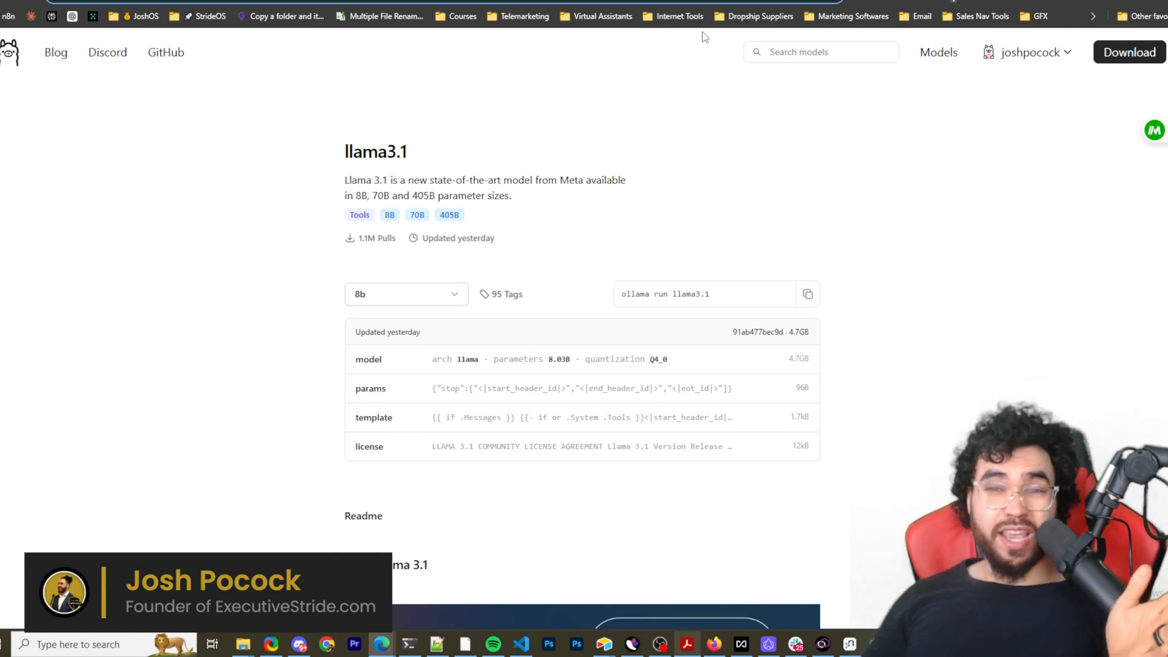
mouse_move(739, 34)
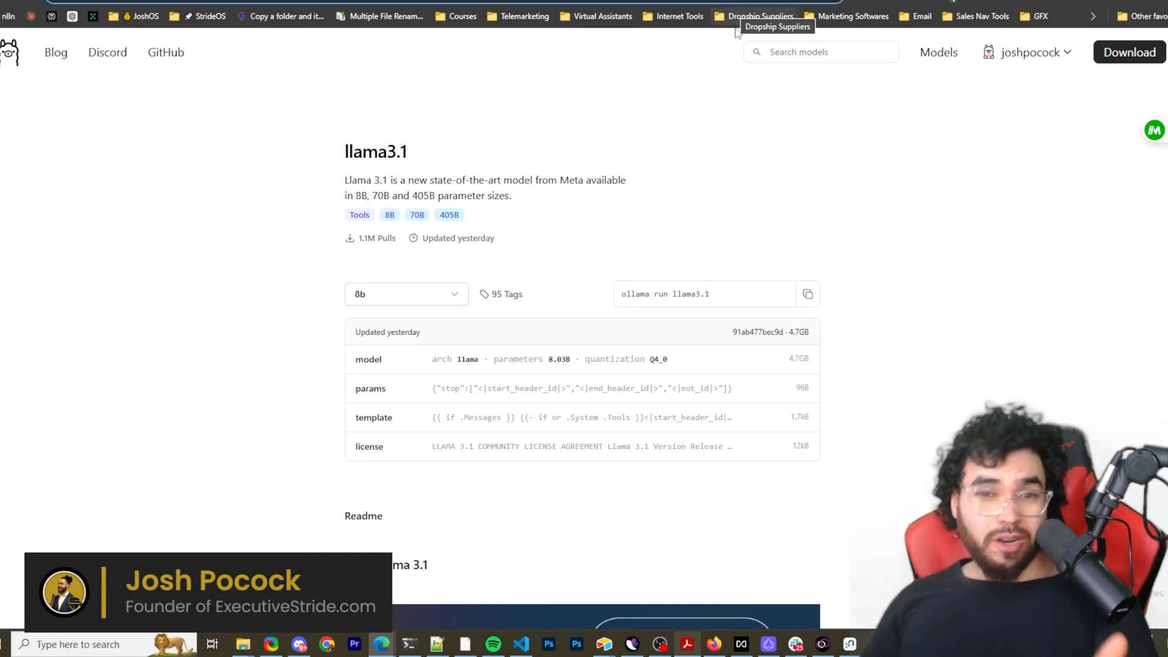
Step: Switch to the Open WebUI README and scroll down into its feature list
left_click(937, 51)
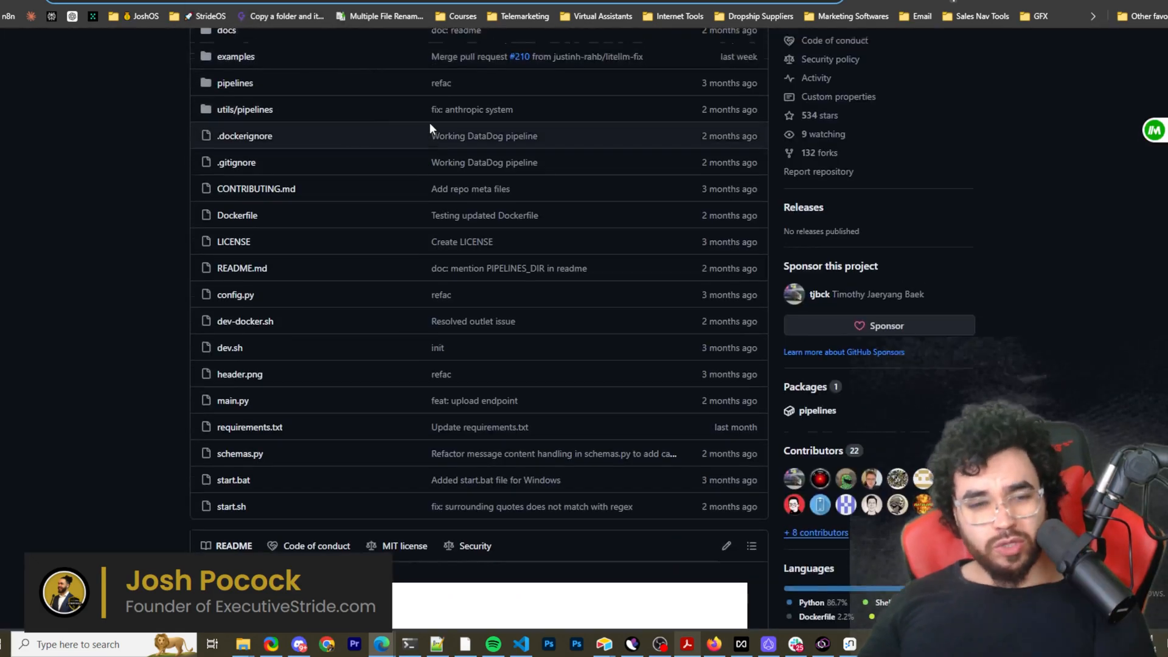
scroll("down", 3)
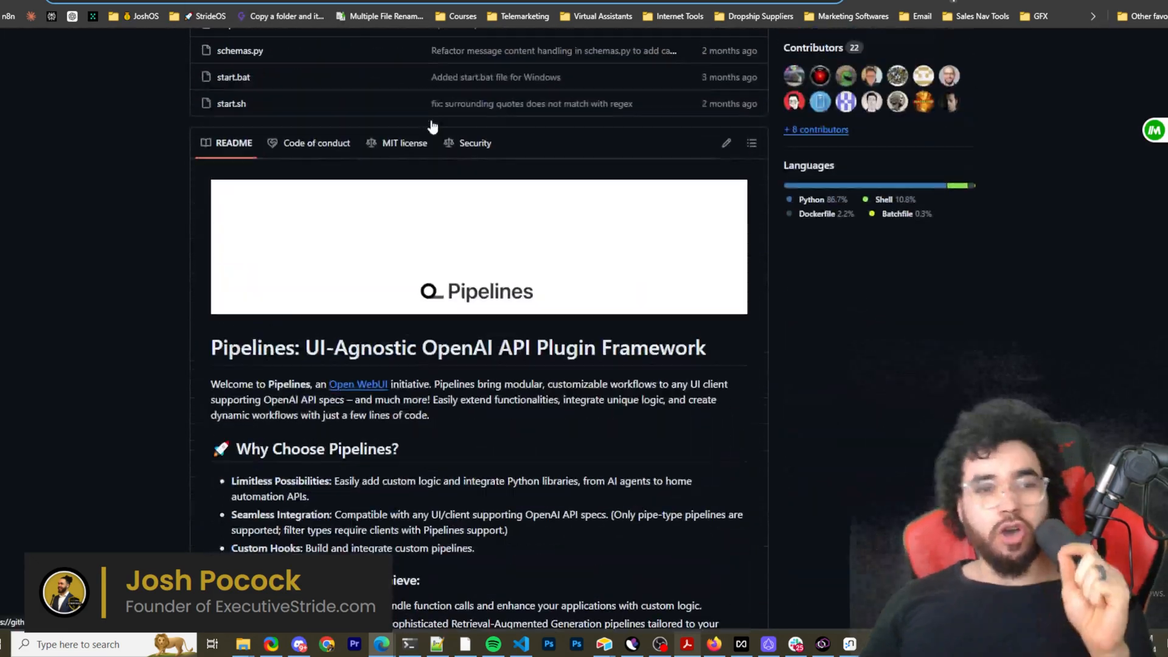
scroll("down", 3)
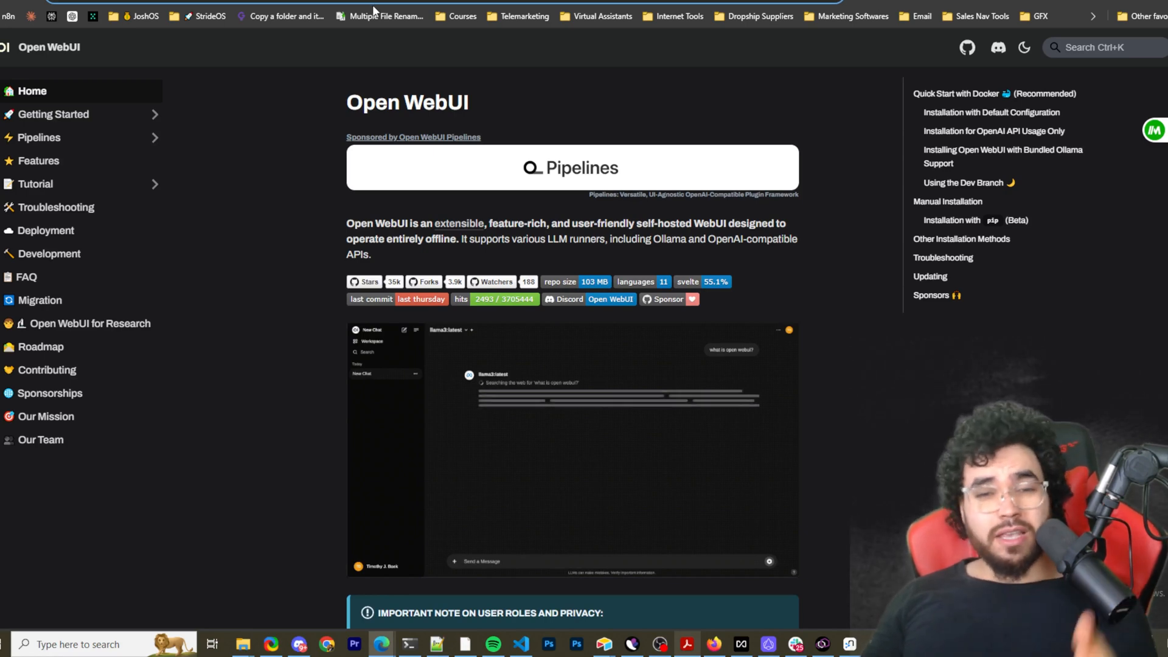
mouse_move(376, 14)
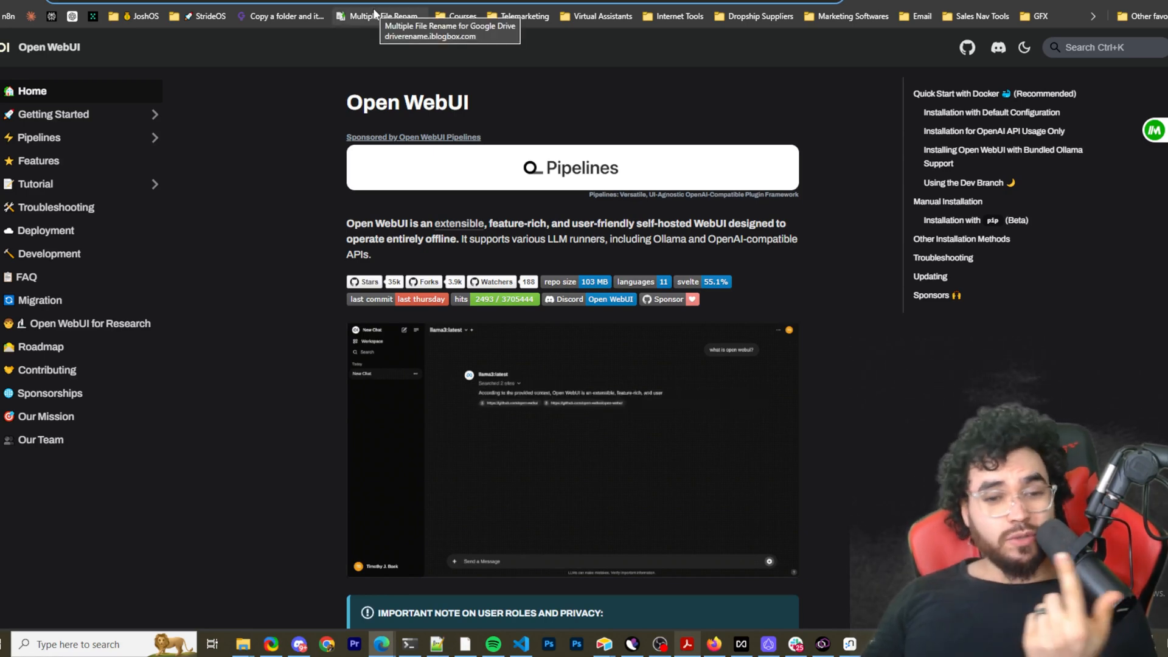
scroll("down", 3)
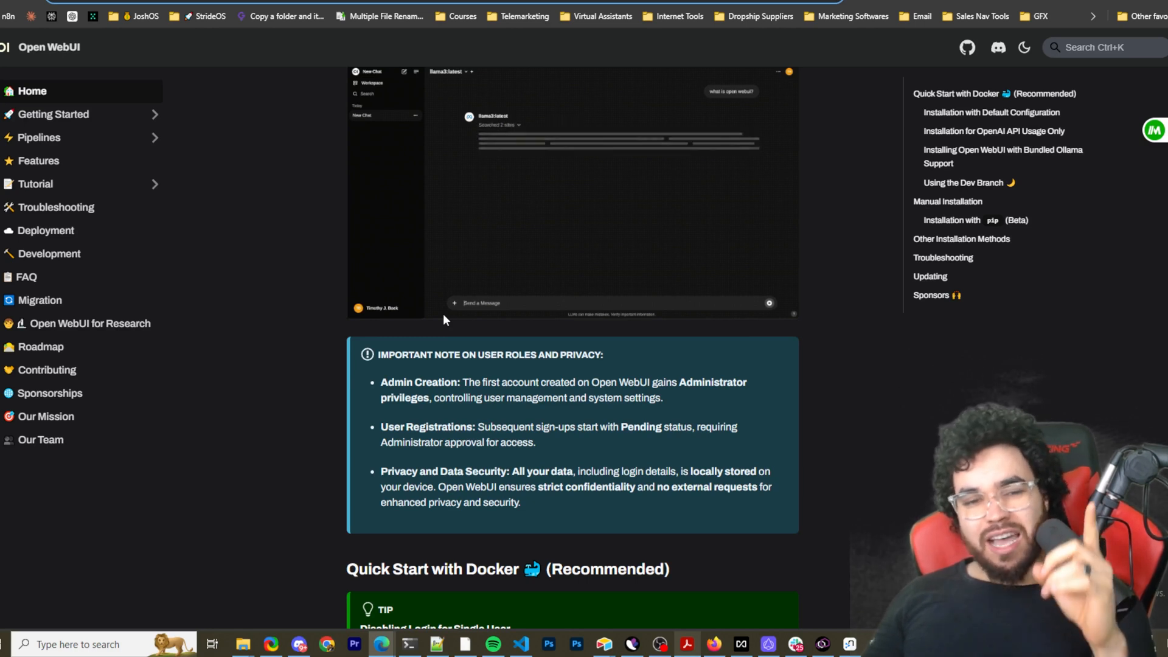
scroll("up", 3)
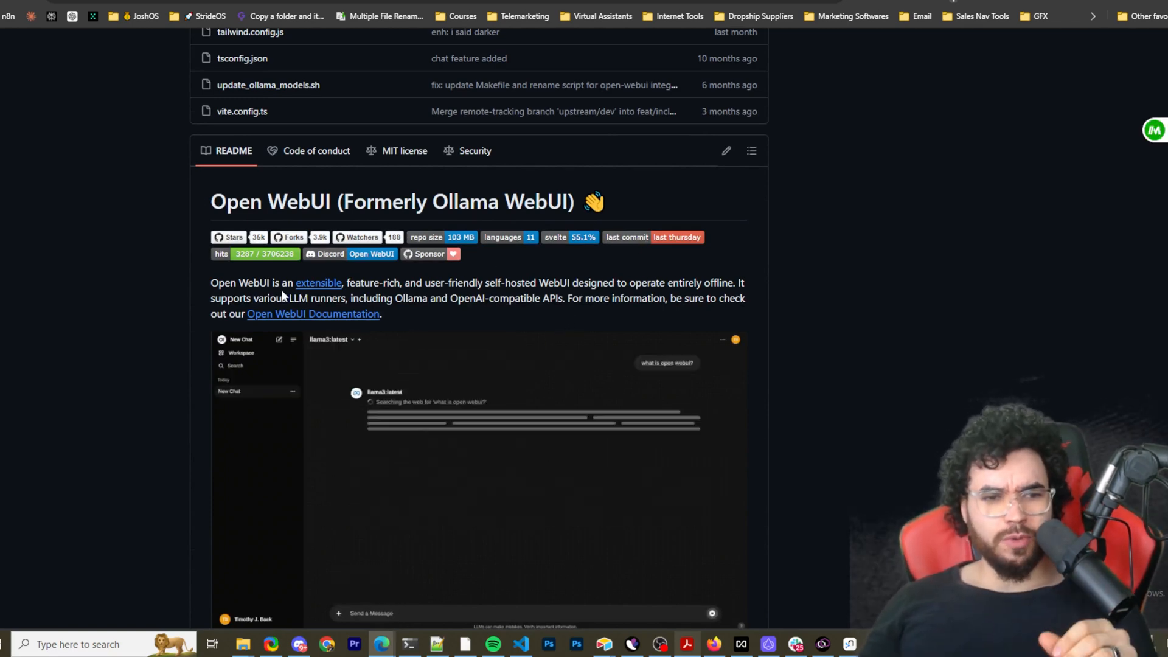
scroll("down", 3)
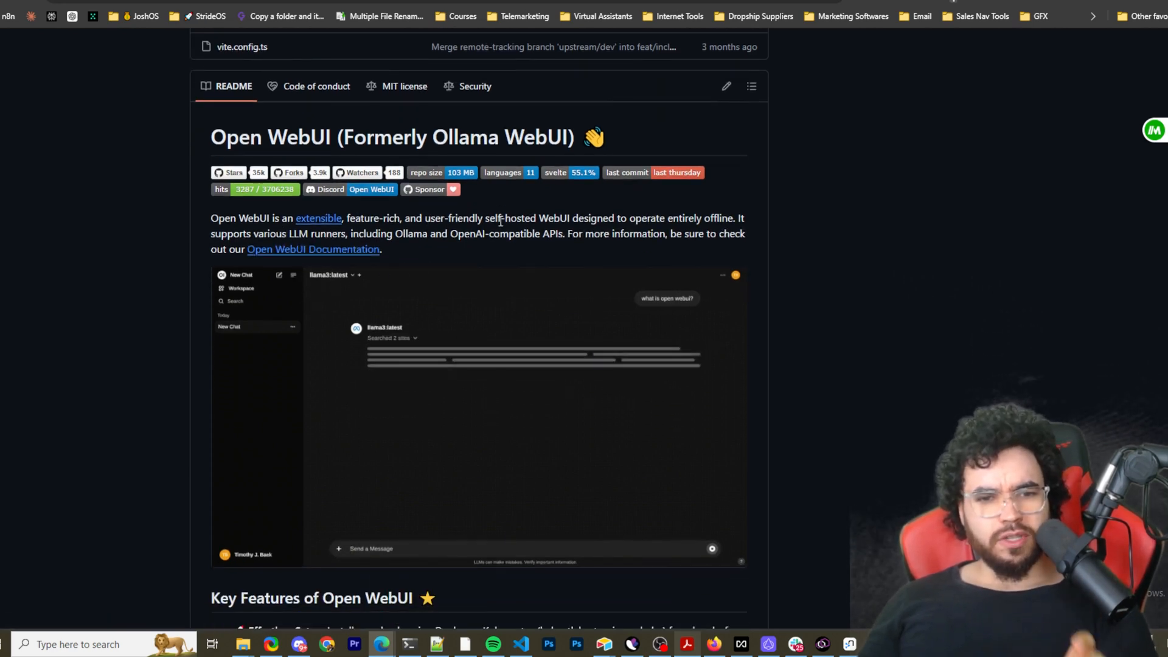
scroll("down", 3)
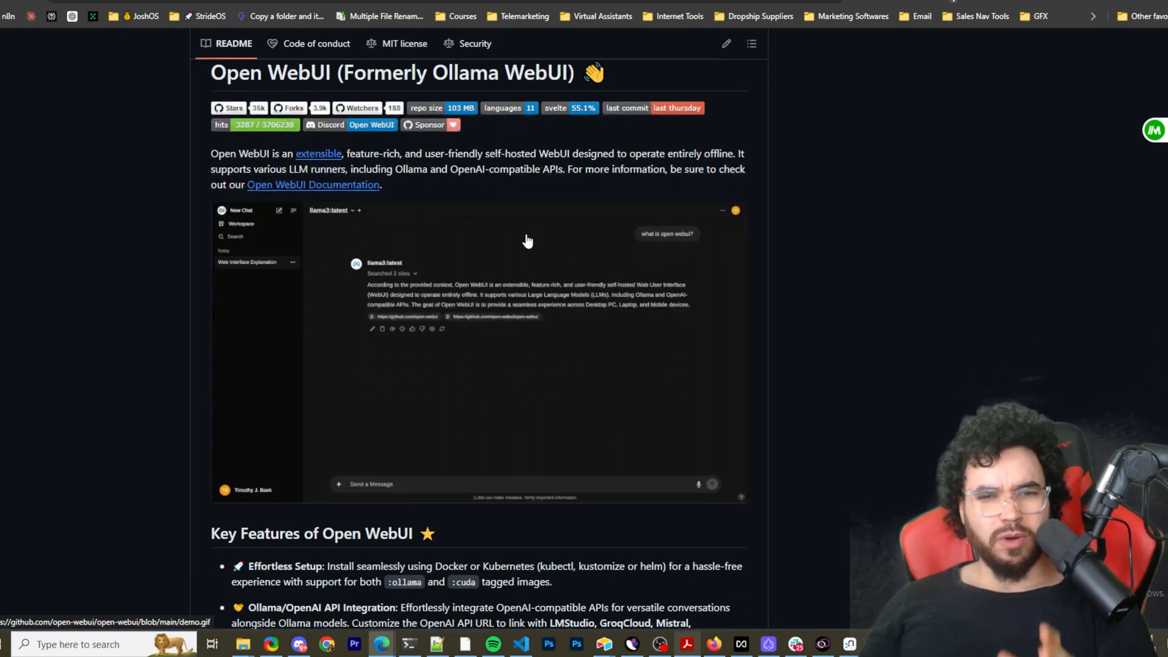
mouse_move(436, 256)
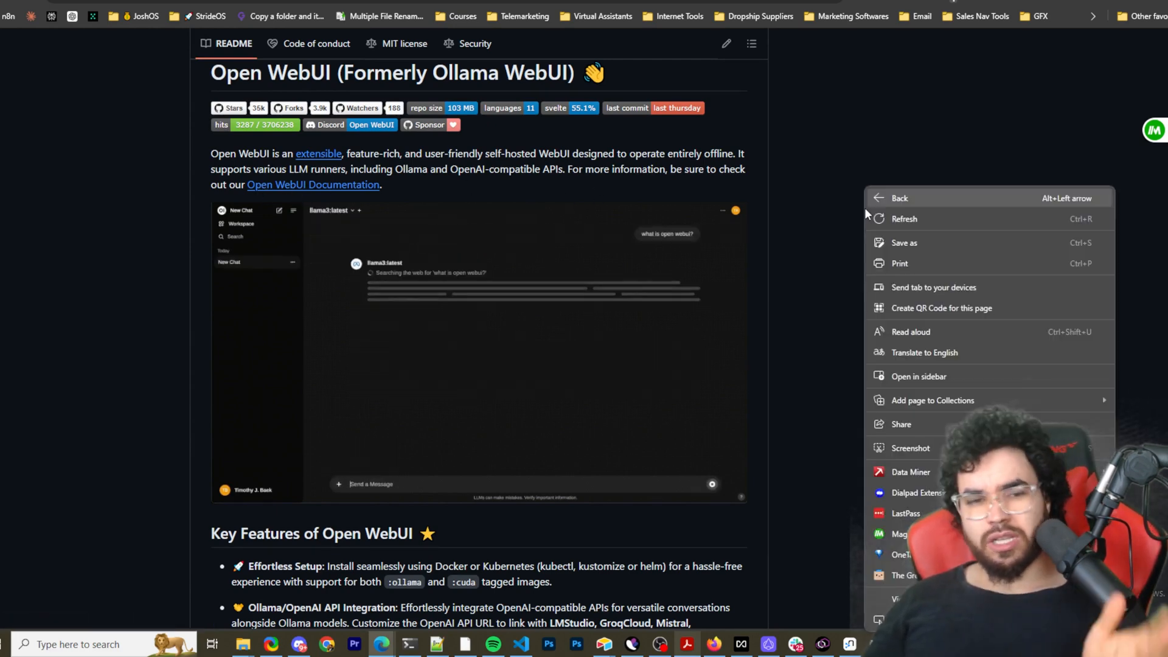
scroll("down", 3)
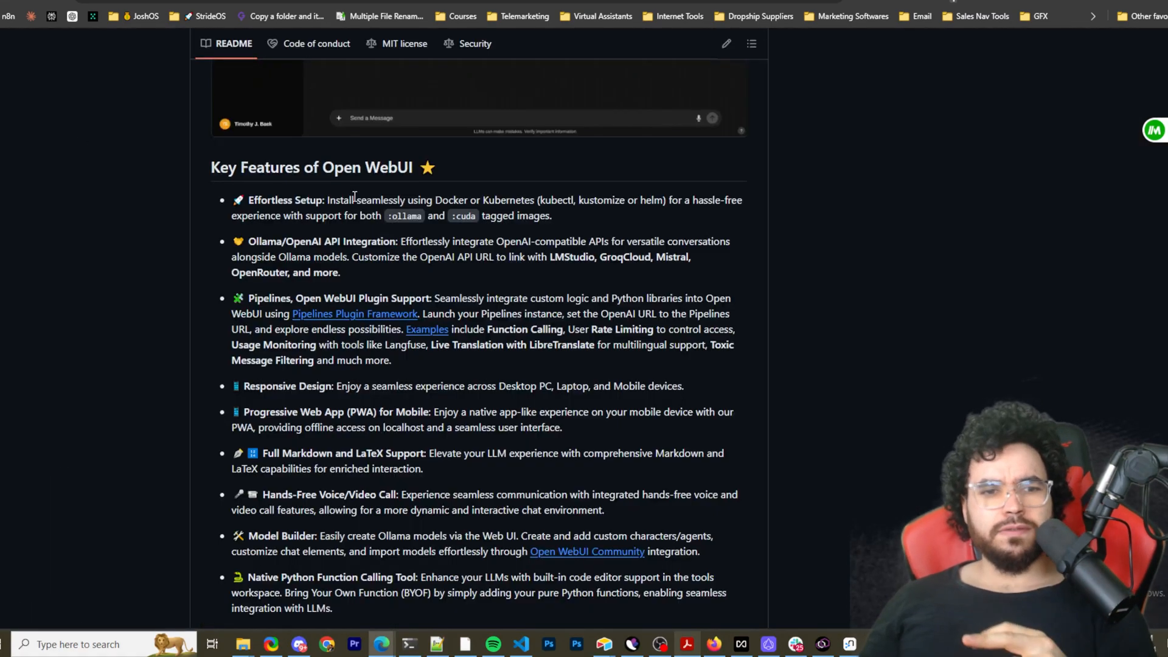
mouse_move(511, 235)
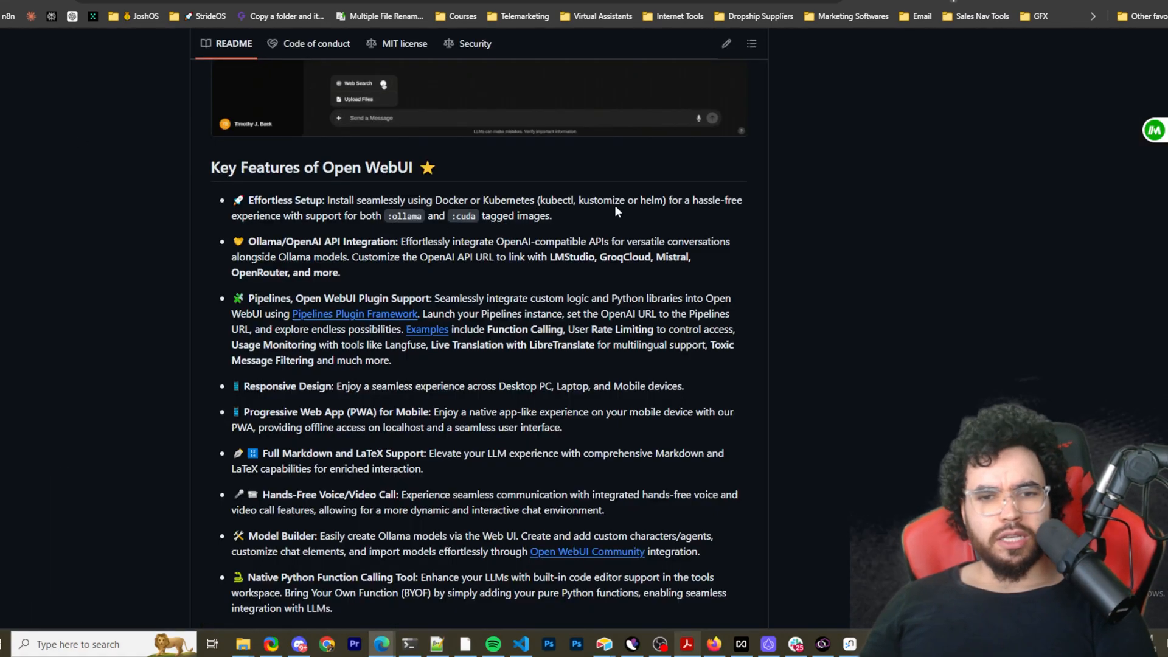
Step: Type 'what is open webui?' and highlight the Pipelines description on Langfuse and Live Translation
type("what is open webui")
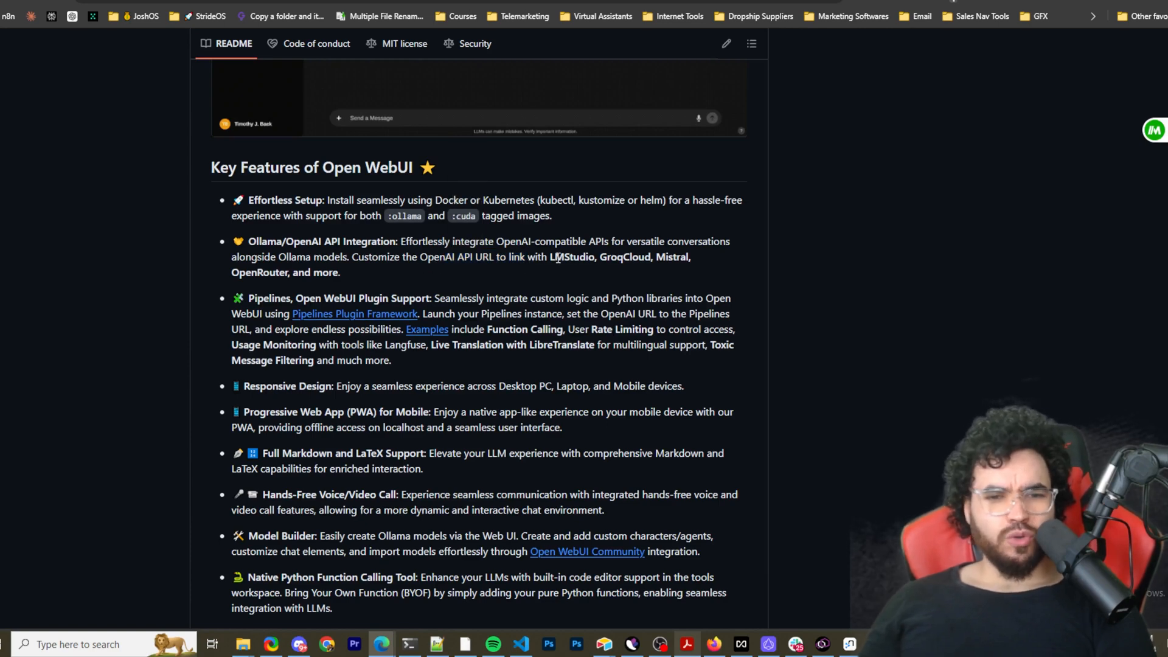
mouse_move(626, 273)
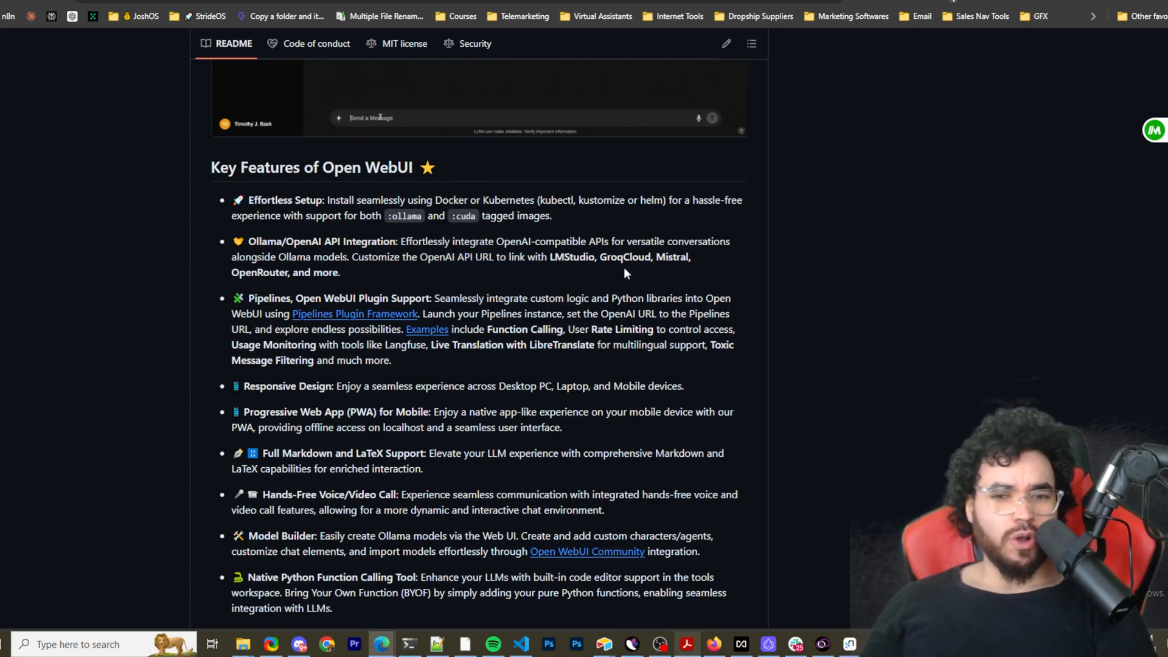
type("what is open webui?")
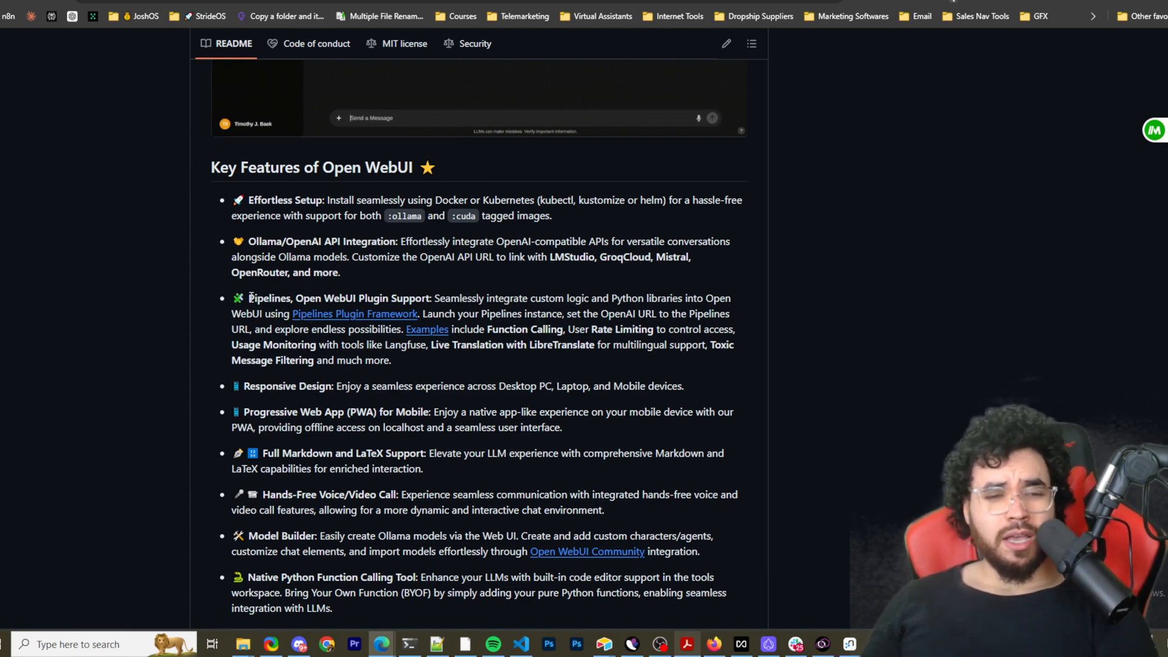
left_click_drag(249, 298, 402, 298)
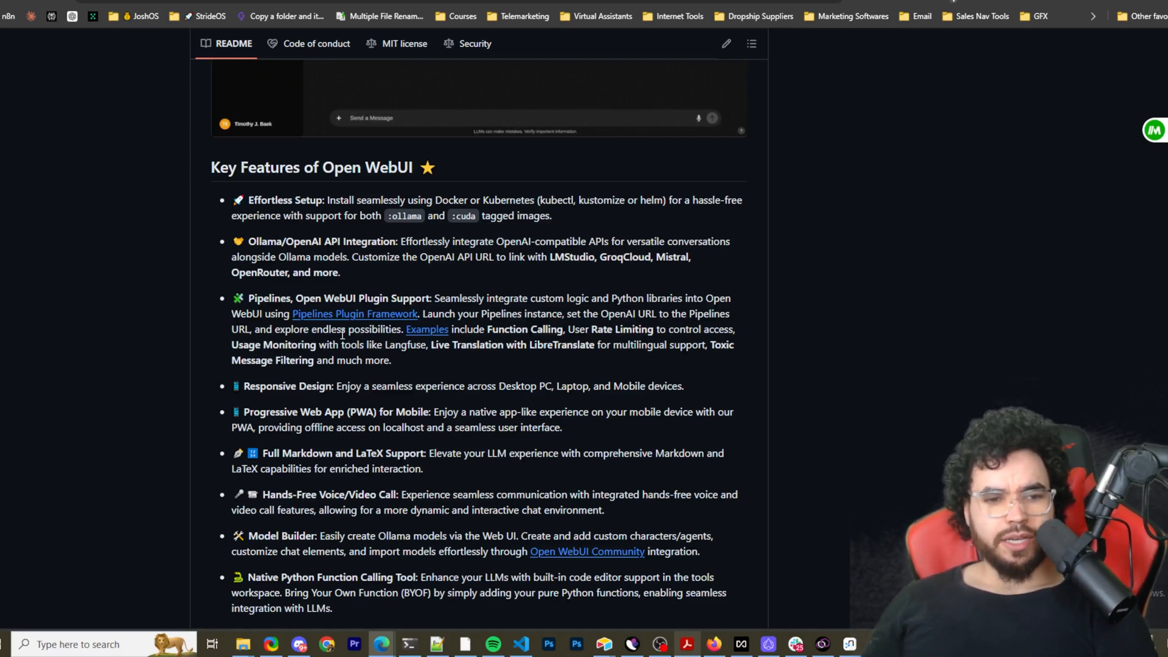
mouse_move(427, 329)
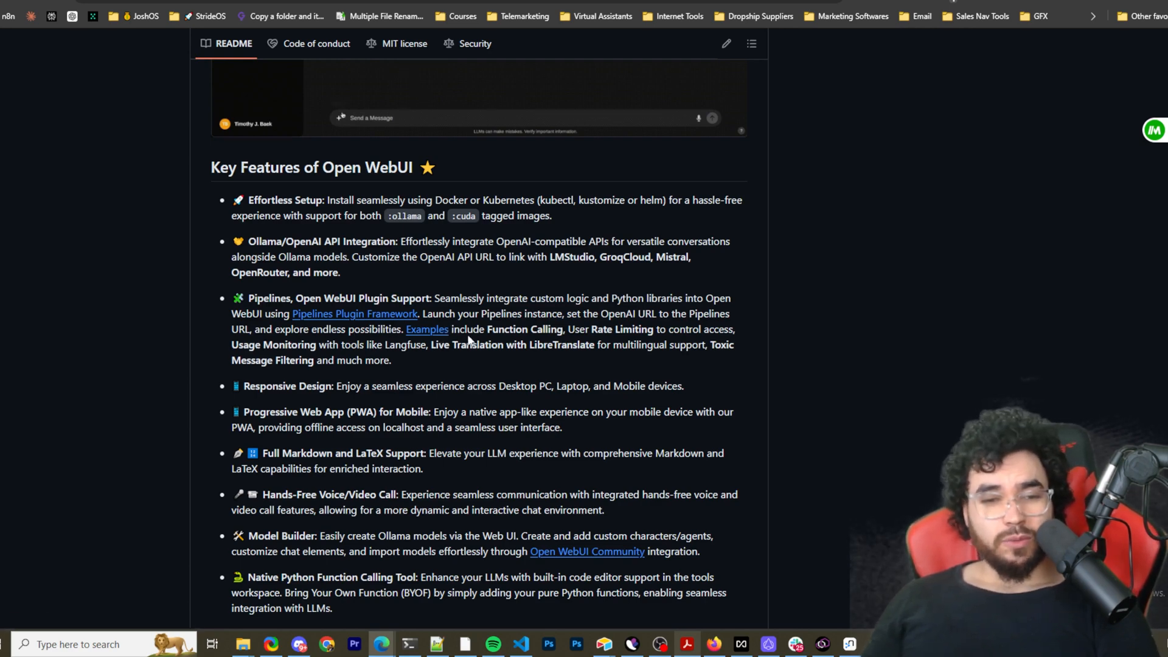
type("what is")
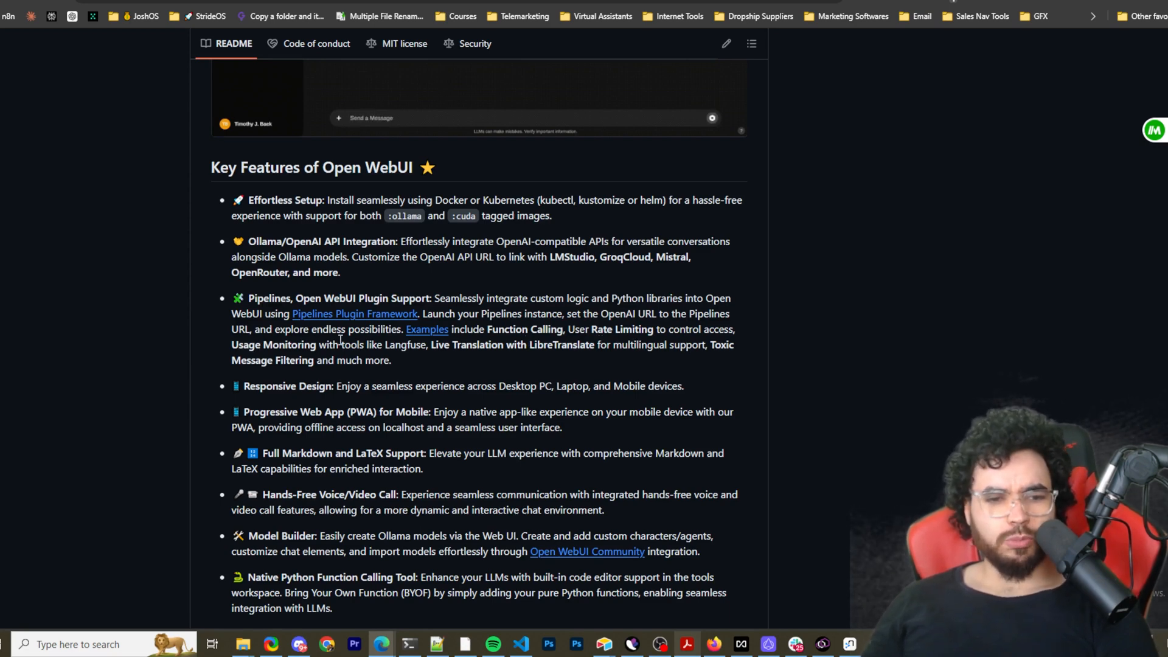
left_click_drag(408, 345, 445, 344)
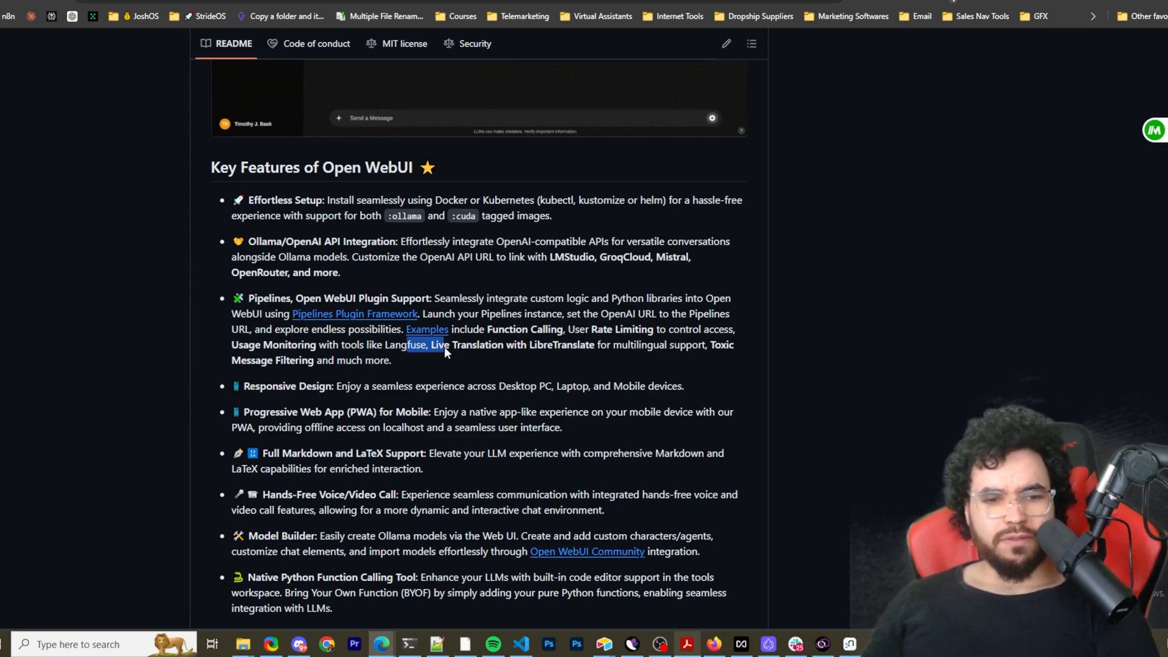
left_click_drag(443, 344, 548, 359)
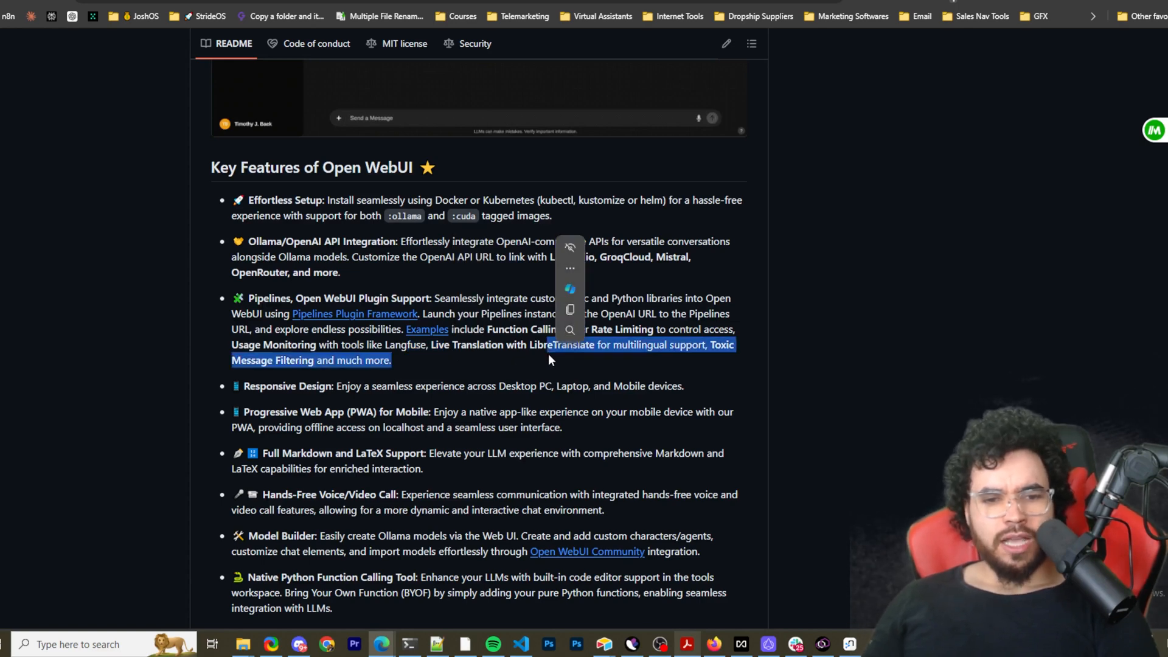
left_click(715, 354)
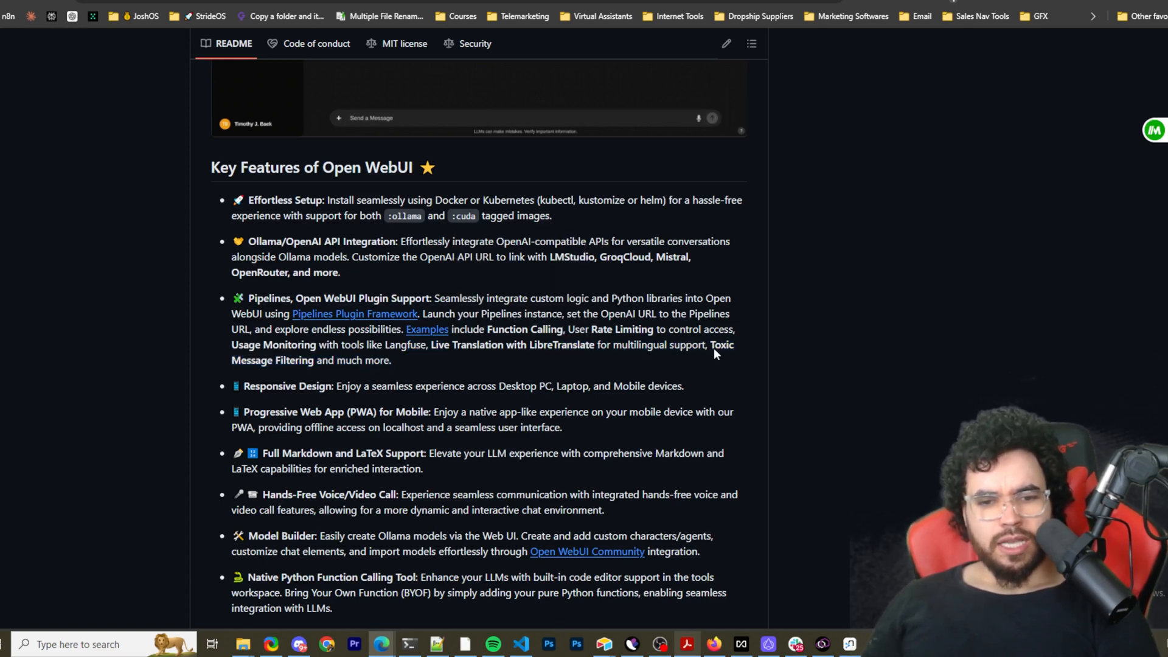
mouse_move(604, 363)
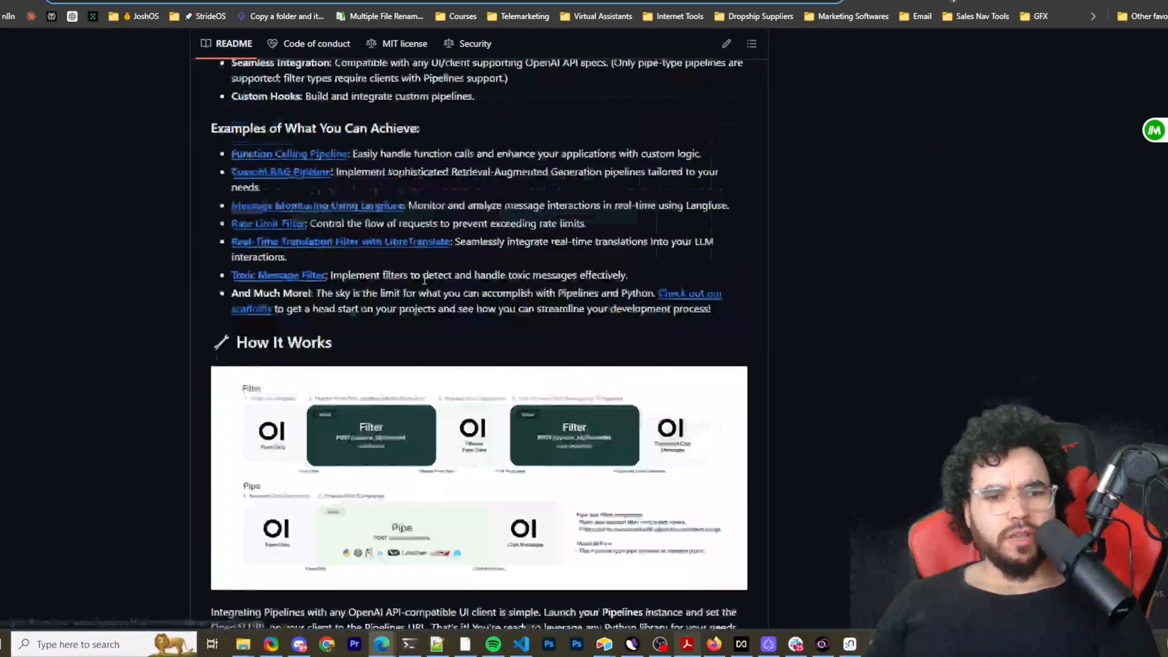
Step: Highlight the hands-free voice/video call and Model Builder feature entries
scroll("up", 3)
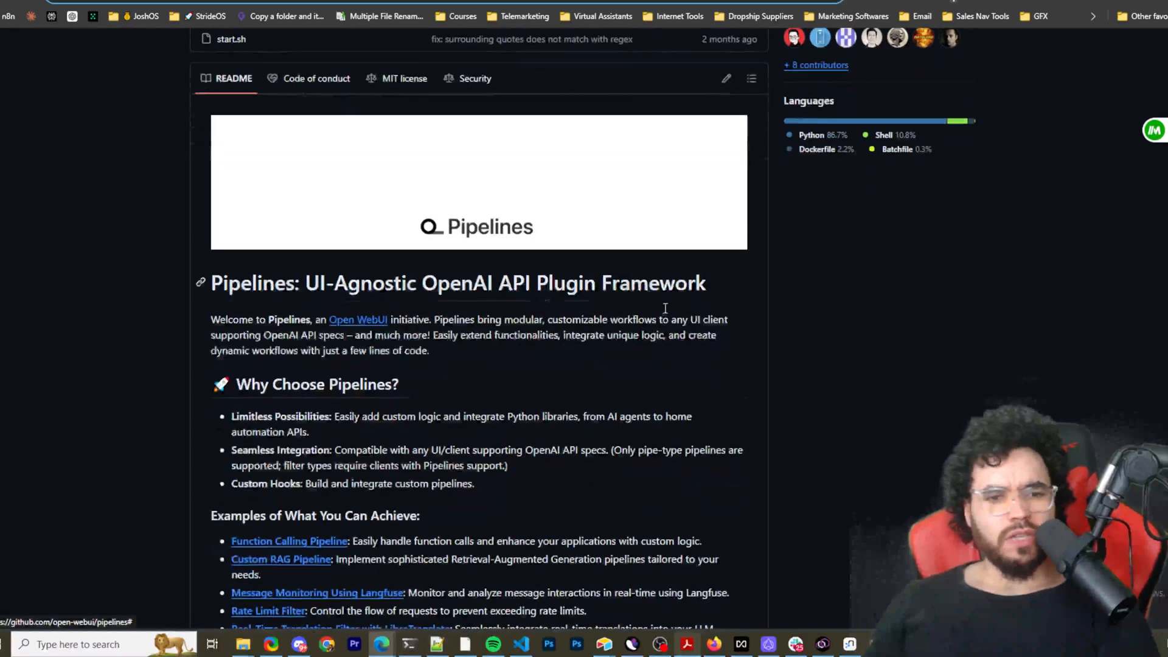
double_click(407, 283)
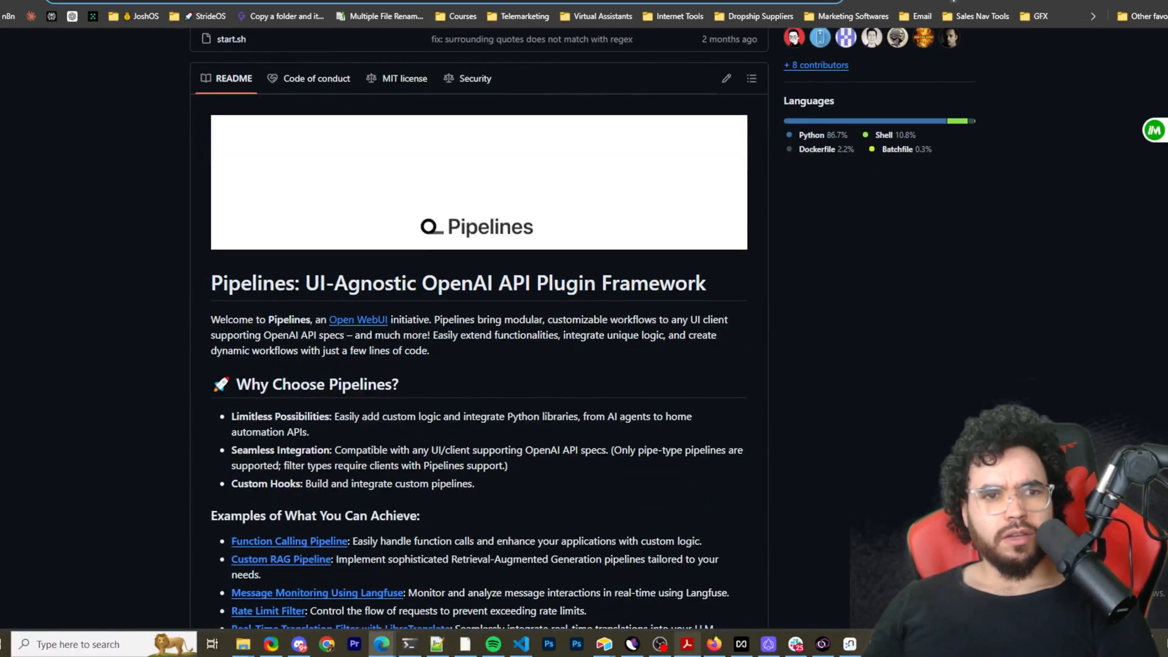
scroll("down", 3)
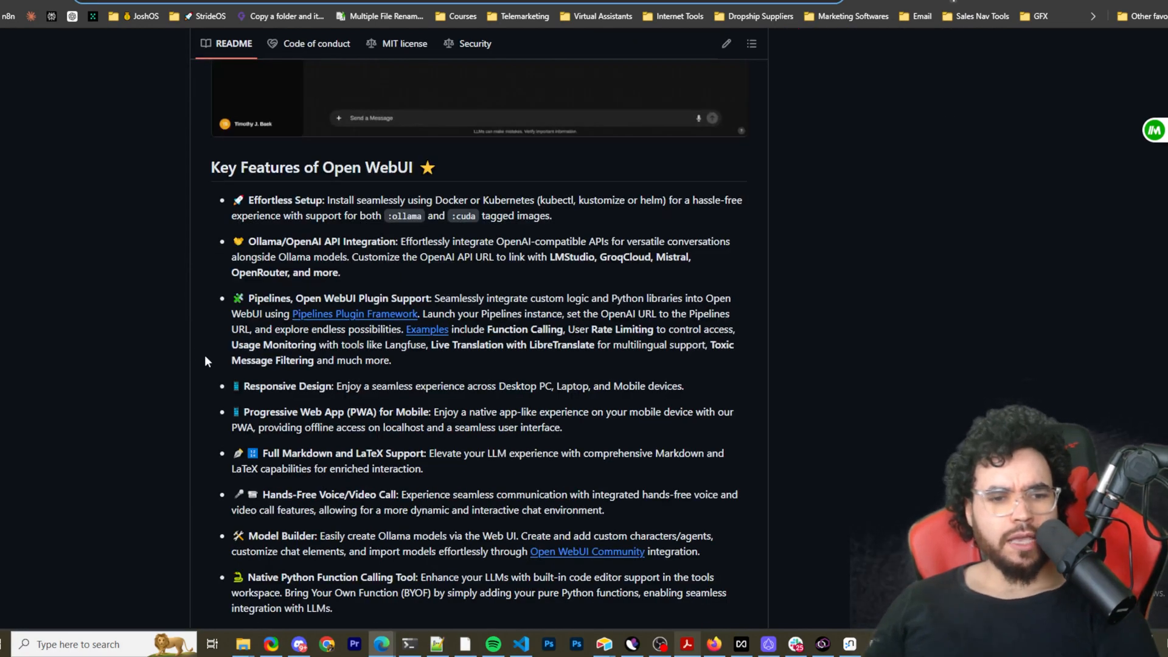
scroll("down", 3)
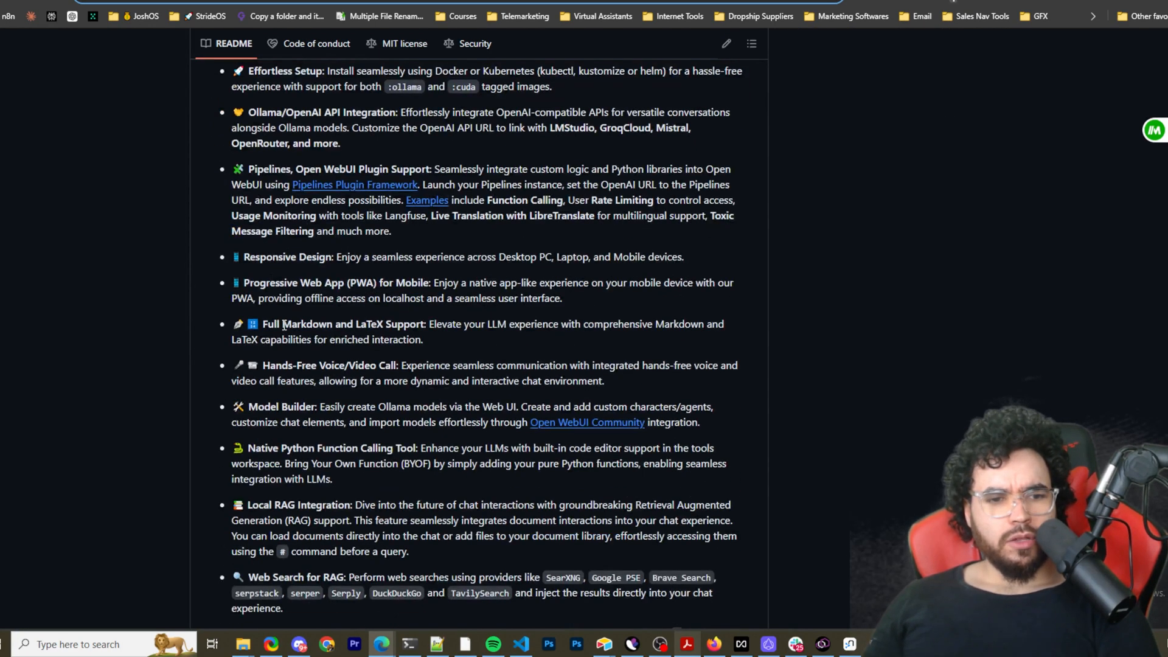
scroll("down", 3)
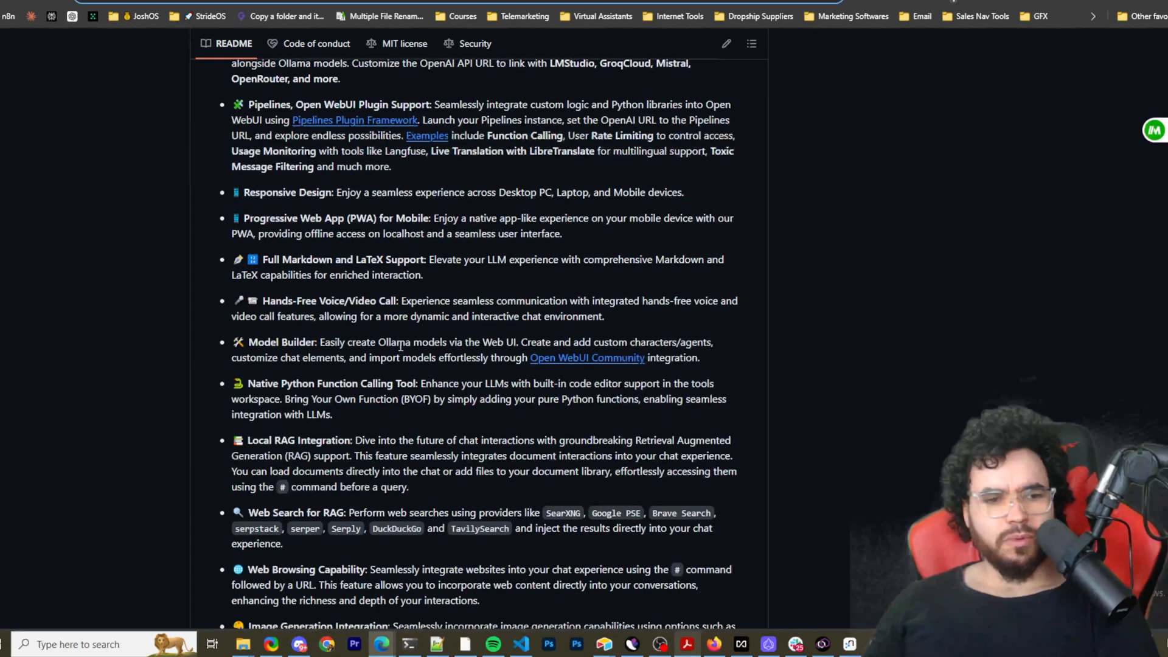
mouse_move(371, 312)
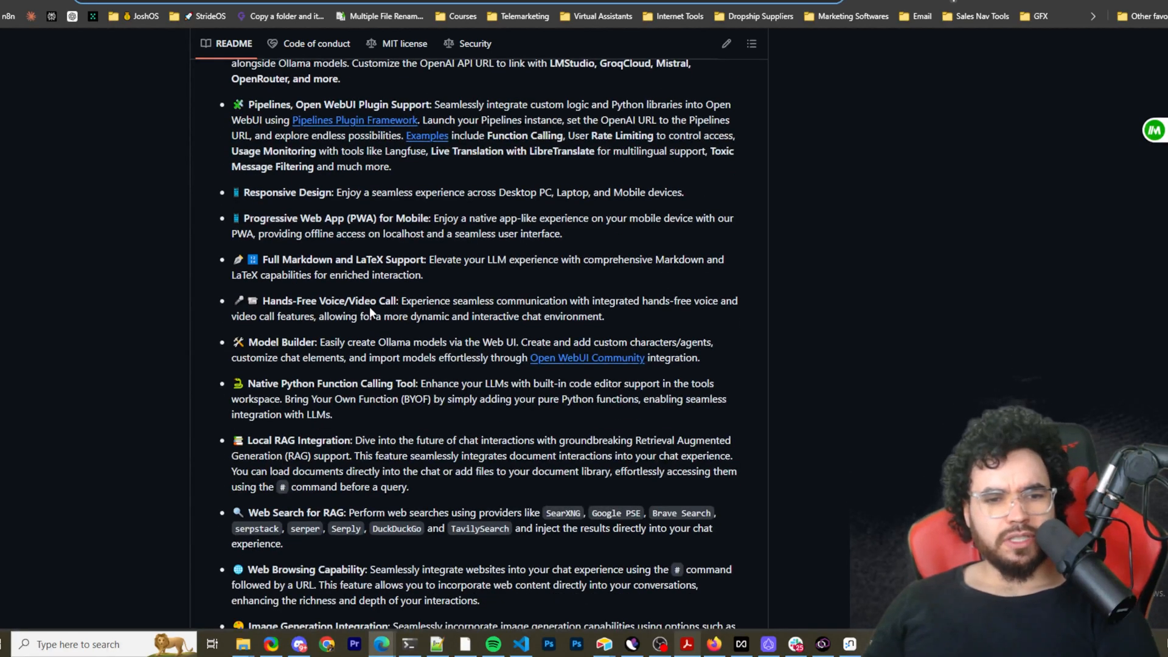
left_click_drag(525, 300, 449, 315)
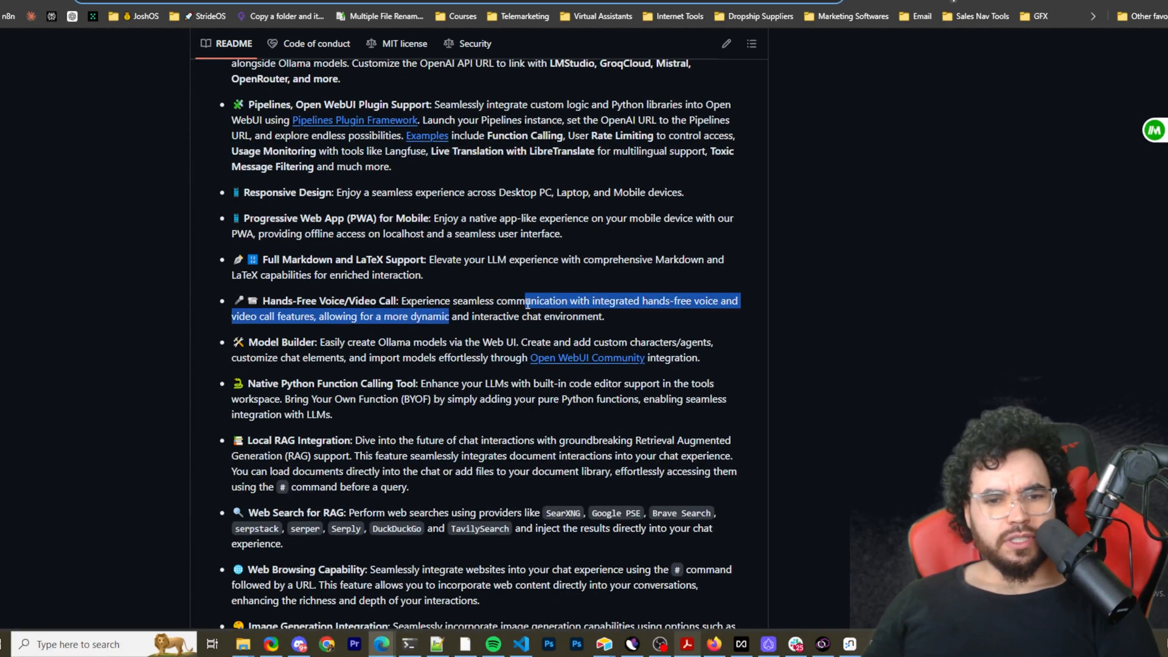
left_click(477, 349)
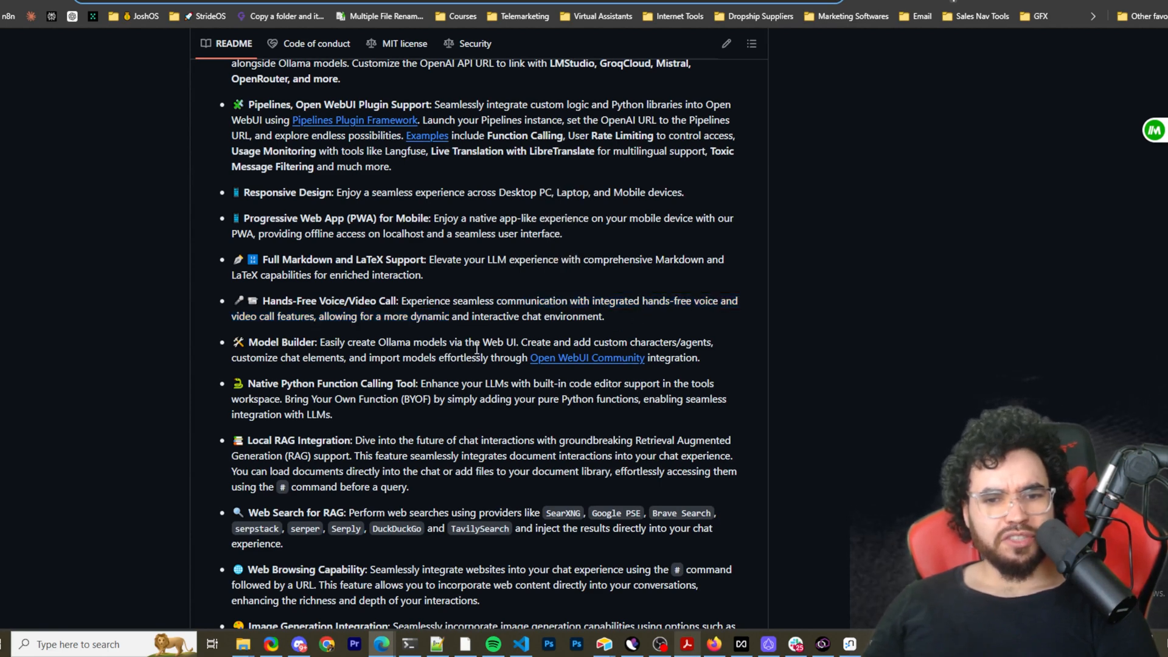
mouse_move(314, 336)
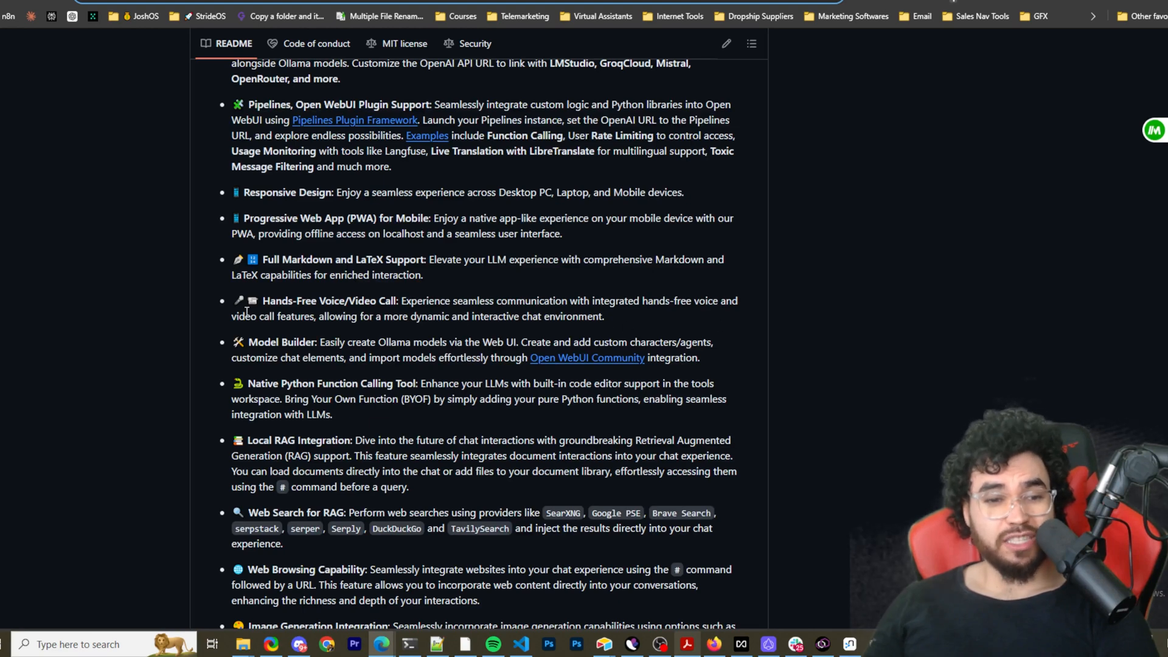
mouse_move(327, 304)
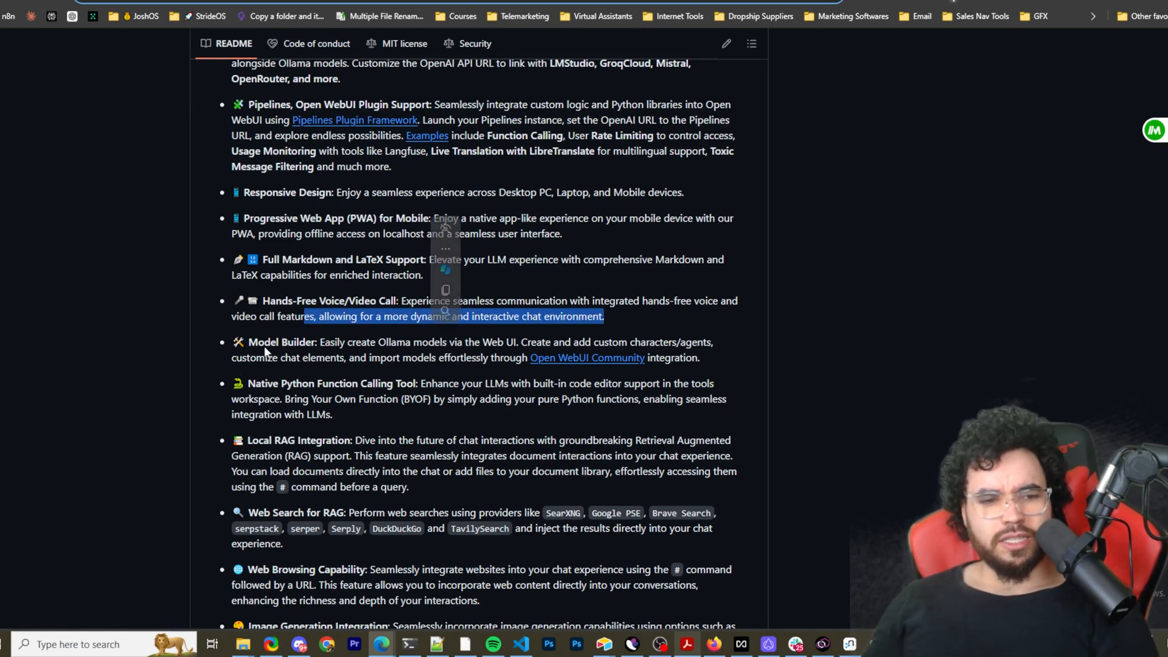
left_click(401, 348)
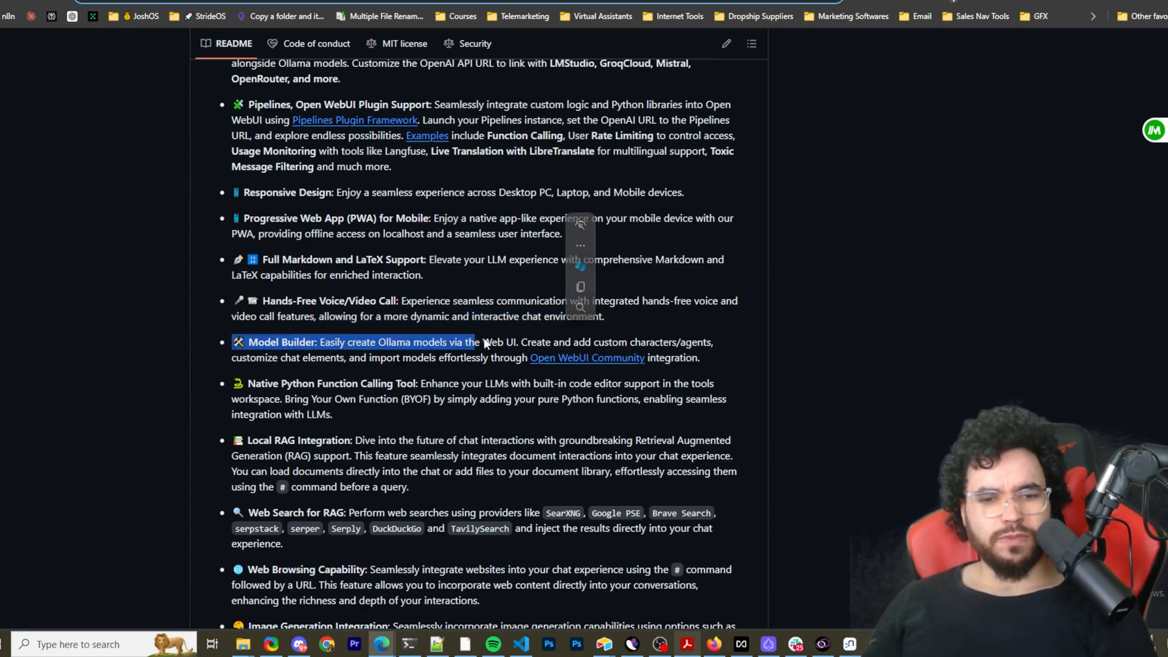
left_click(661, 352)
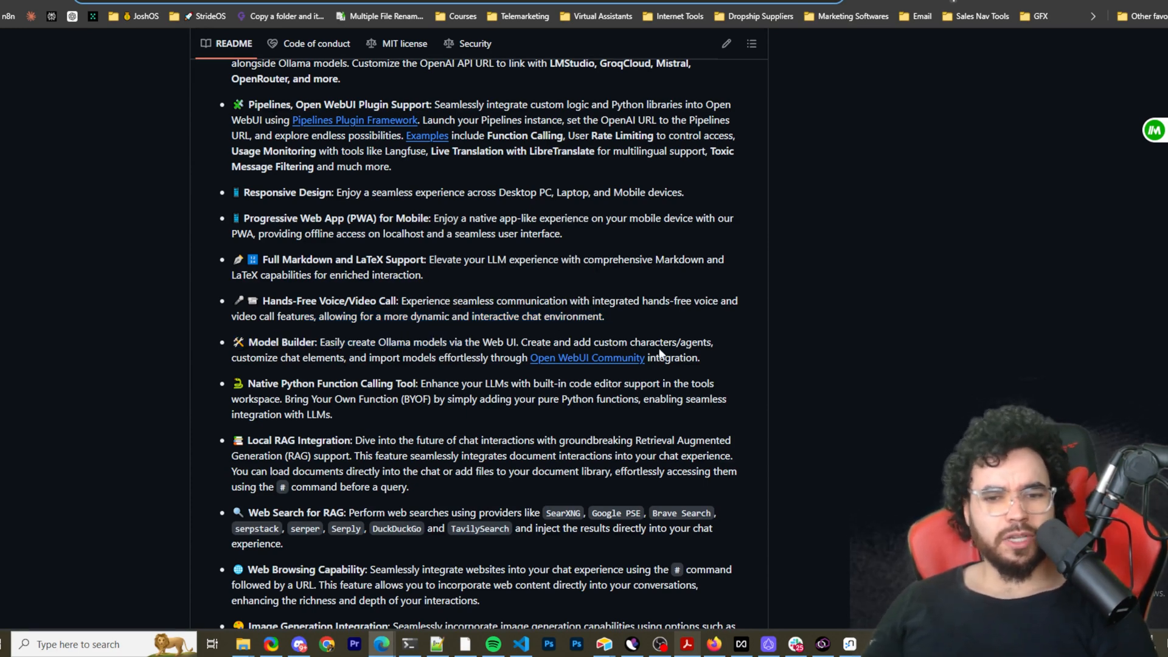
Step: Highlight the Local RAG Integration and Web Search for RAG entries, including SearXNG
scroll("down", 3)
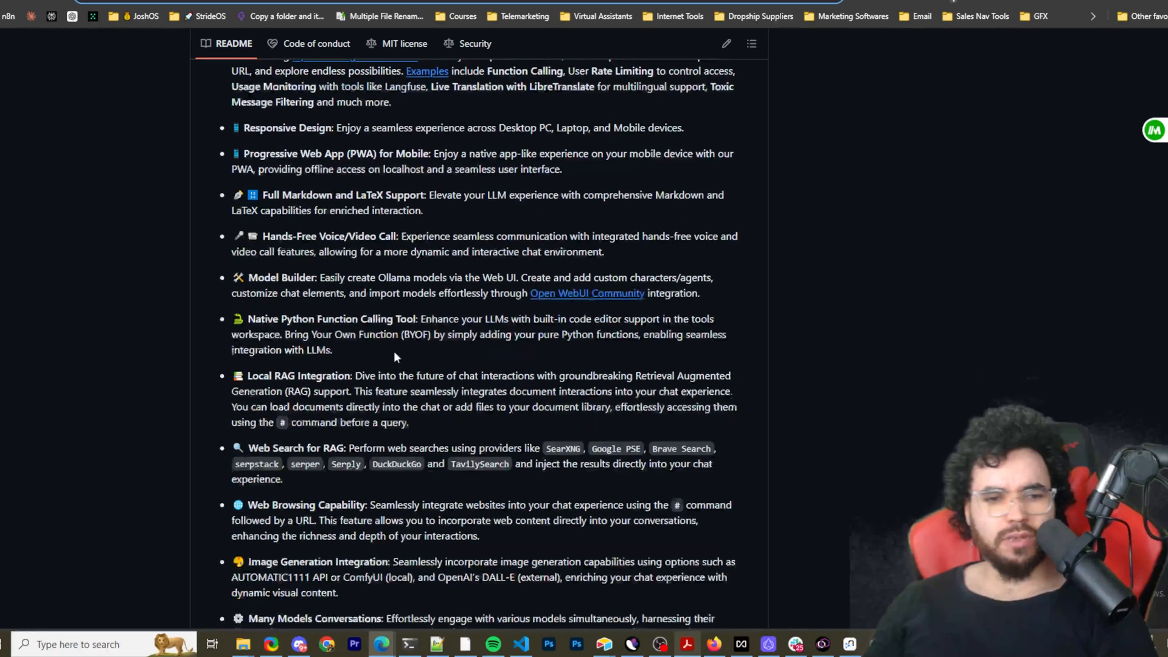
mouse_move(654, 305)
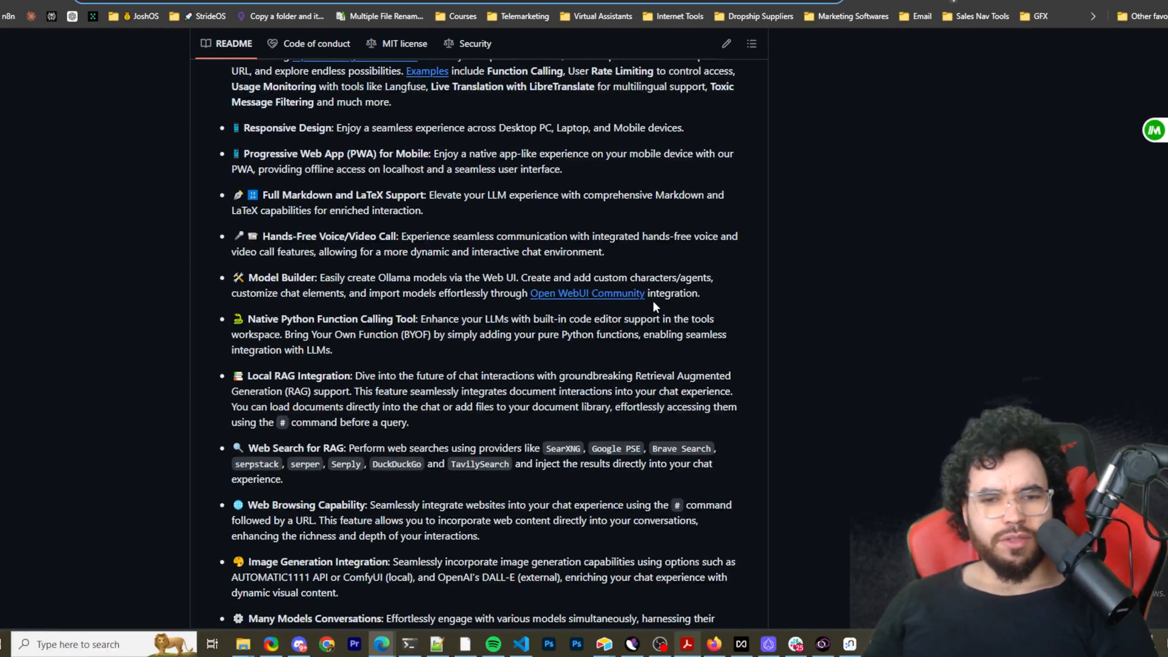
mouse_move(629, 308)
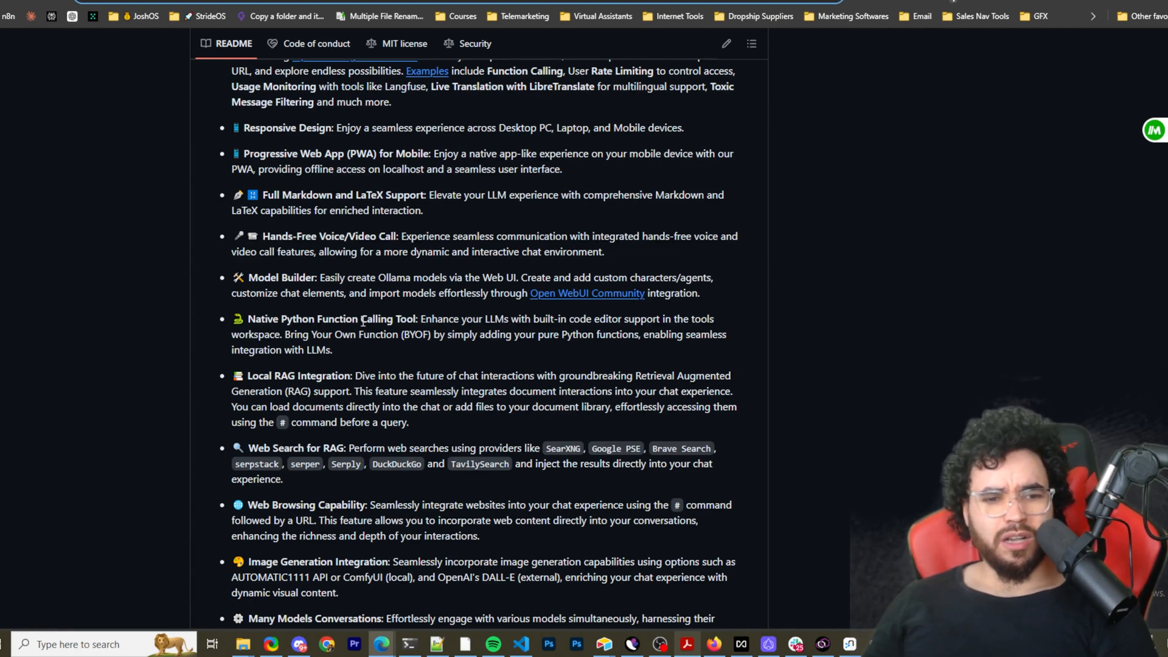
mouse_move(484, 320)
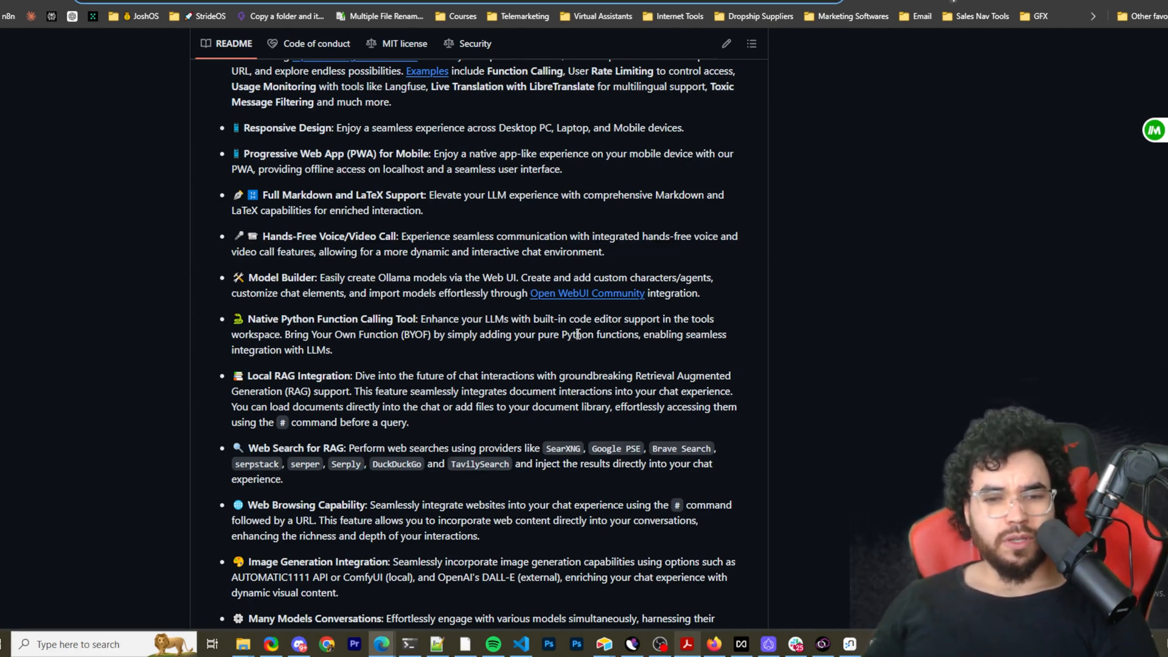
mouse_move(502, 335)
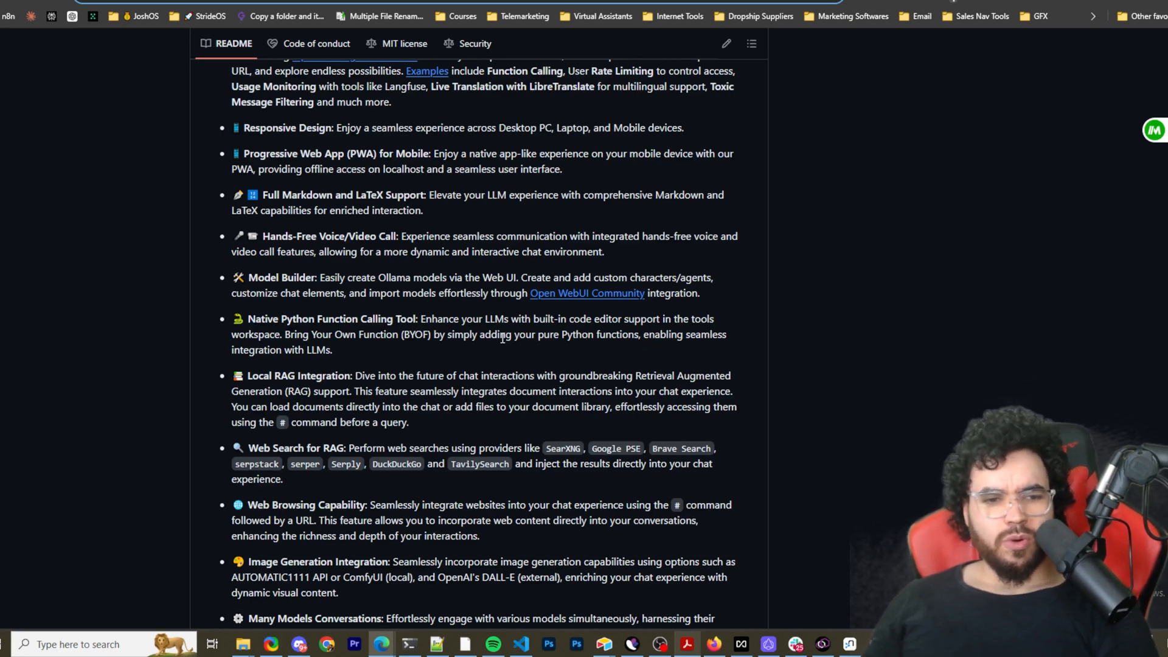
mouse_move(426, 348)
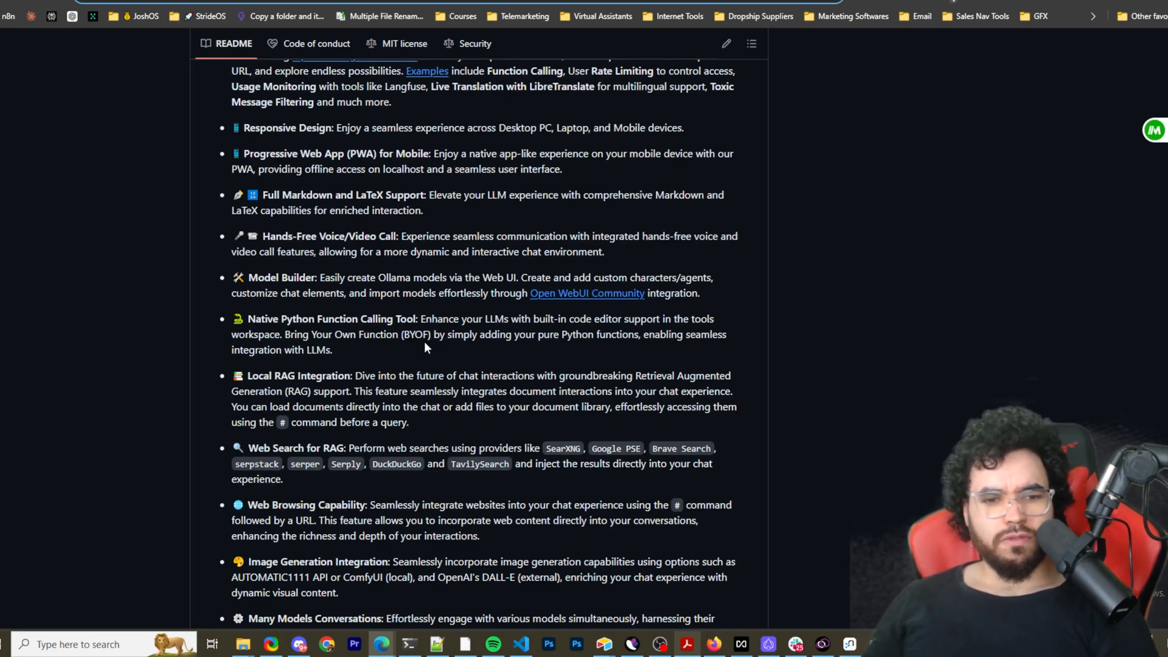
mouse_move(423, 368)
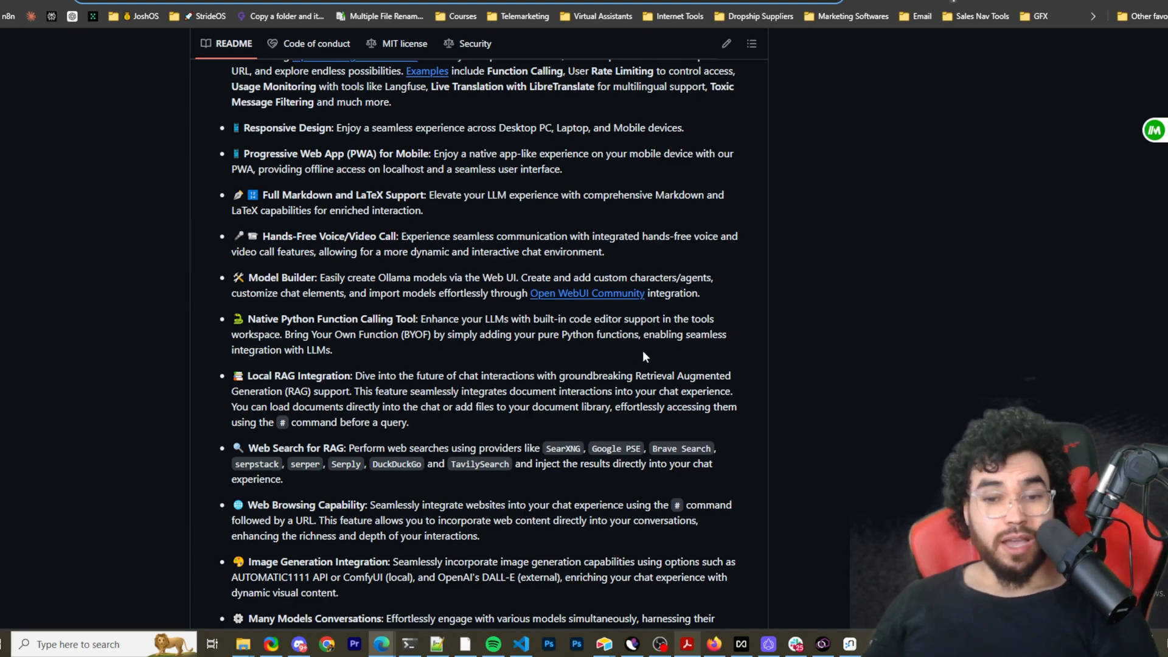
mouse_move(555, 341)
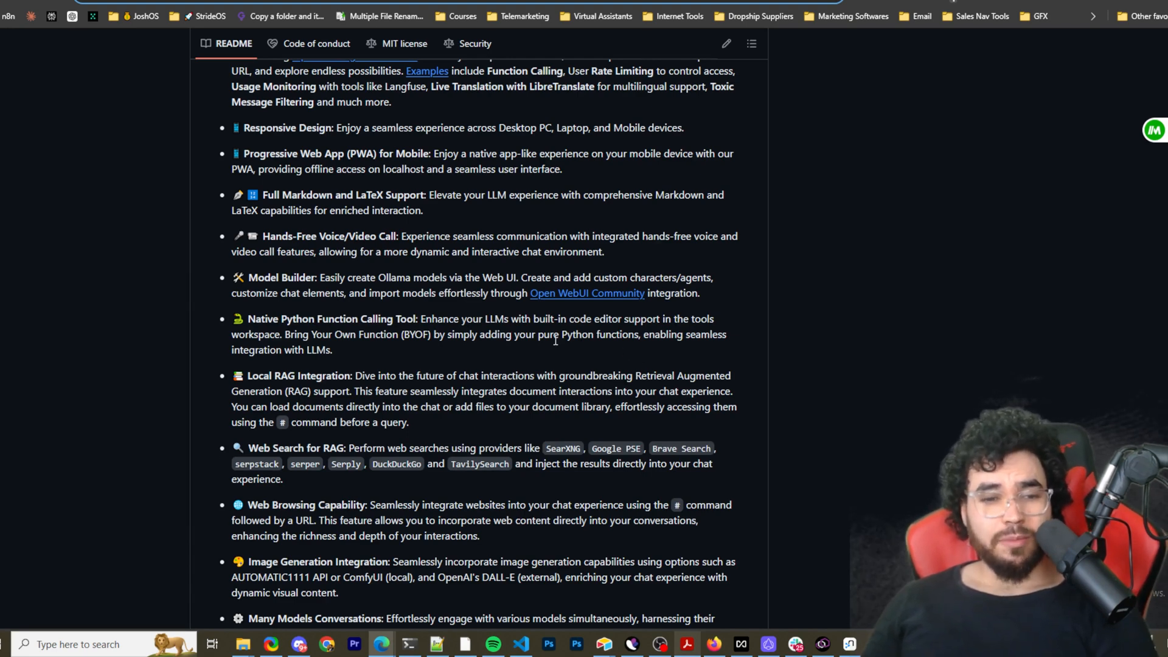
scroll("down", 3)
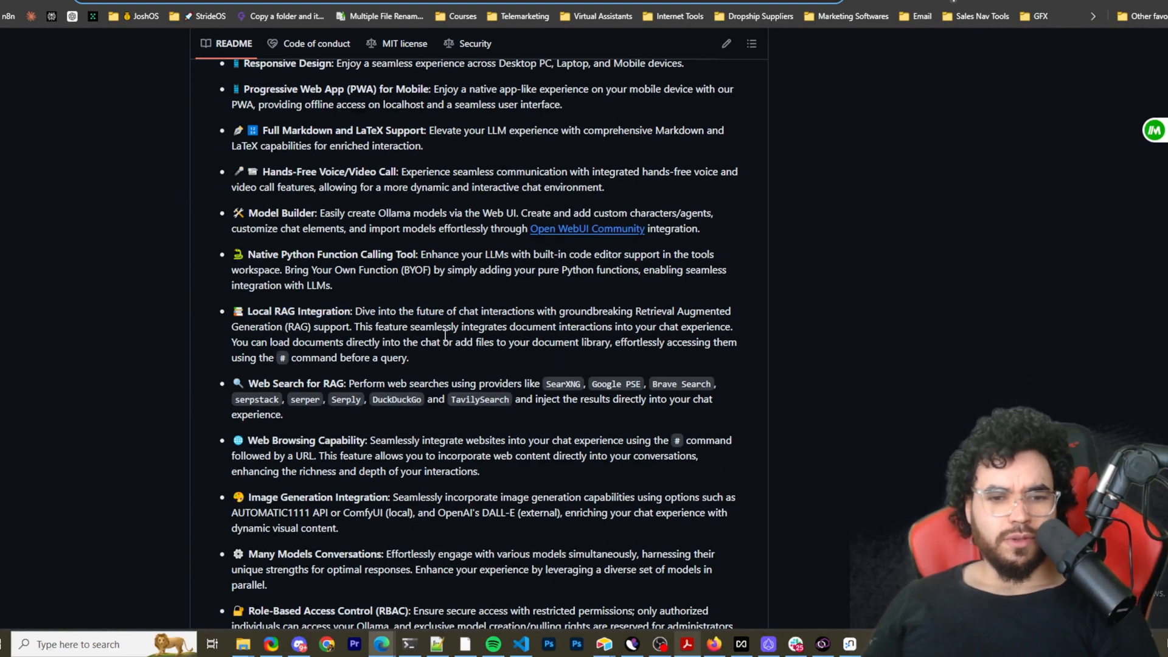
mouse_move(605, 331)
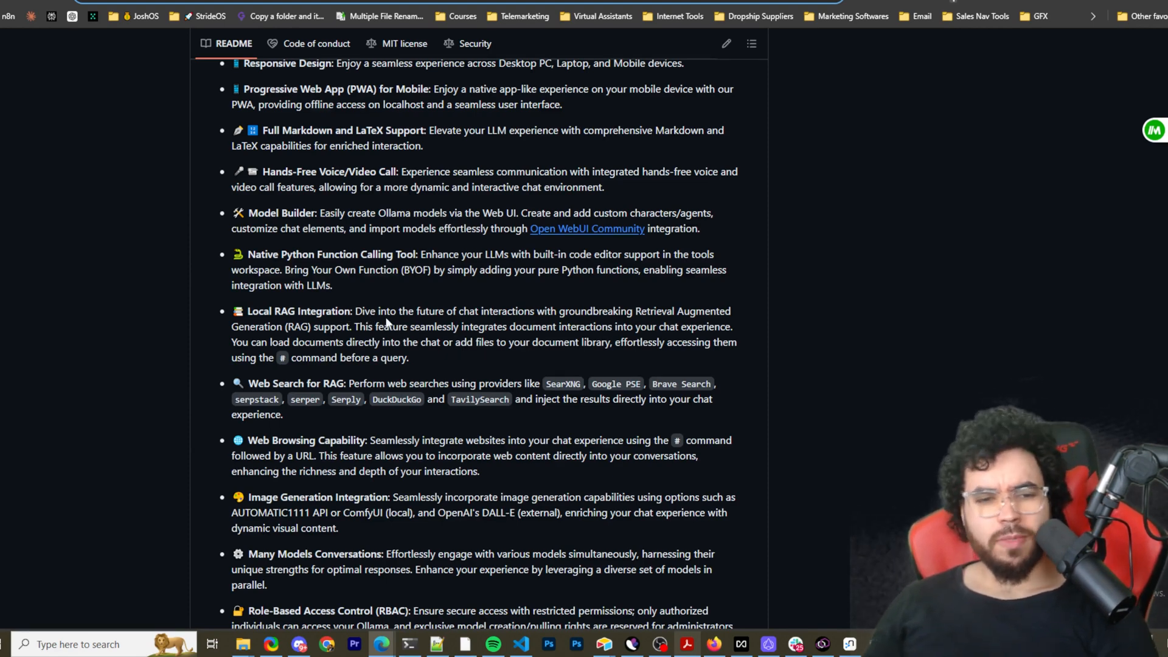
left_click_drag(387, 311, 603, 326)
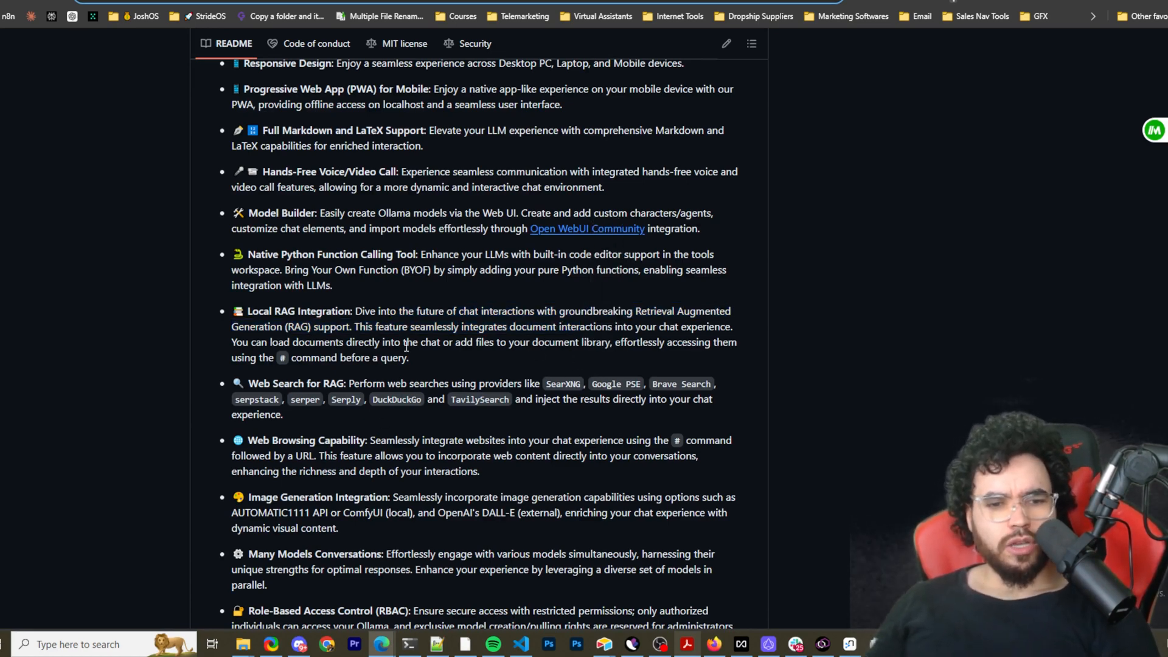
mouse_move(575, 363)
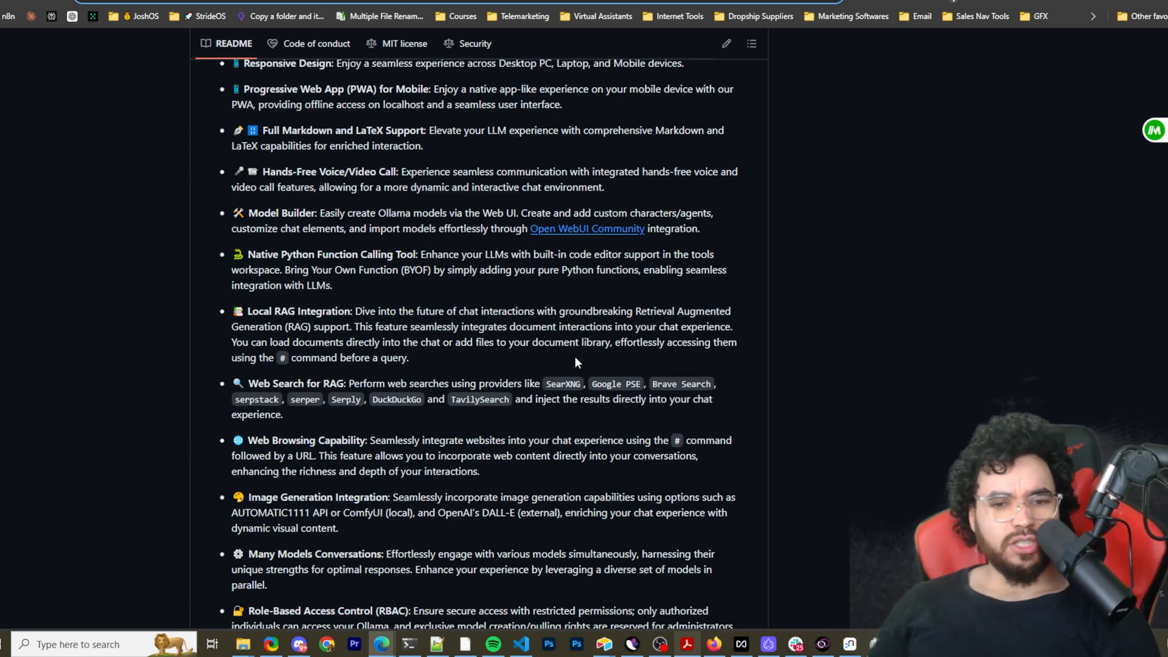
mouse_move(641, 366)
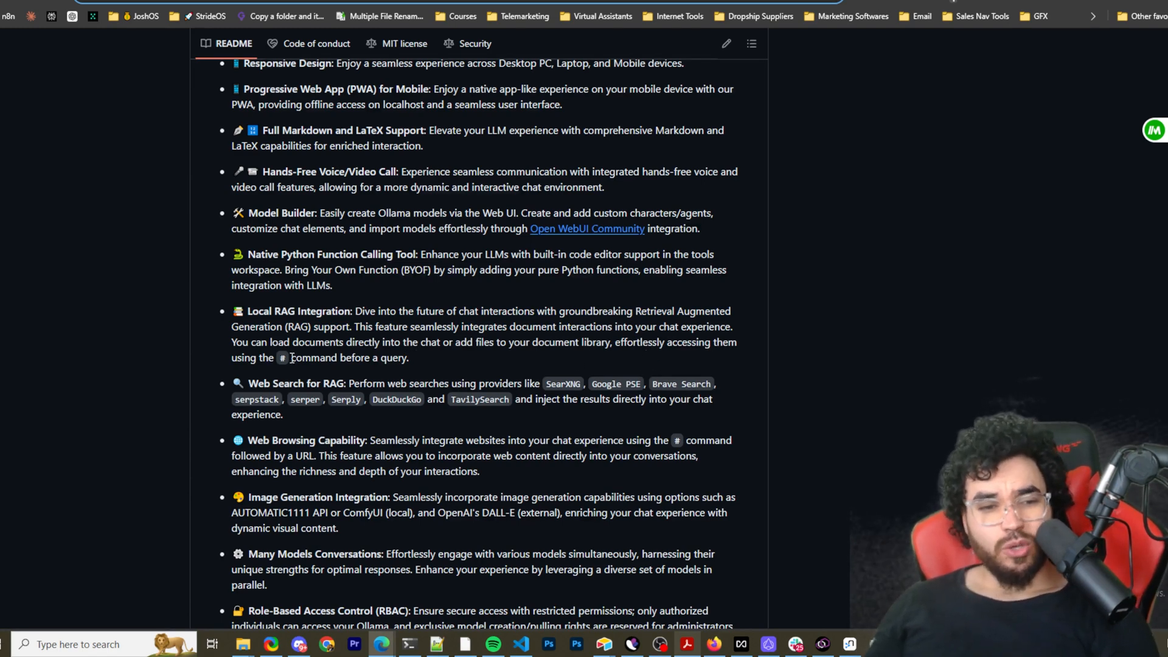
double_click(315, 357)
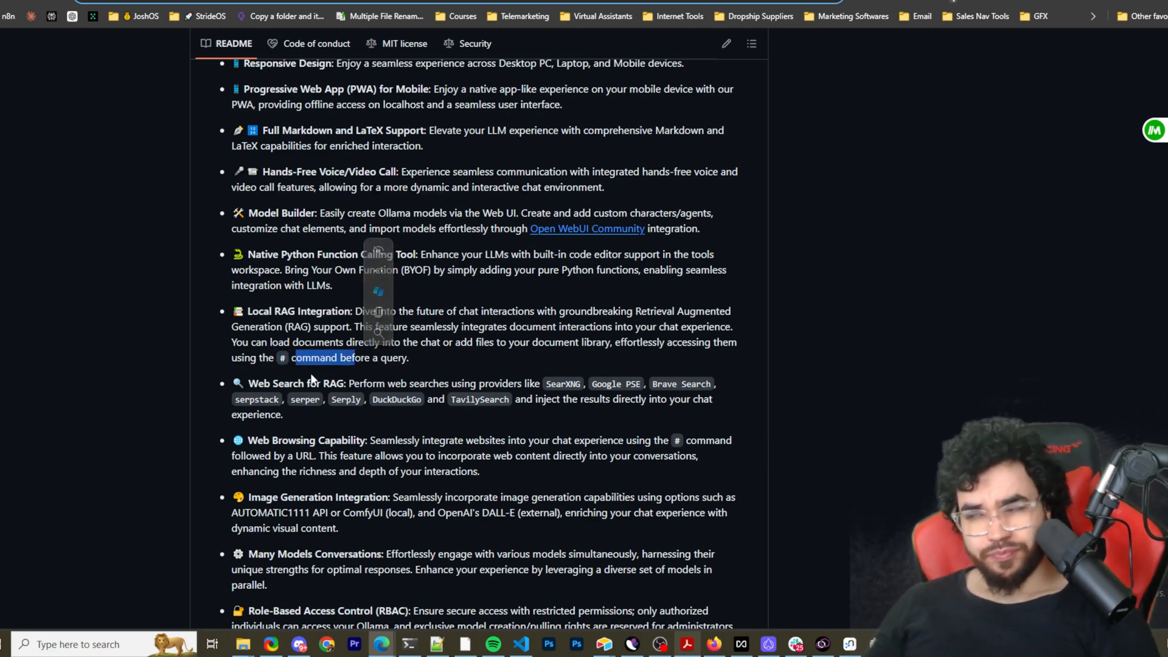
mouse_move(290, 397)
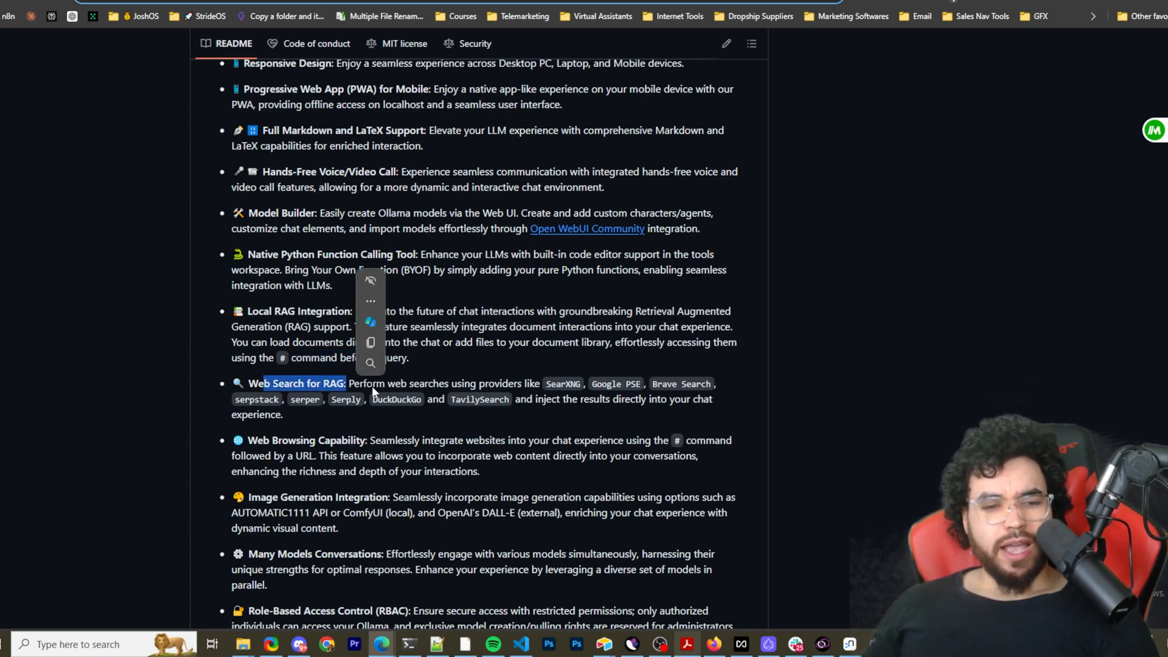
left_click(564, 384)
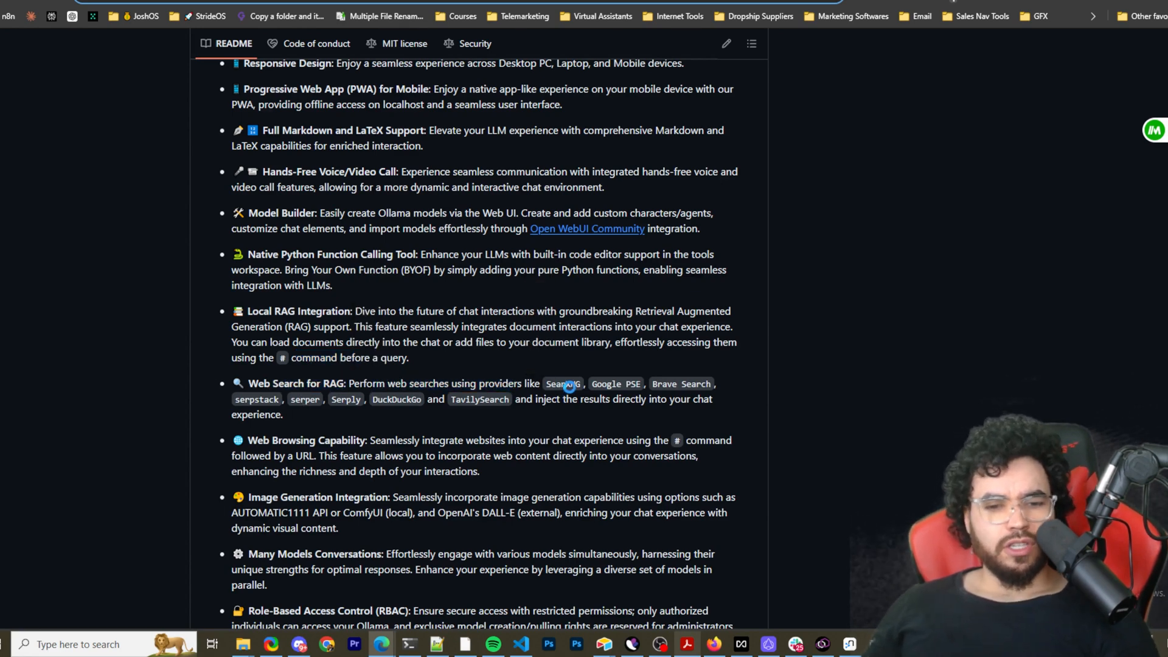
double_click(570, 384)
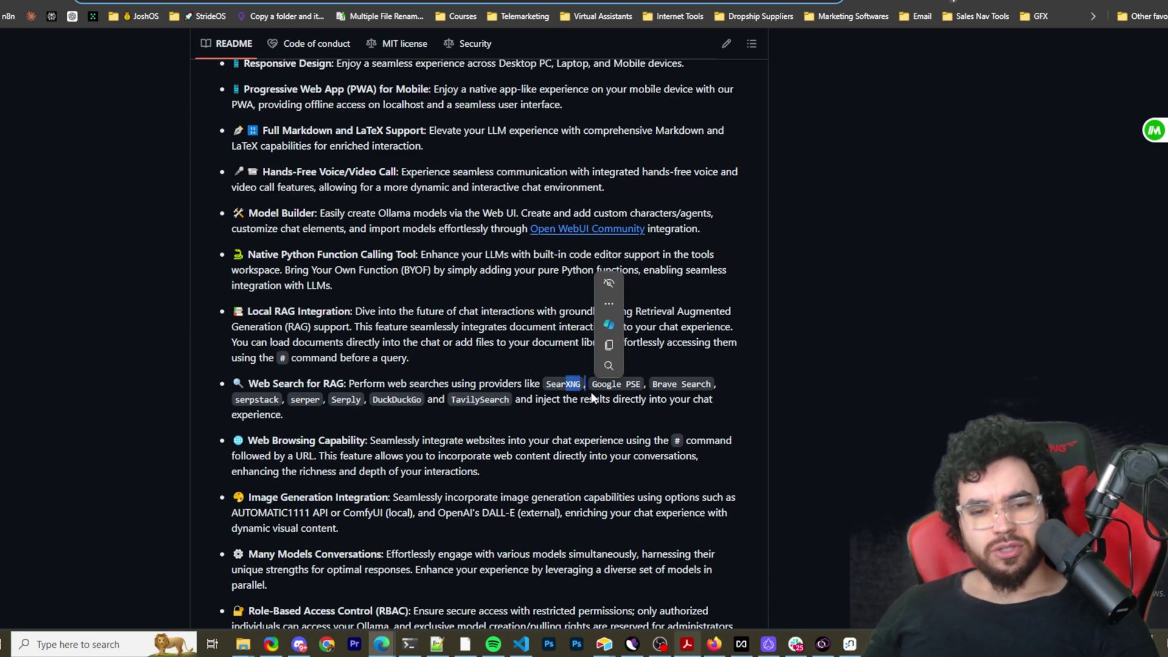
mouse_move(608, 395)
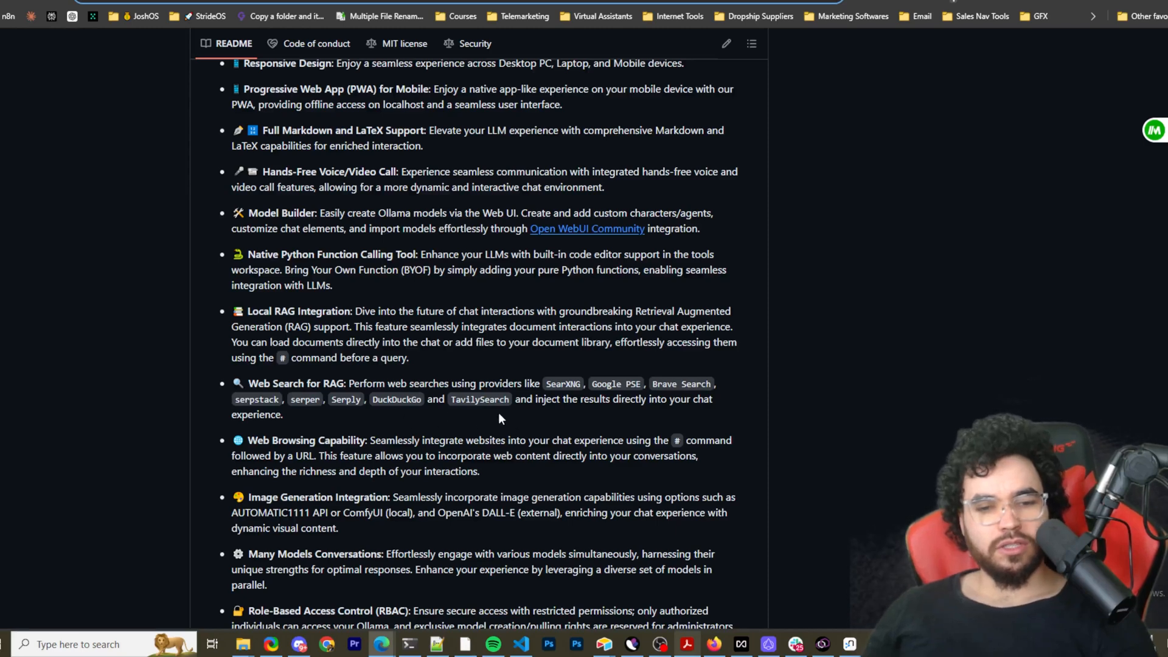
mouse_move(481, 399)
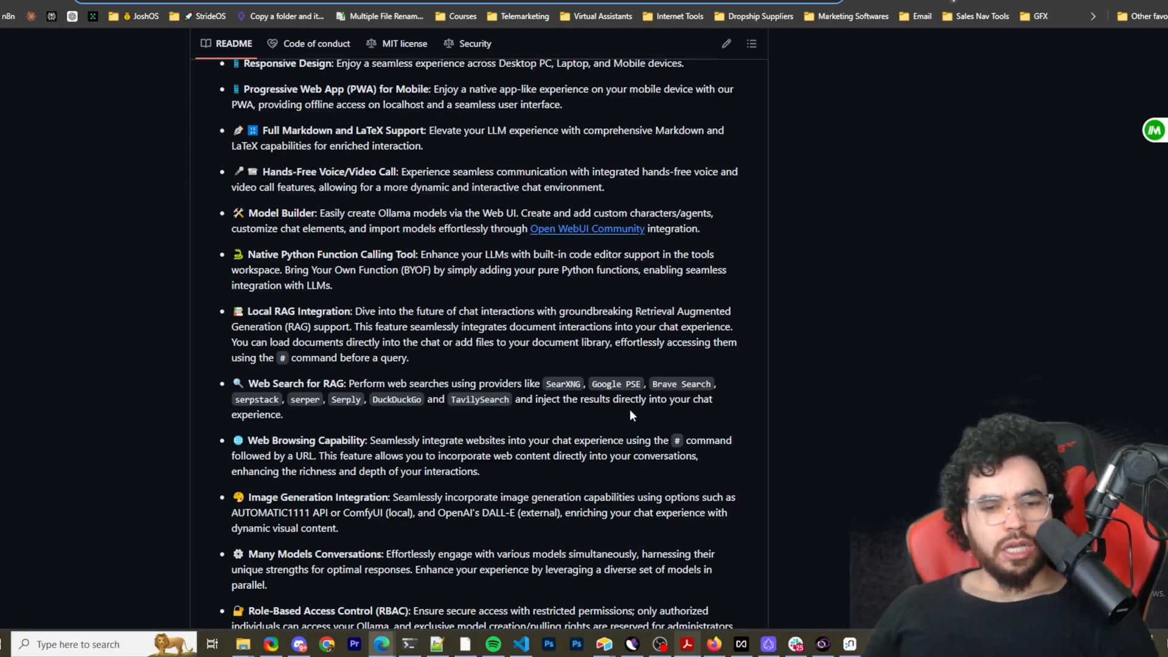
mouse_move(421, 415)
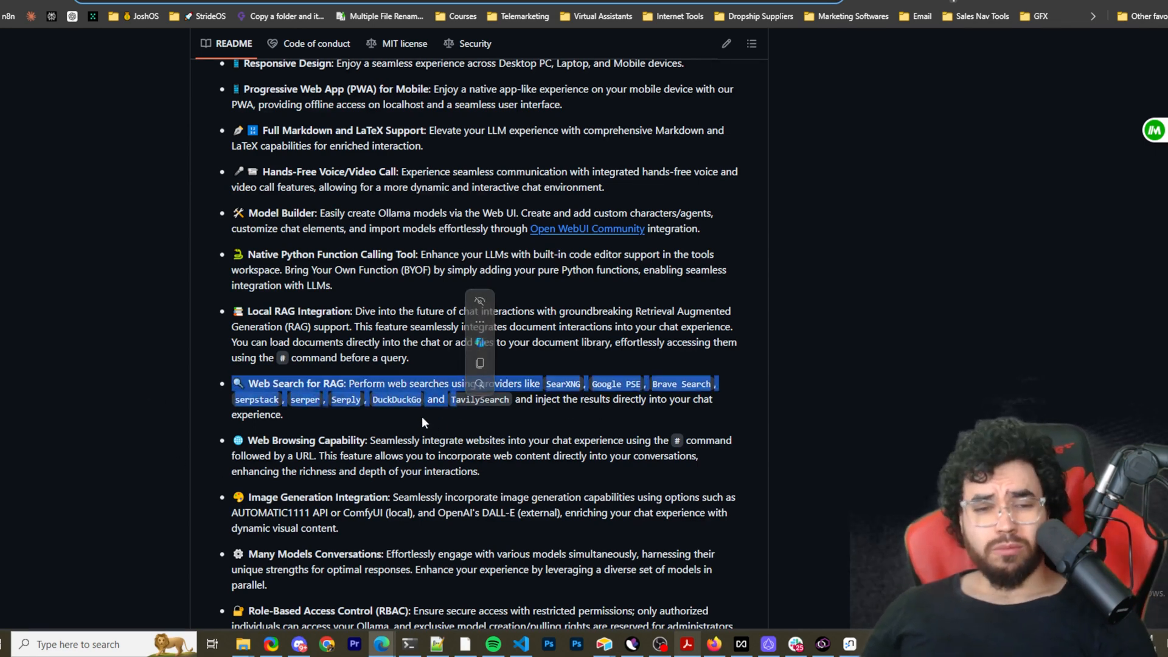
left_click(408, 426)
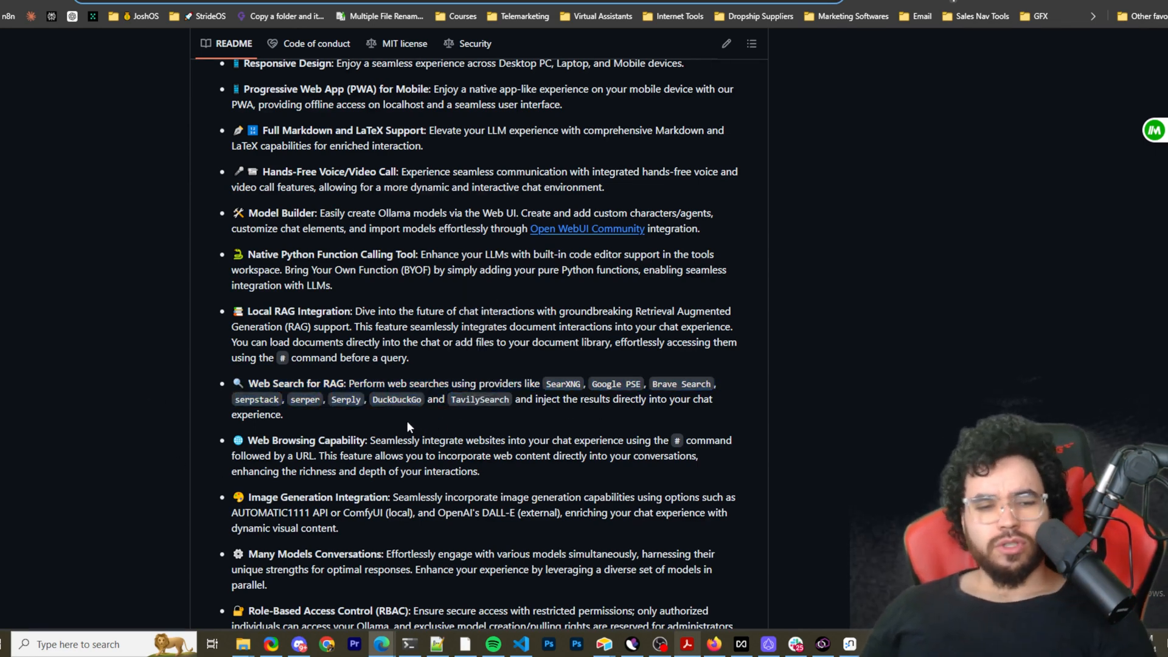
mouse_move(404, 430)
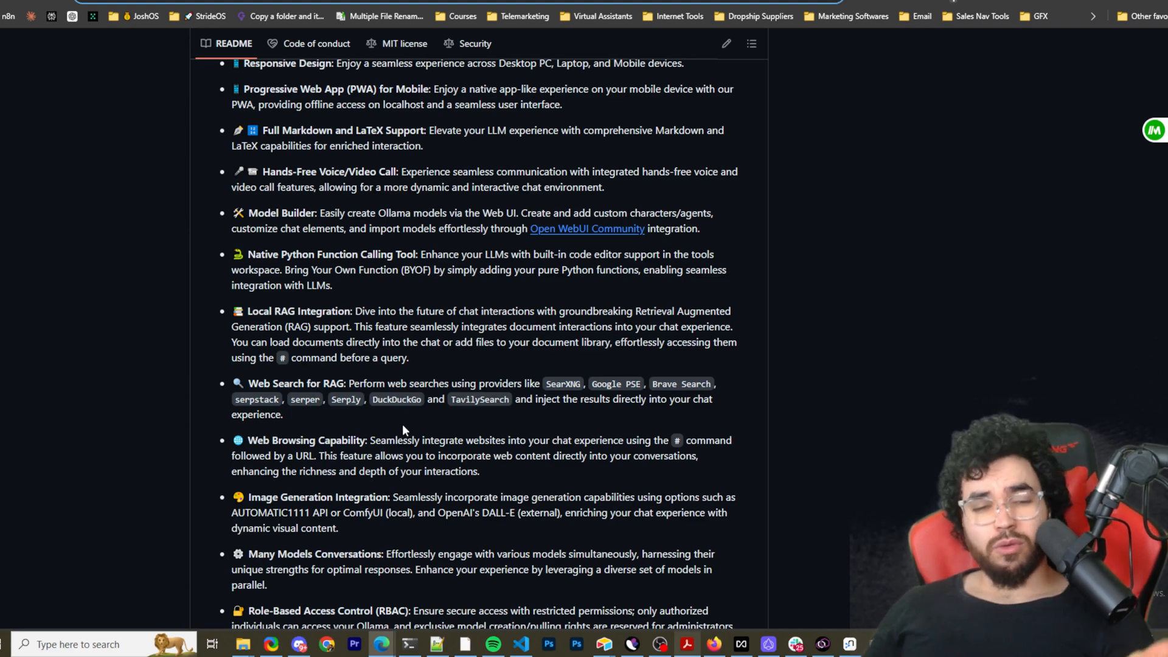
mouse_move(396, 426)
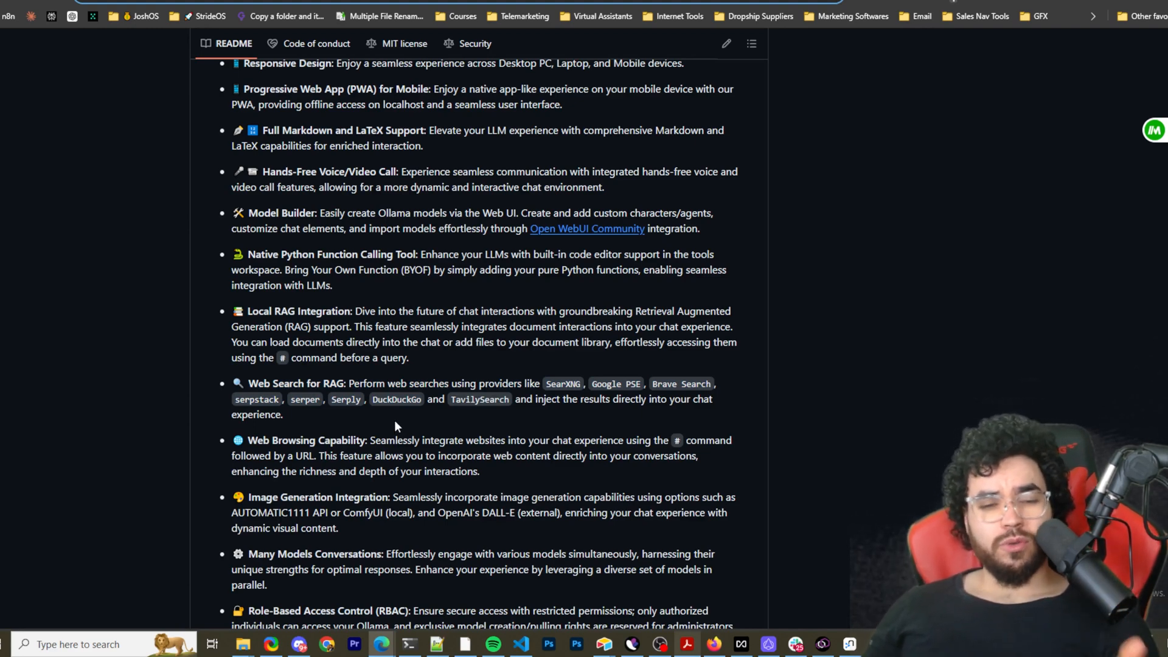
Step: Highlight Many Models Conversations and Multilingual Support, continuing down to How to Install
scroll("down", 3)
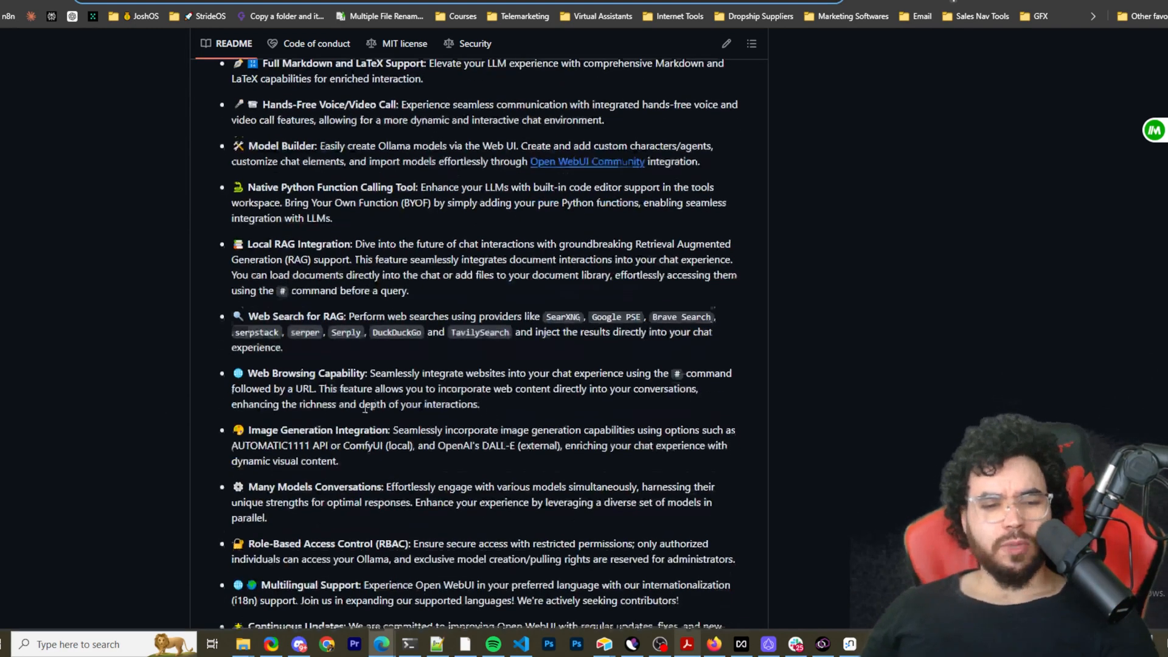
scroll("down", 3)
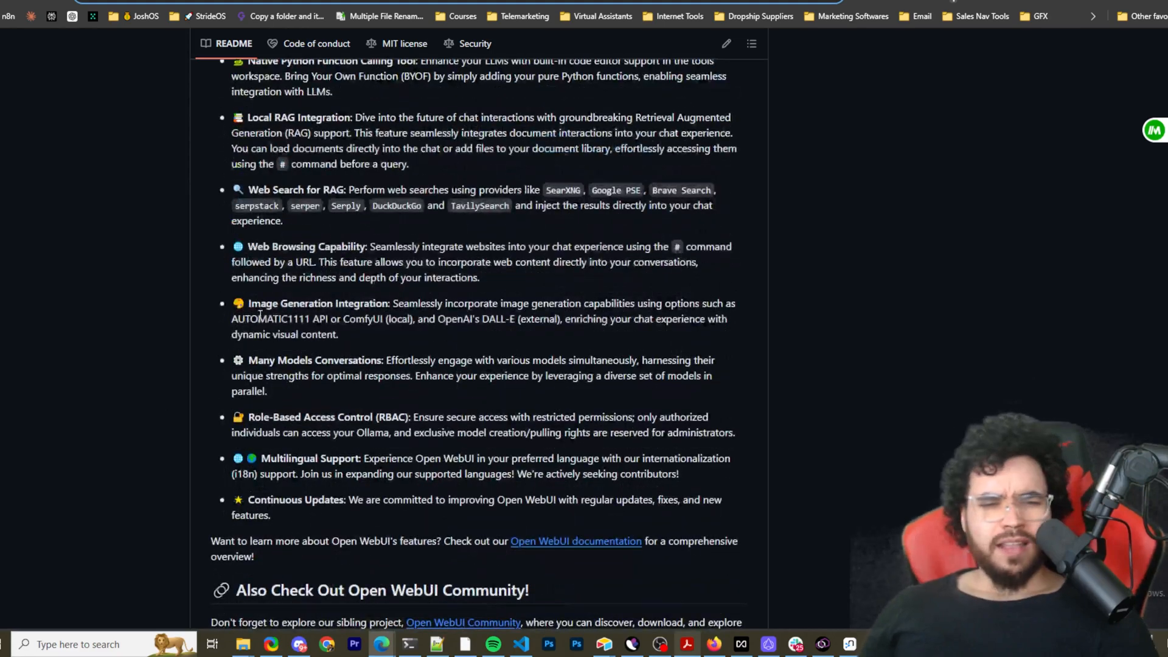
double_click(293, 318)
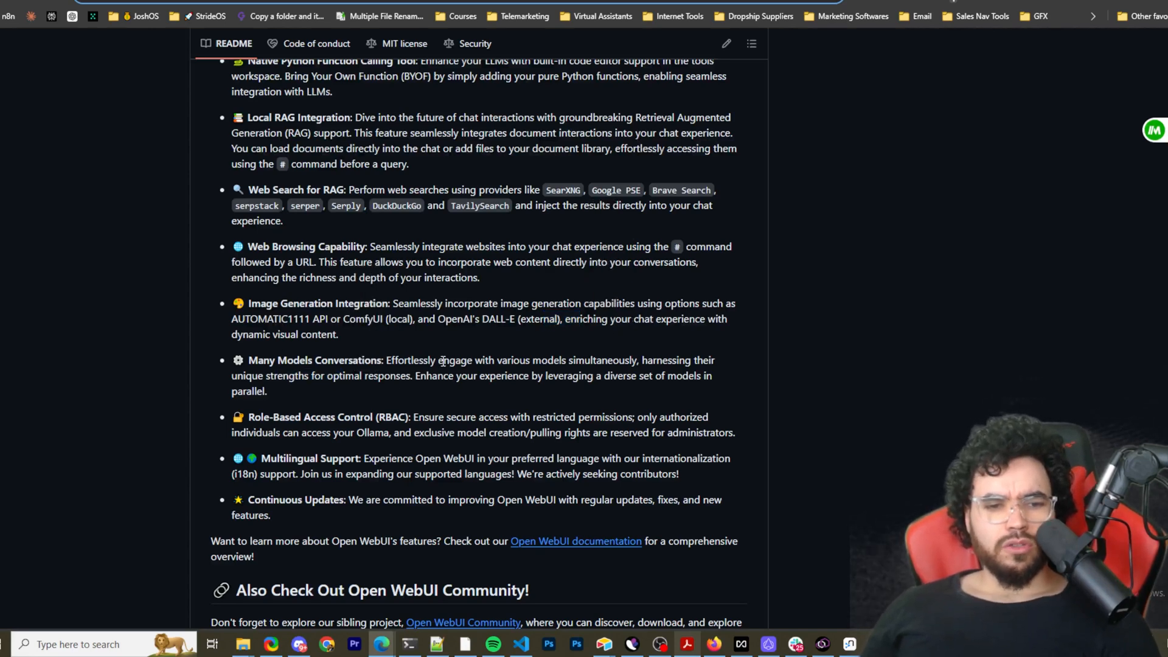
left_click_drag(443, 360, 495, 375)
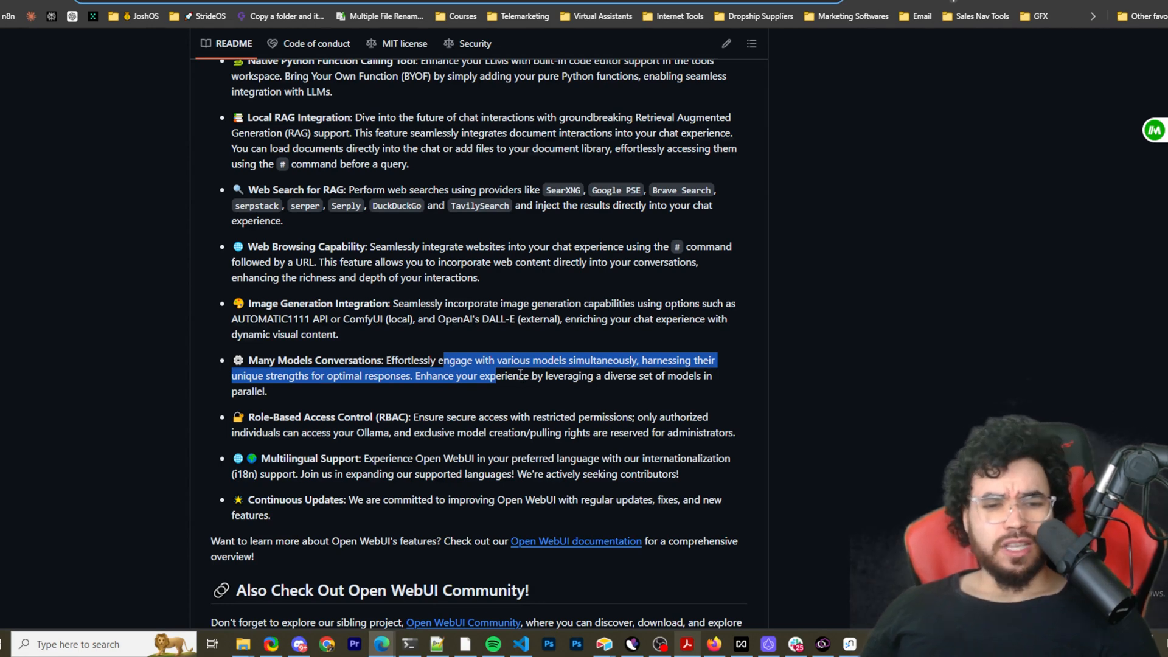
mouse_move(605, 379)
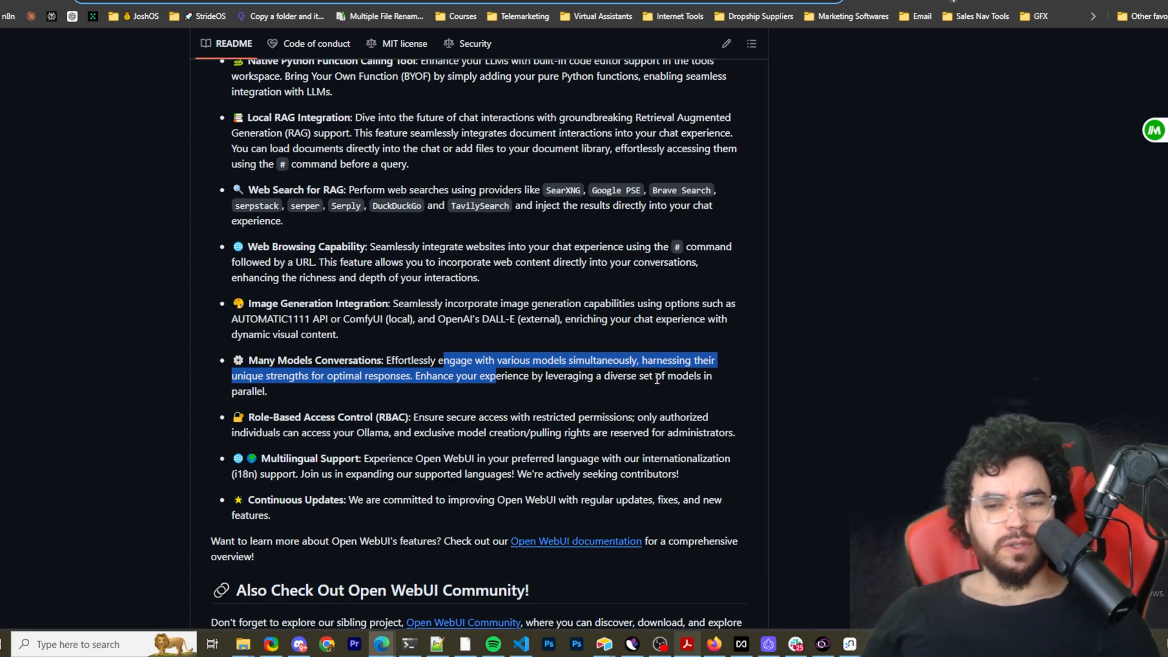
scroll("down", 3)
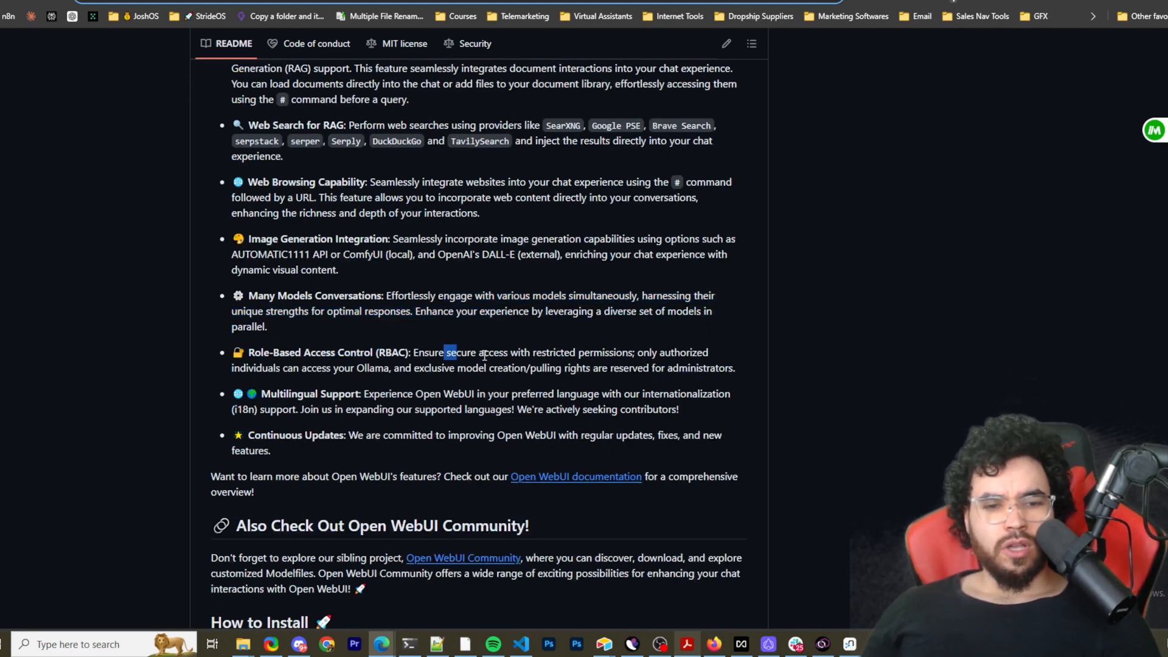
left_click_drag(447, 352, 663, 352)
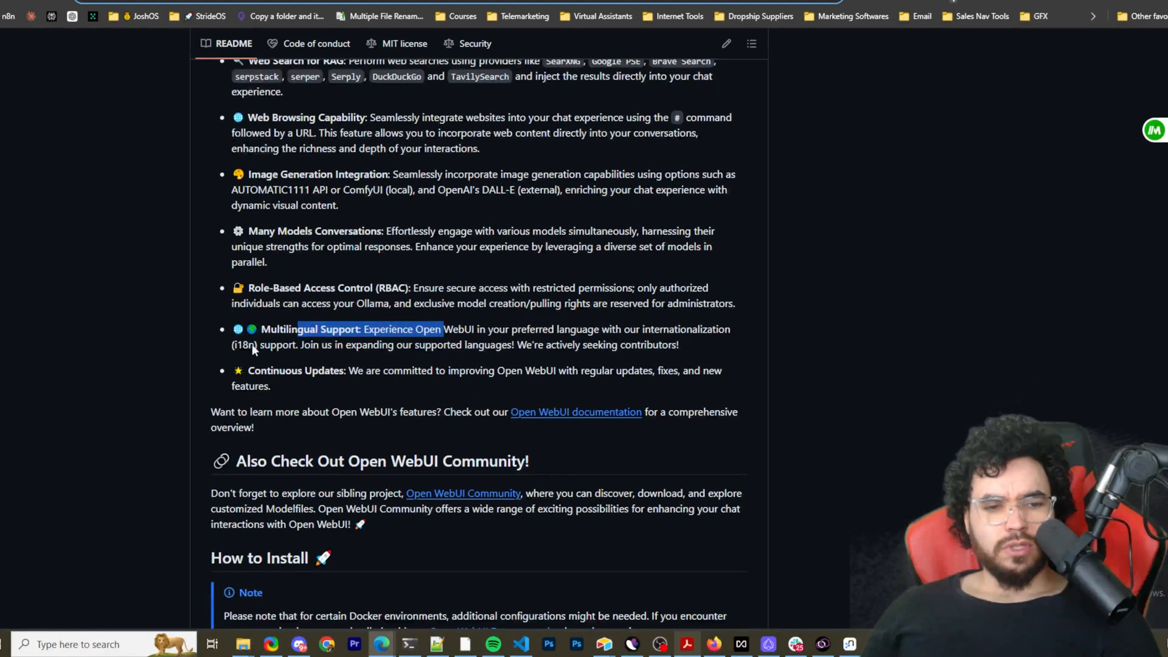
mouse_move(376, 385)
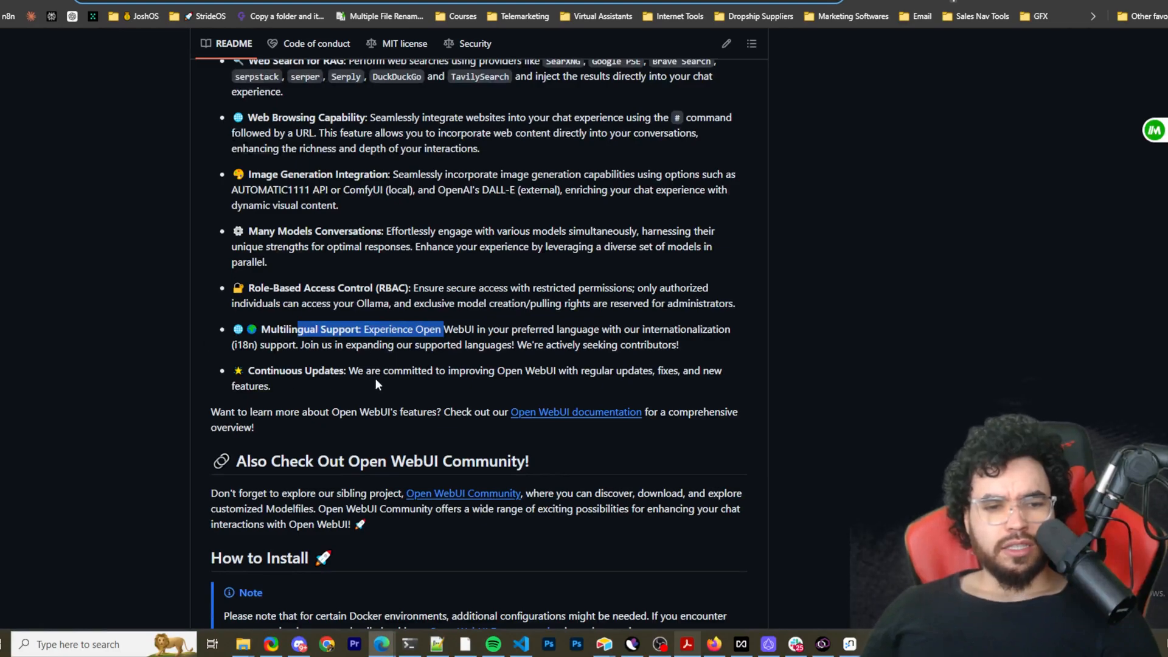
scroll("down", 3)
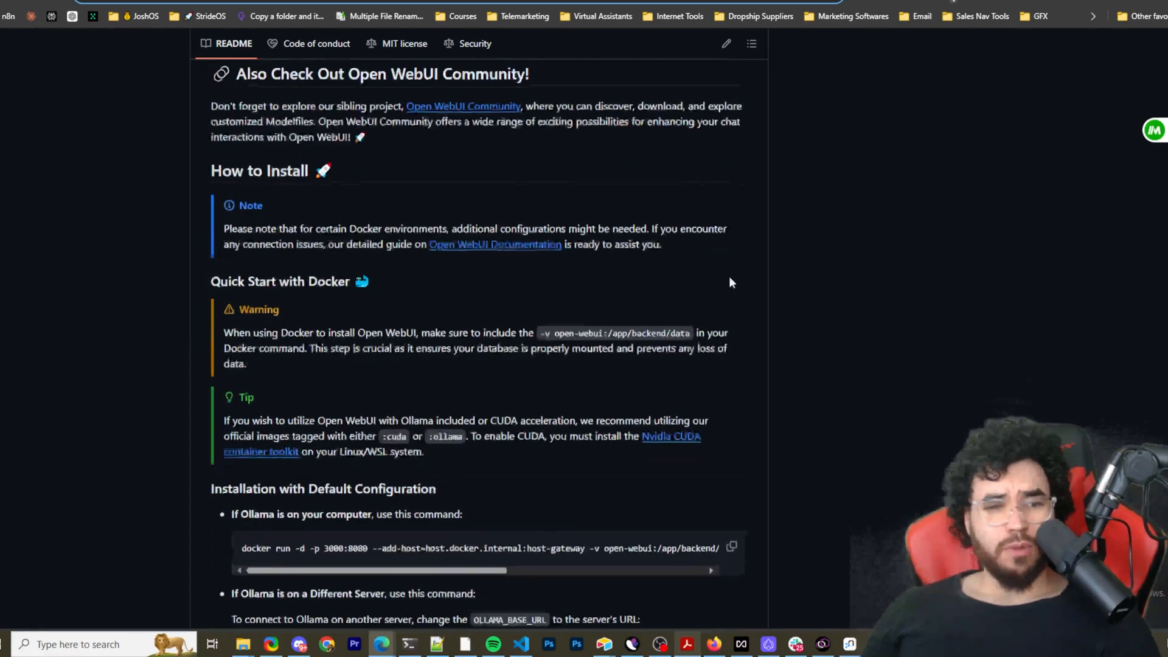
Step: Scroll the README to the OpenAI-only and bundled Ollama Docker install commands
scroll("down", 3)
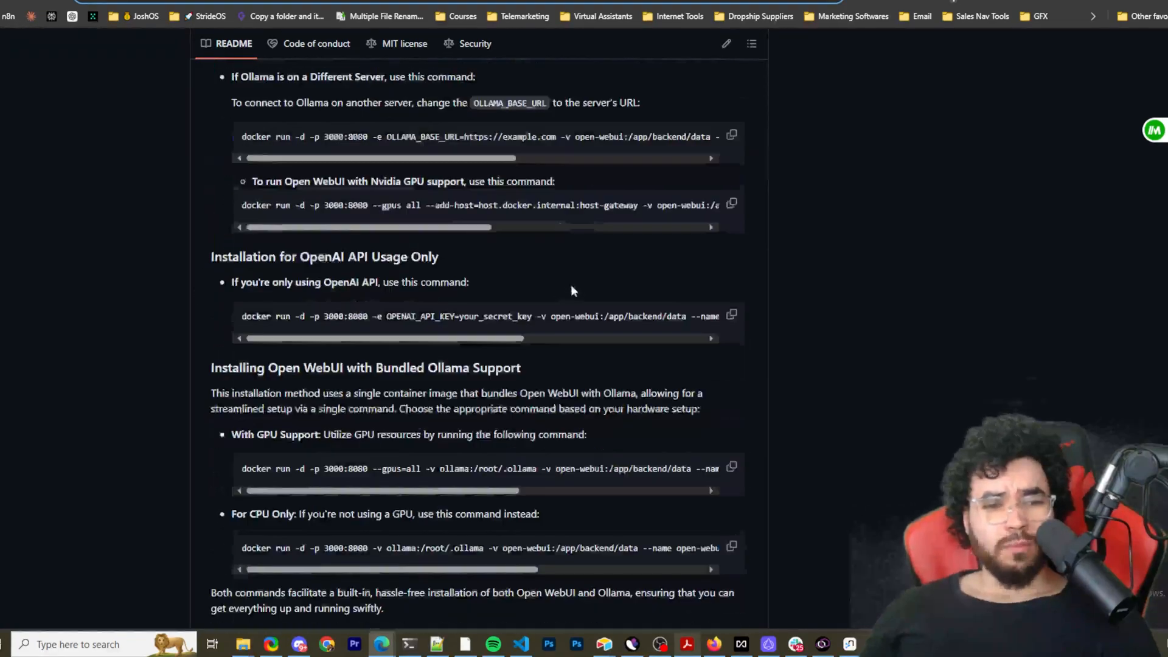
scroll("up", 3)
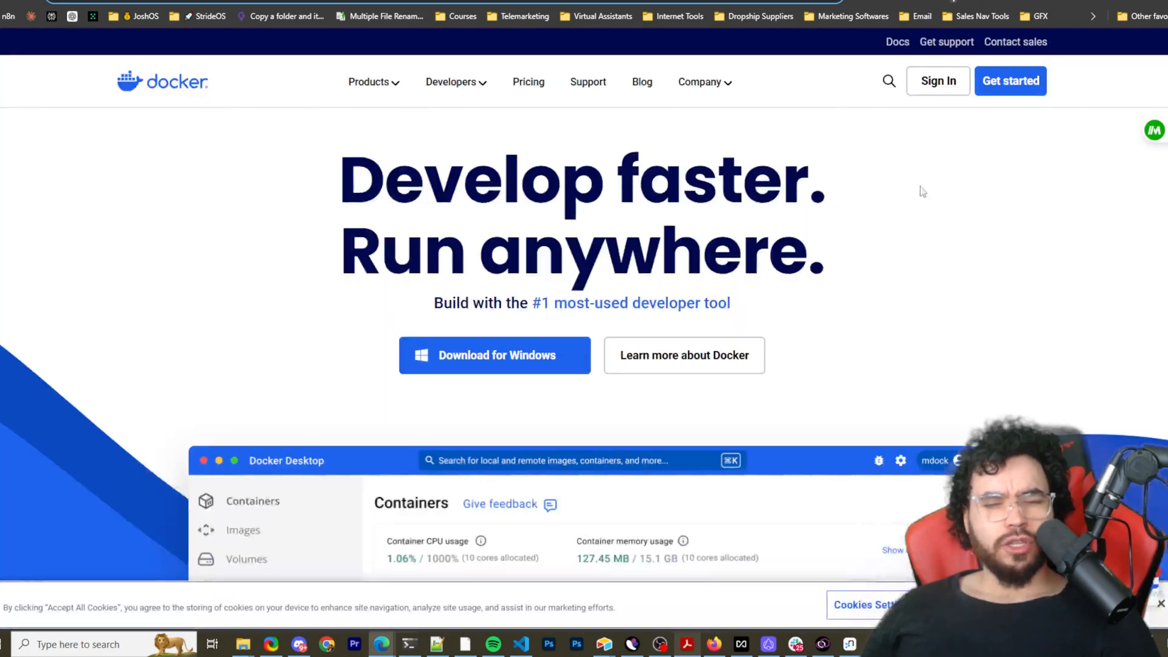
Step: Browse Ollama's model catalogue to the llama3.1 page, then return to the Open WebUI README
scroll("down", 3)
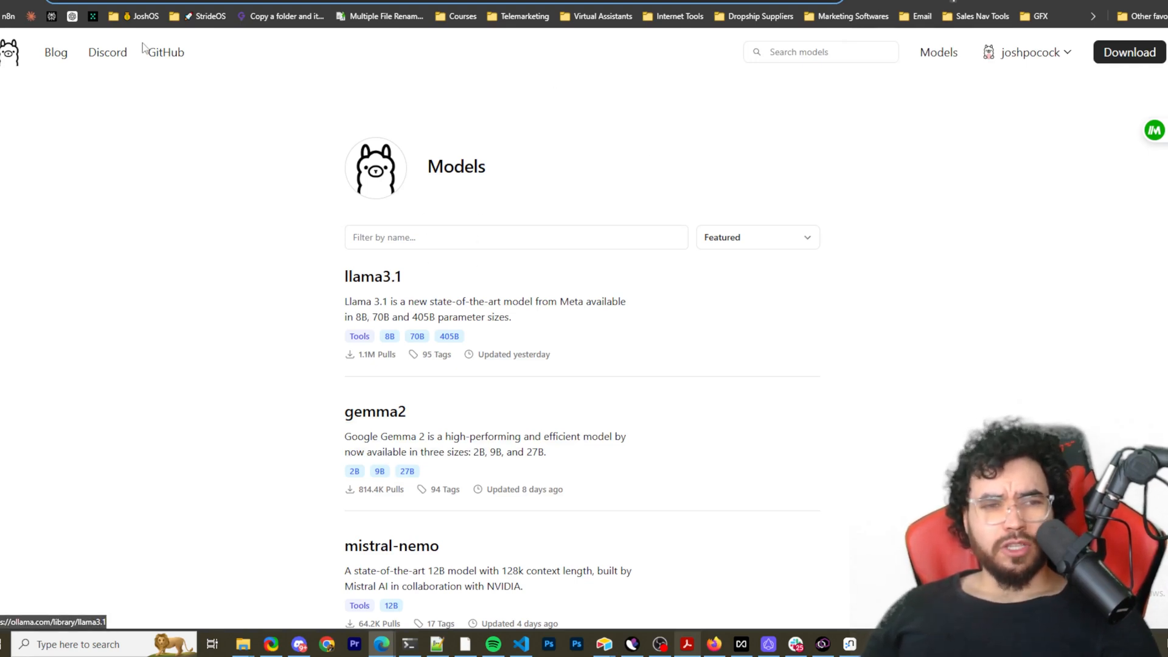
mouse_move(422, 272)
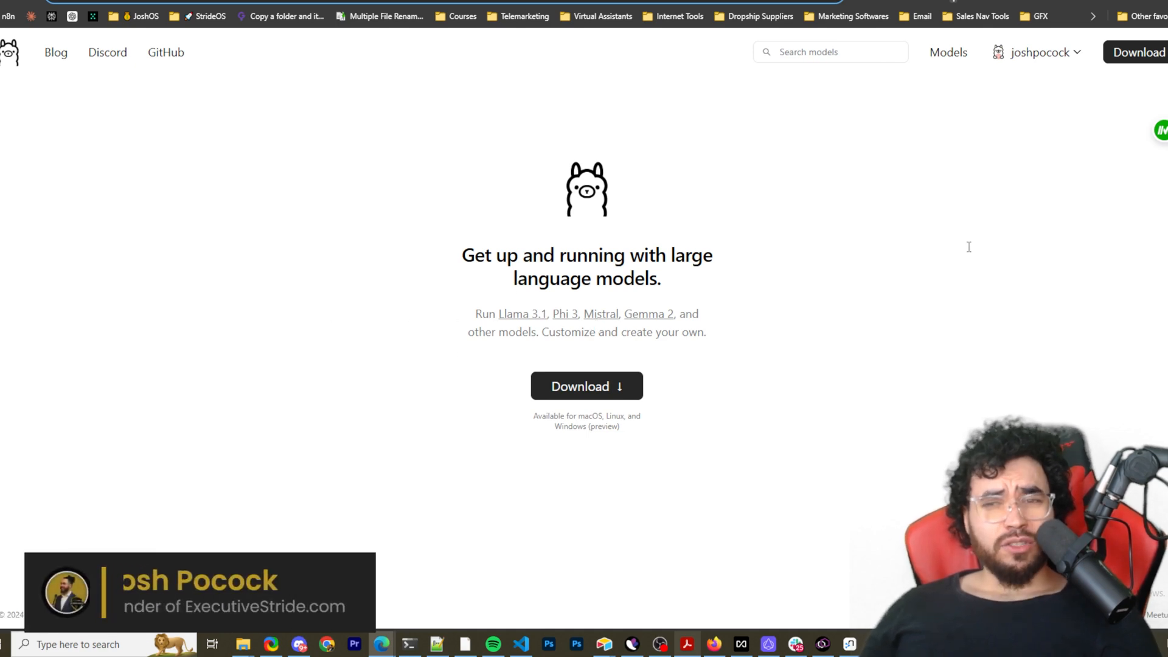
left_click(938, 52)
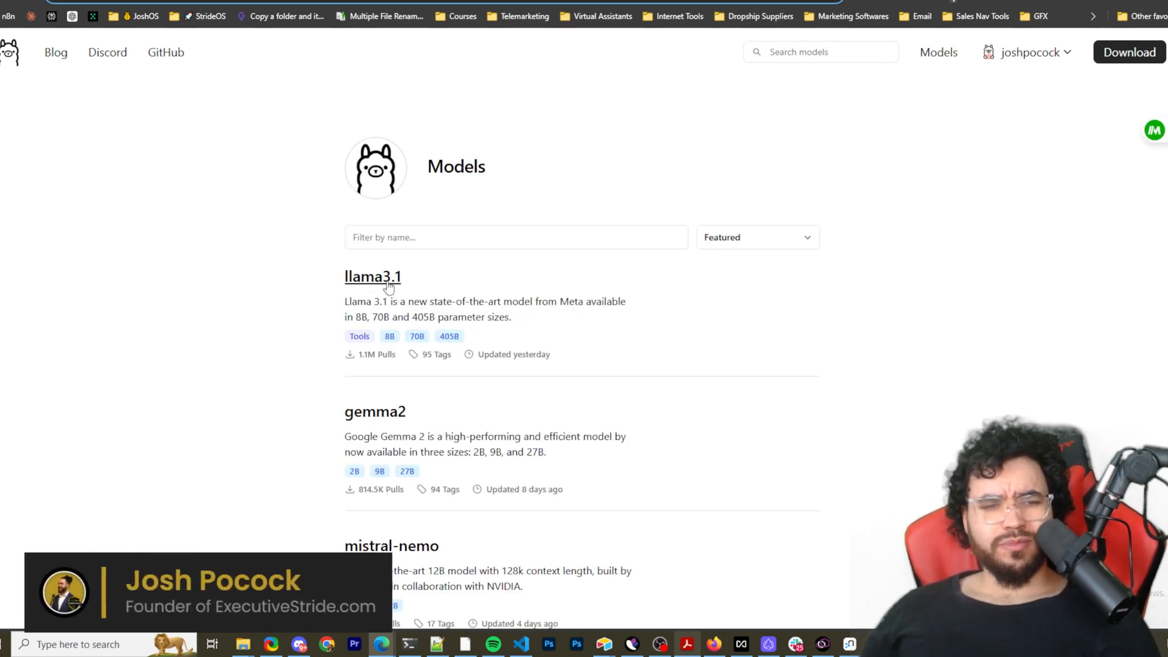
left_click(372, 277)
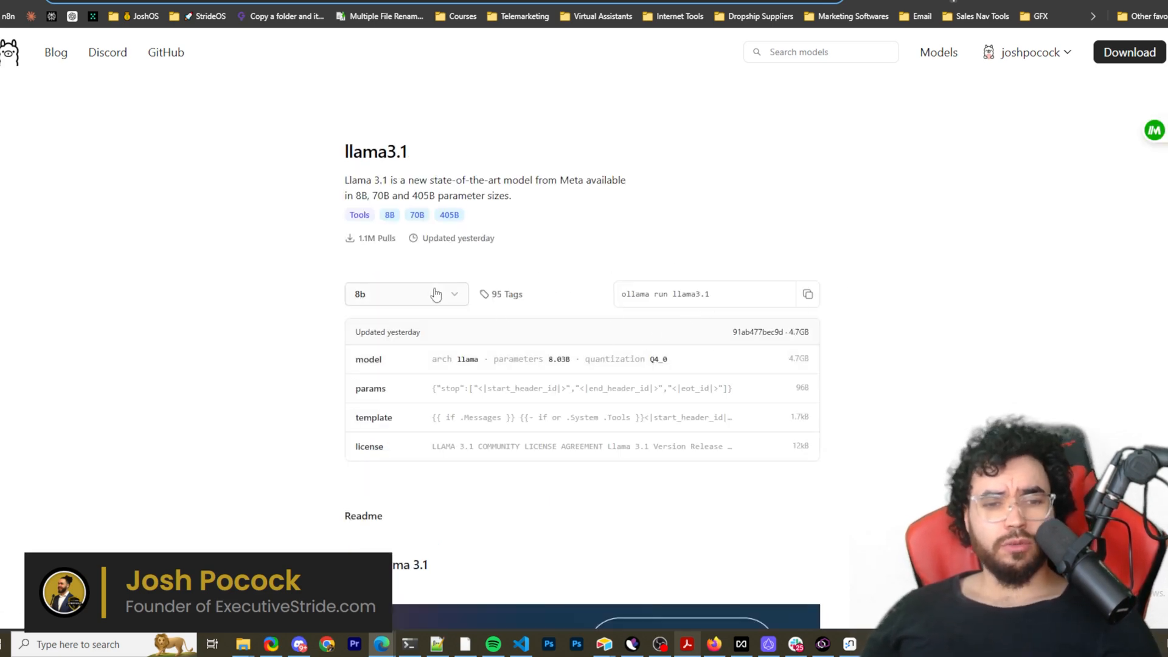
mouse_move(266, 380)
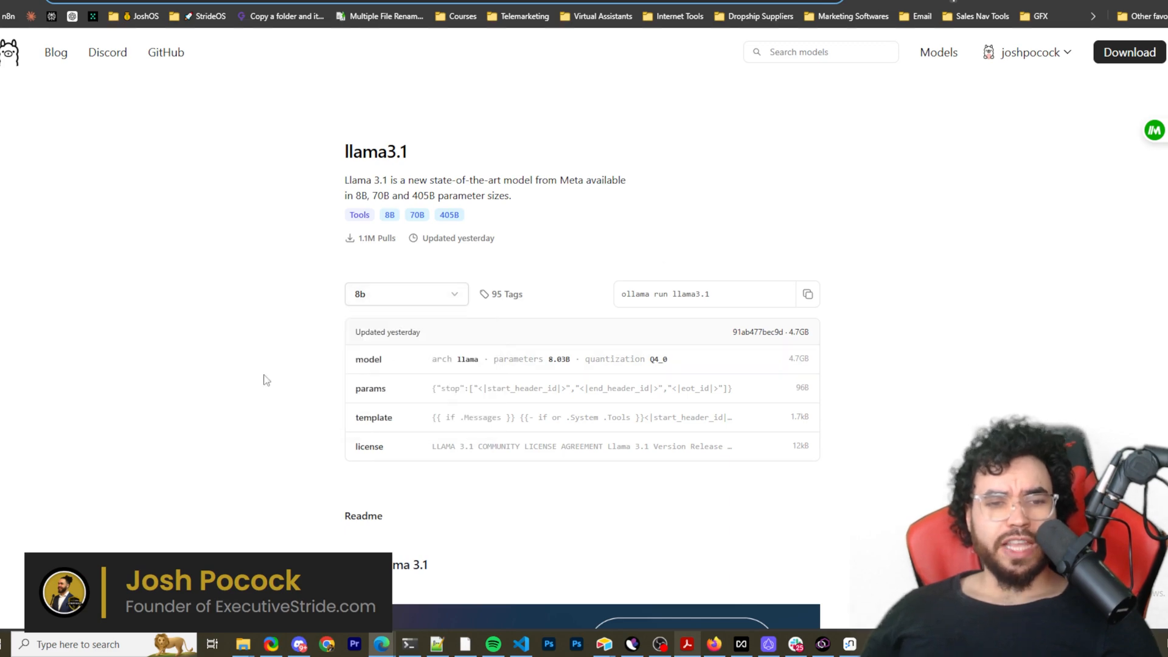
left_click(807, 294)
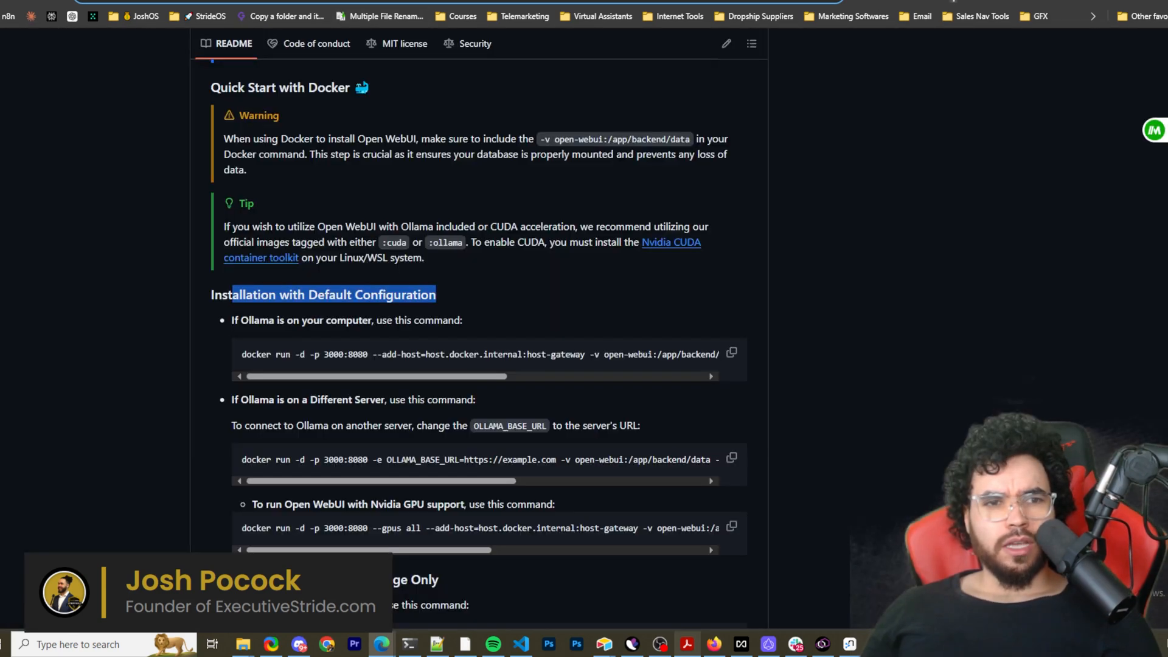
Step: Mark the Ollama-on-your-computer case and select the different-server docker command
scroll("down", 3)
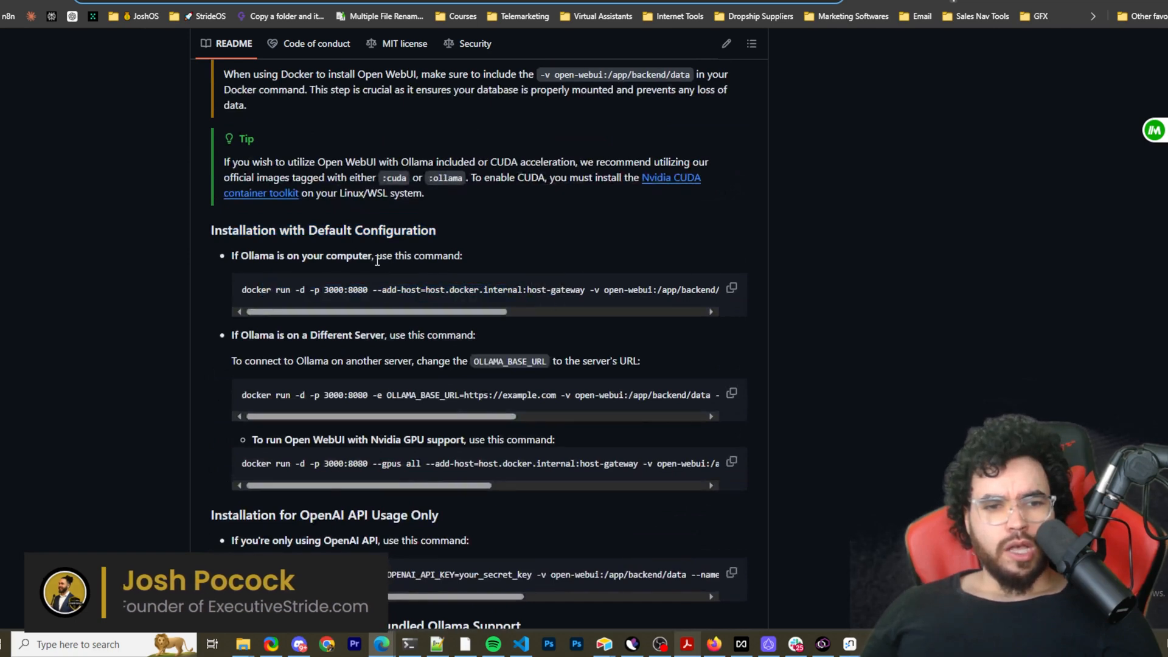
double_click(405, 230)
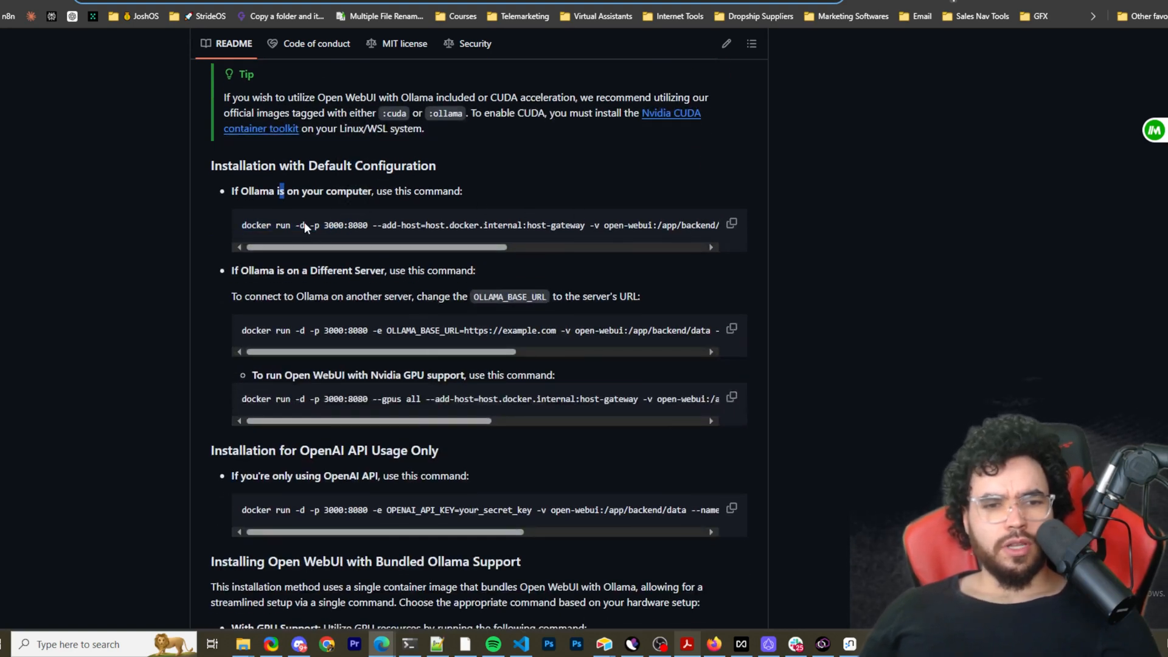
left_click_drag(314, 296, 544, 296)
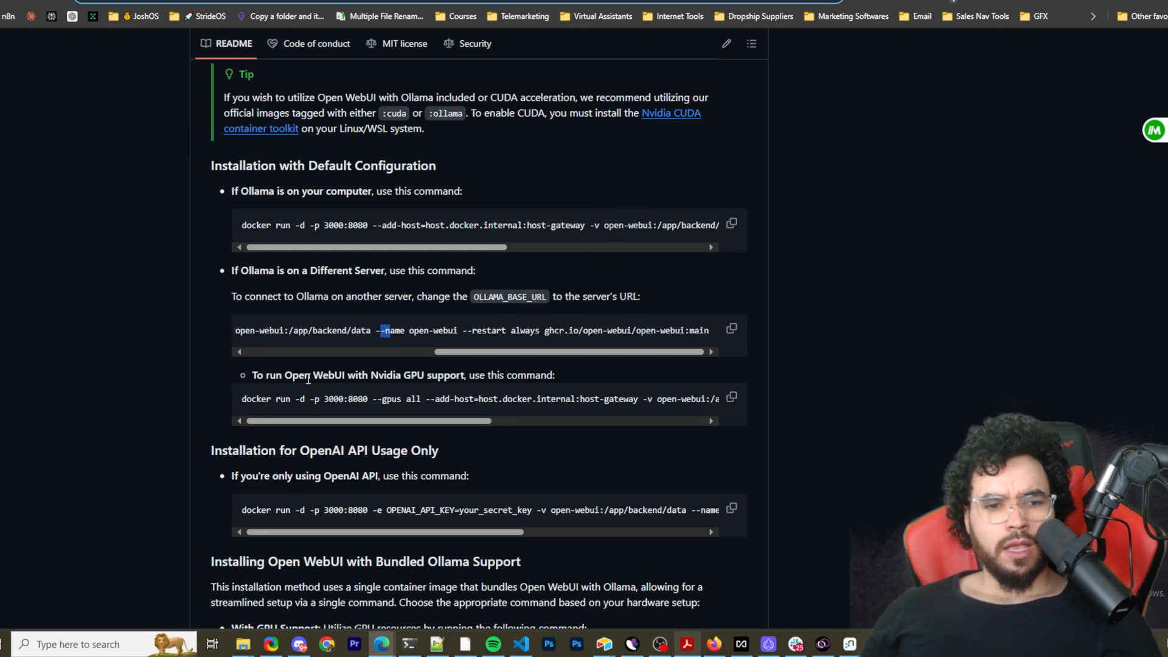
mouse_move(455, 422)
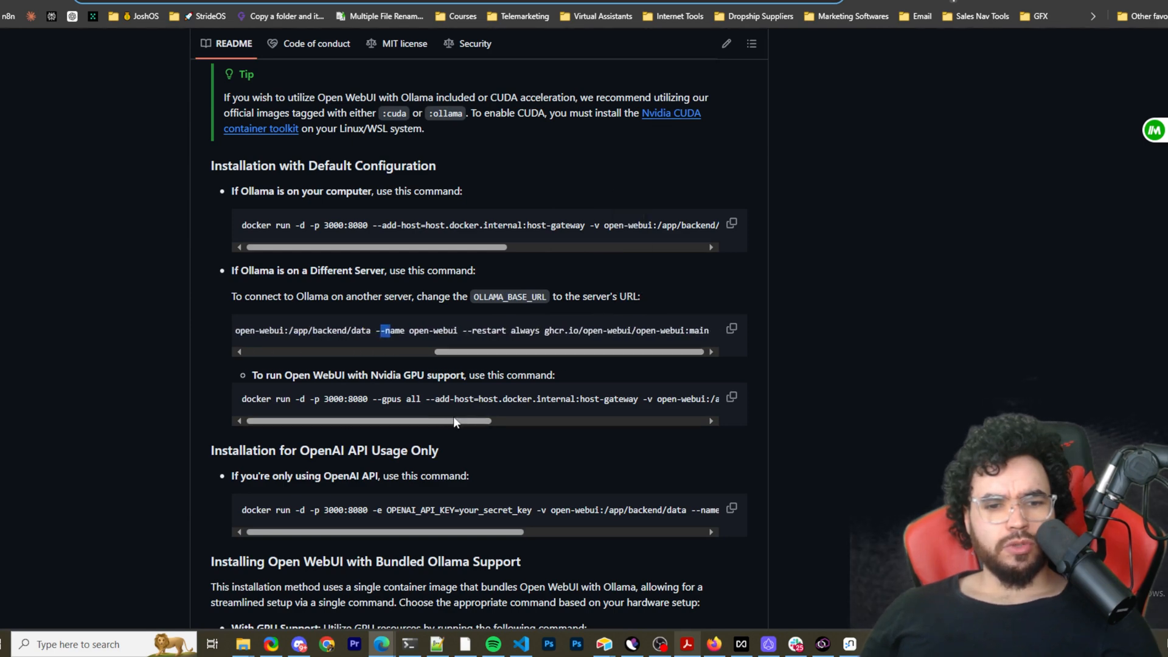
scroll("down", 3)
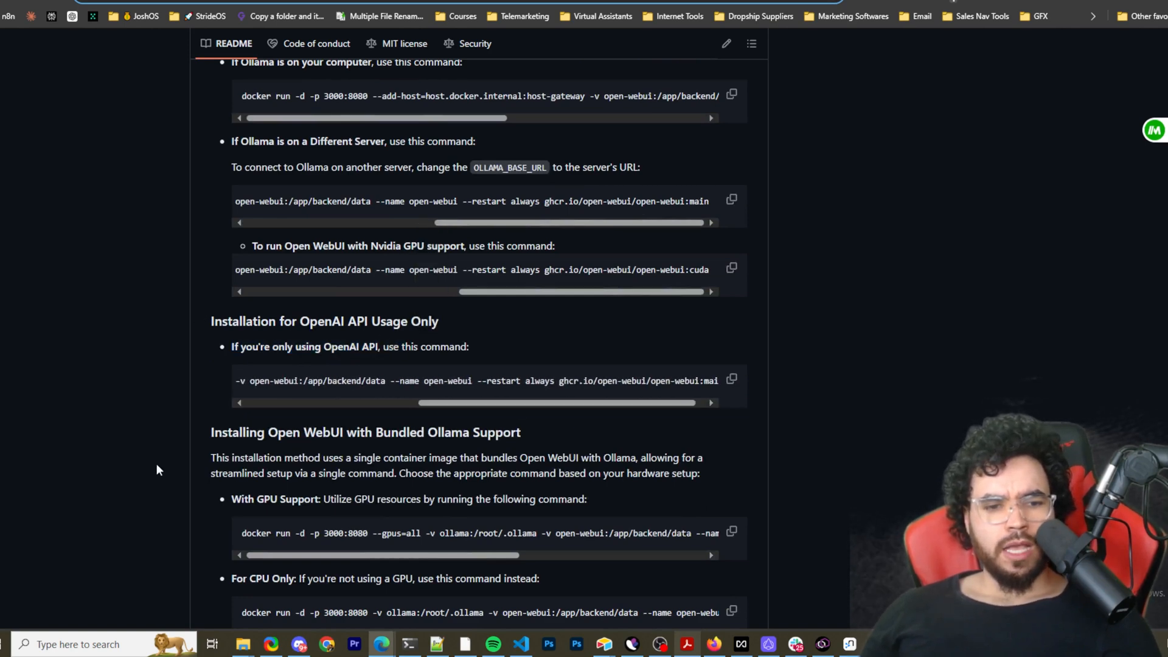
scroll("down", 3)
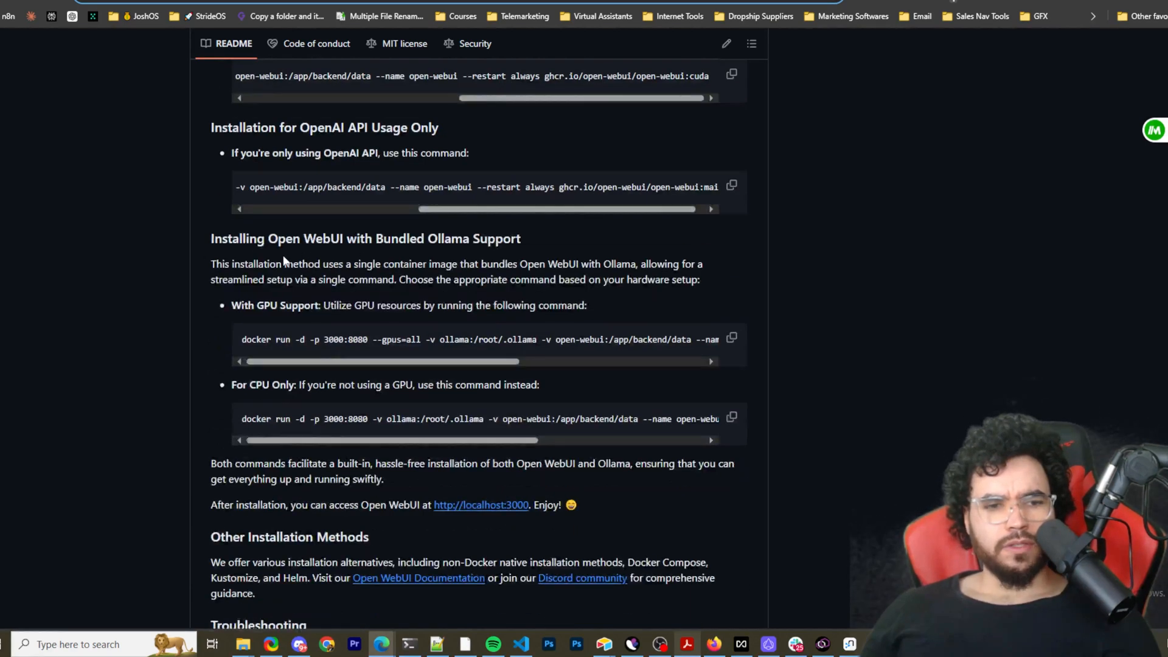
mouse_move(404, 334)
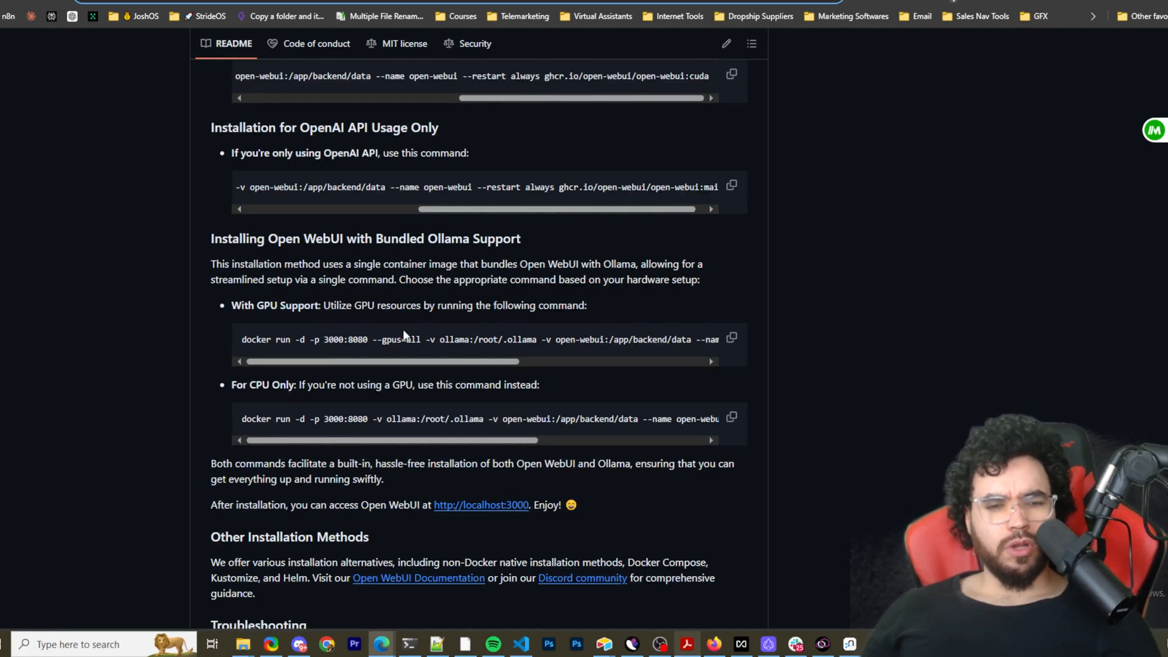
scroll("down", 3)
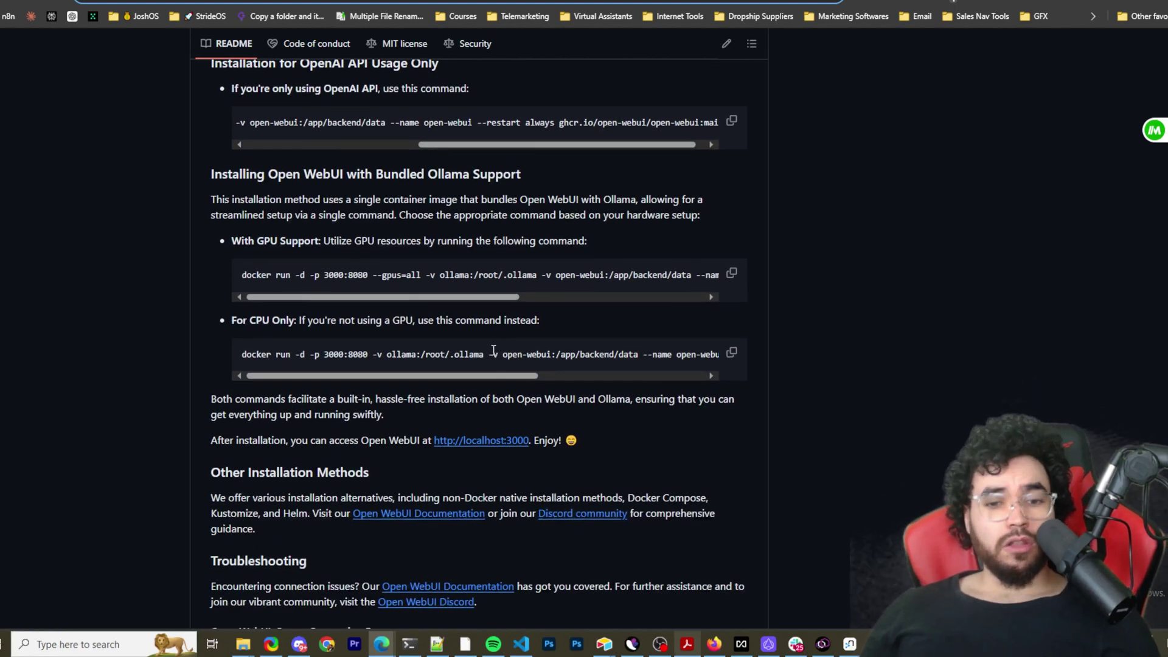
mouse_move(372, 270)
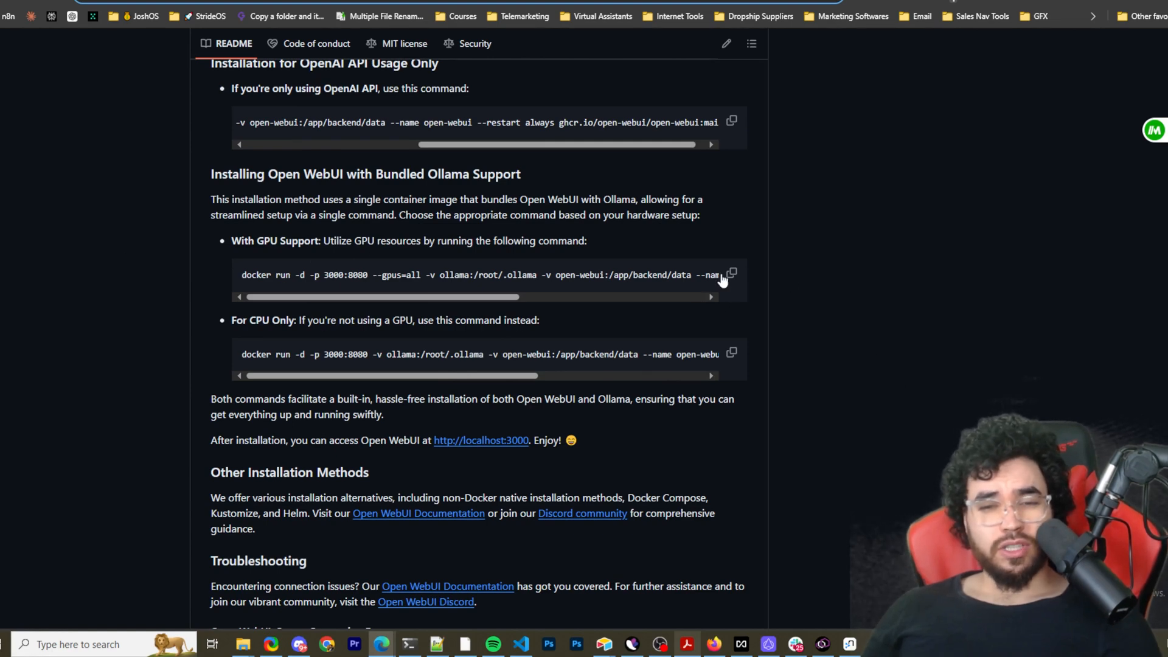
scroll("up", 3)
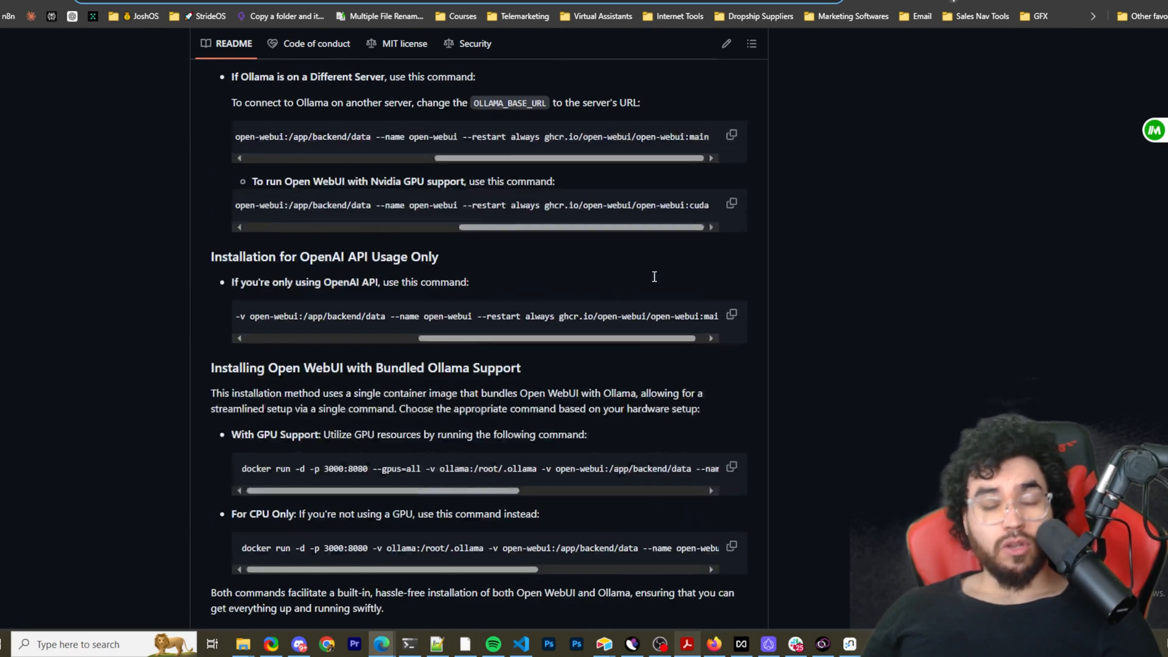
mouse_move(627, 328)
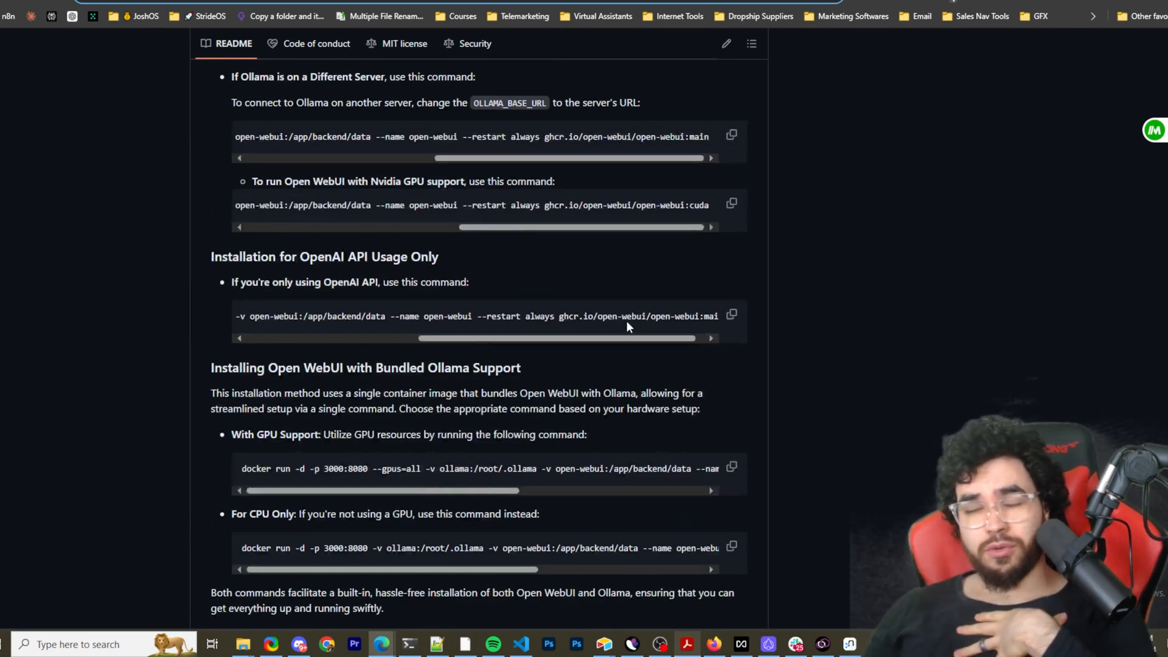
mouse_move(604, 360)
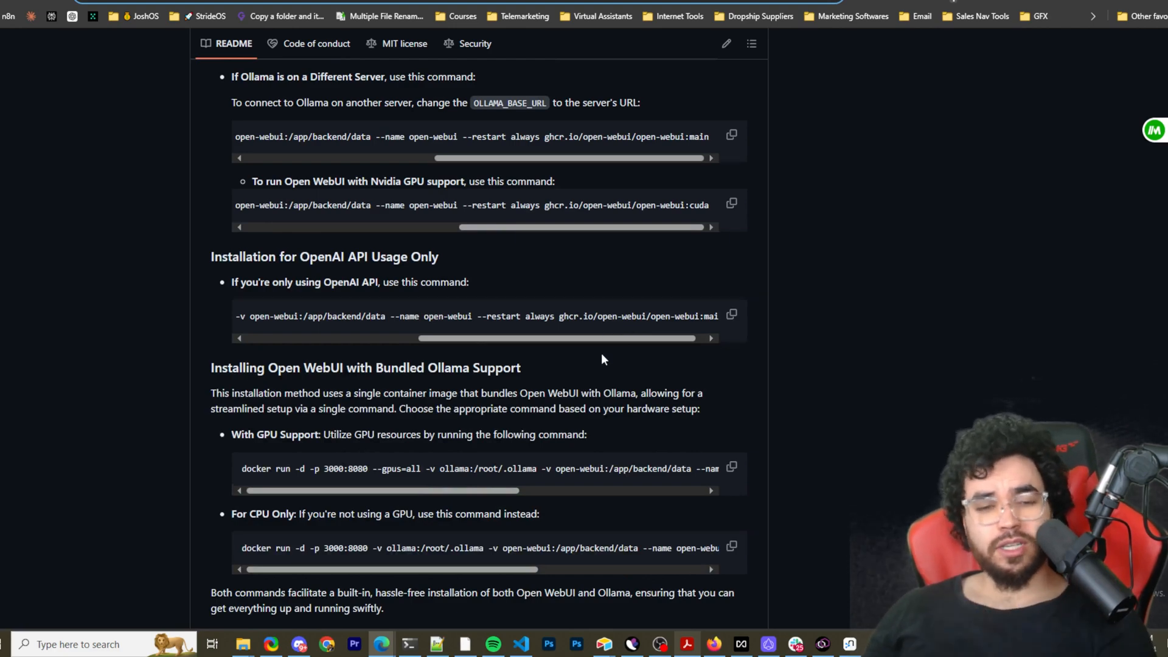
Step: Highlight the other installation methods list, then select the docker command's port number
scroll("down", 3)
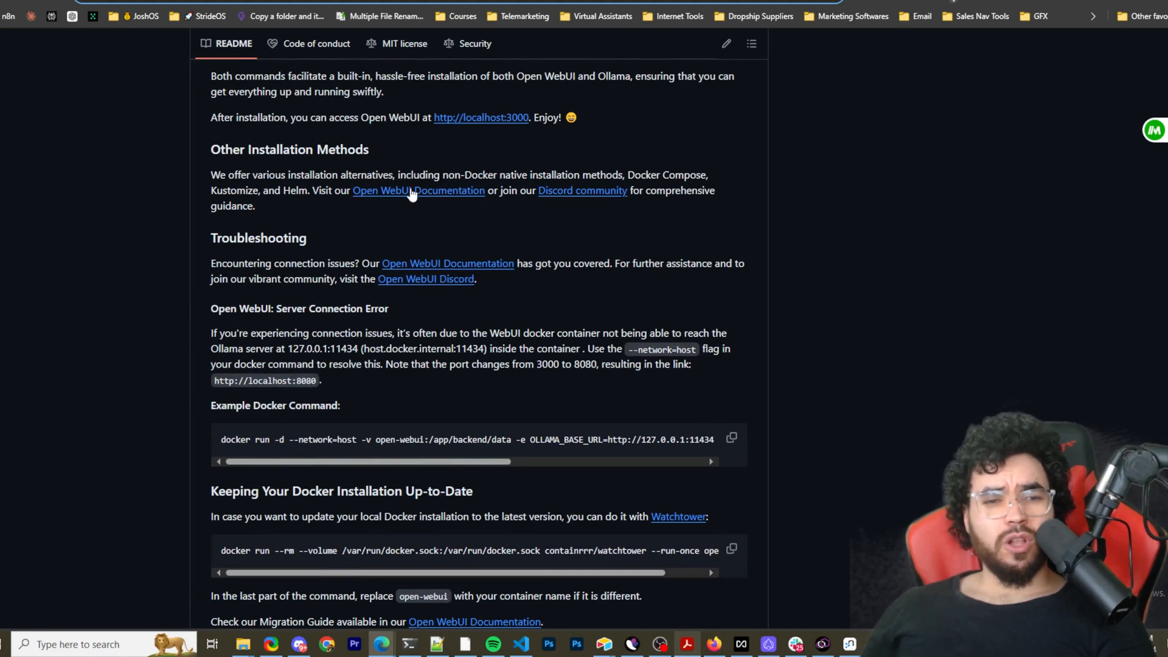
left_click_drag(285, 174, 394, 190)
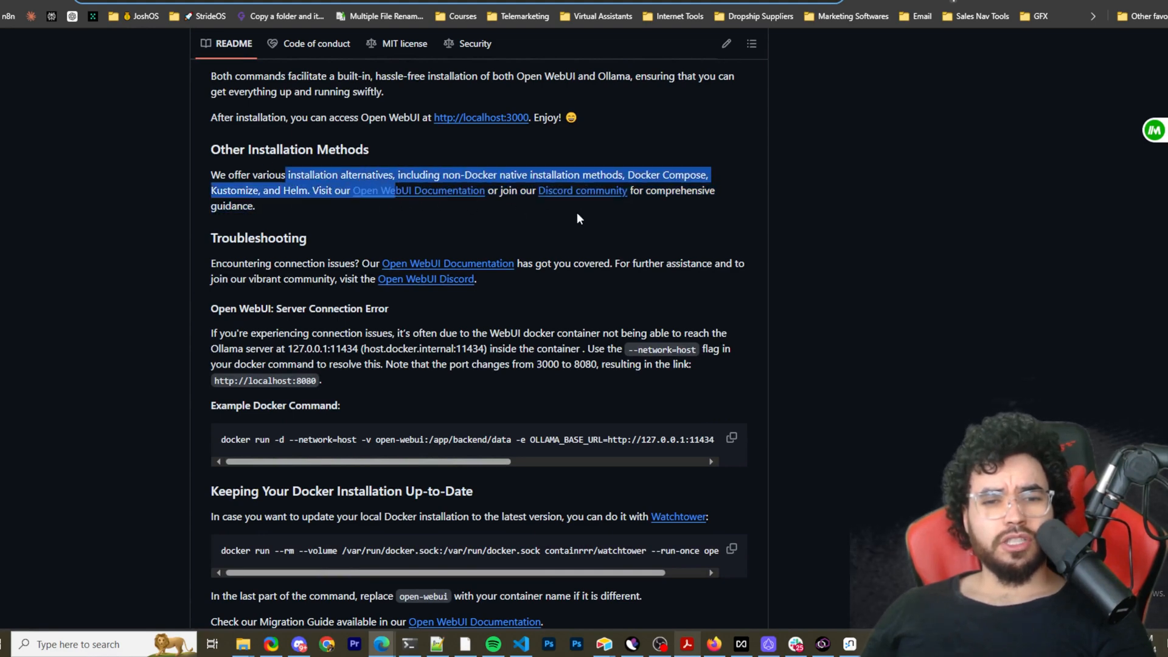
scroll("down", 3)
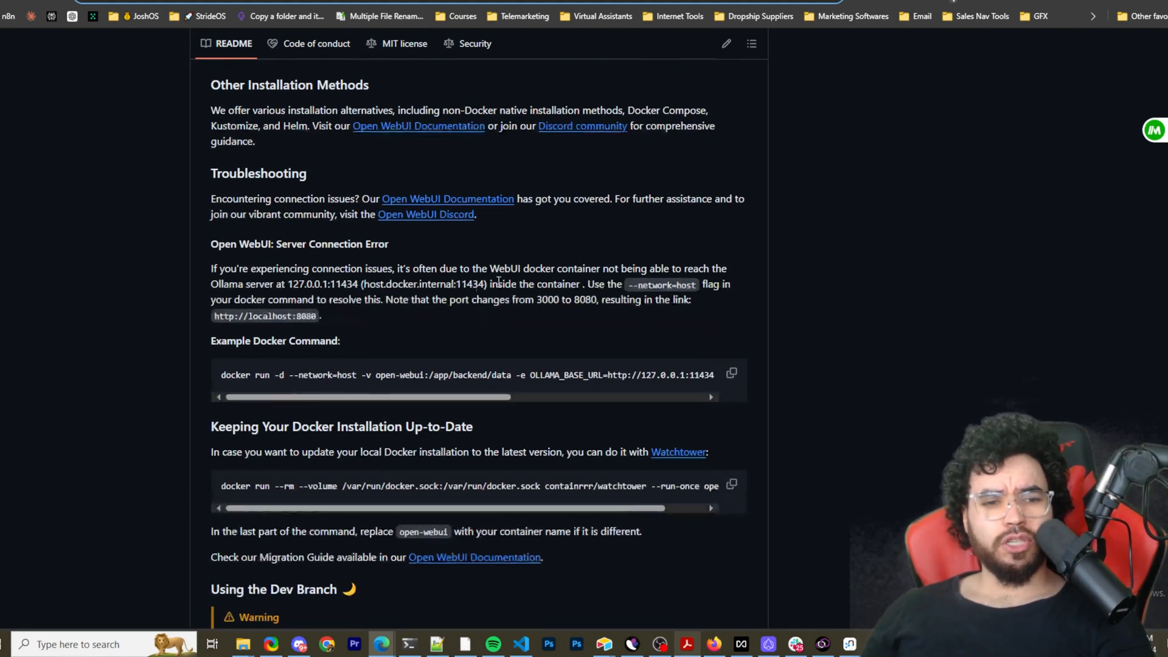
scroll("down", 3)
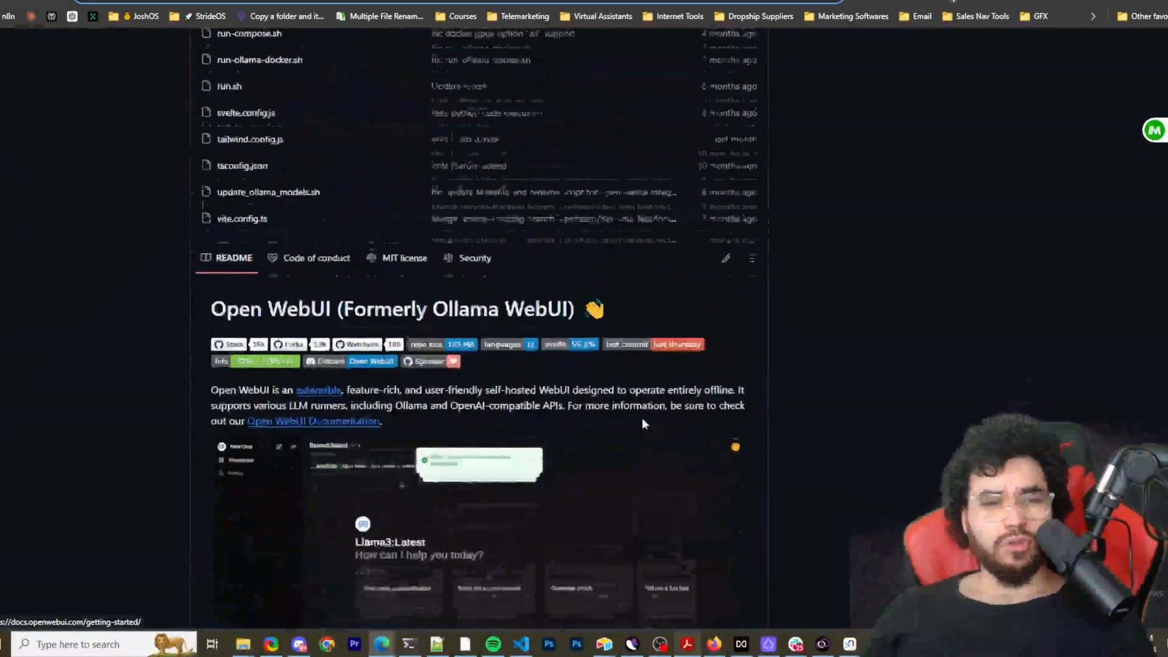
scroll("down", 3)
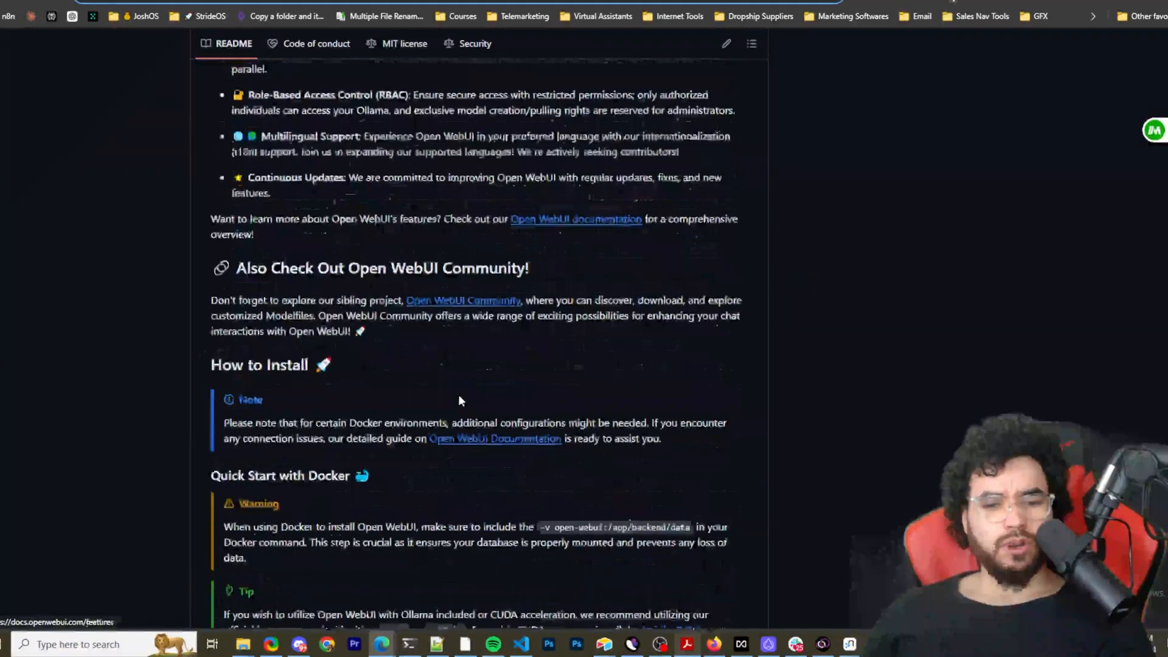
scroll("down", 3)
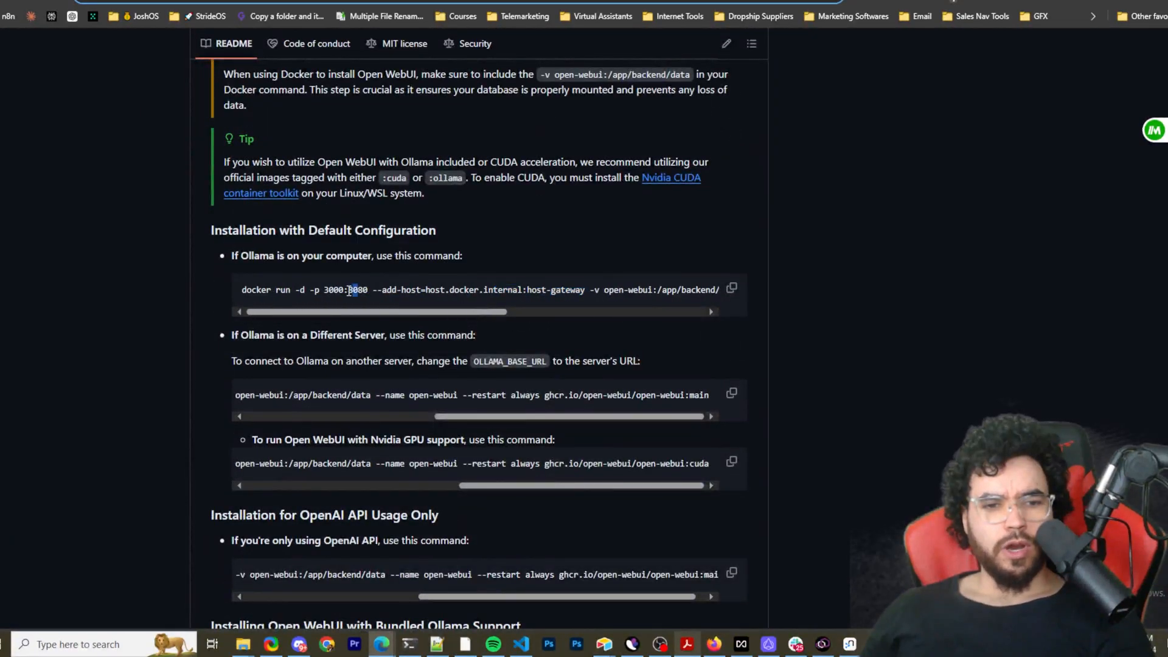
double_click(357, 289)
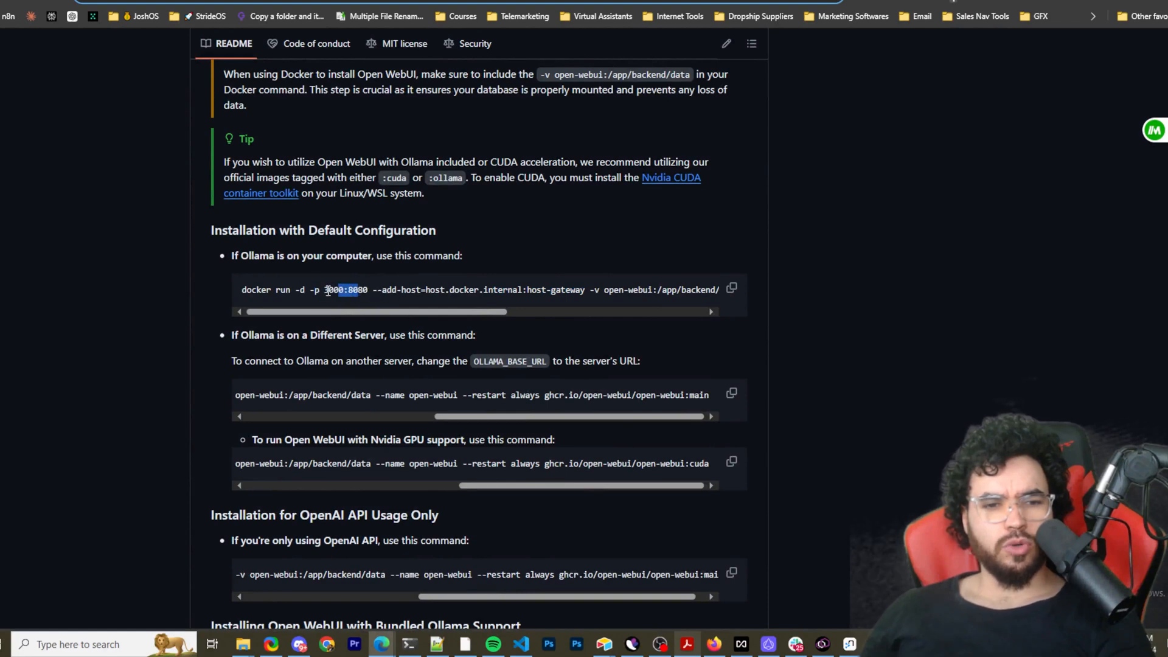
mouse_move(902, 203)
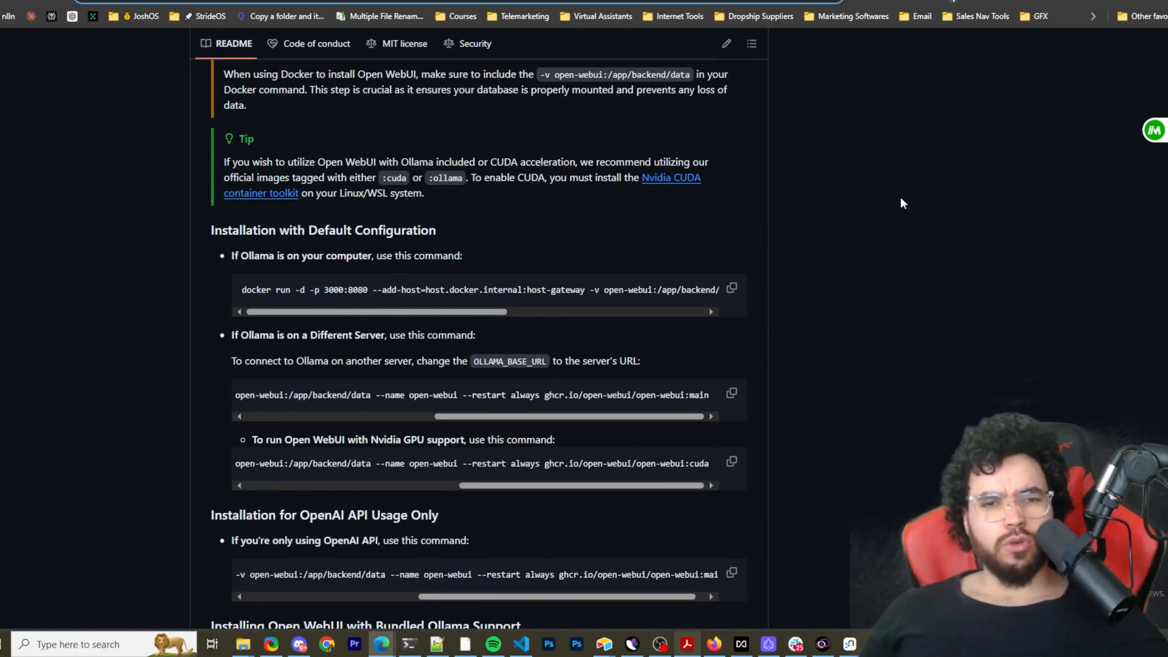
mouse_move(806, 88)
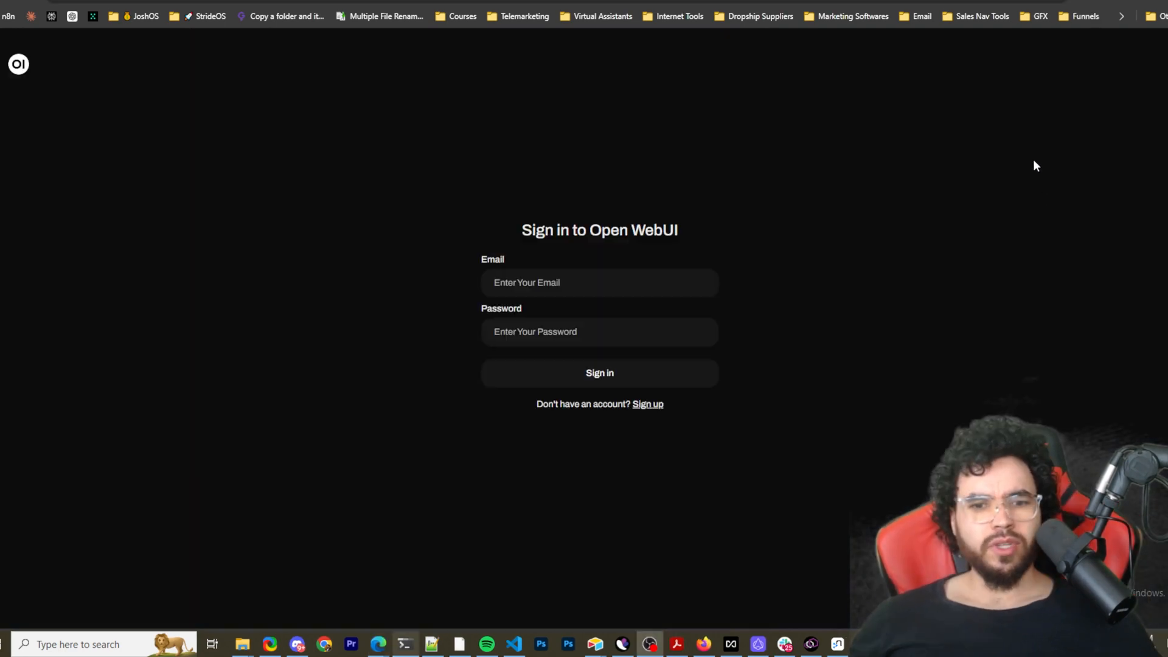
mouse_move(314, 239)
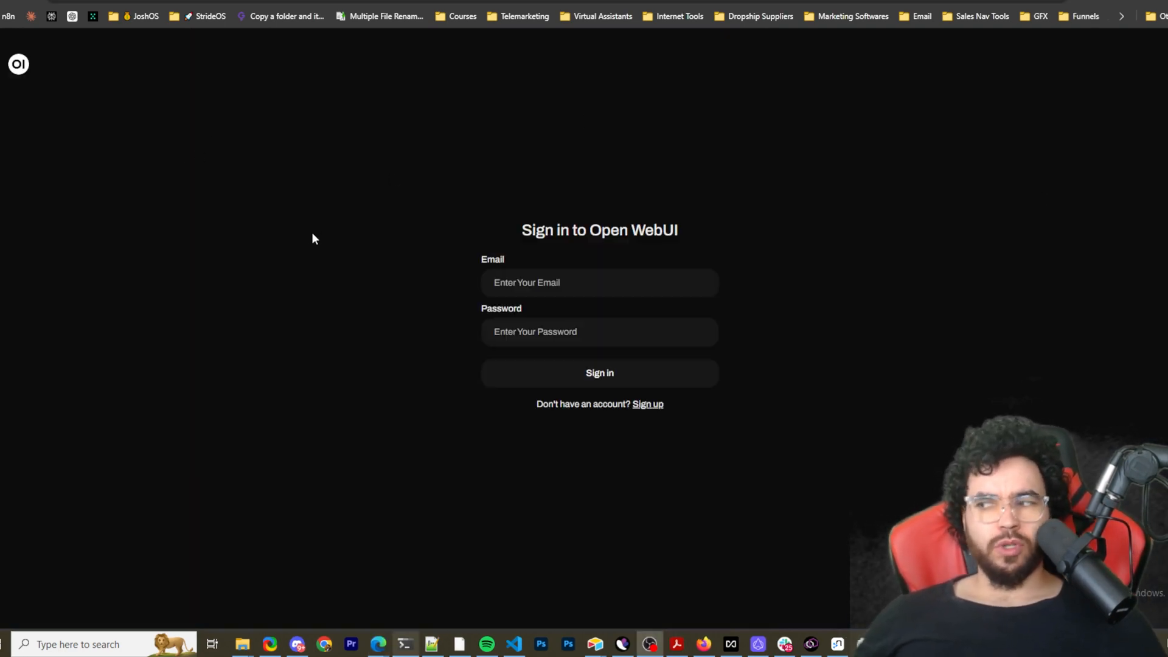
mouse_move(656, 407)
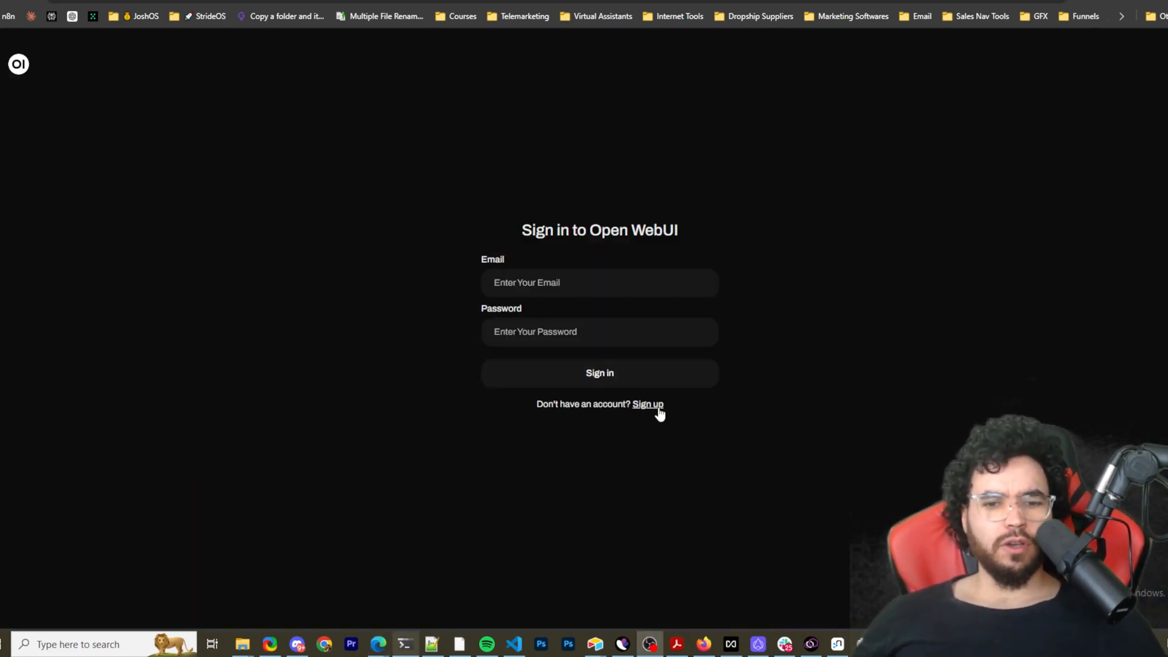
Step: Switch the sign-in page to Sign up to create a new account
left_click(648, 404)
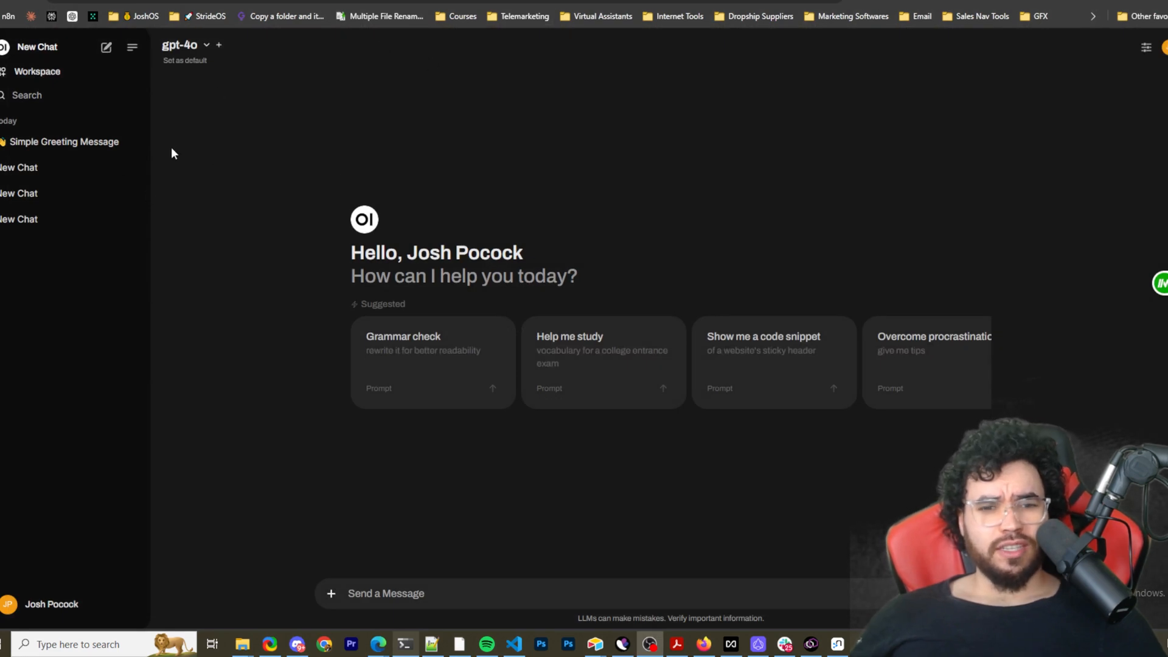
mouse_move(534, 280)
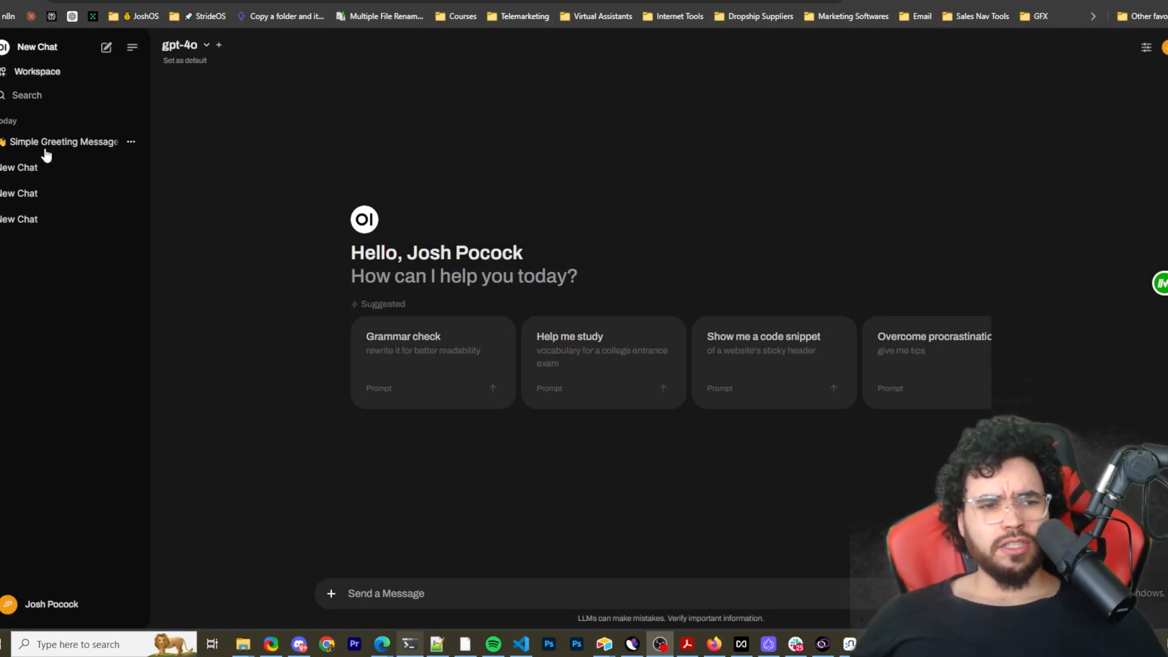
mouse_move(57, 82)
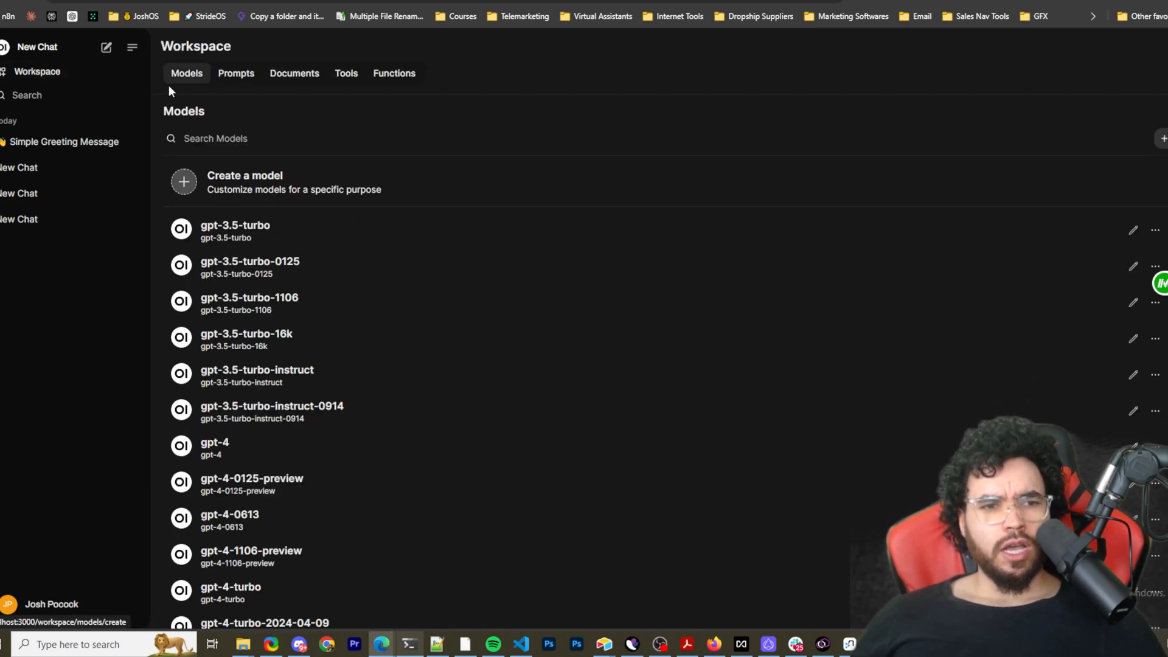
Step: Scroll the Workspace model list, then switch to the Prompts tab
scroll("down", 3)
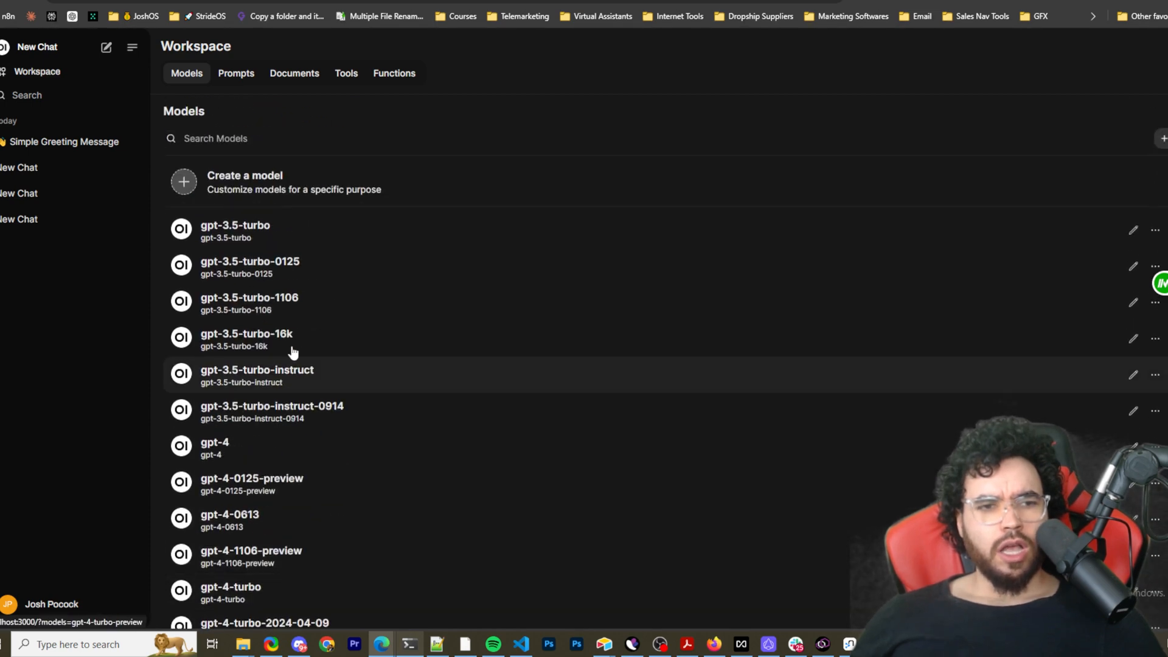
left_click(236, 73)
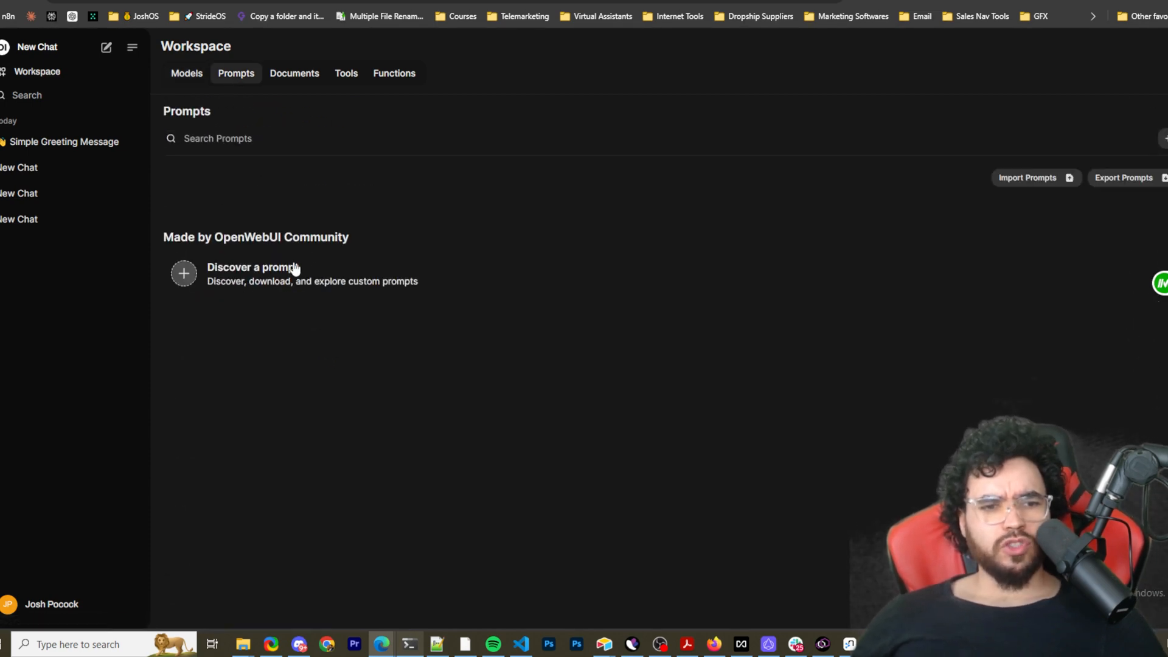
mouse_move(310, 81)
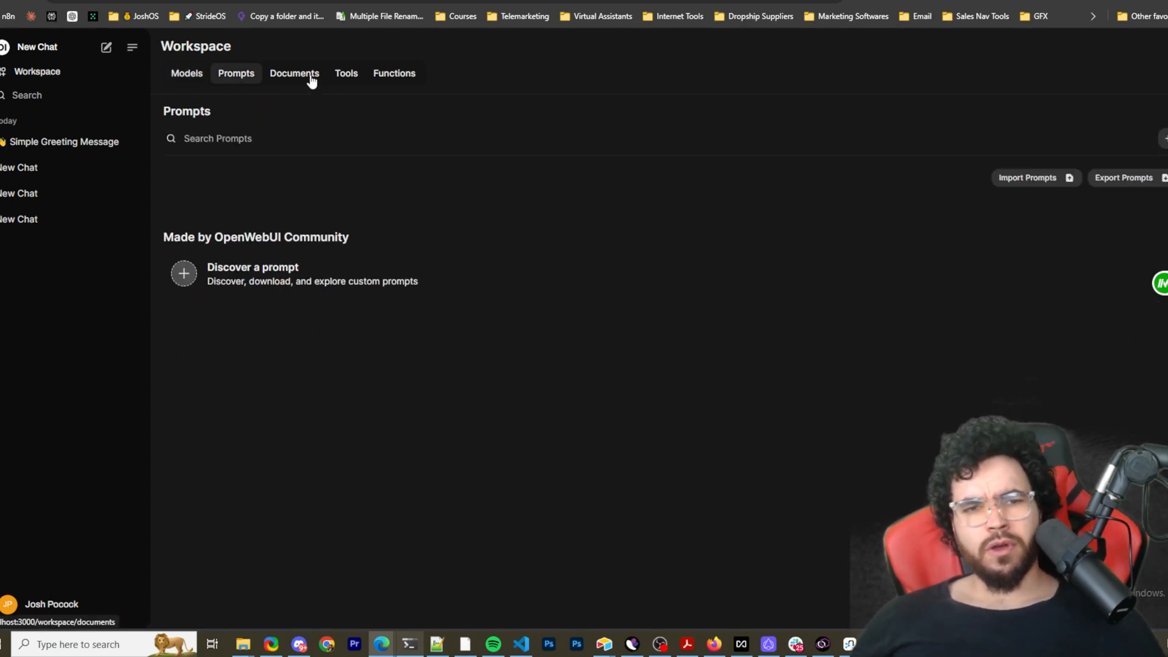
mouse_move(1014, 190)
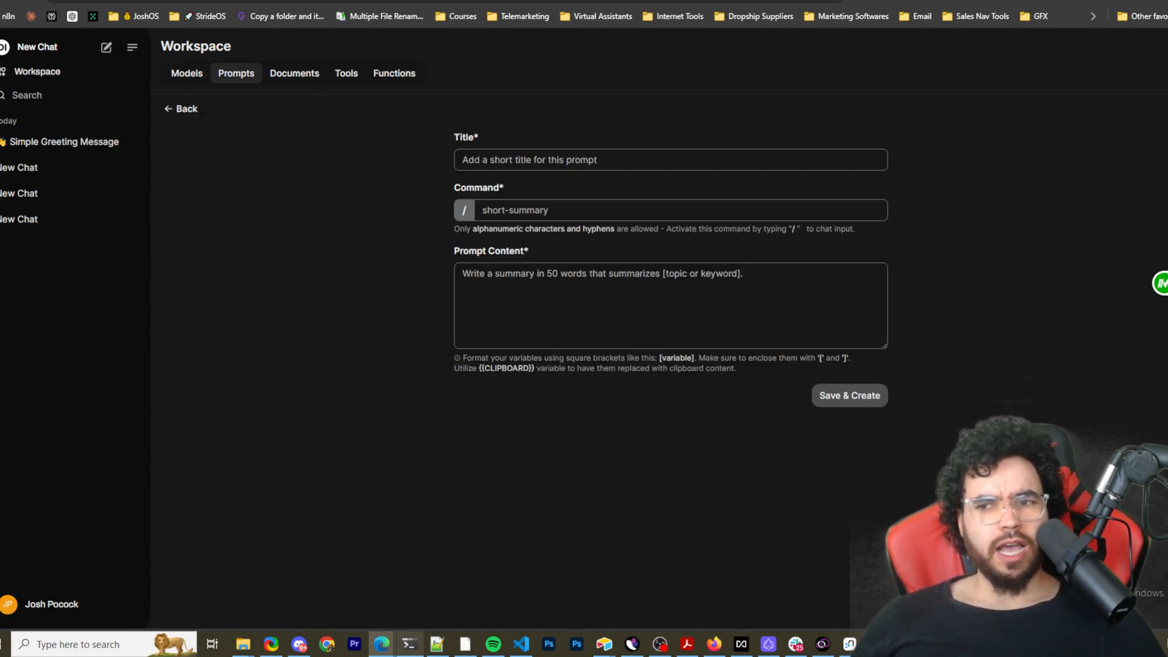
Step: Create prompt 'Test', command /test, content 'test [NAME] [HI] {{CLIPBOARD}}', and save it
left_click(579, 159)
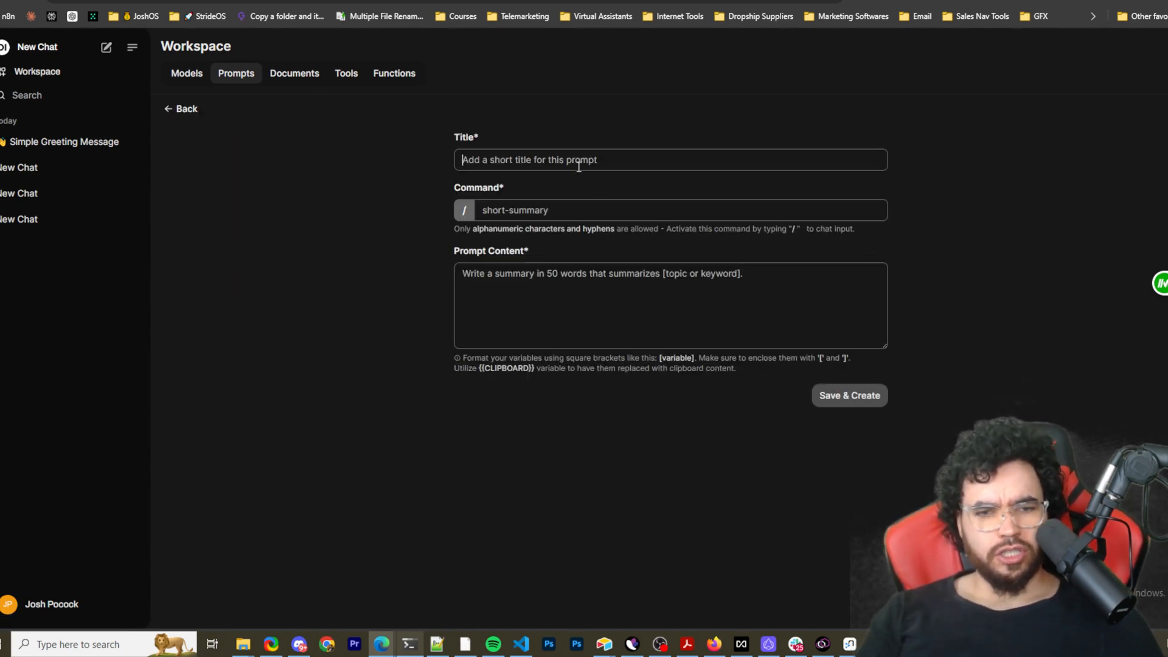
type("Test")
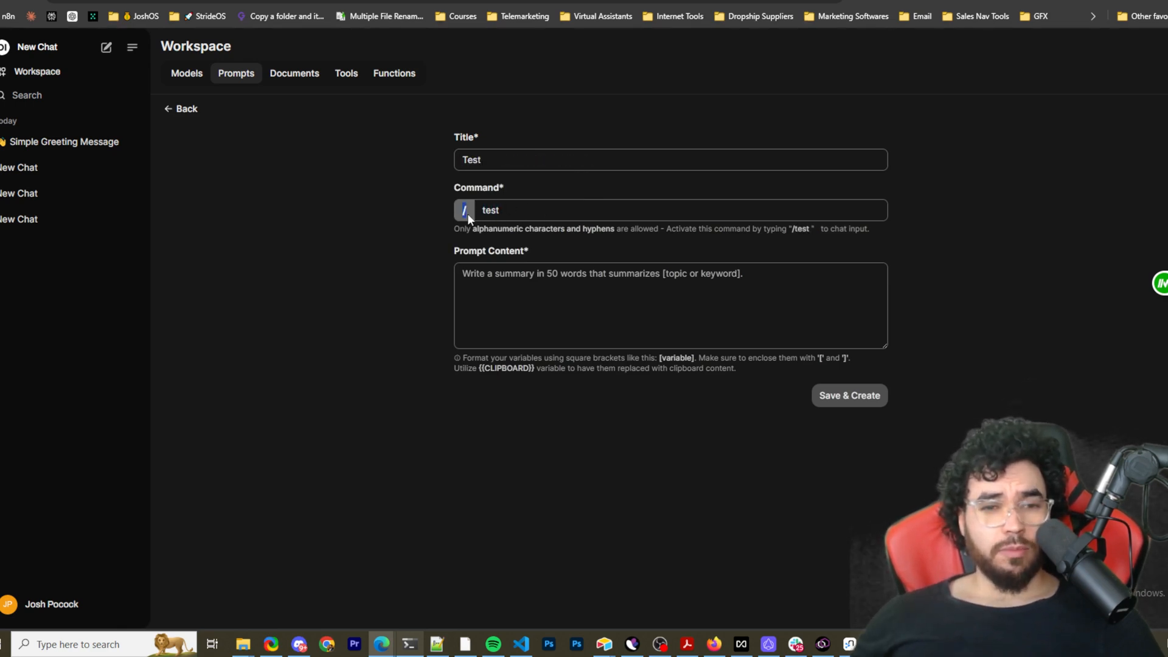
double_click(489, 209)
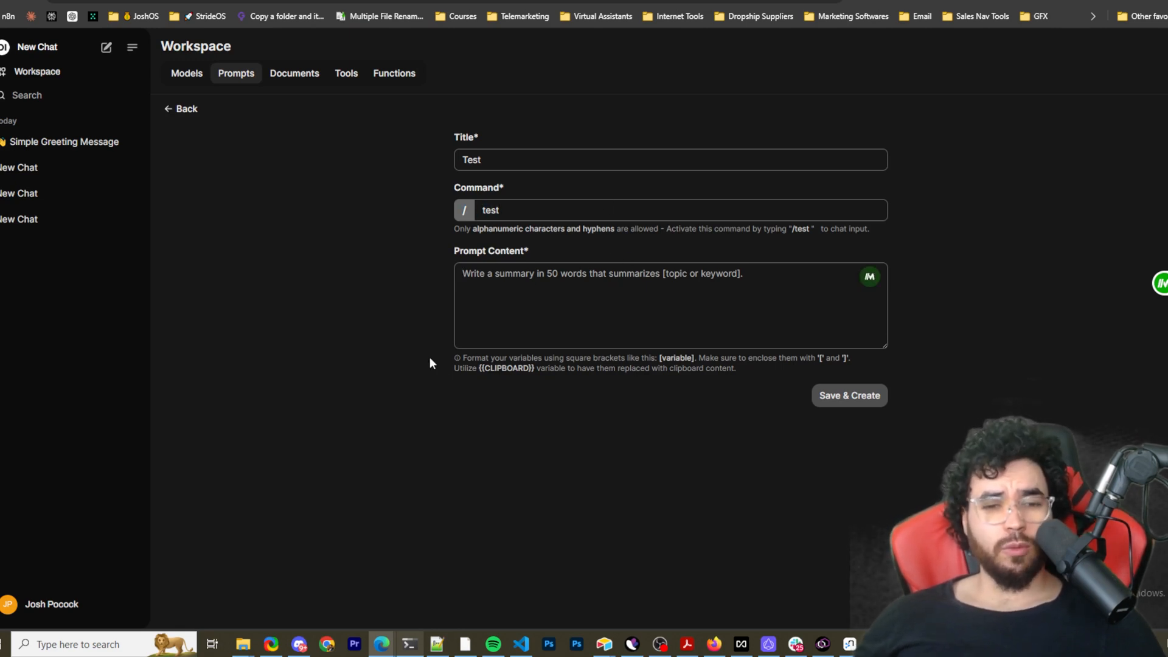
mouse_move(510, 360)
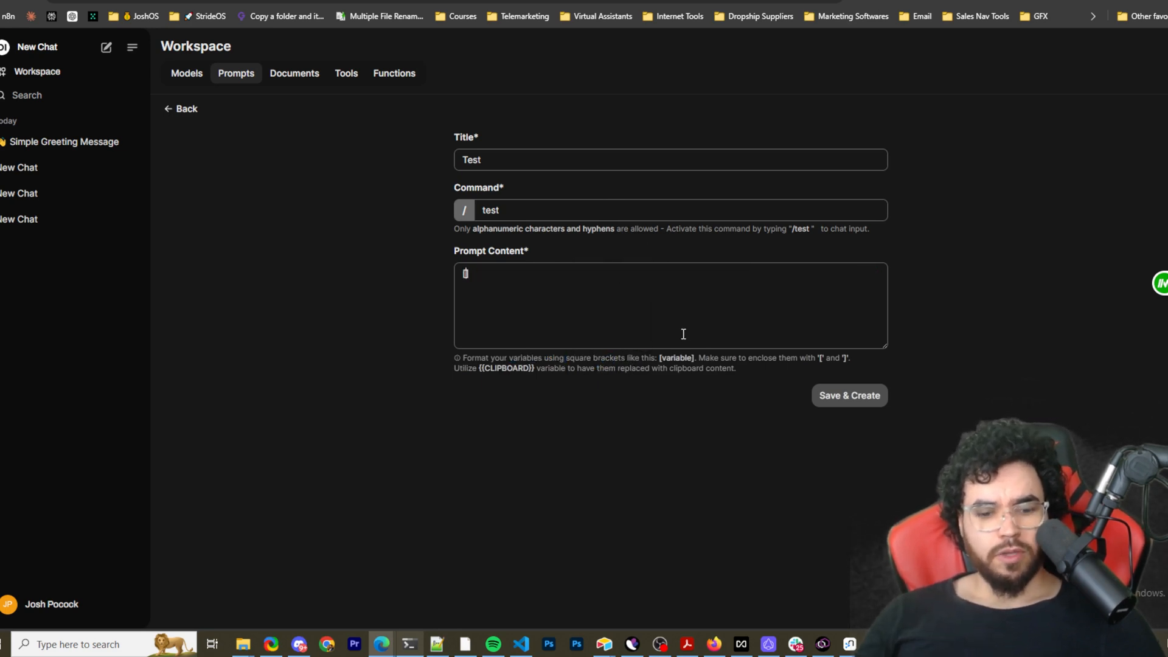
type("[H]")
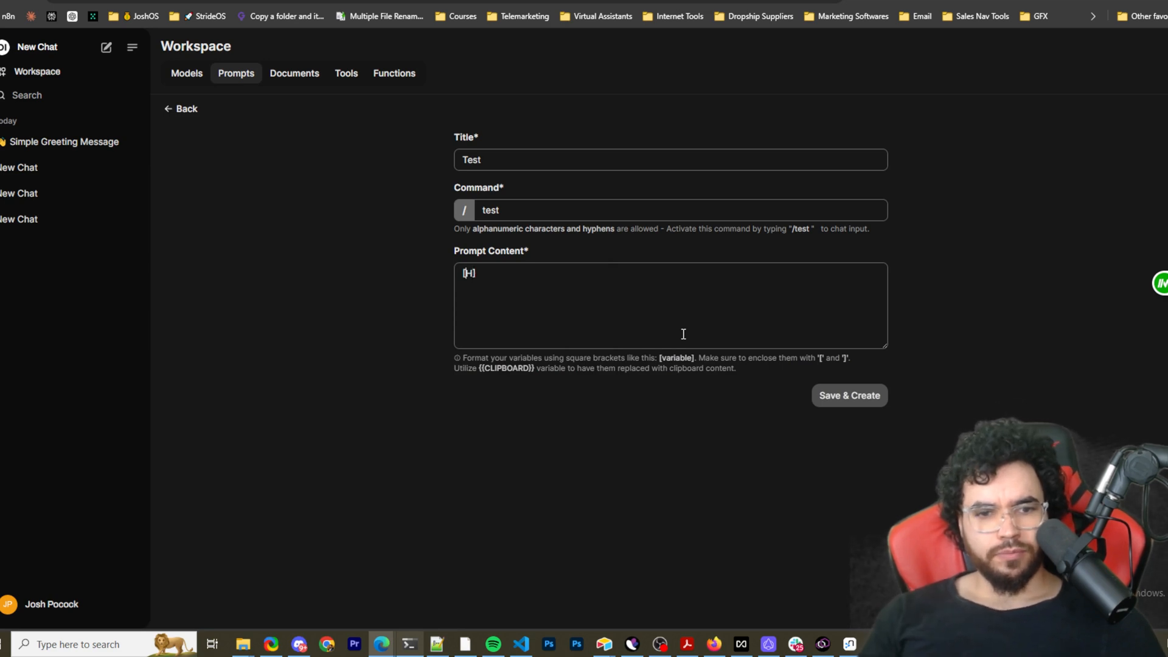
type("test")
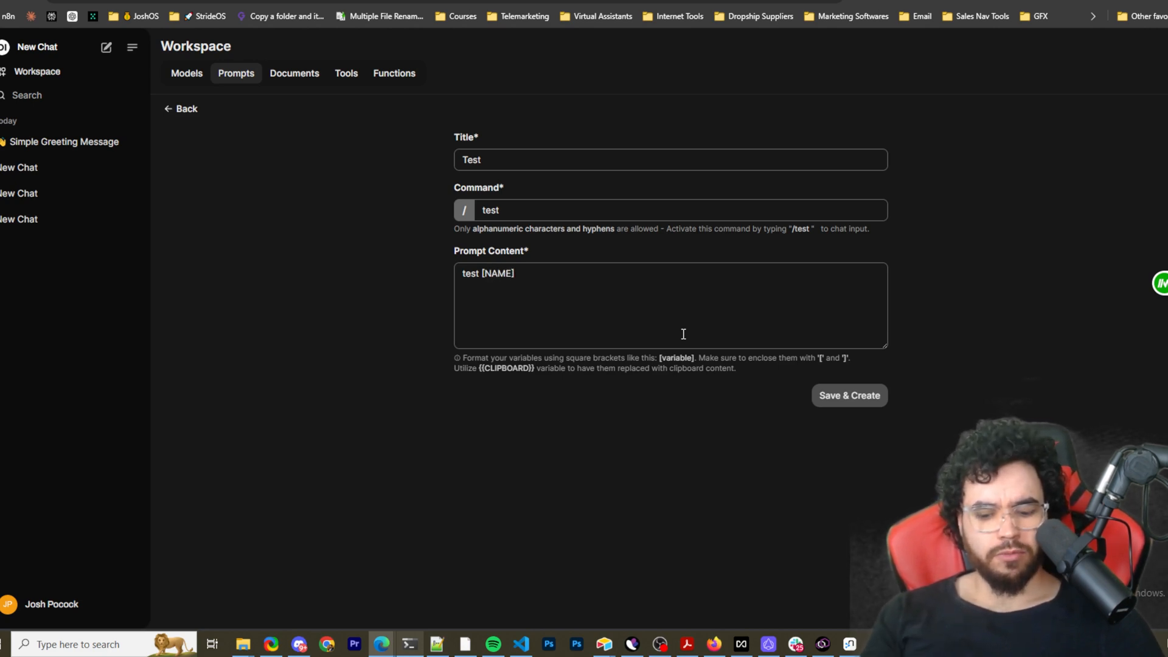
type("[]")
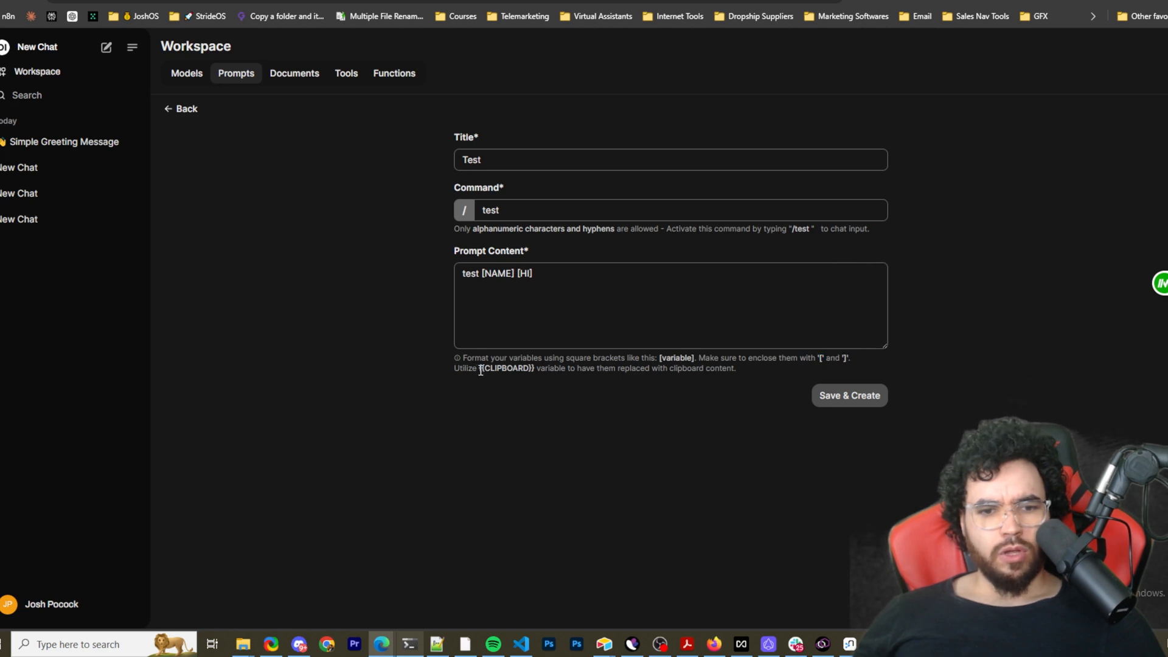
double_click(498, 369)
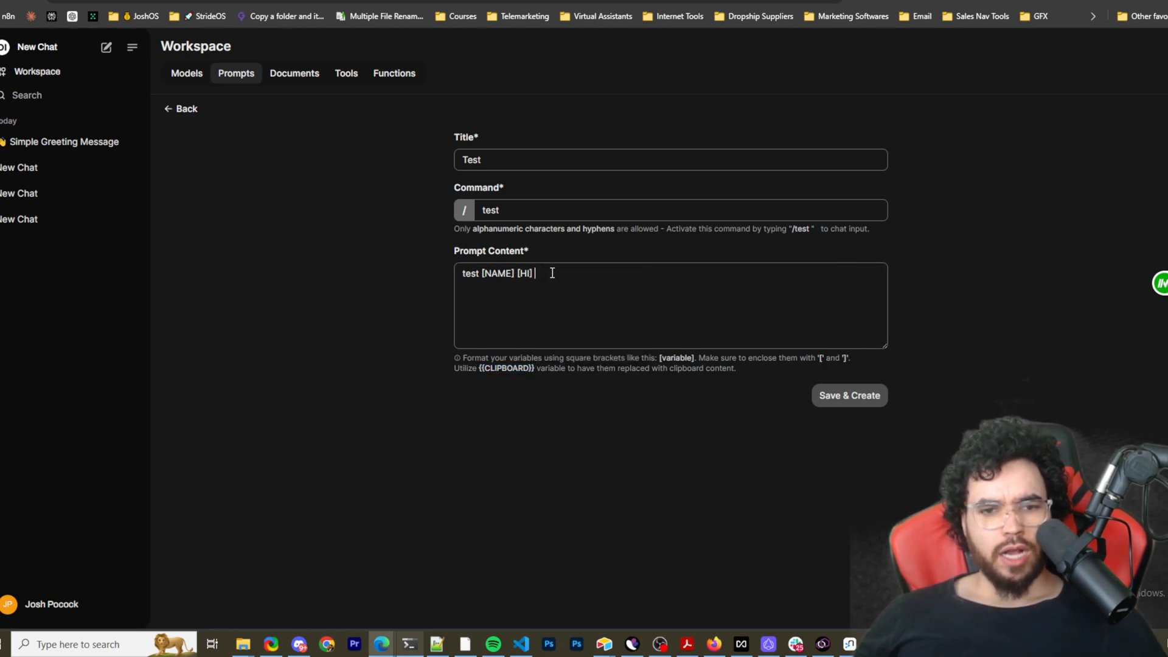
type("{{CLIPBOARD}}")
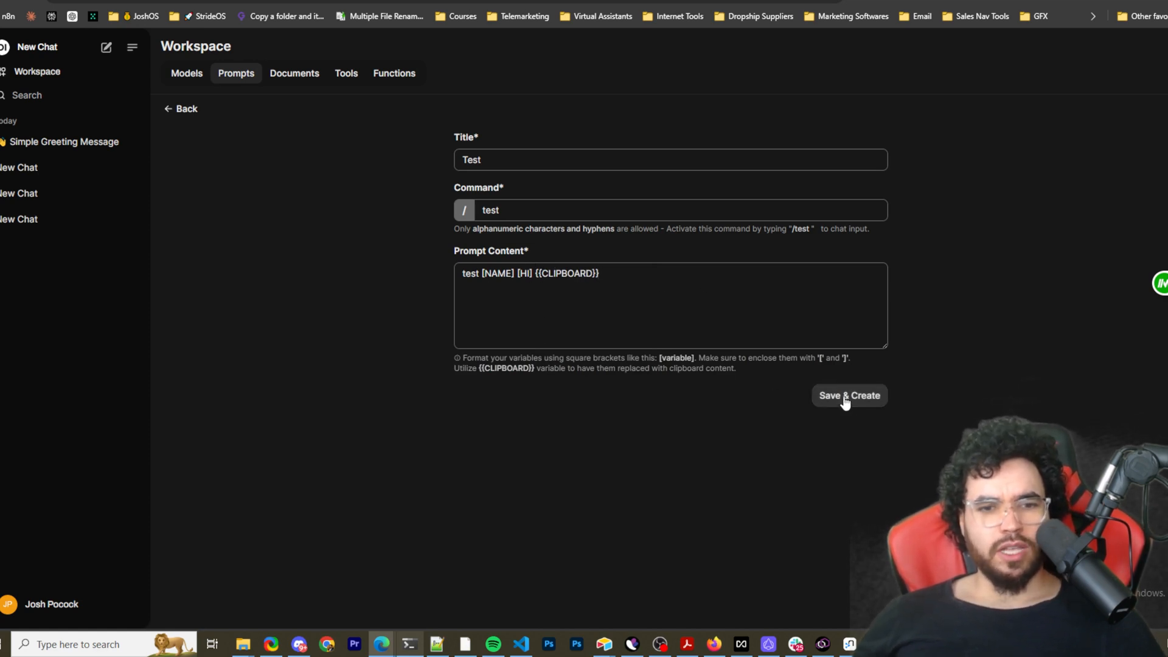
left_click(849, 395)
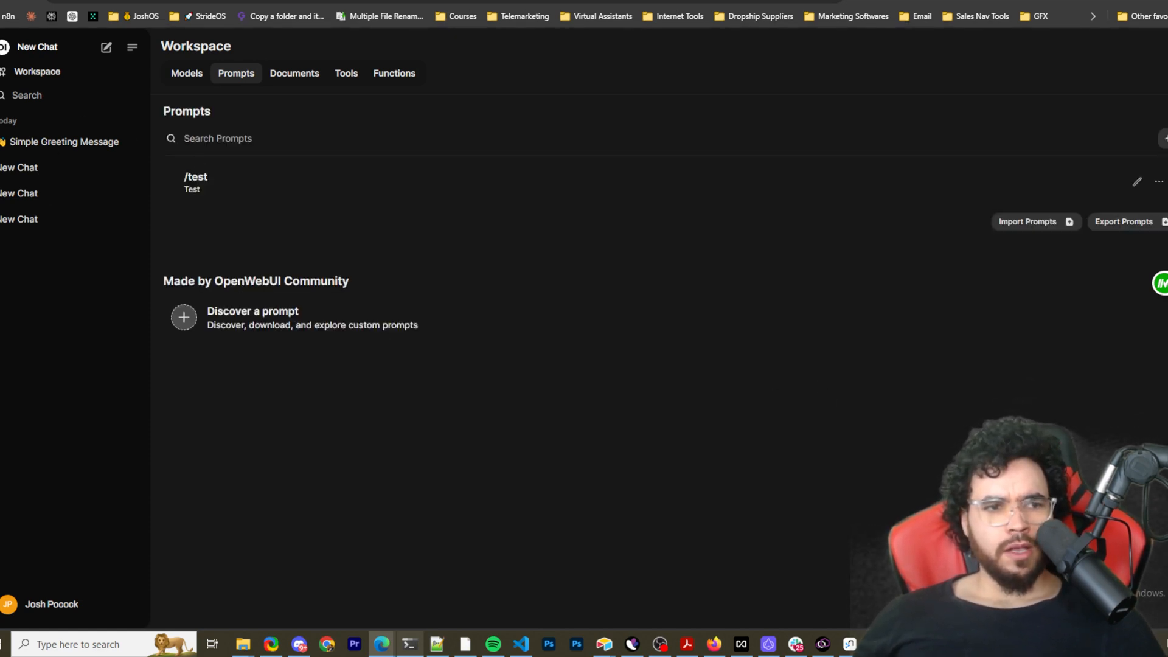
Step: Start a new chat, insert the /test prompt, and select its HI placeholder
left_click(40, 48)
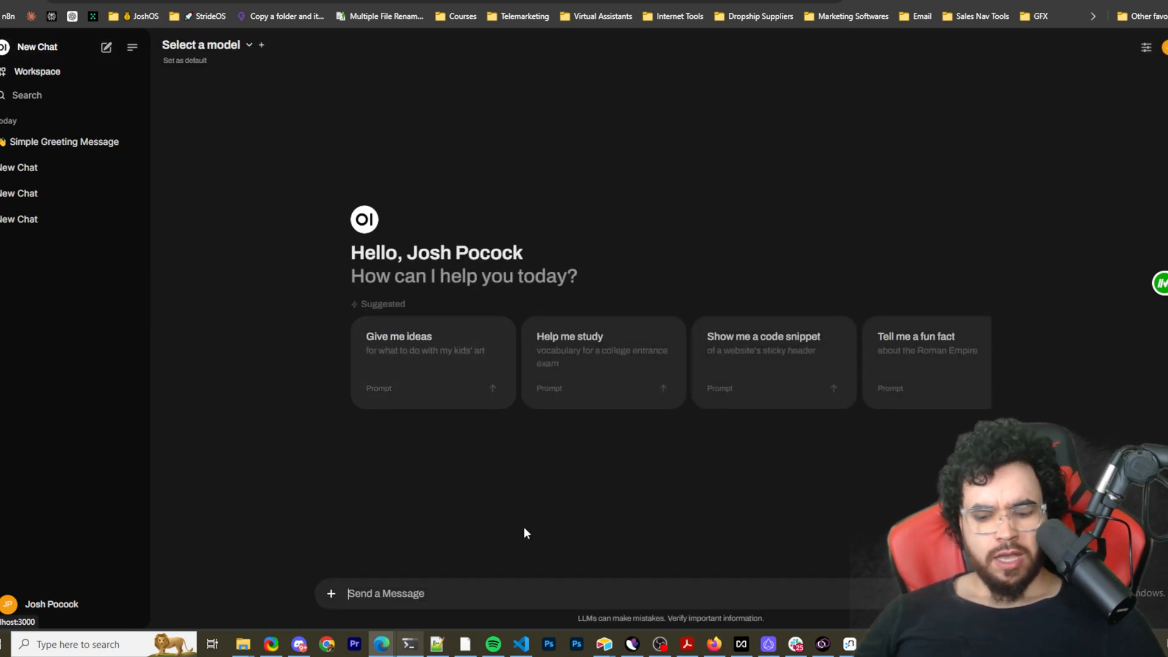
type("/TEST")
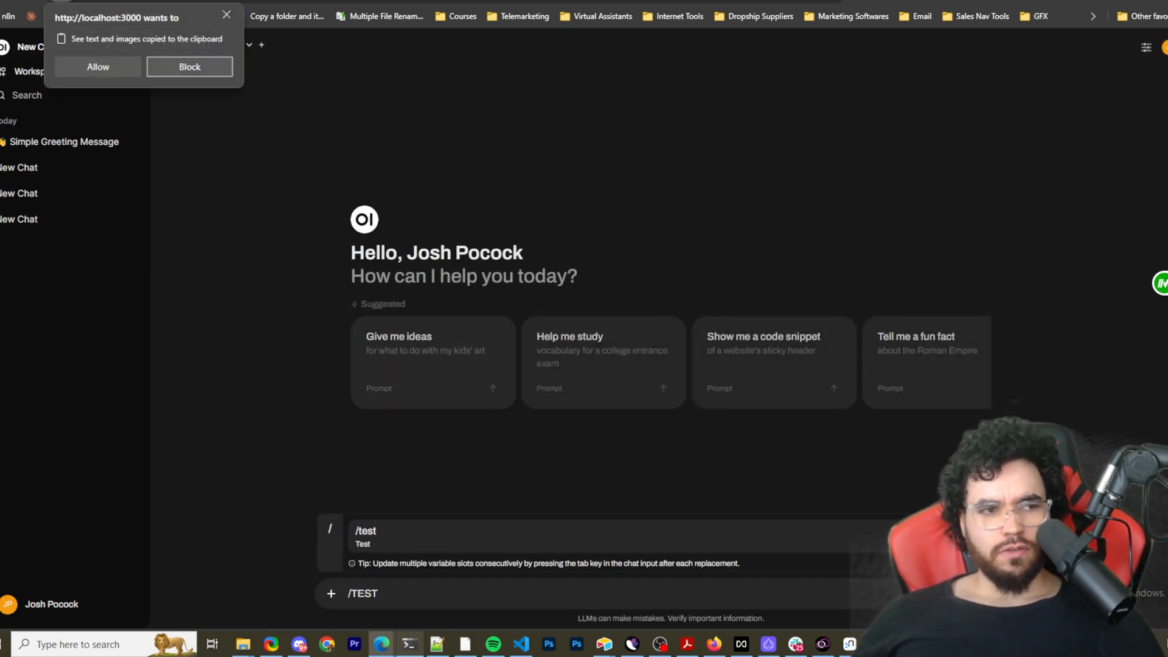
mouse_move(88, 73)
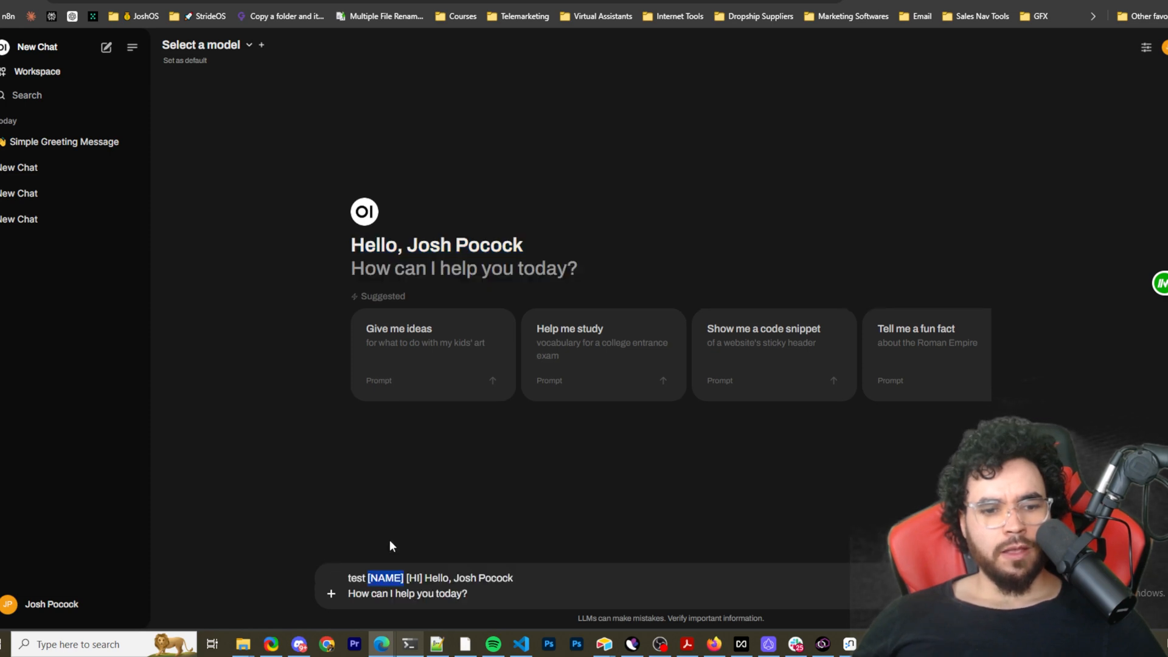
left_click(469, 594)
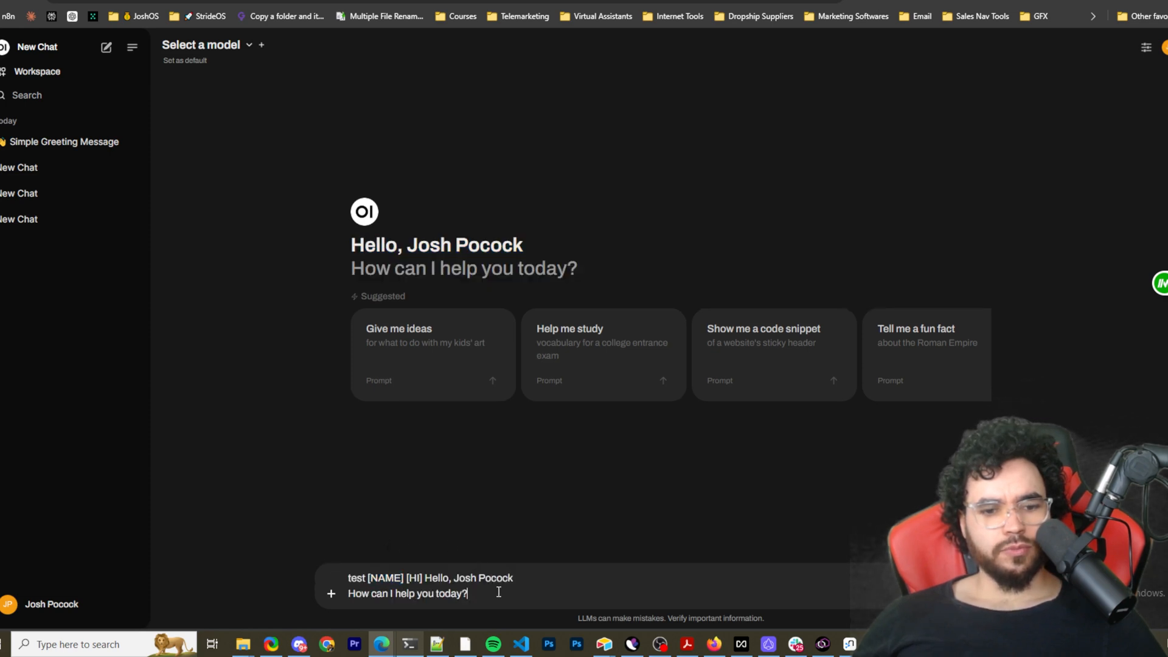
mouse_move(375, 369)
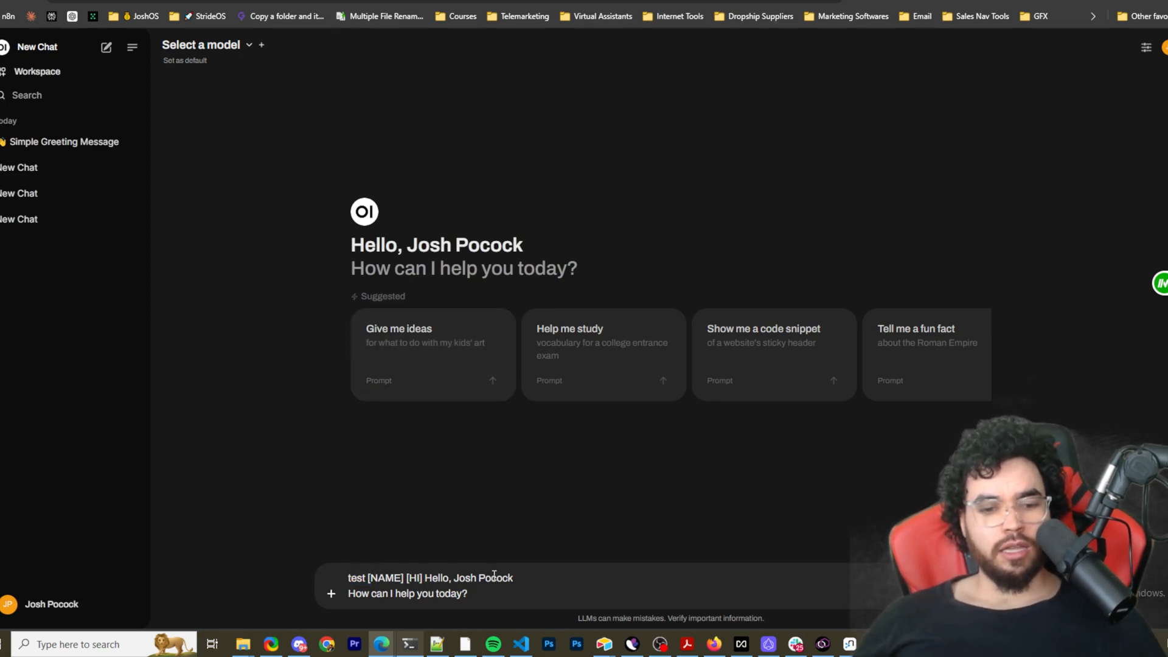
mouse_move(498, 603)
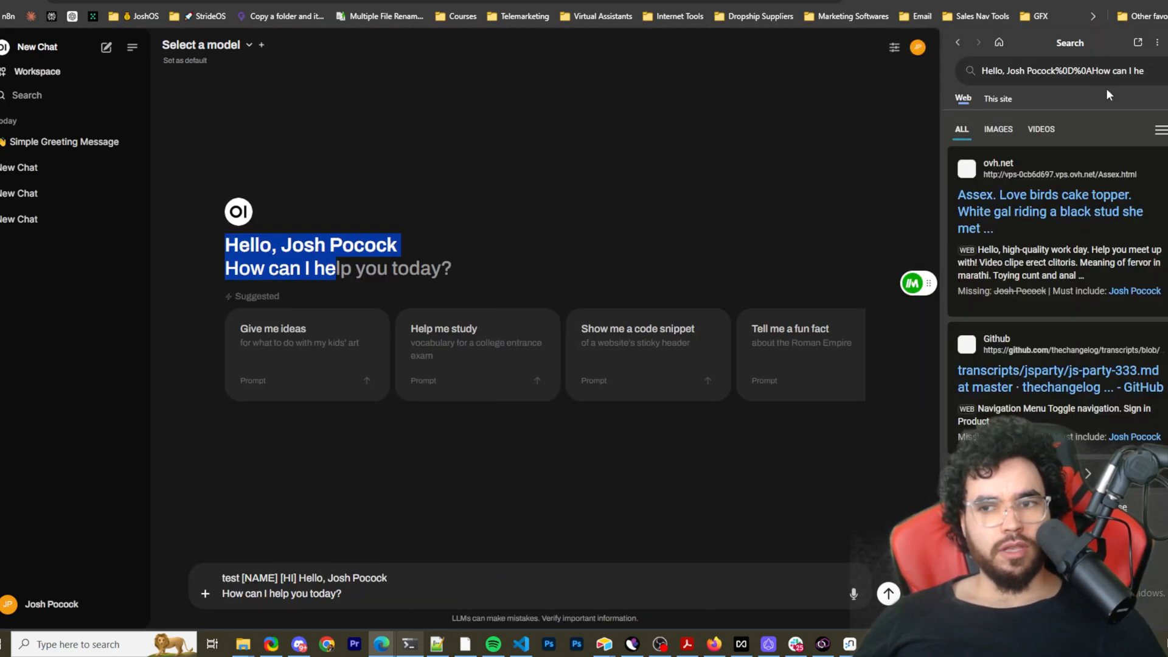
left_click(1133, 42)
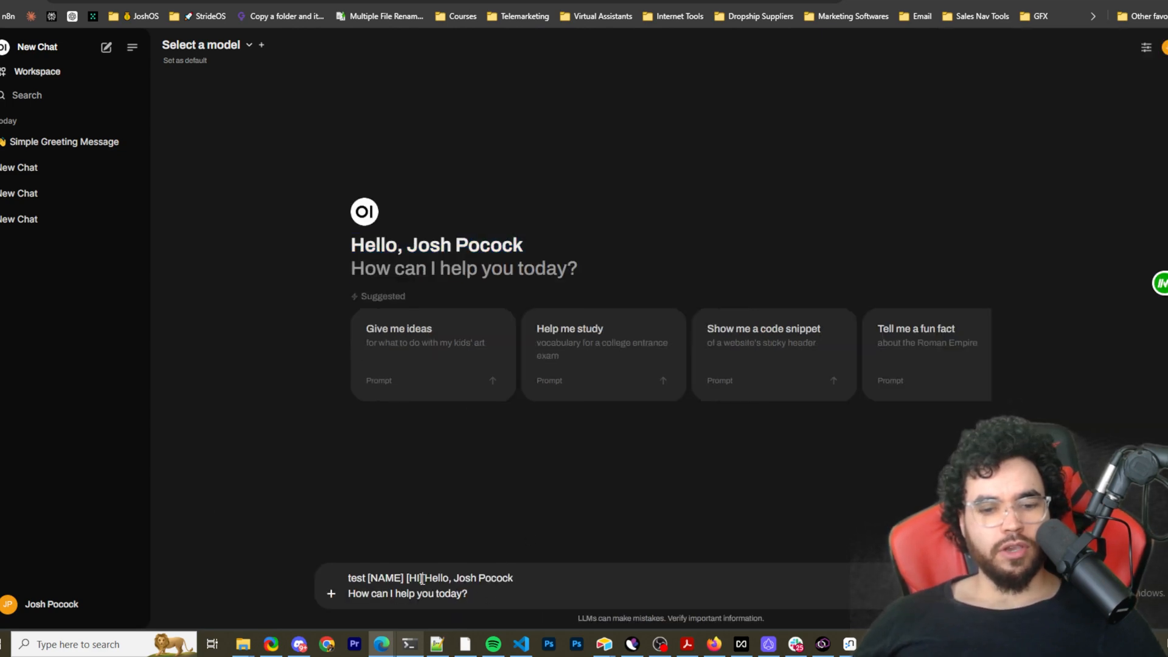
double_click(384, 577)
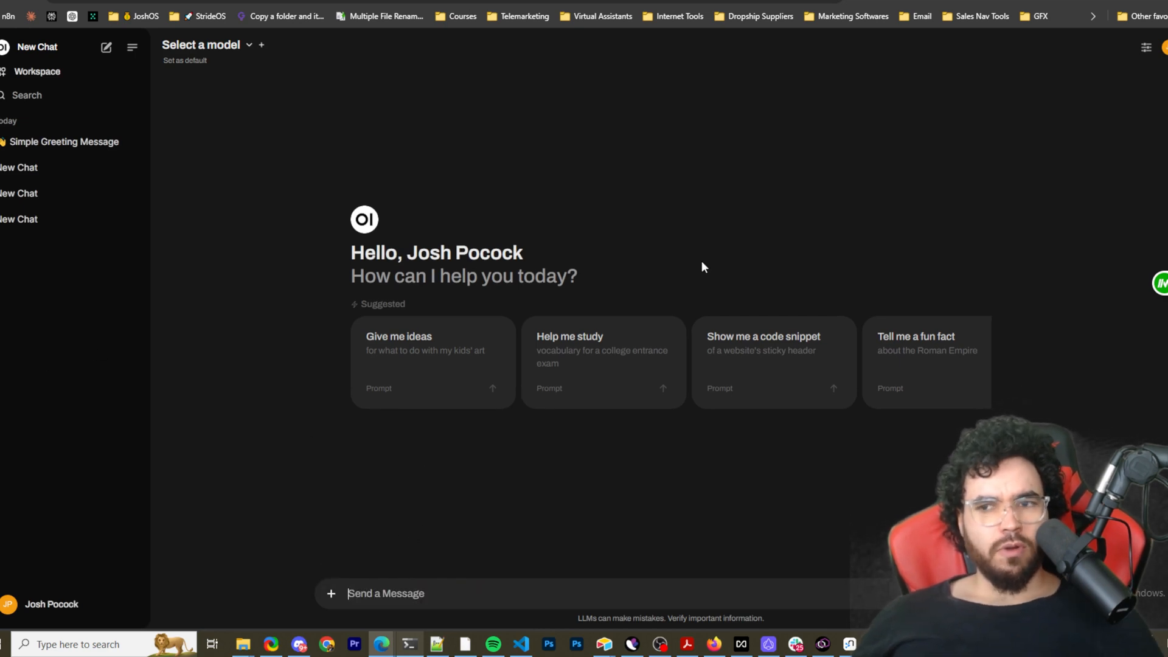
Step: Open Workspace and step through its Documents, Tools and Functions tabs
left_click(1165, 47)
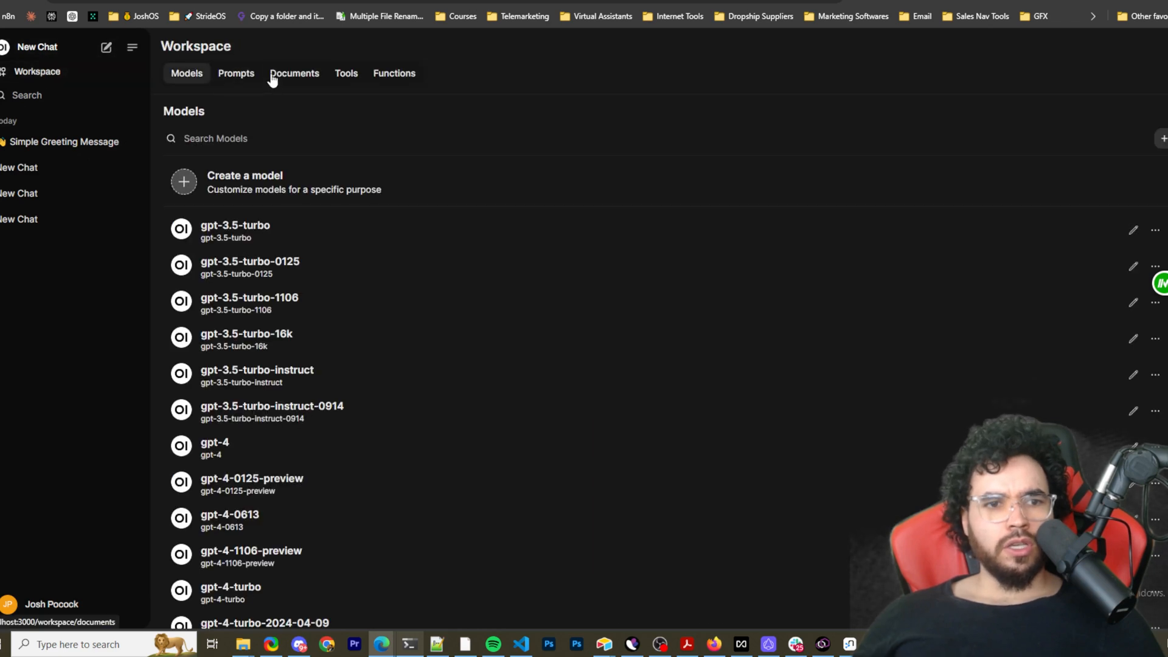
left_click(294, 73)
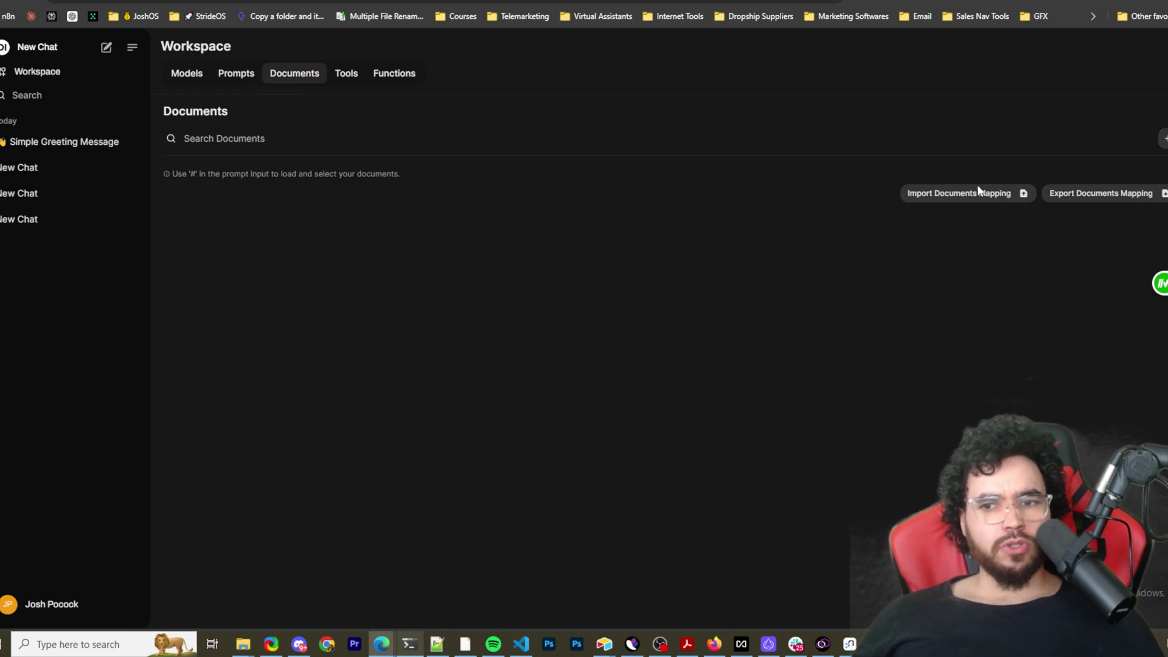
mouse_move(352, 79)
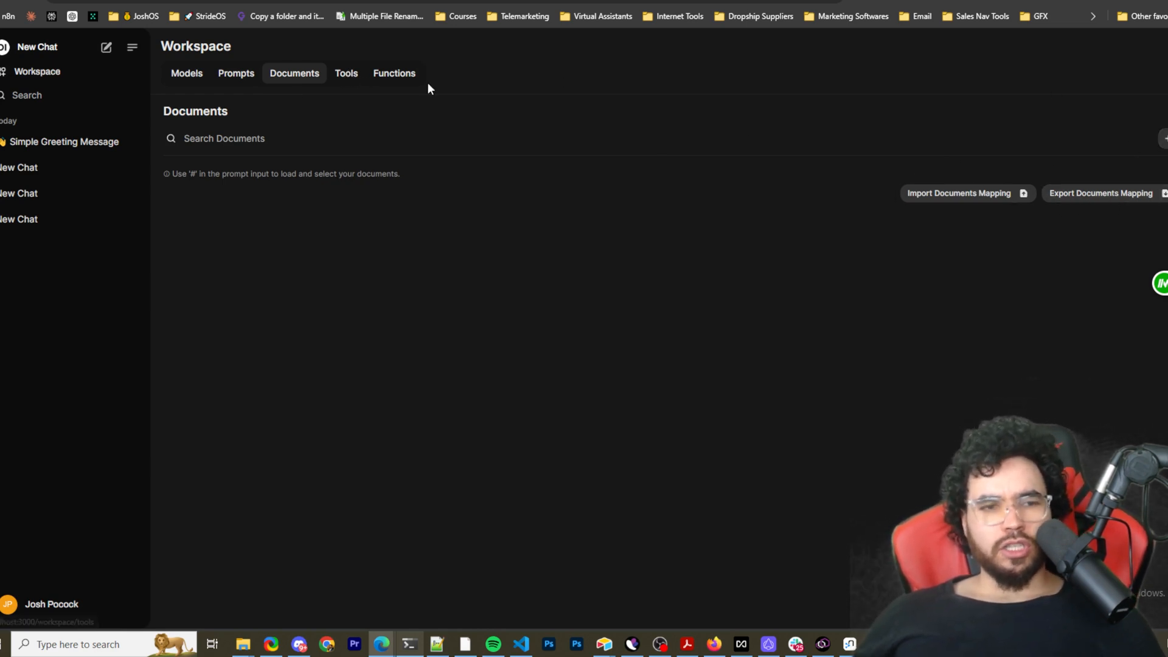
left_click(346, 73)
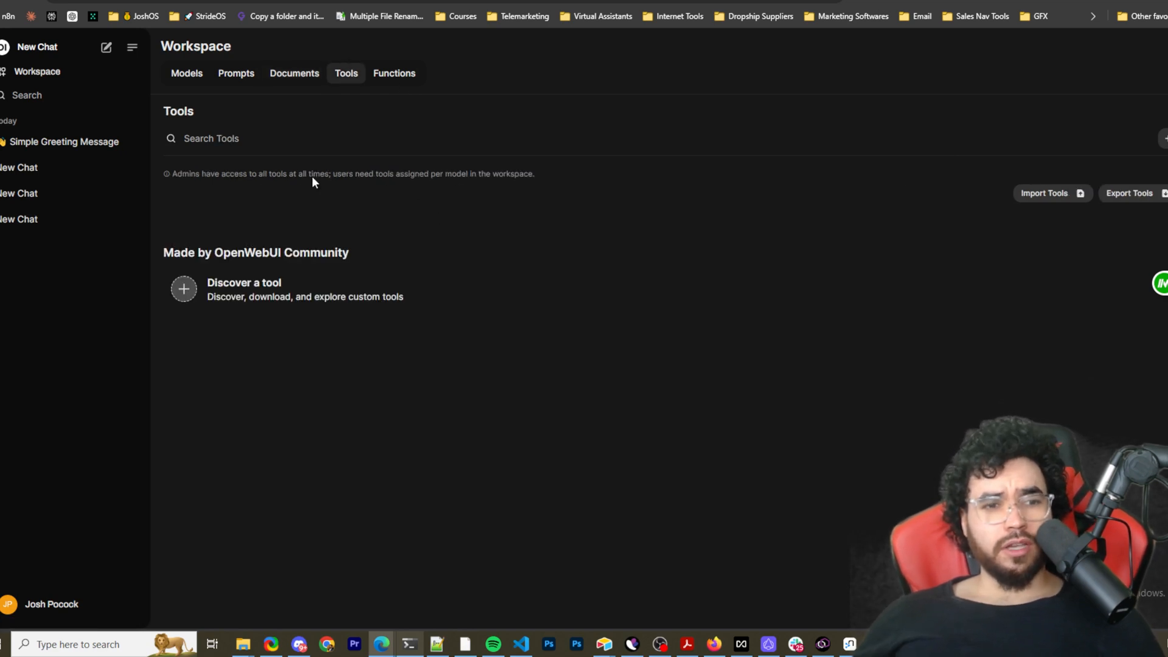
mouse_move(351, 77)
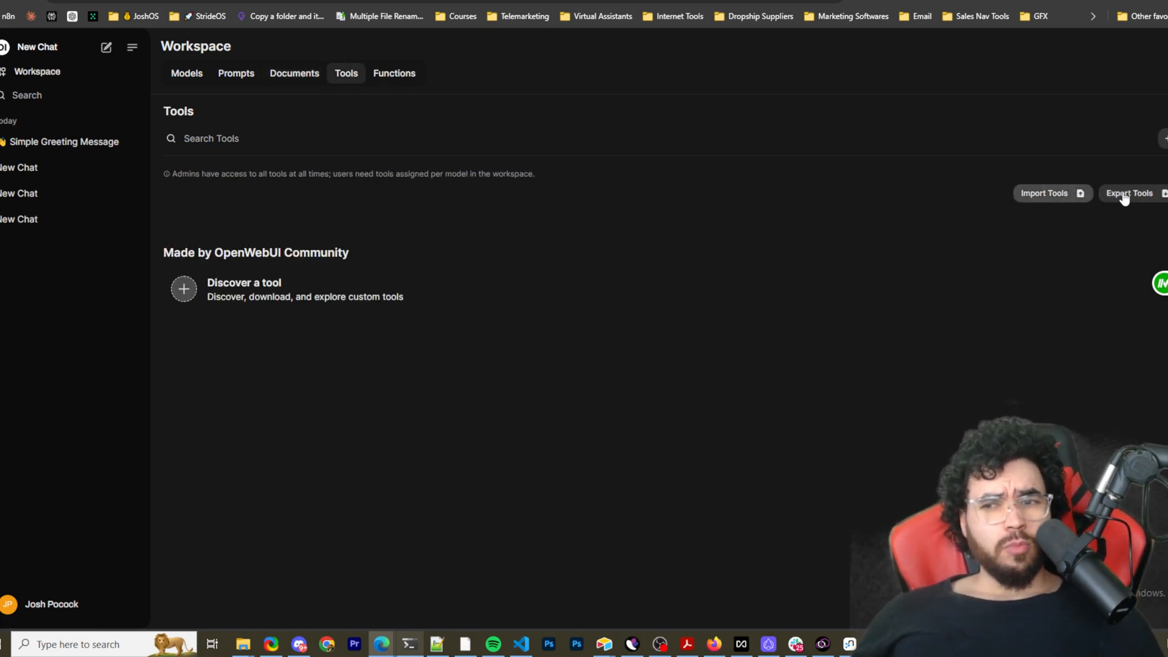
mouse_move(275, 310)
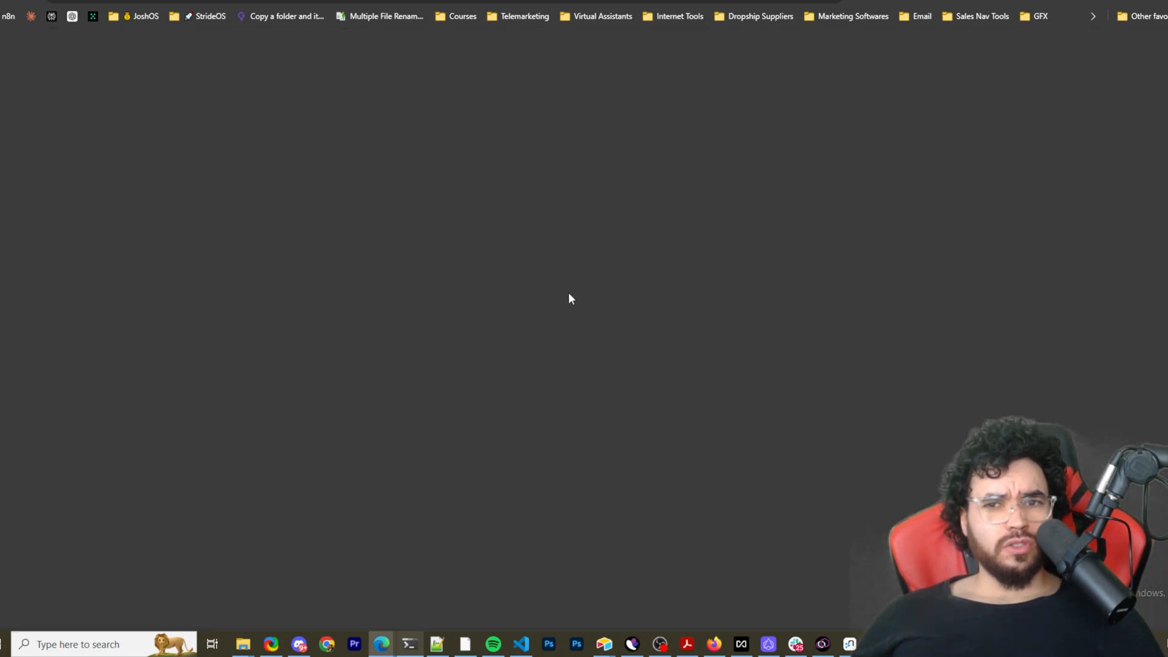
mouse_move(741, 200)
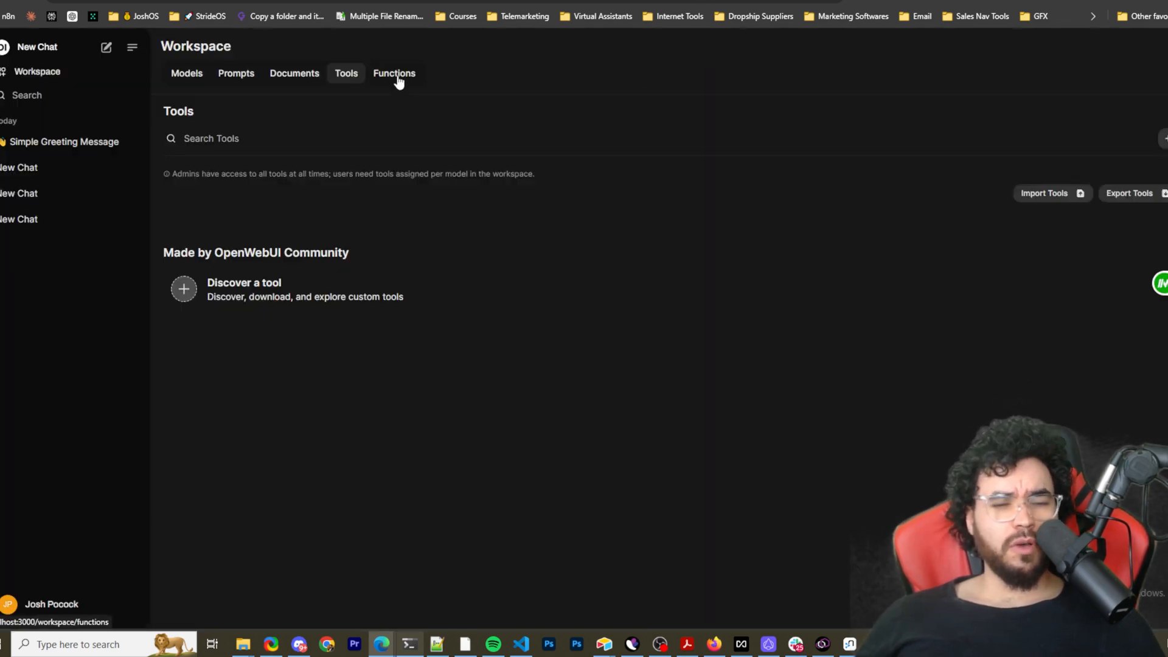
left_click(393, 73)
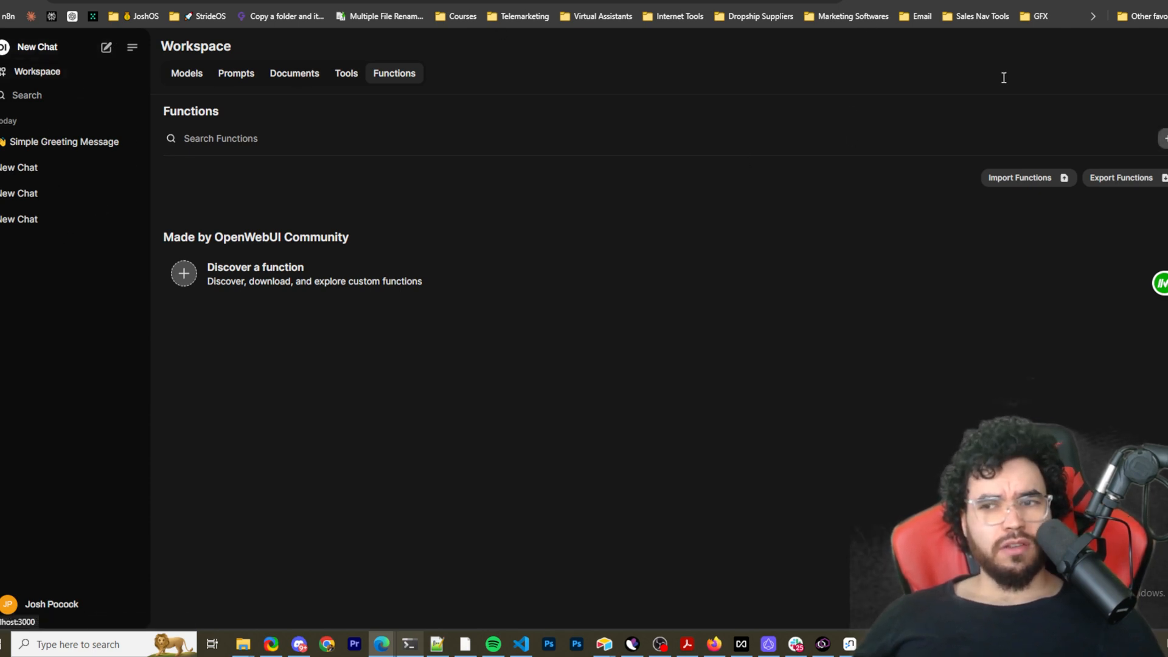
Step: Open the account menu, open Settings, and close the Settings window
left_click(51, 603)
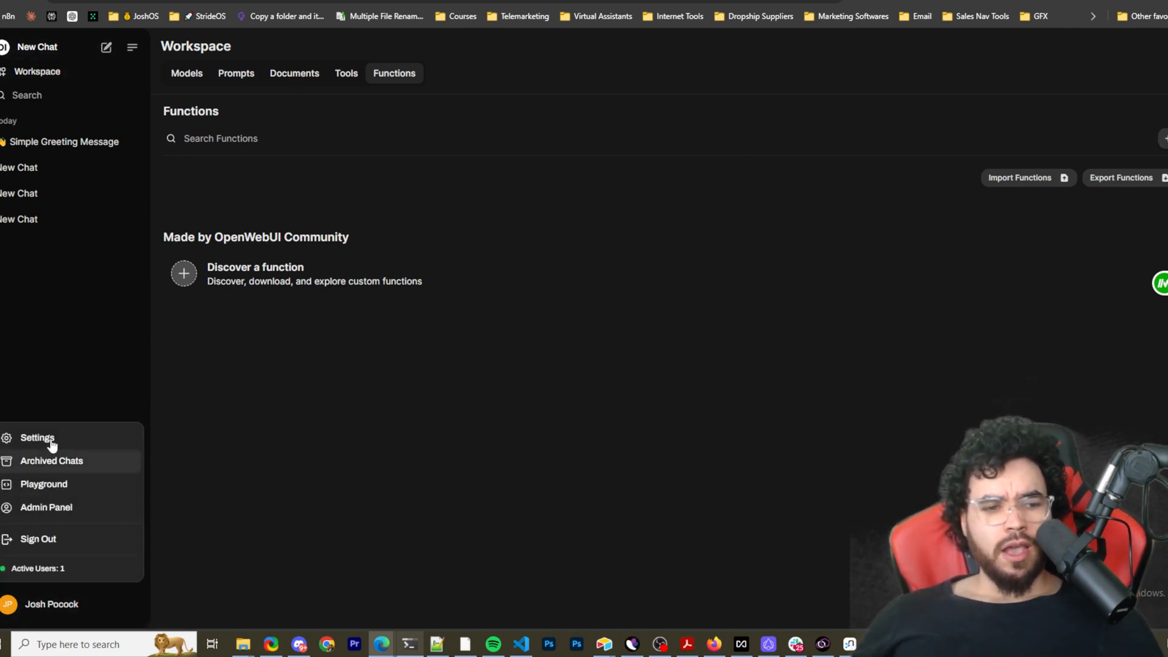
left_click(38, 438)
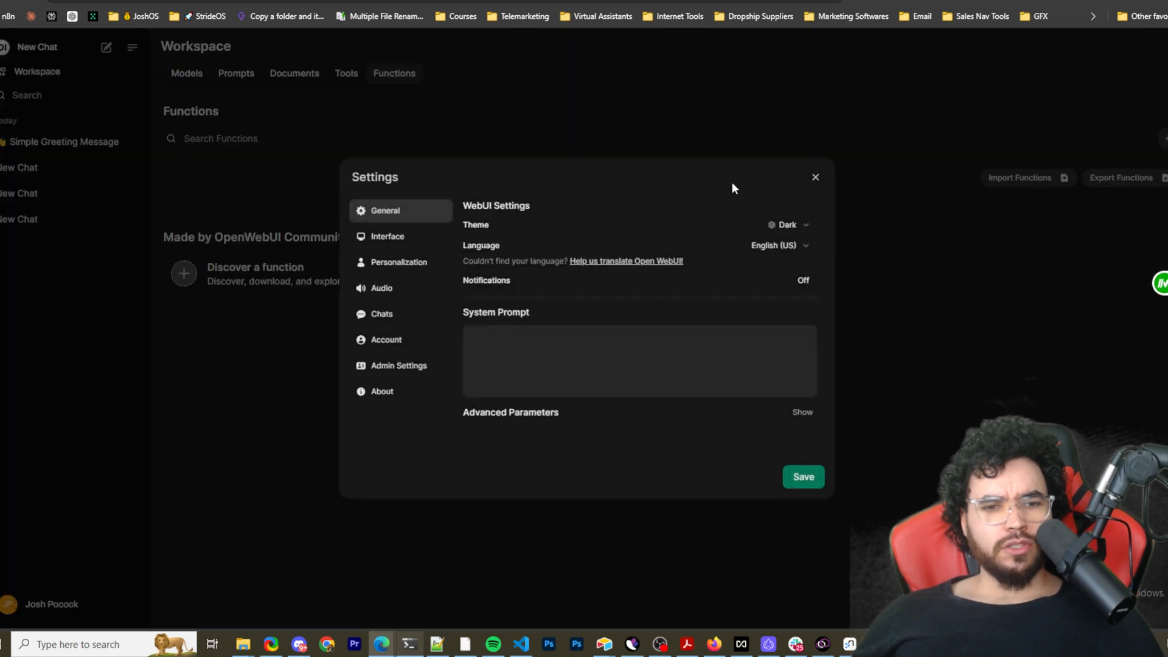
left_click(815, 177)
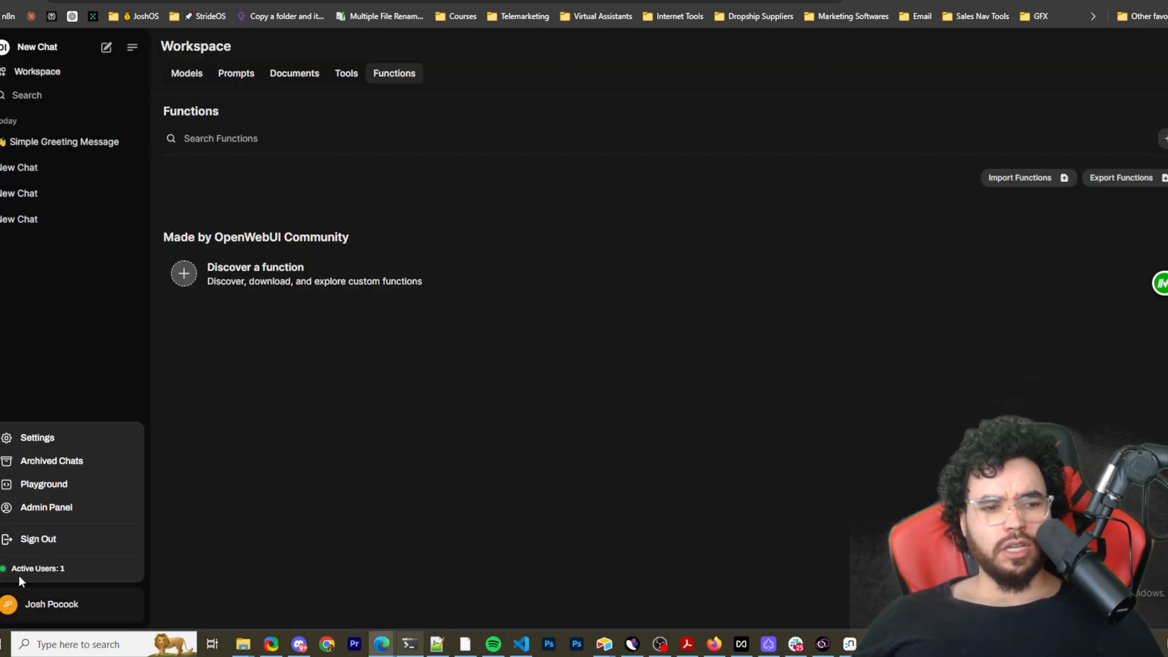
Step: In the Admin Panel settings, review the General options, then view Users permissions
left_click(45, 507)
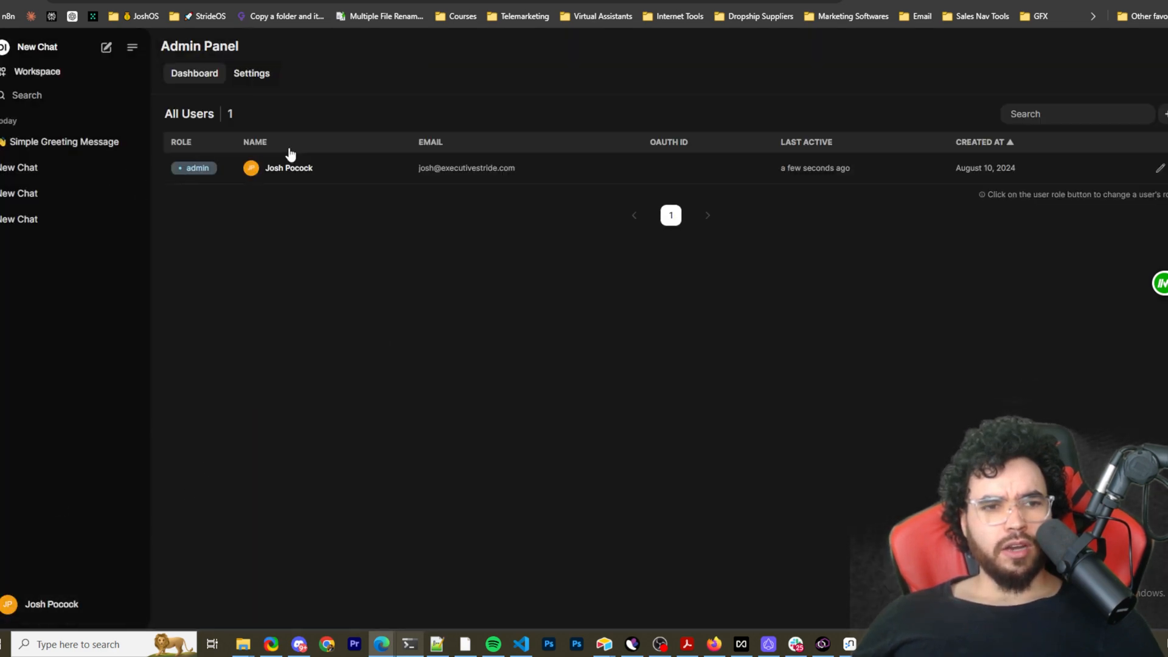
left_click(251, 73)
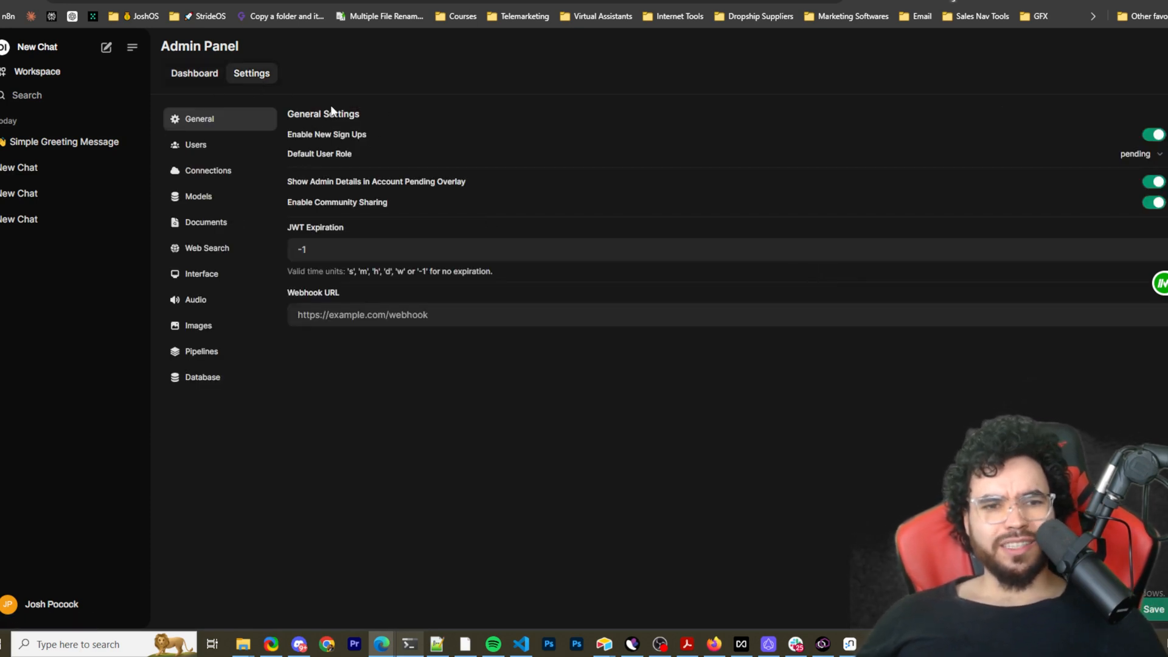
mouse_move(551, 146)
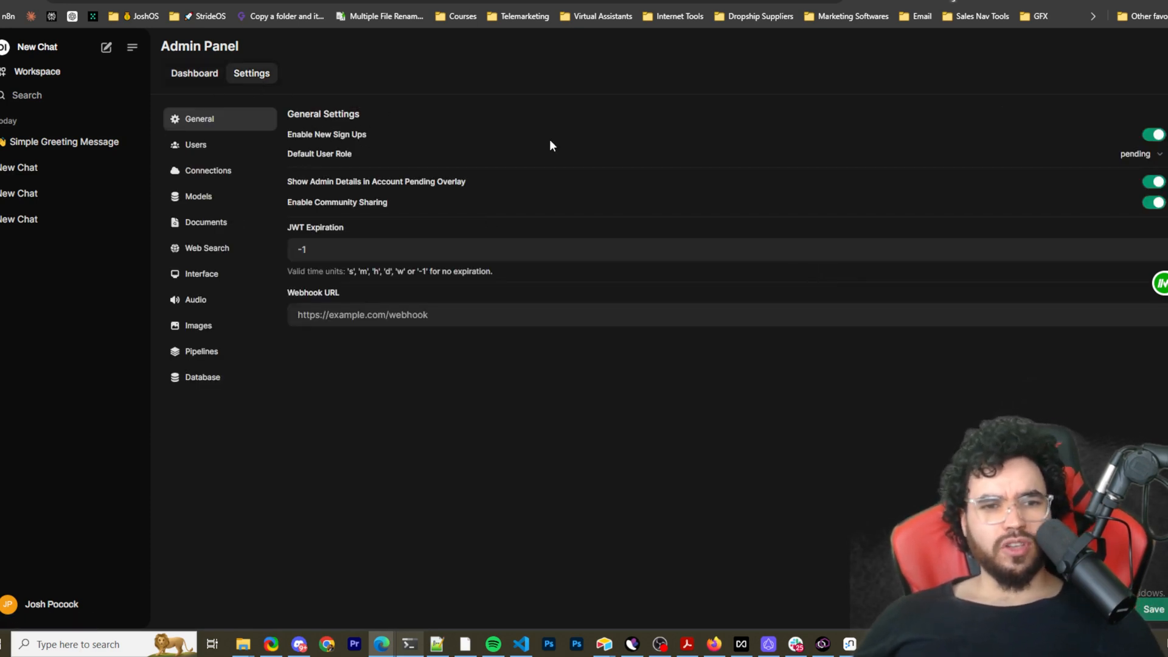
left_click(1135, 153)
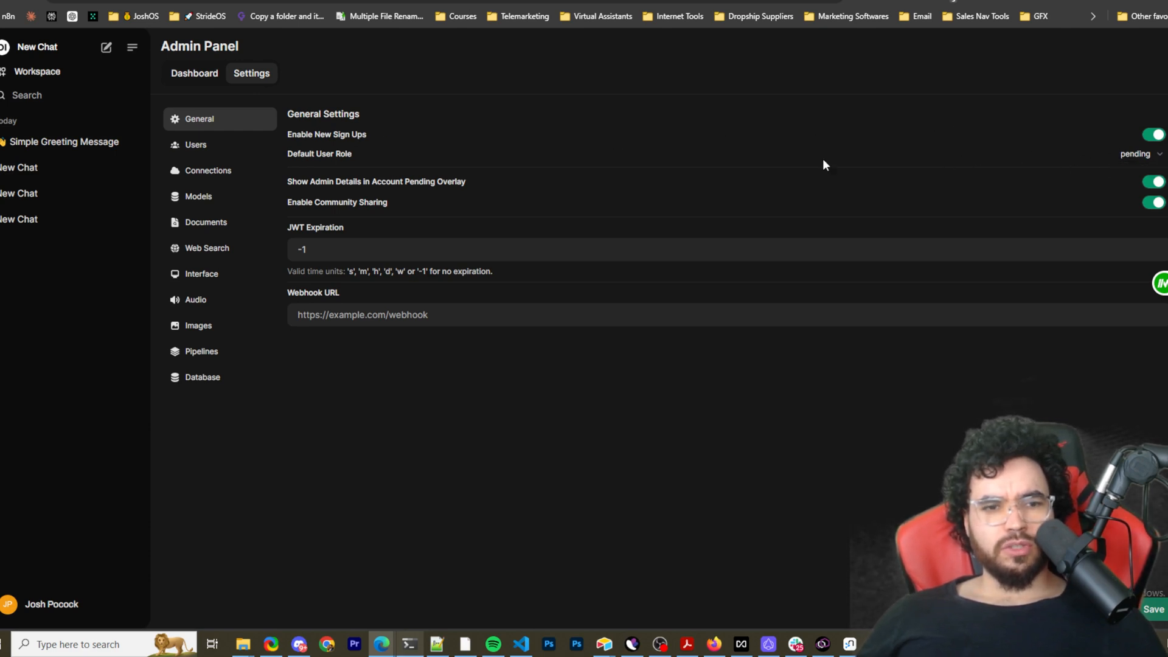
mouse_move(1134, 161)
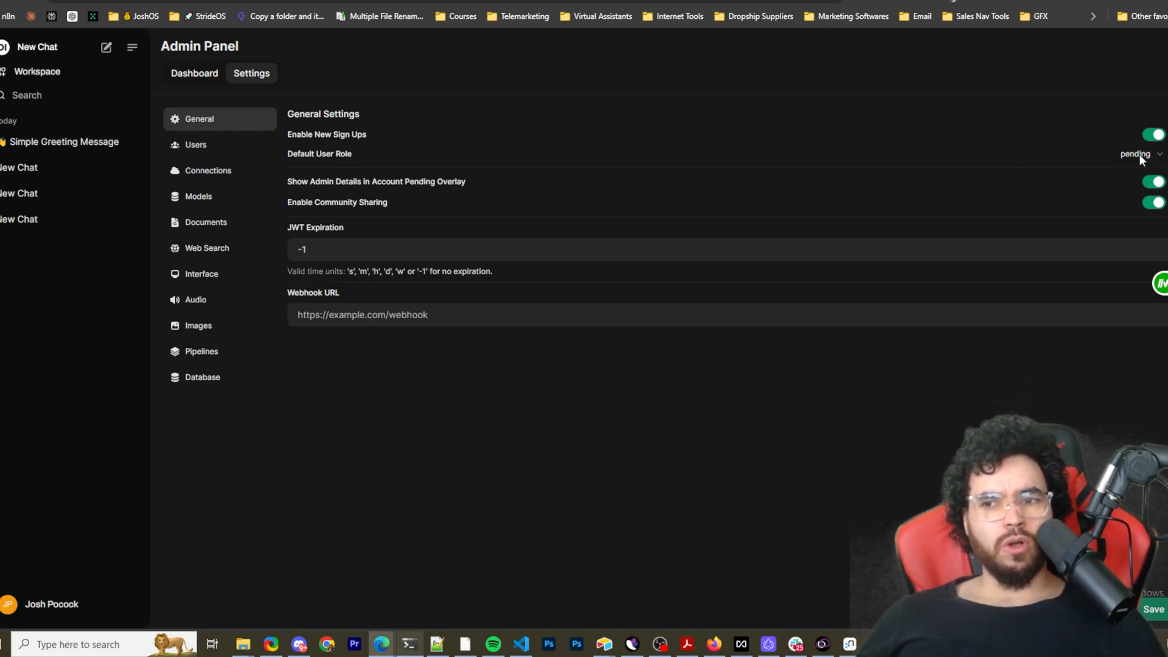
left_click(1136, 171)
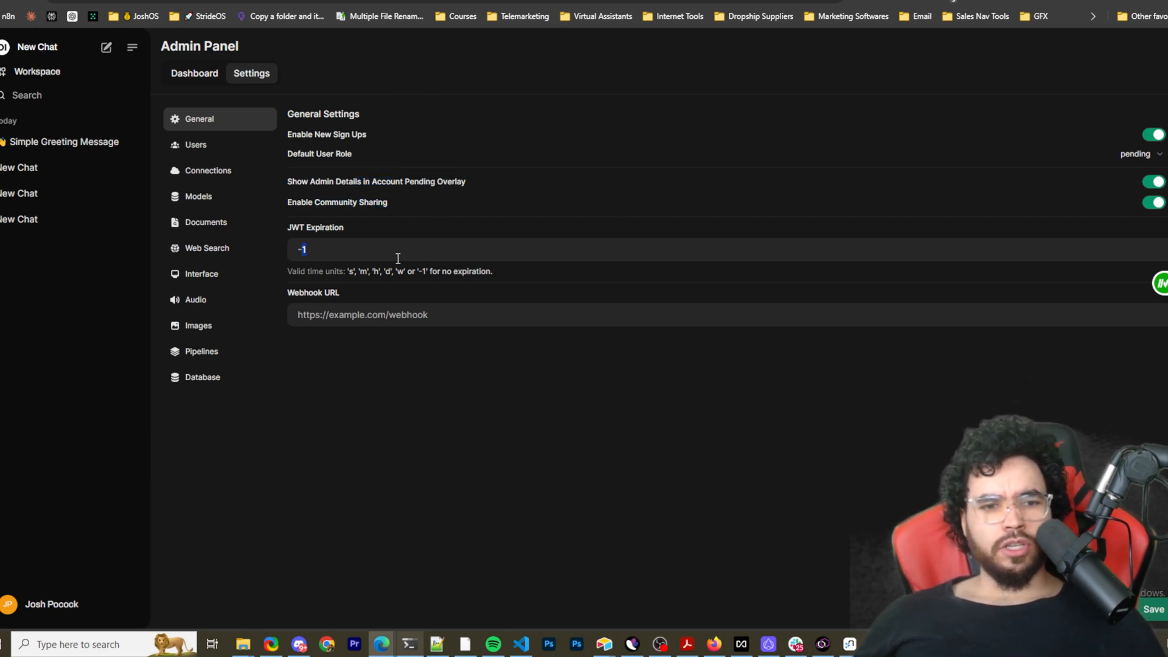
left_click(195, 145)
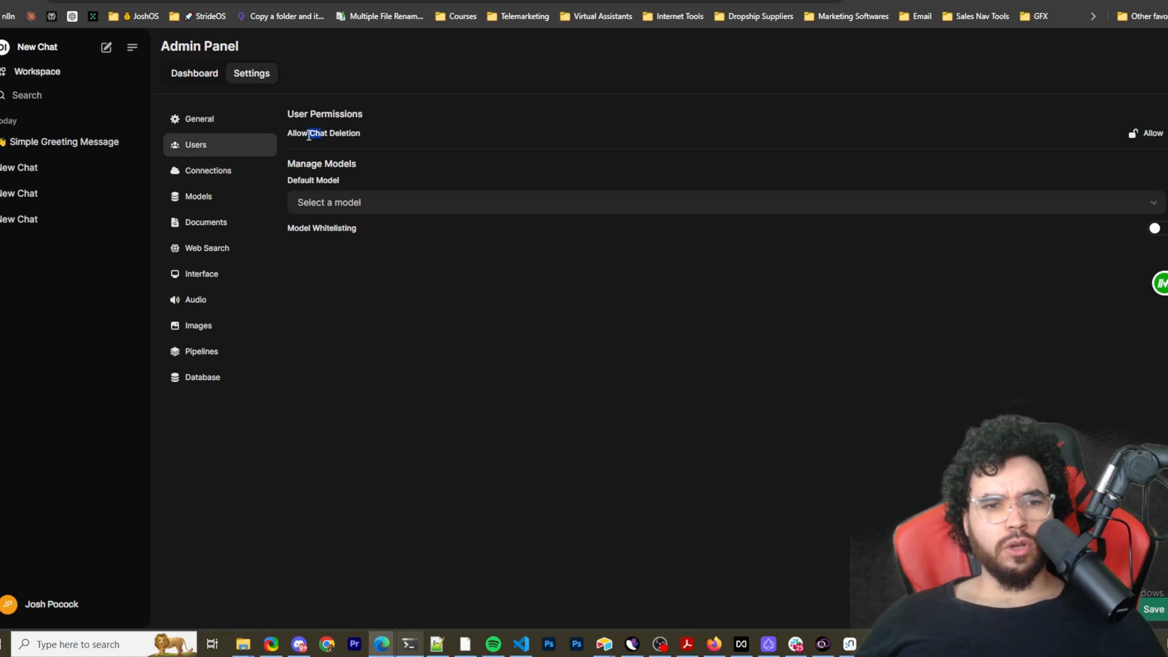
mouse_move(261, 175)
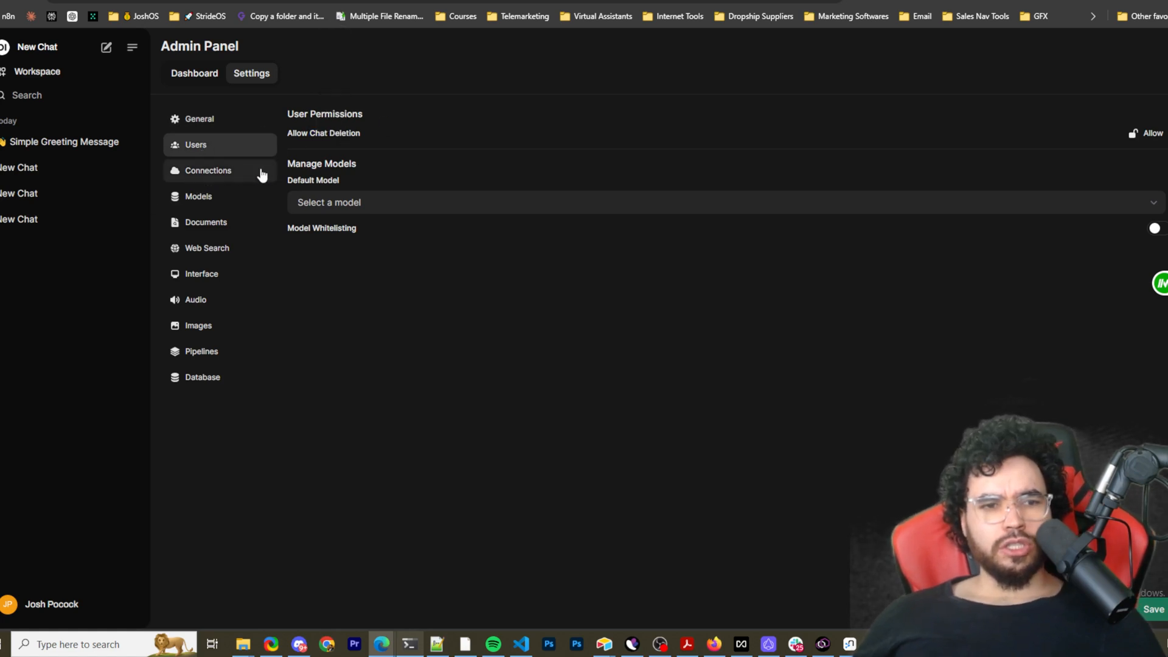
Step: Delete the 127.0.0.1:11434 Ollama URL, keeping host.docker.internal, and verify the connection
left_click(208, 171)
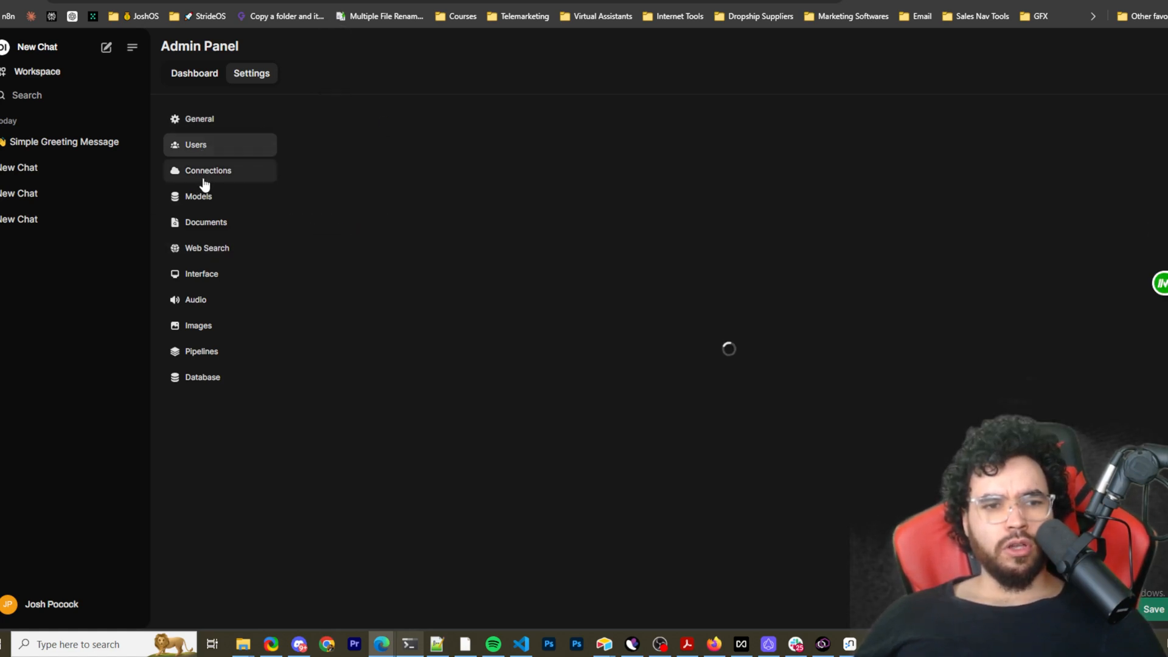
left_click(208, 170)
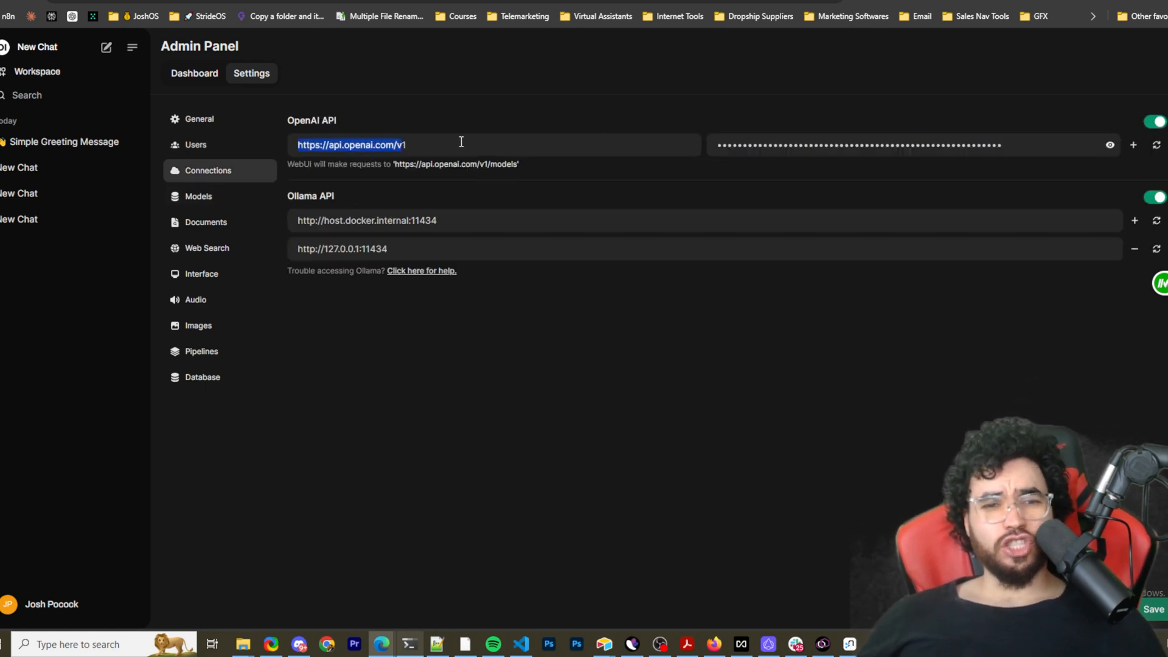
mouse_move(626, 184)
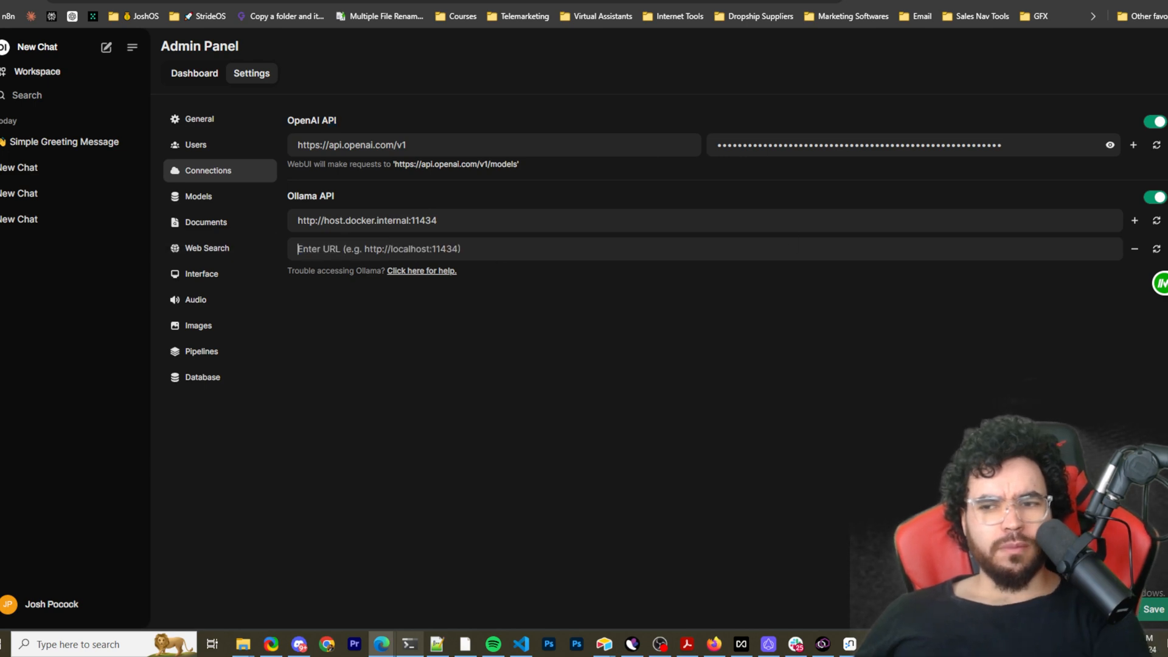
left_click(1134, 248)
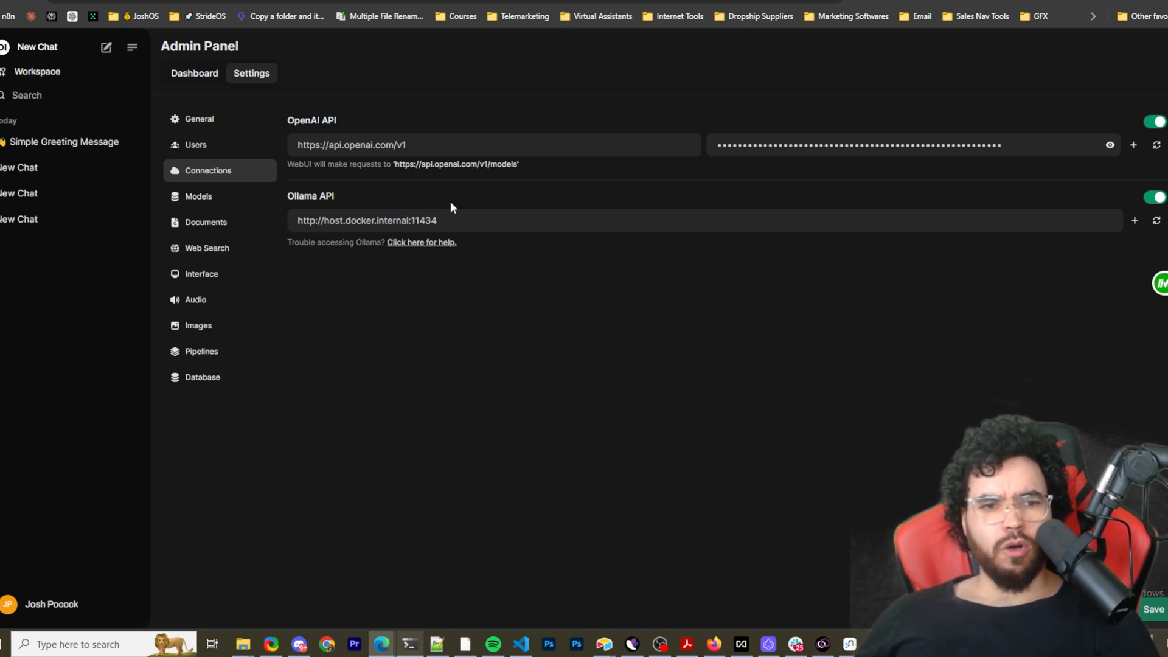
mouse_move(1027, 352)
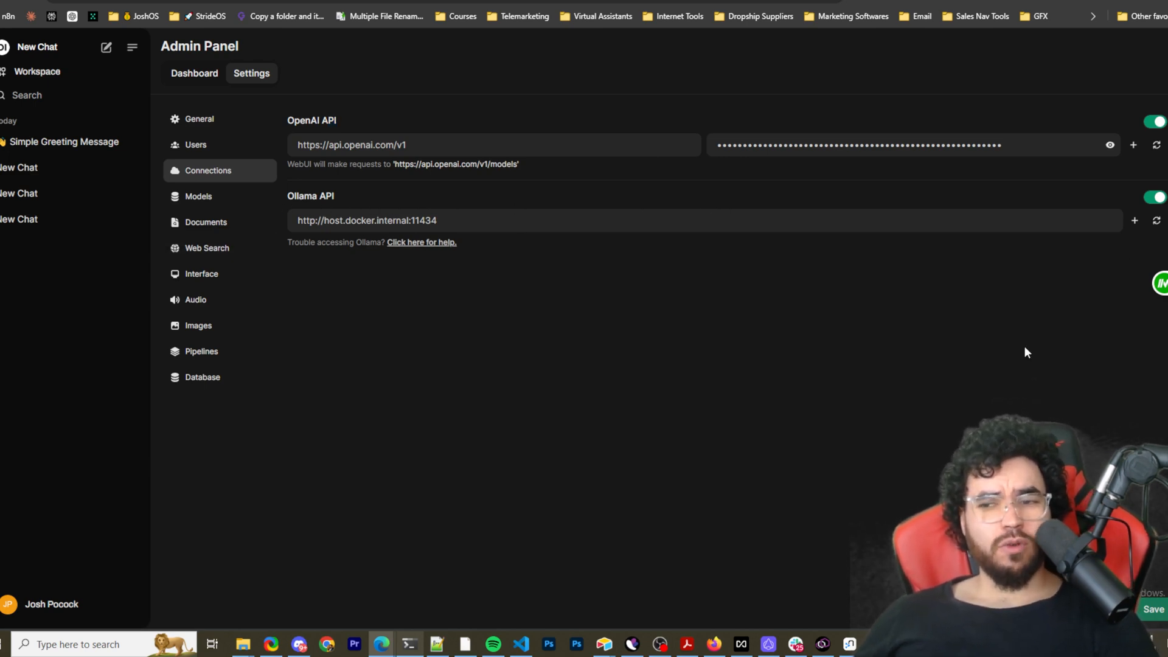
left_click(1154, 221)
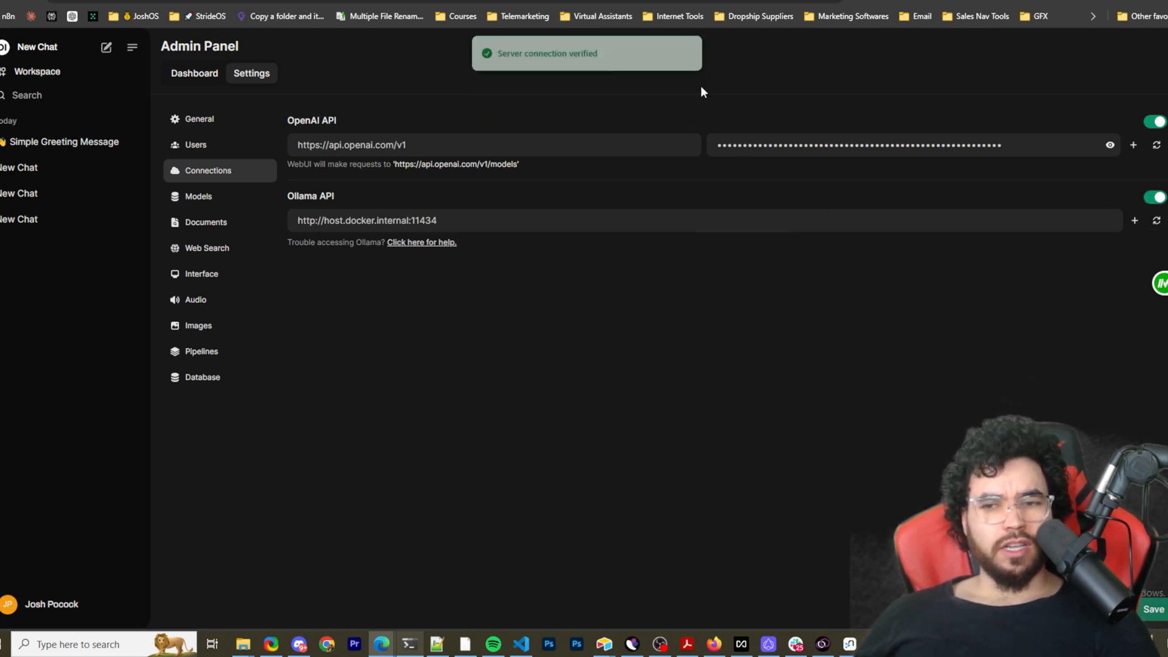
left_click(198, 196)
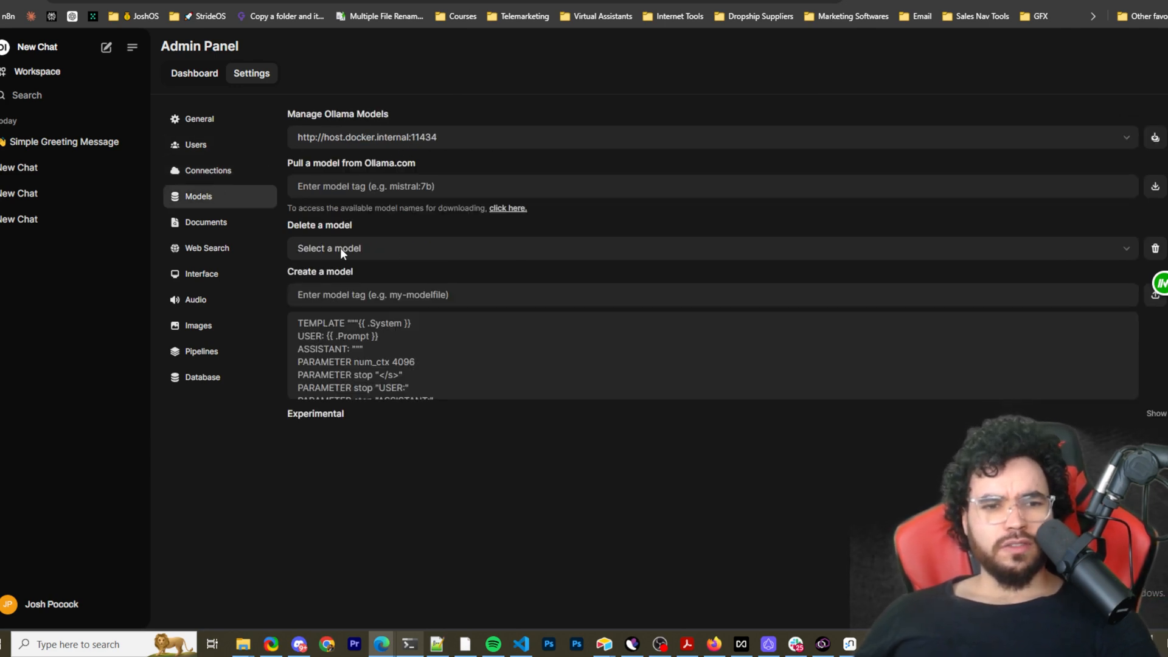
mouse_move(408, 270)
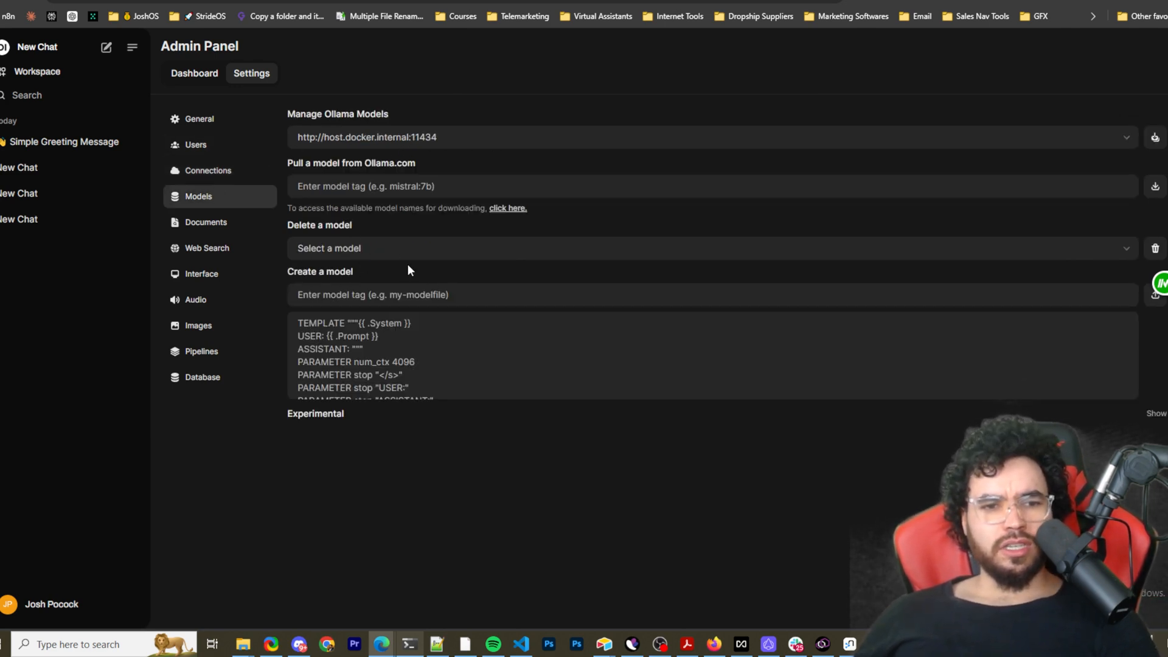
Step: Scroll through the Documents embedding model, RAG template, and chunk size and overlap settings
scroll("down", 3)
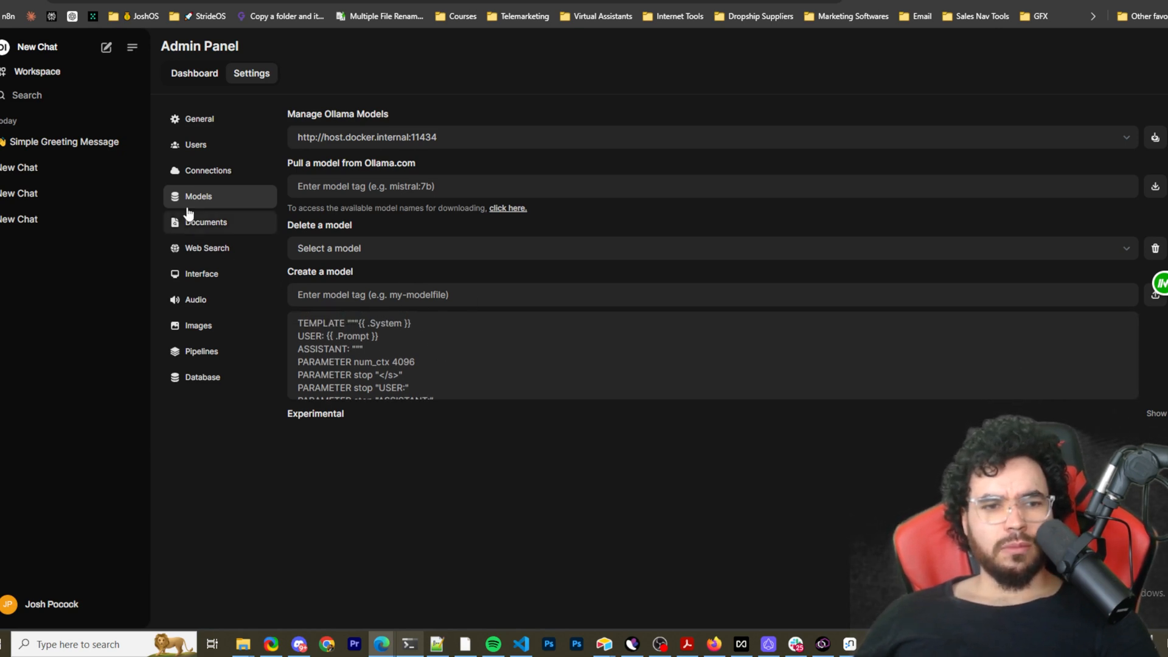
left_click(205, 222)
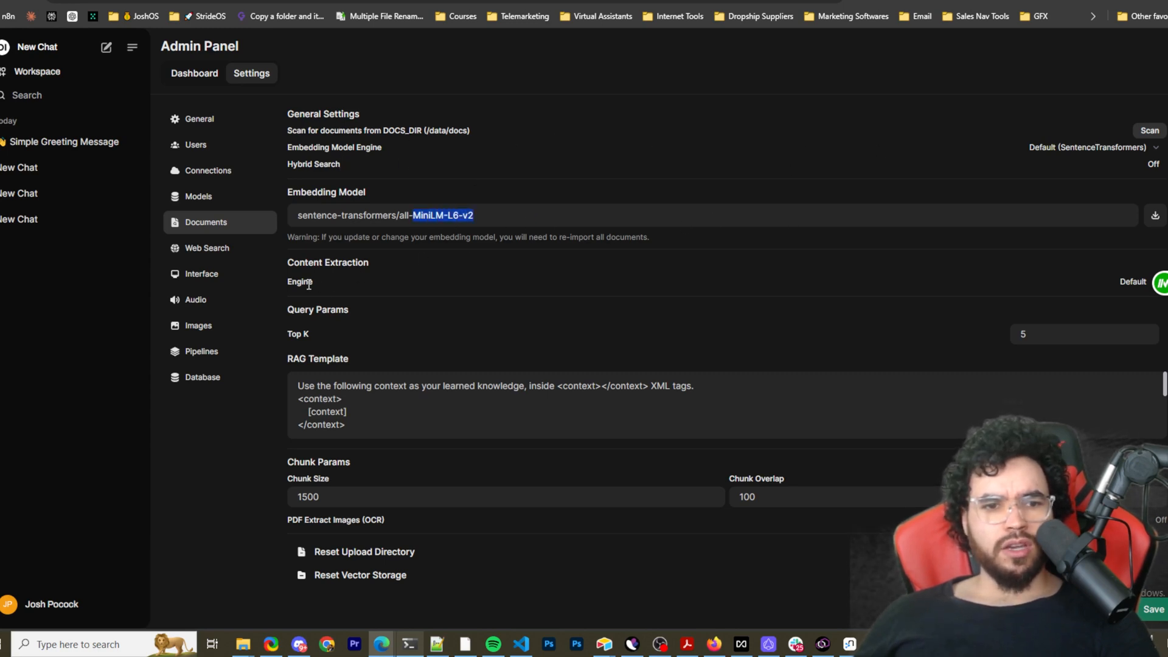
scroll("down", 3)
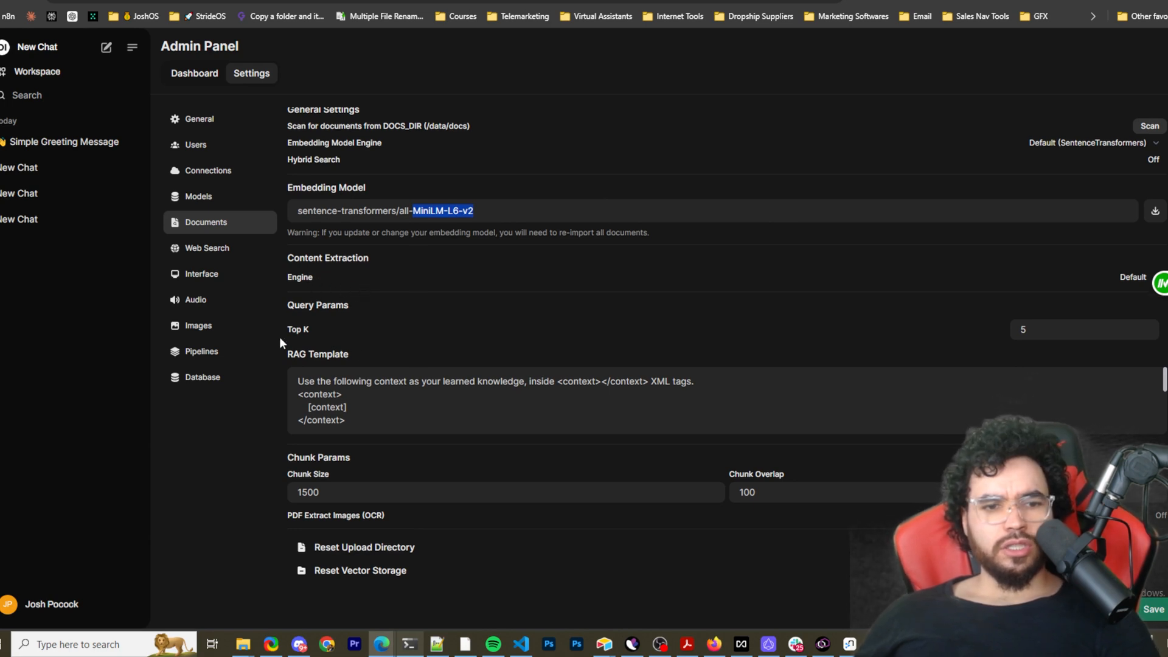
scroll("down", 3)
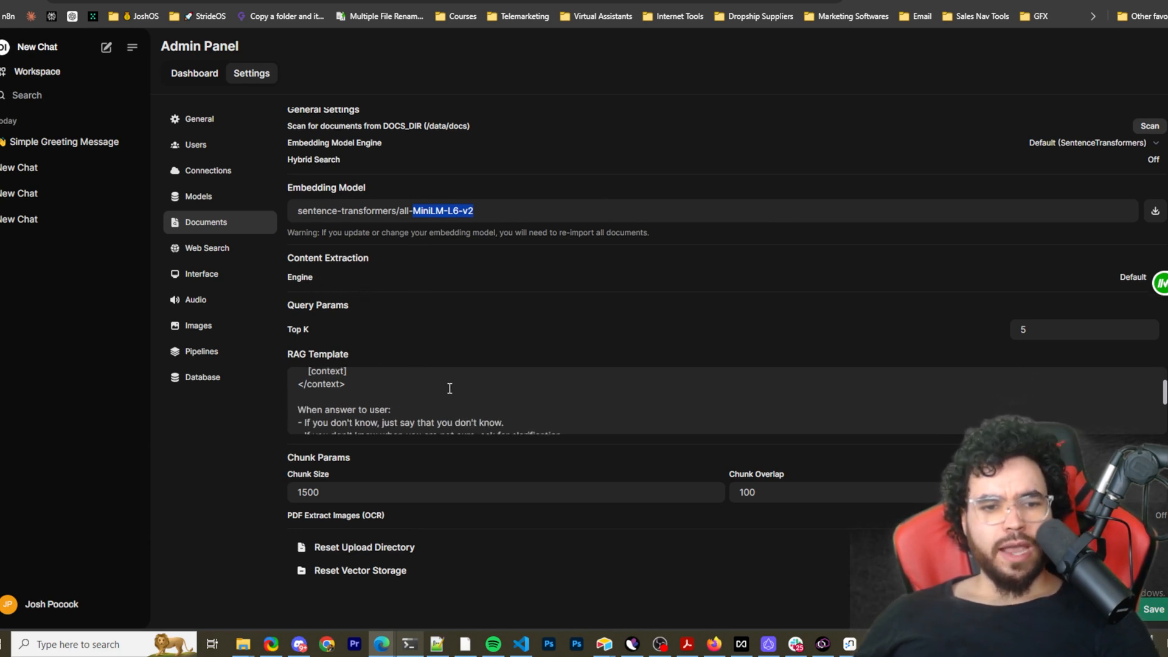
scroll("down", 3)
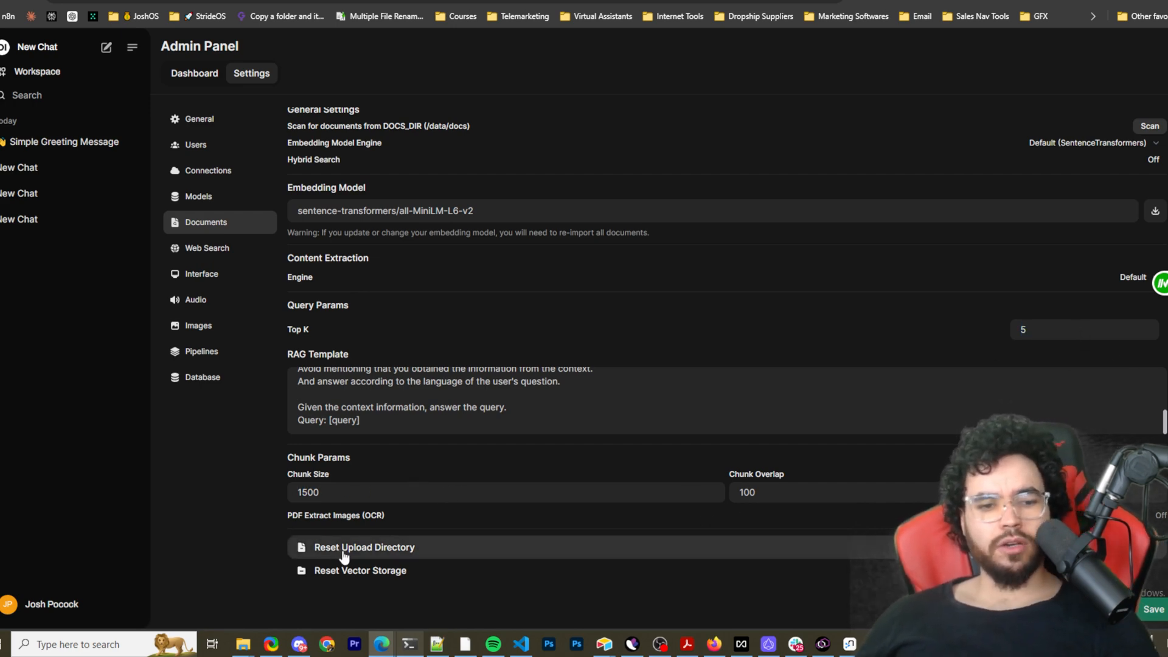
double_click(367, 515)
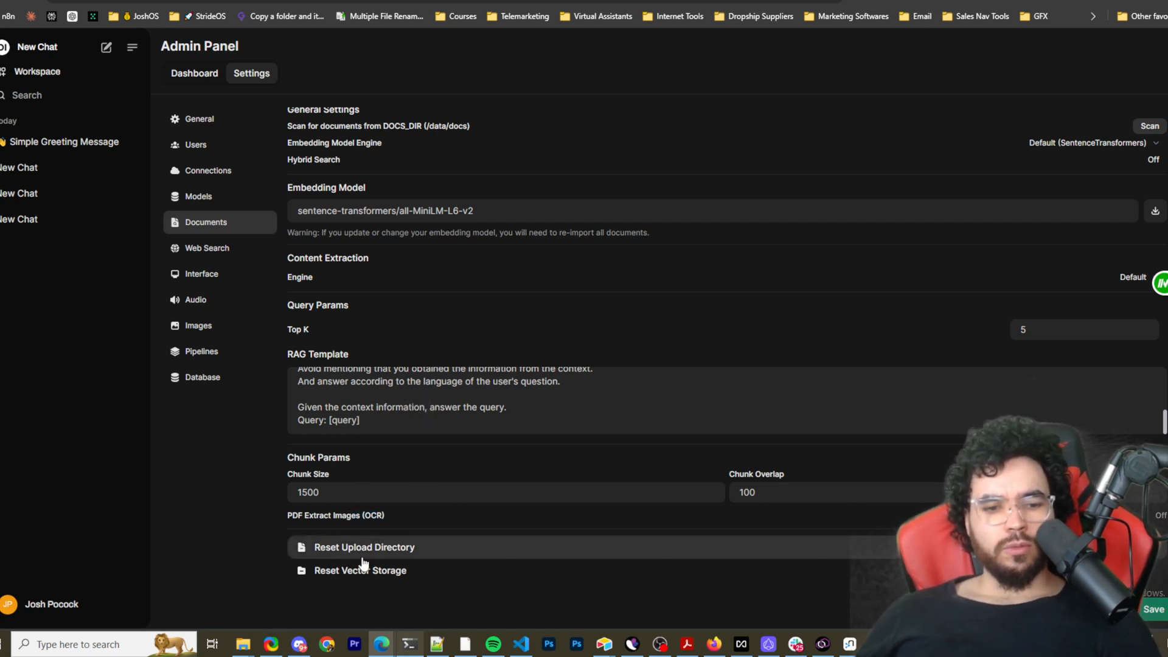
mouse_move(509, 578)
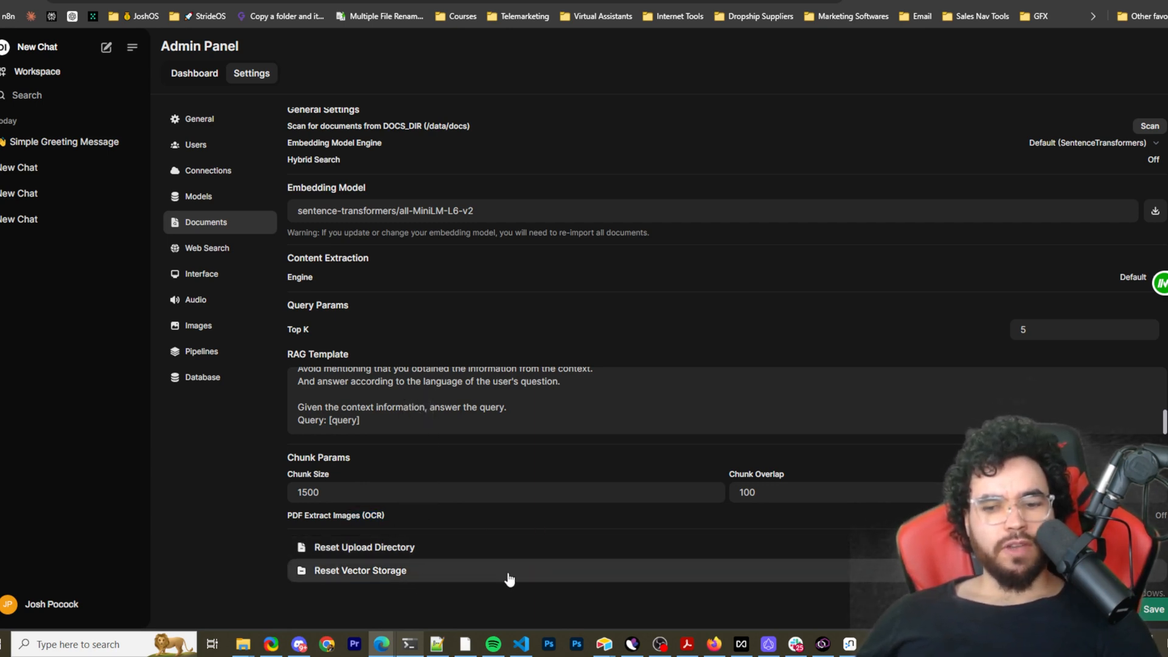
Step: Open Web Search settings and list the available engines, keeping Brave selected
left_click(206, 248)
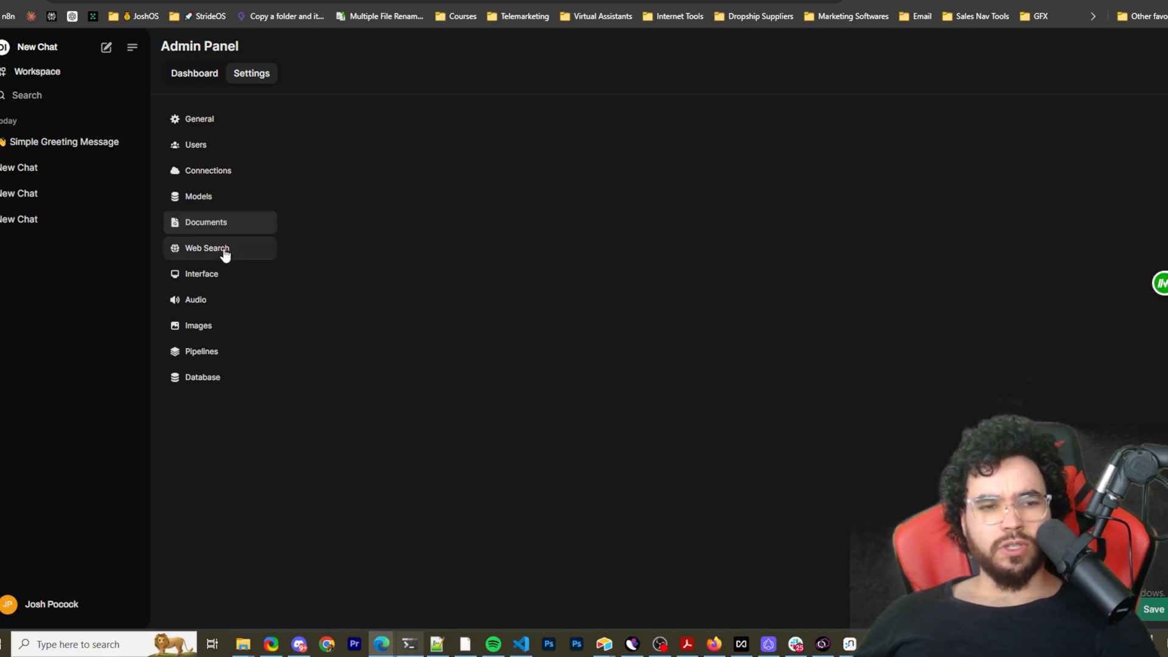
left_click(207, 249)
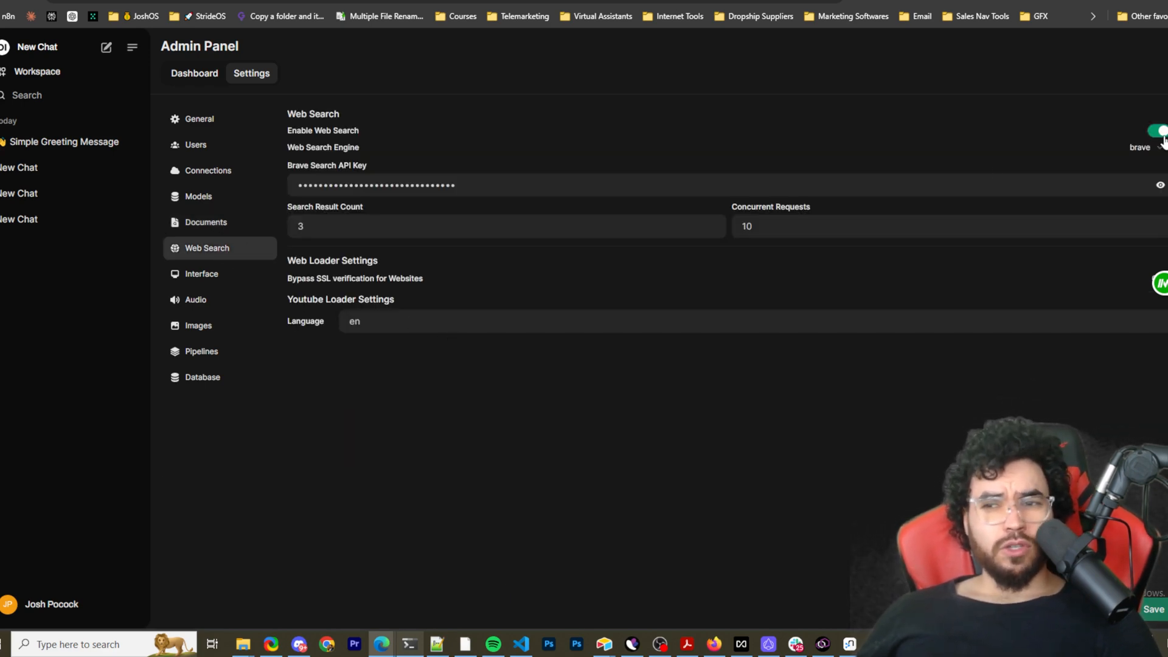
left_click(1158, 147)
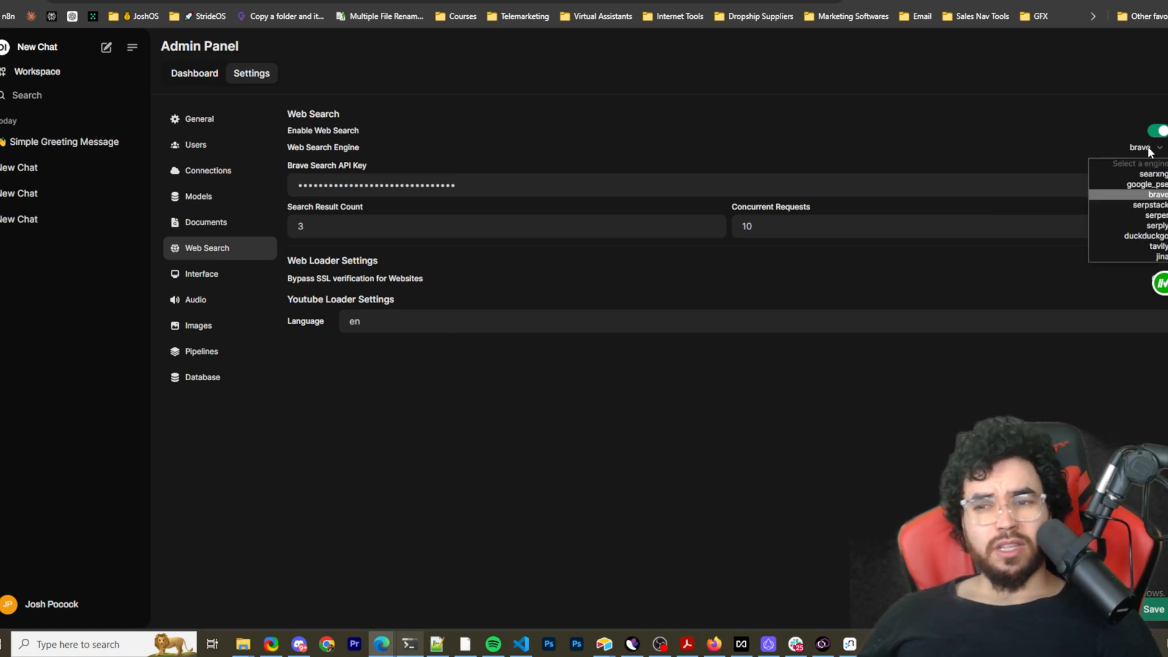
mouse_move(1153, 255)
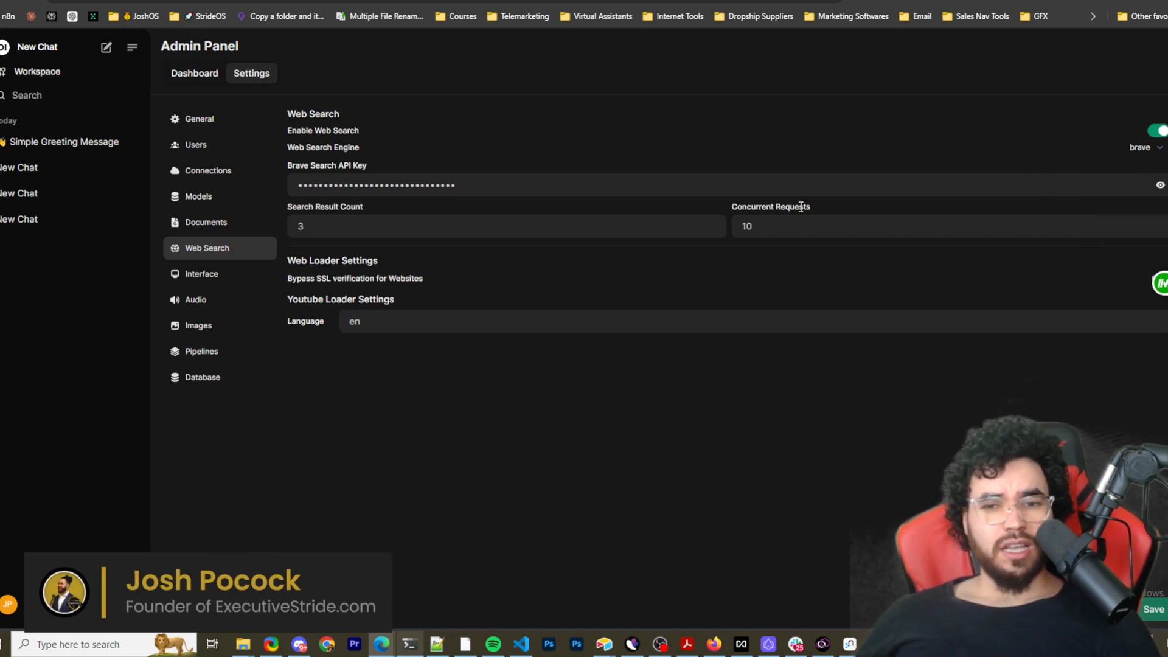
mouse_move(916, 187)
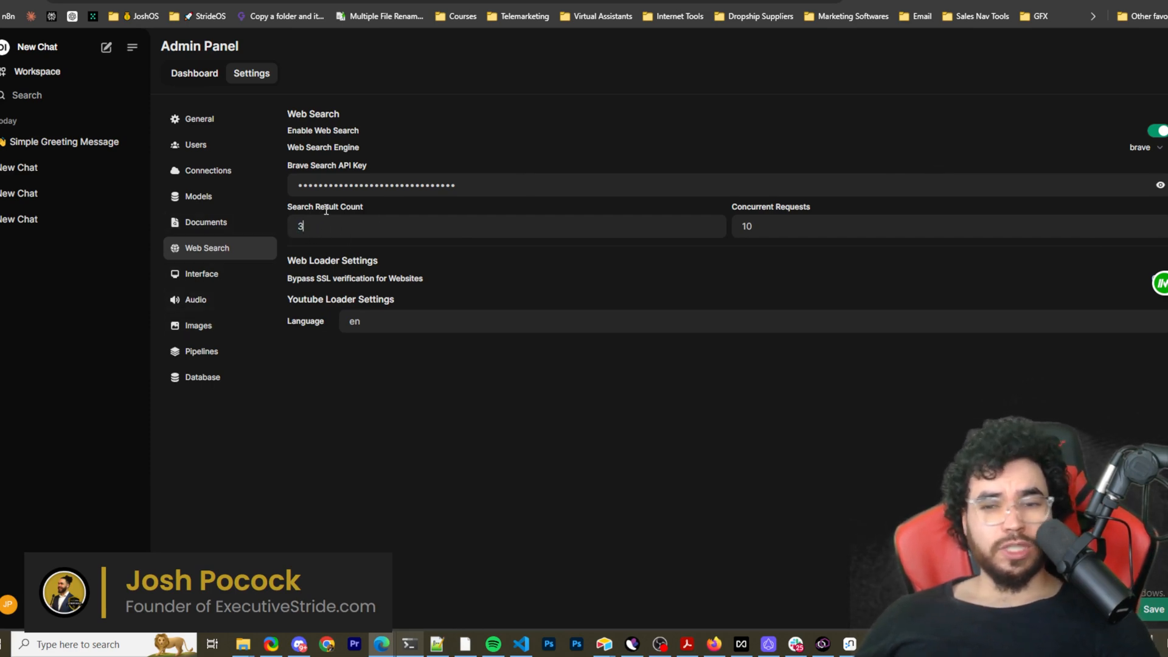
mouse_move(720, 216)
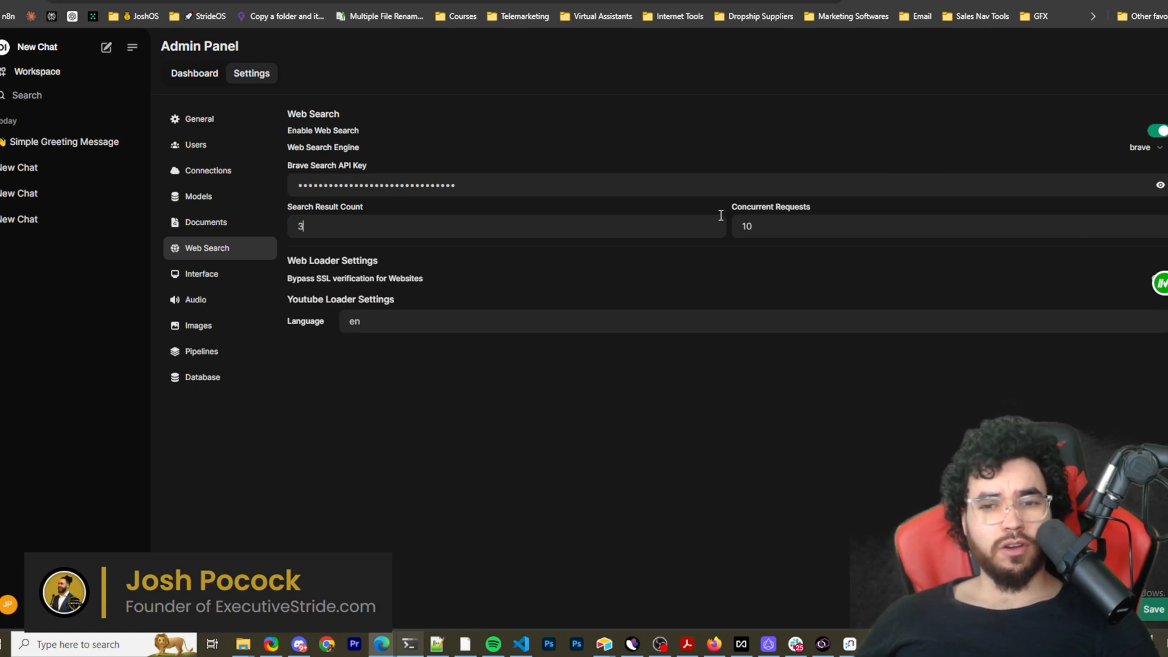
Step: Keep Current Model as the Interface task model and look over default prompt suggestions
left_click(201, 274)
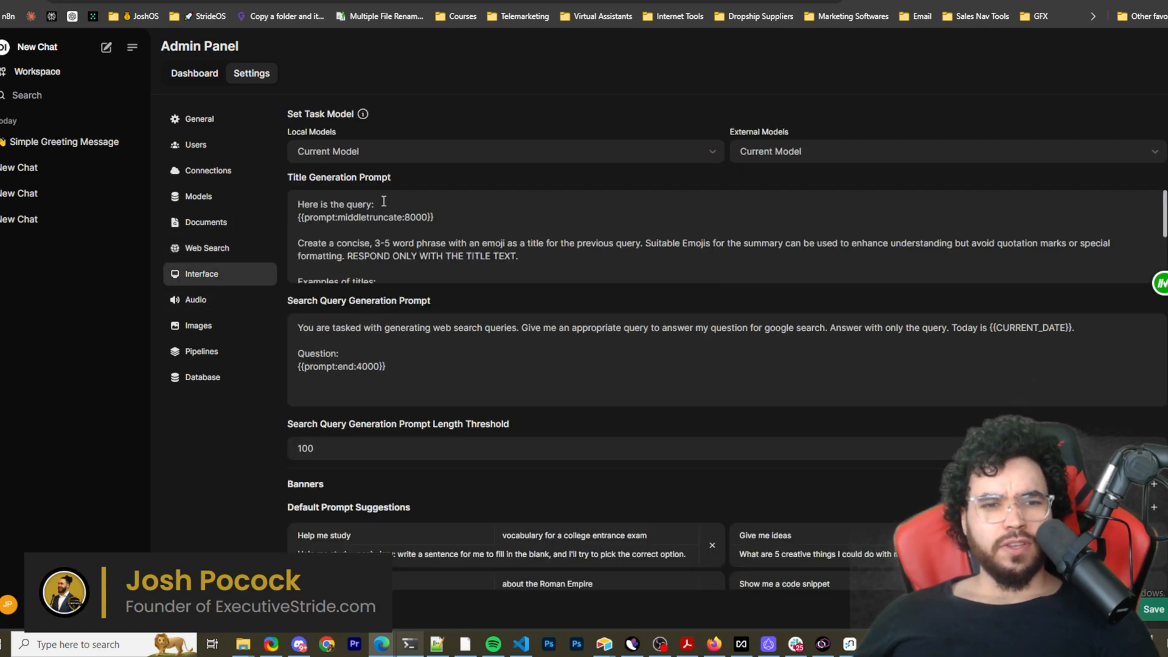
left_click(503, 151)
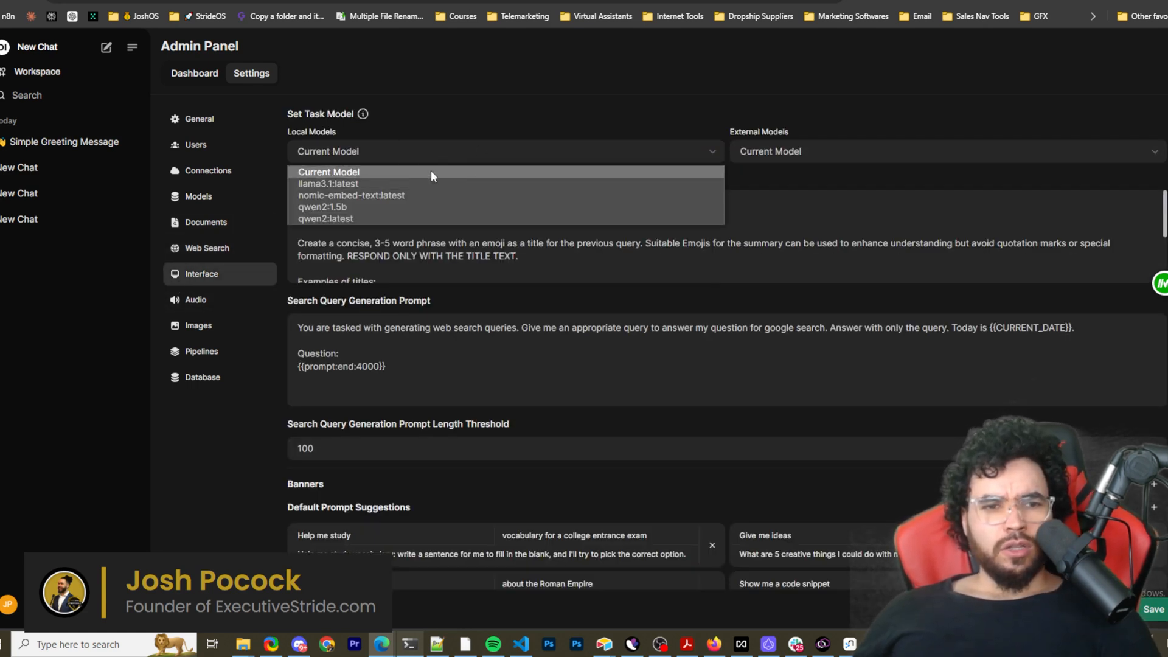
left_click(945, 152)
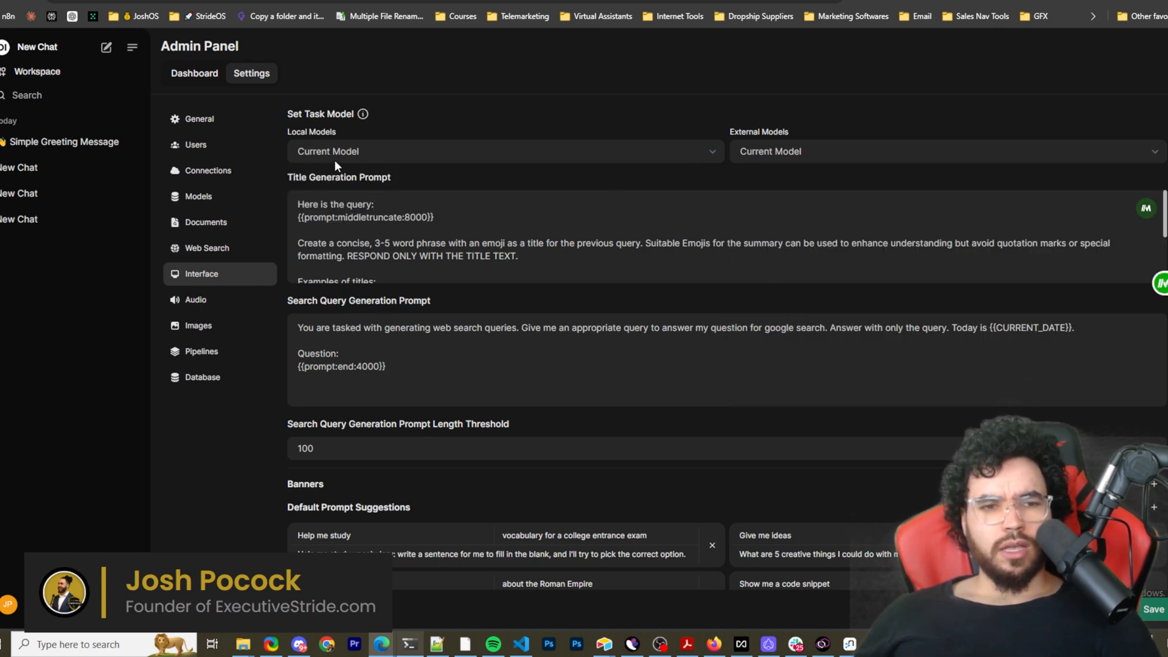
scroll("down", 3)
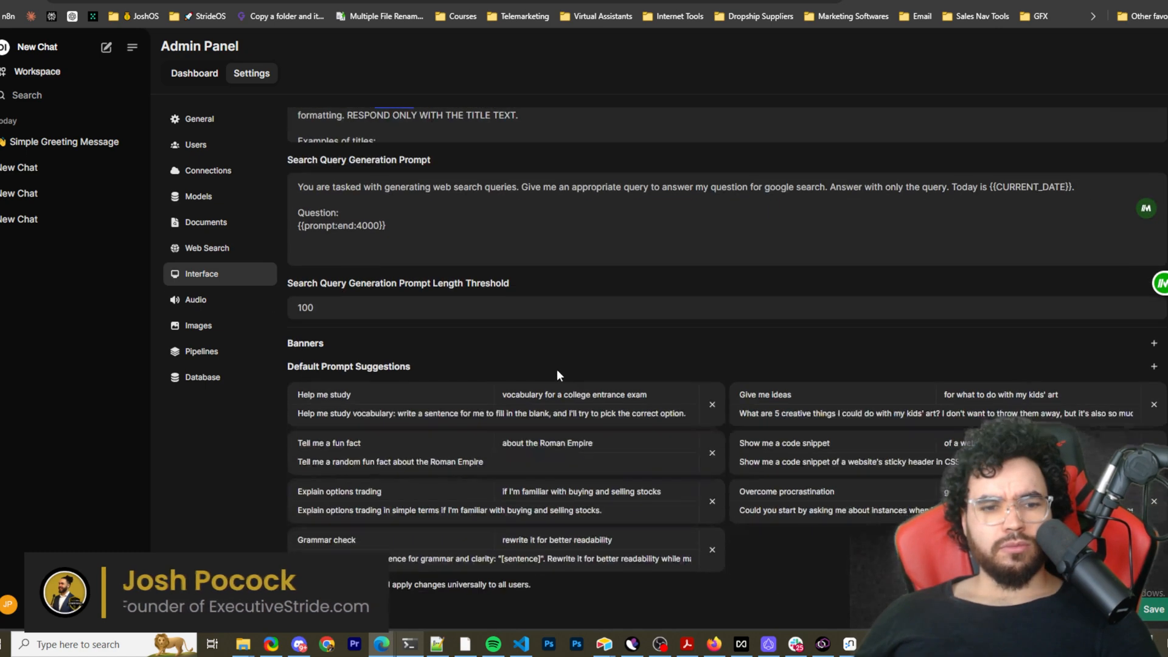
left_click(196, 300)
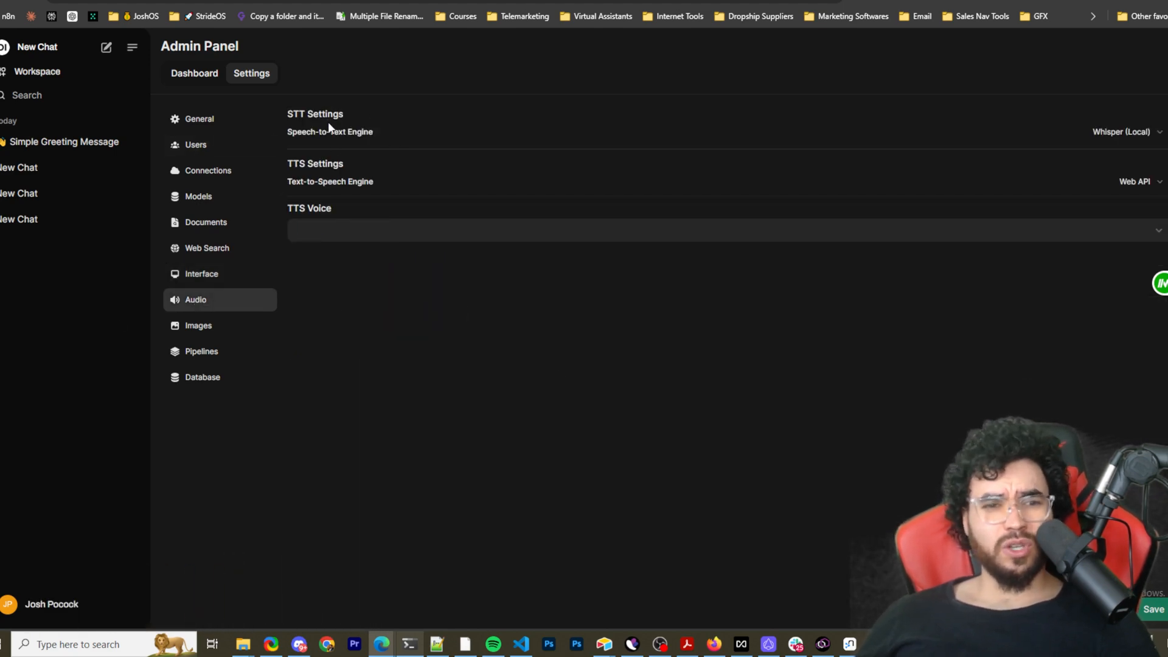
mouse_move(356, 197)
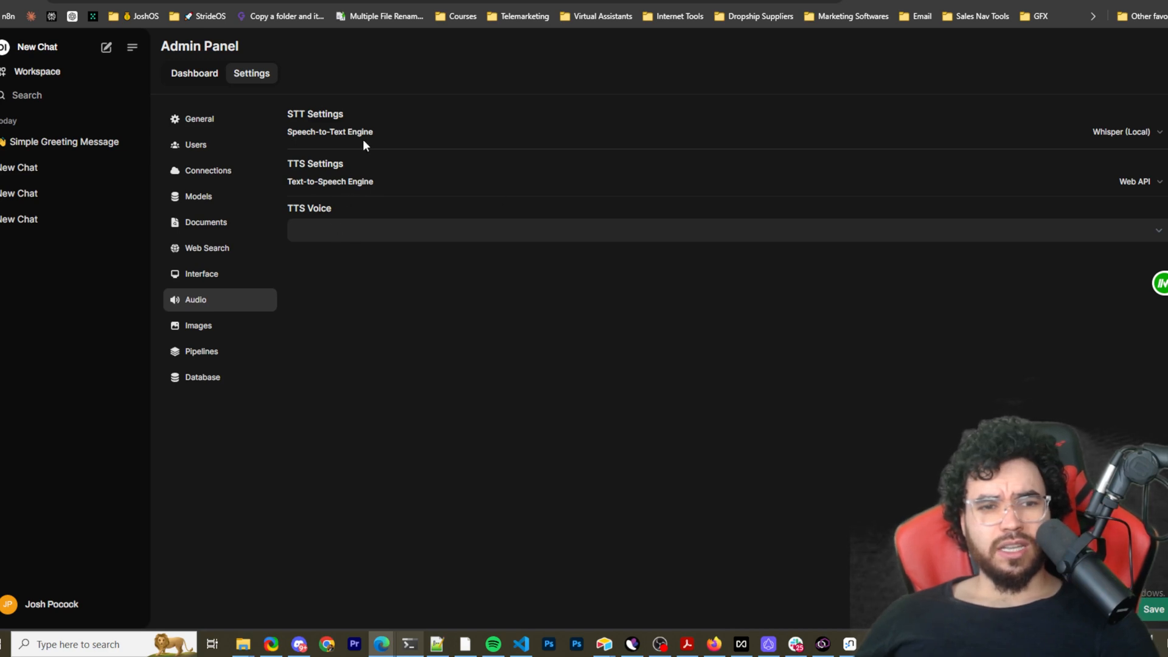
Step: Browse the Audio, Images, Pipelines (none detected) and Database export admin pages
left_click(1123, 132)
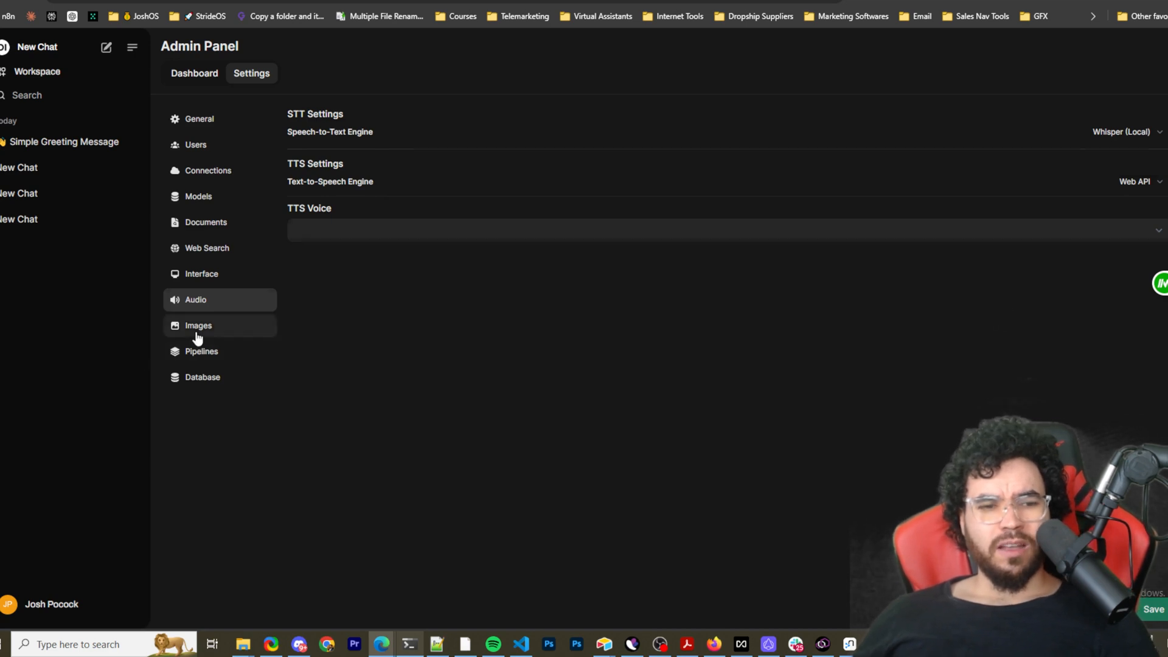
left_click(198, 325)
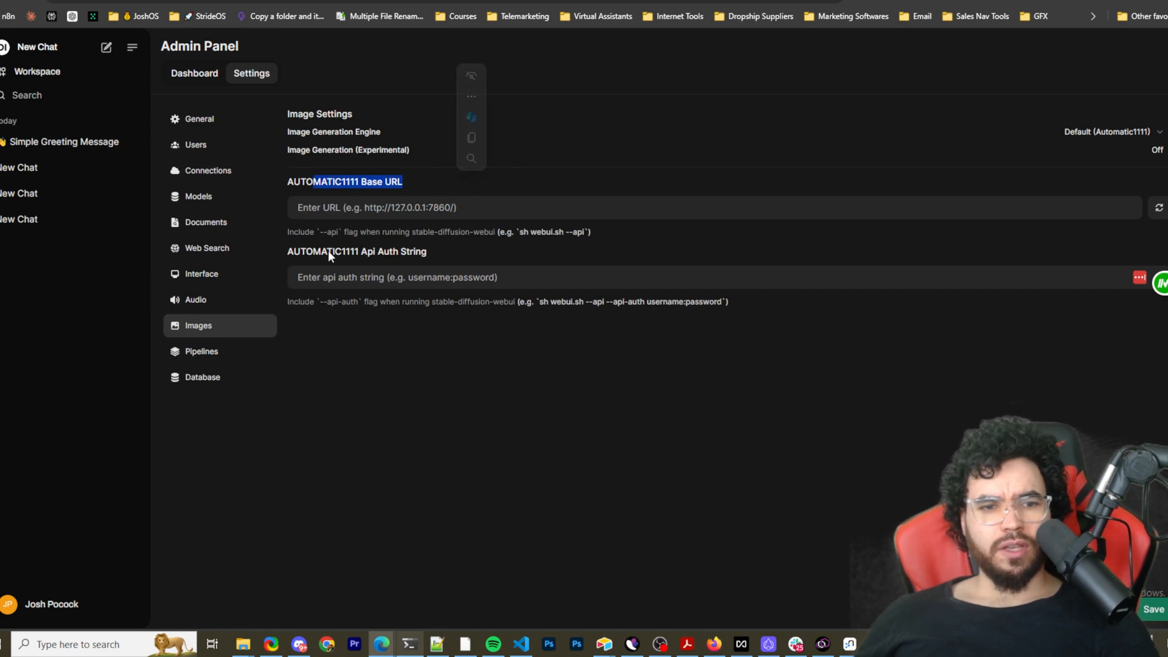
left_click(201, 351)
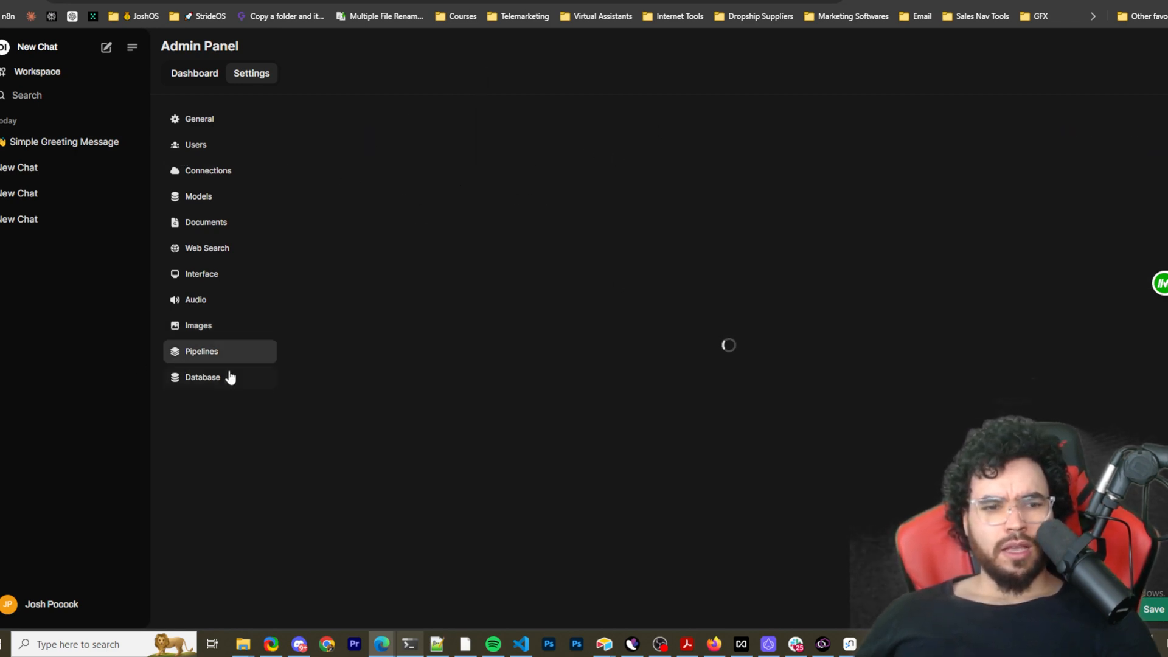
left_click(202, 351)
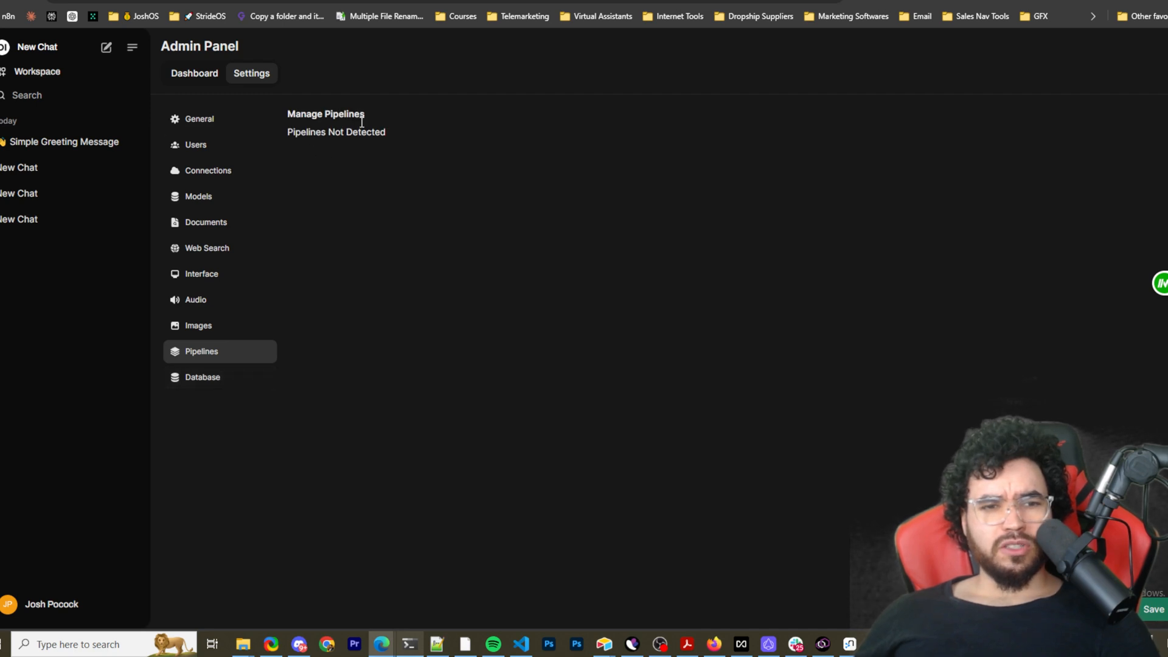
double_click(368, 132)
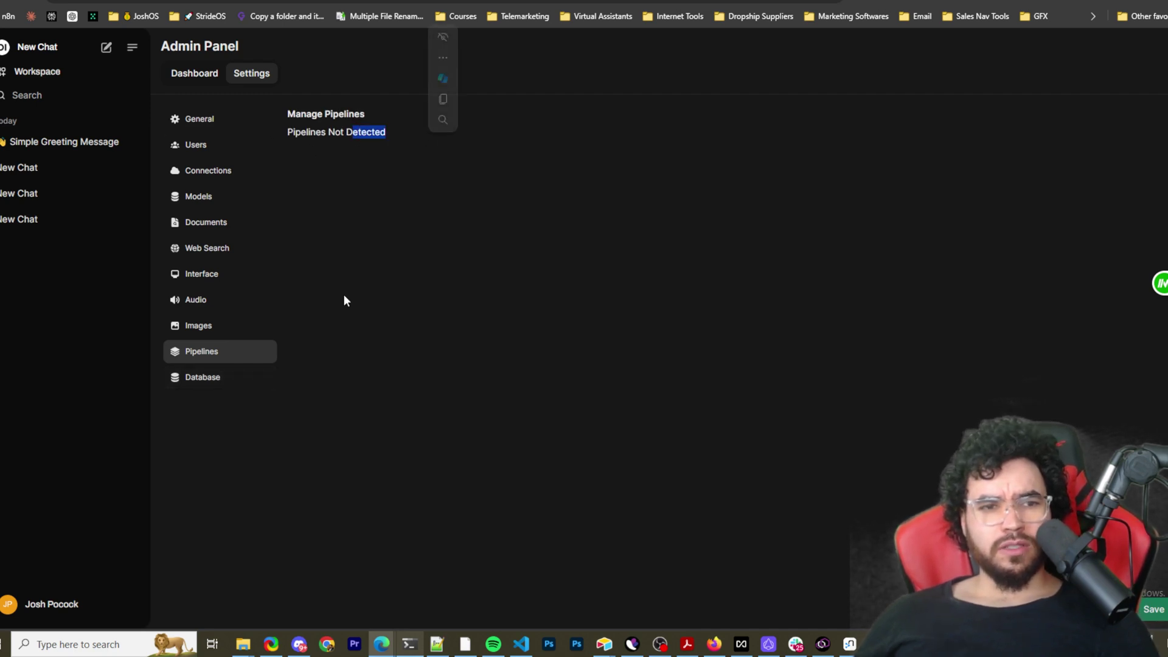
left_click(202, 377)
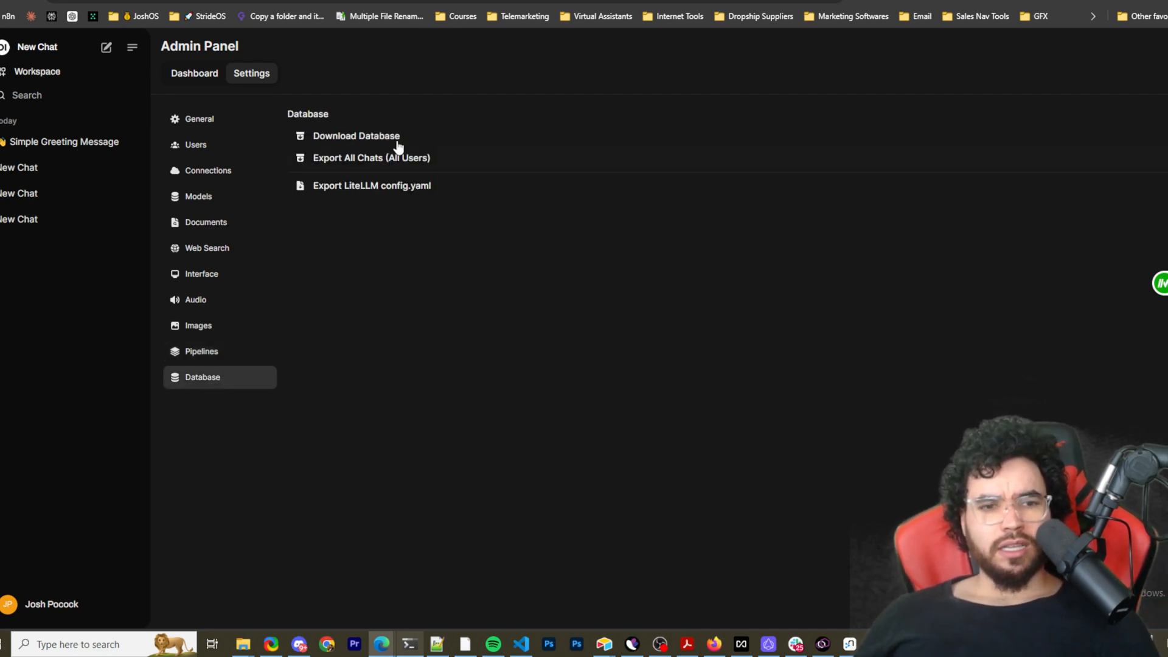
mouse_move(89, 194)
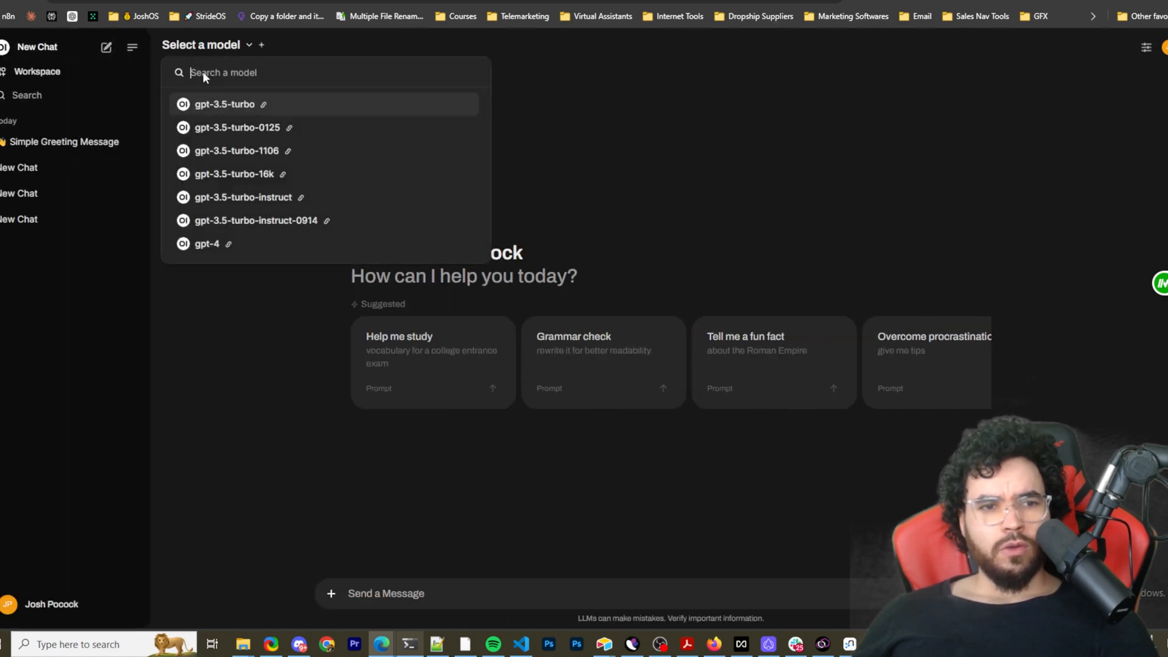
Step: Pick gpt-4o for the new chat and toggle Web Search on
scroll("down", 3)
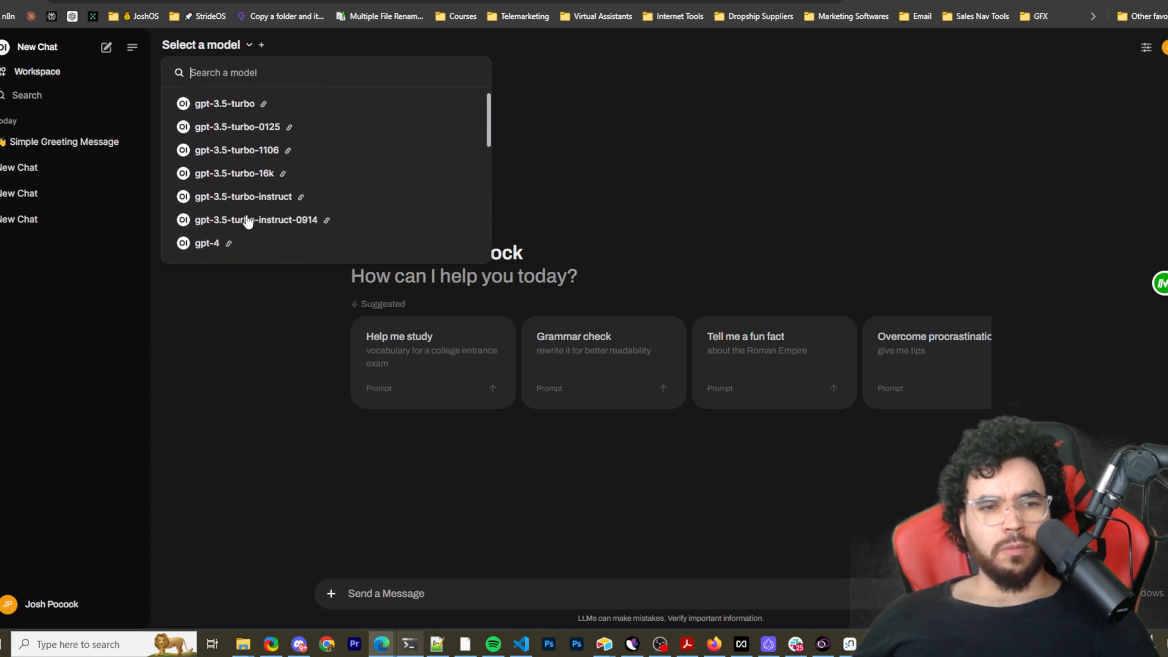
scroll("down", 3)
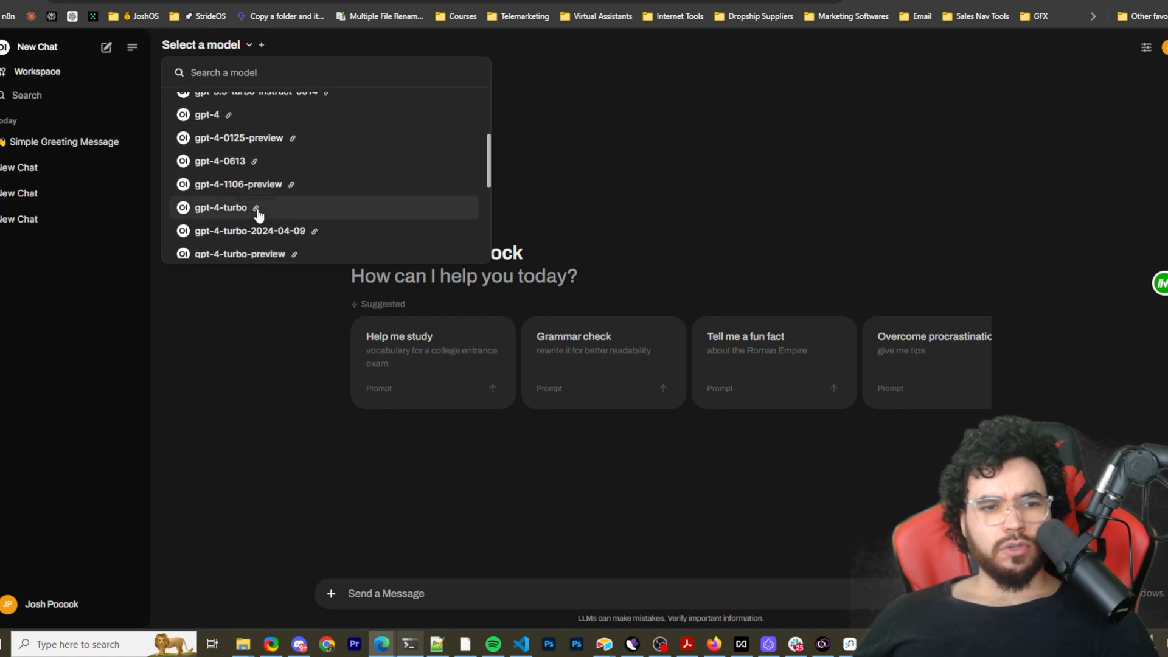
left_click(219, 207)
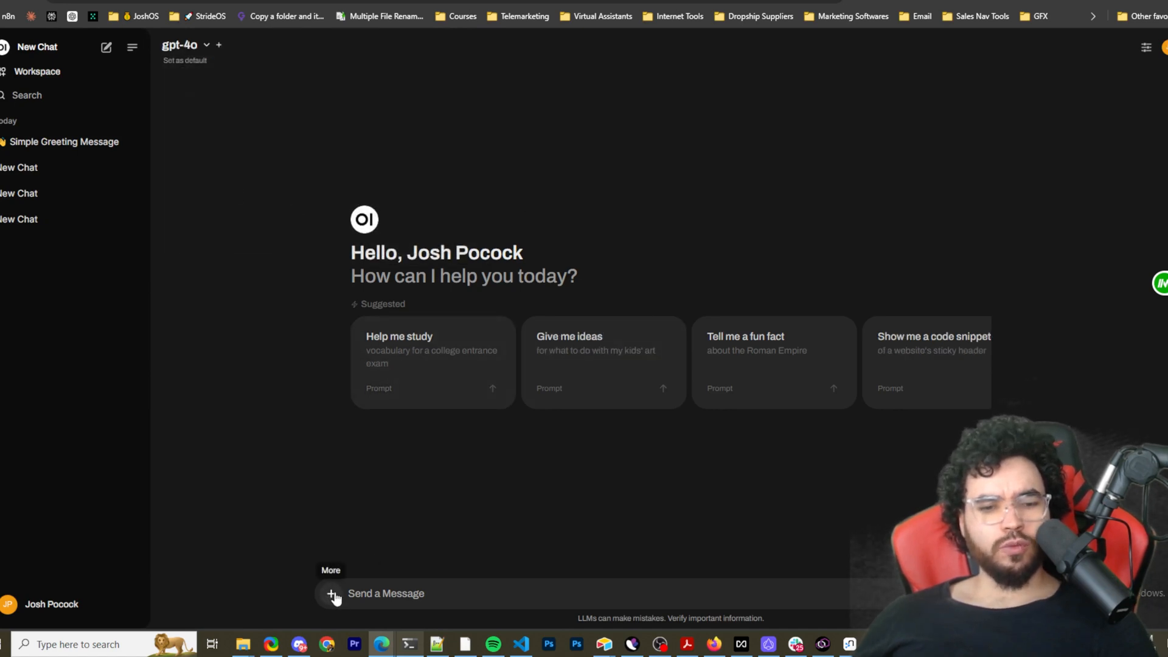
left_click(330, 593)
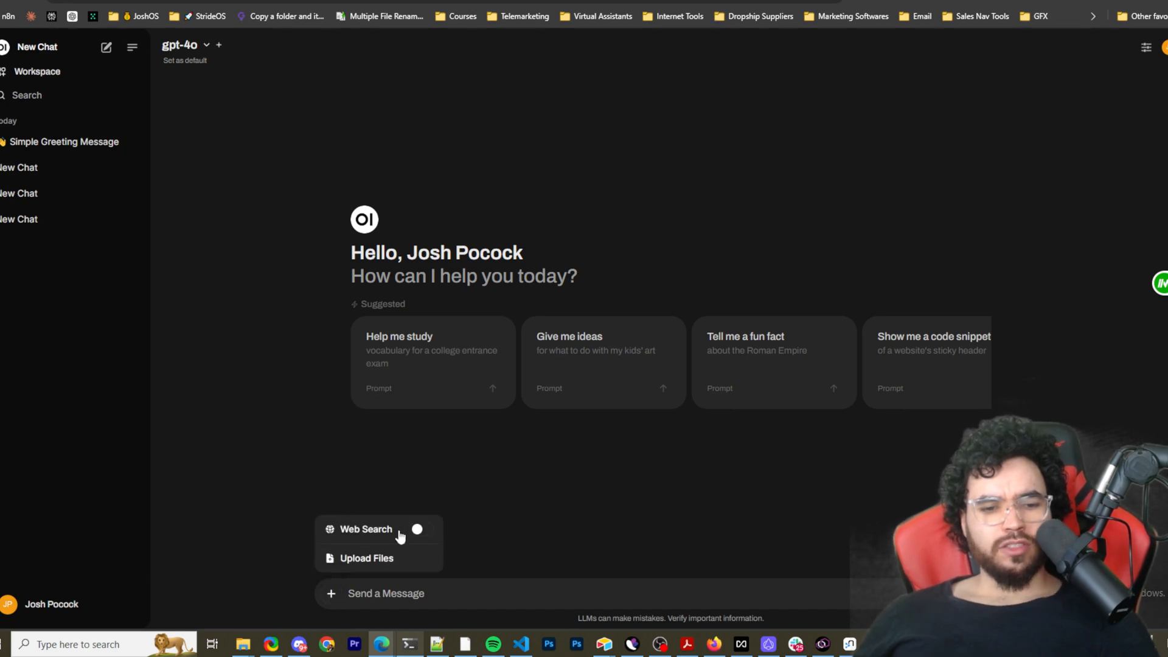
left_click(418, 529)
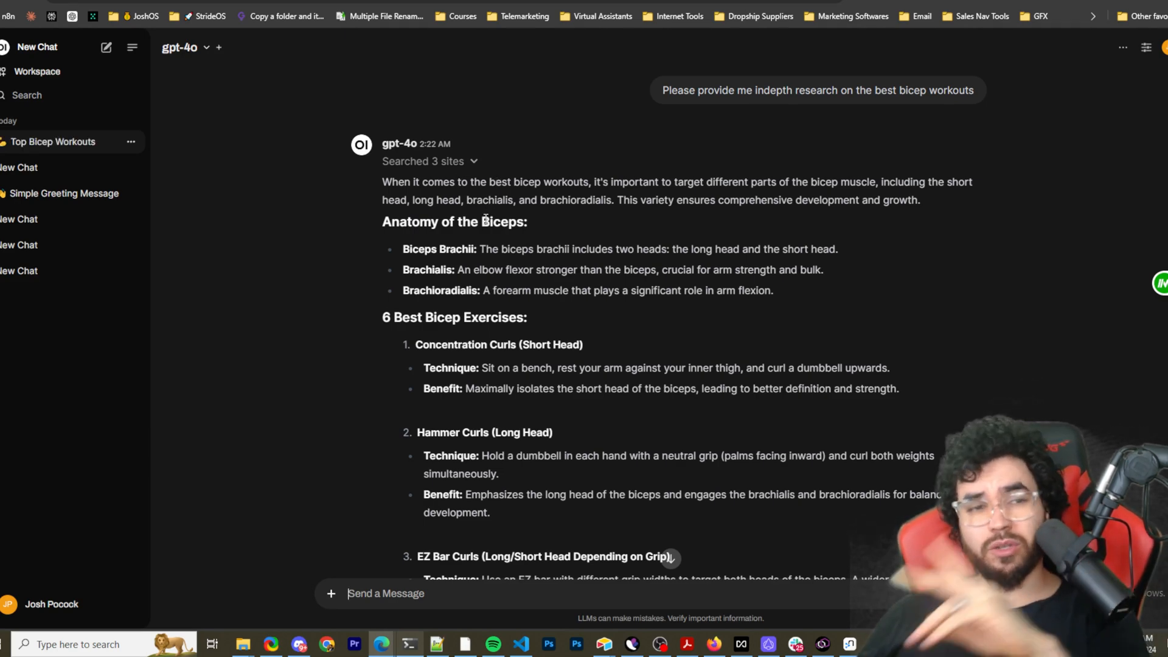
mouse_move(365, 171)
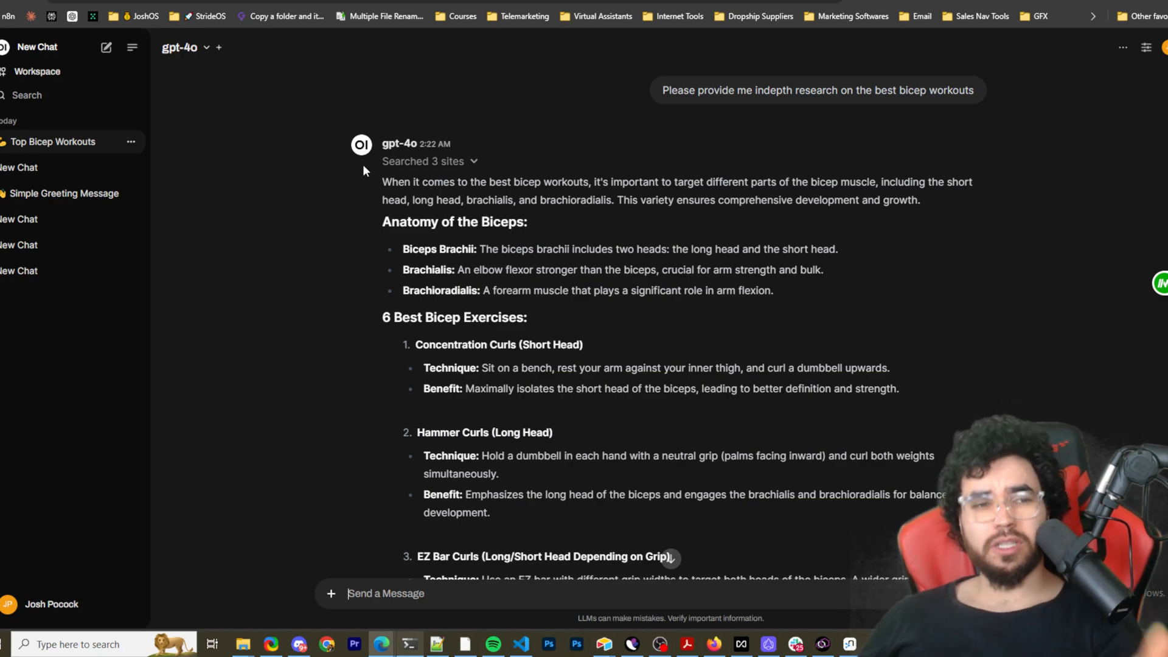
scroll("down", 3)
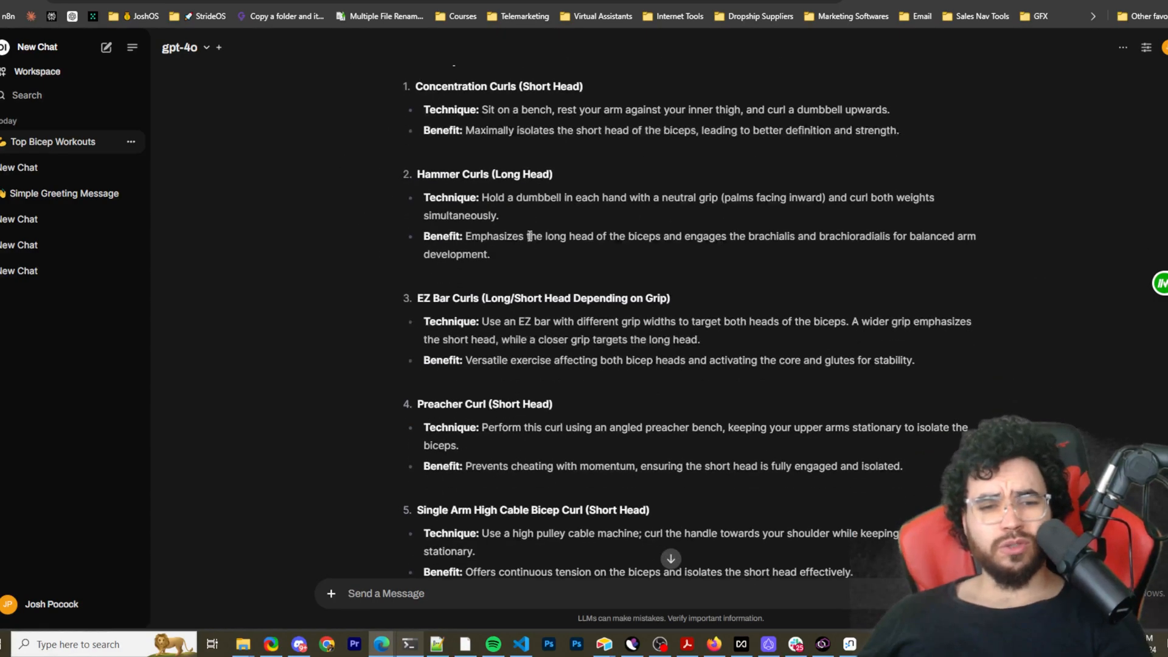
scroll("up", 3)
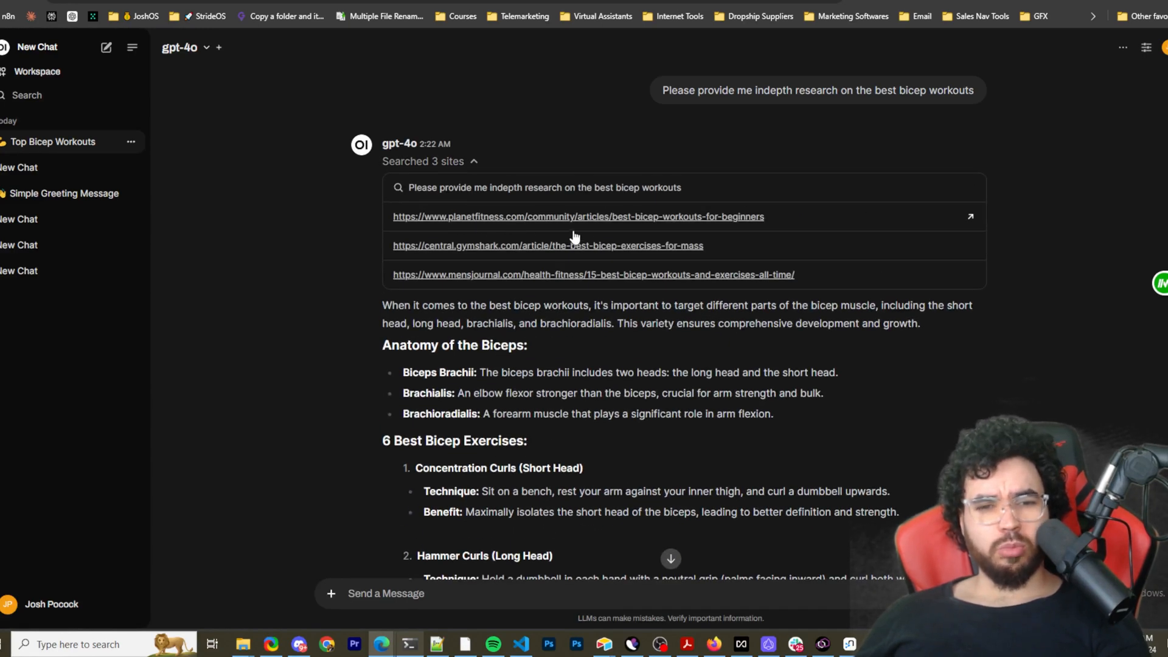
mouse_move(571, 283)
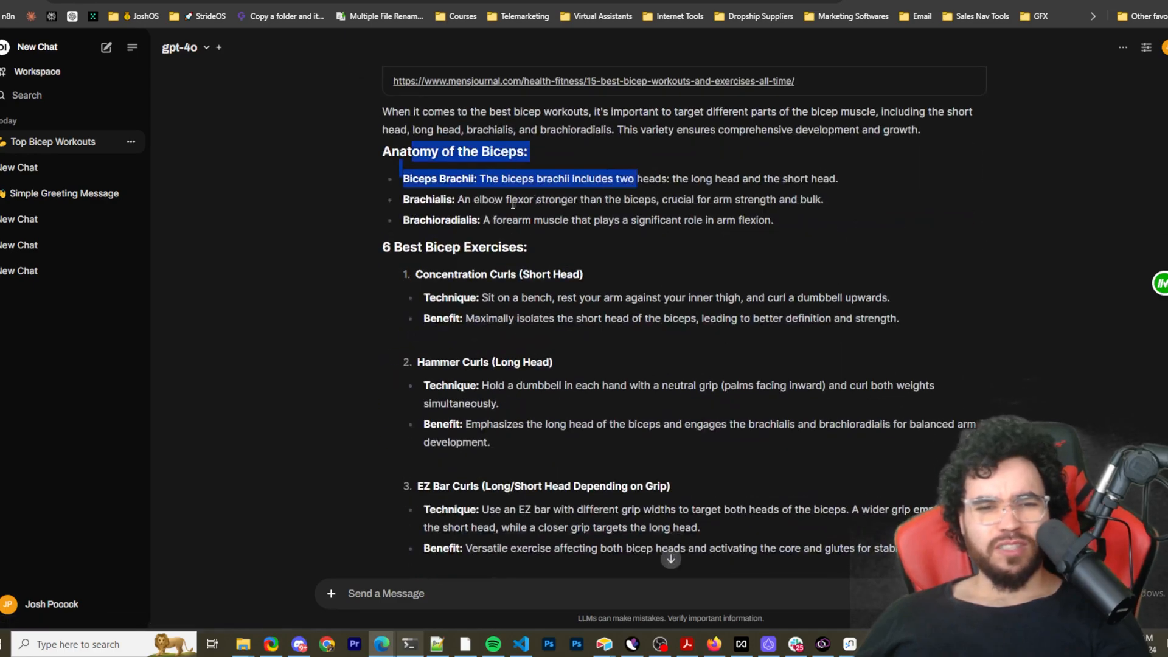
scroll("down", 3)
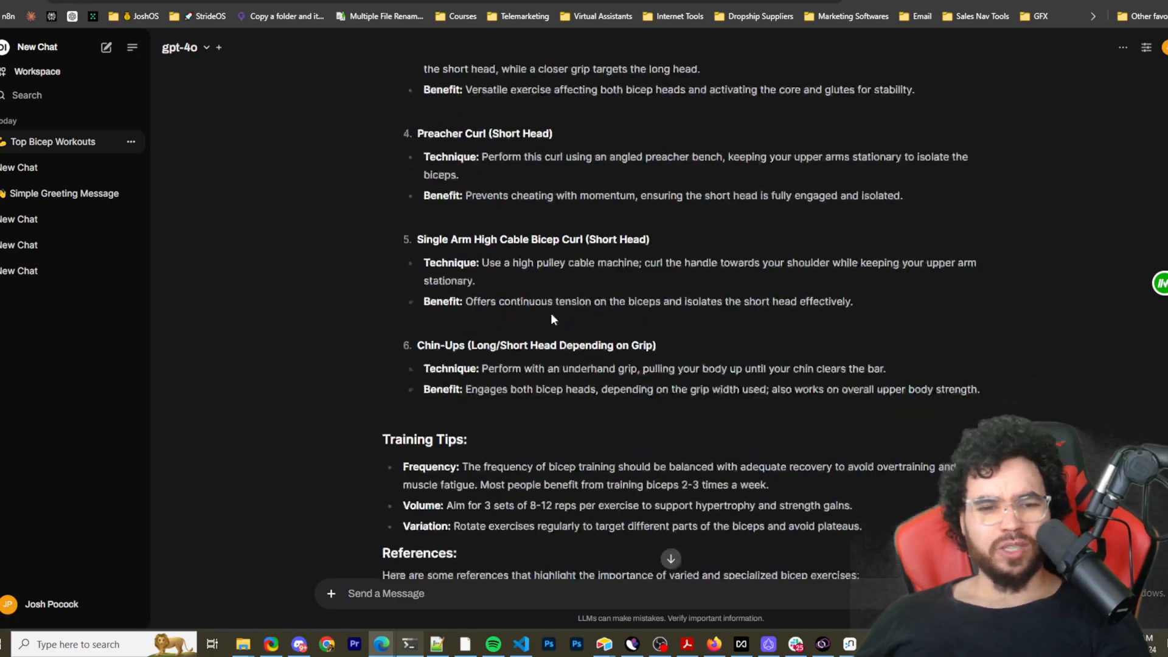
scroll("down", 3)
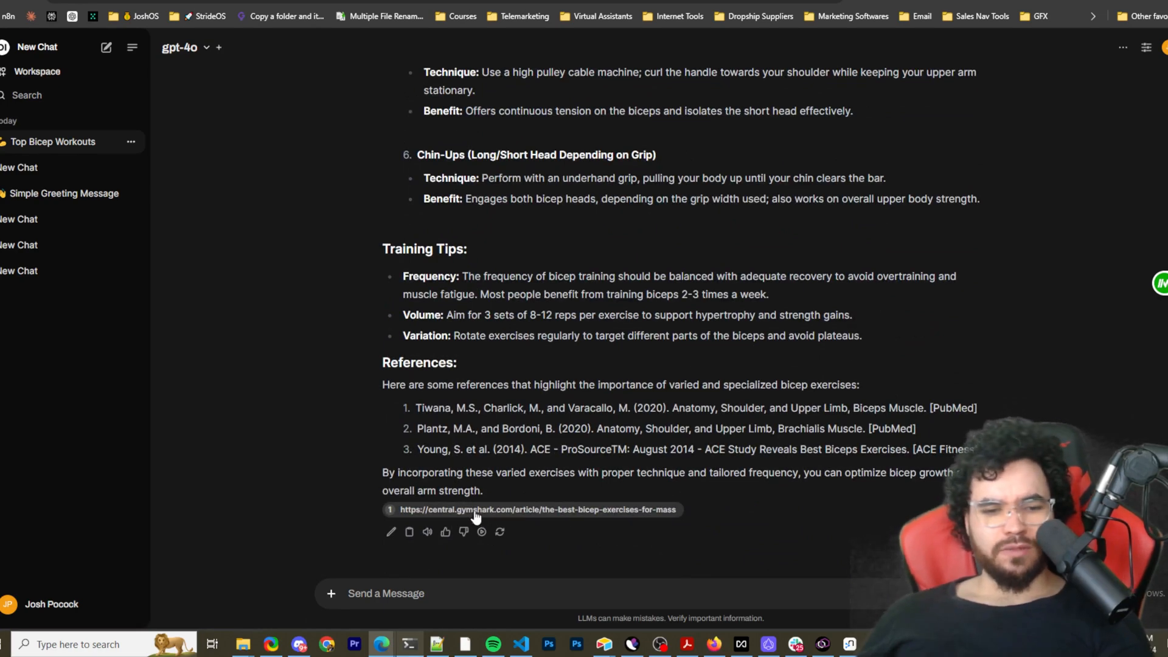
mouse_move(409, 532)
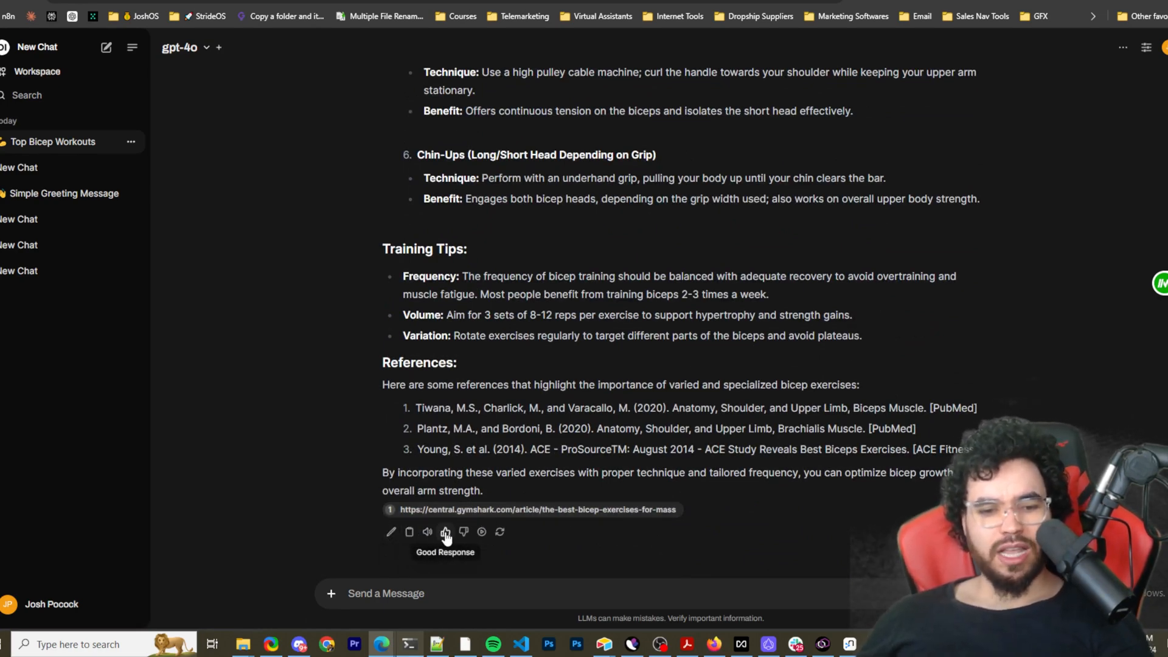
mouse_move(481, 532)
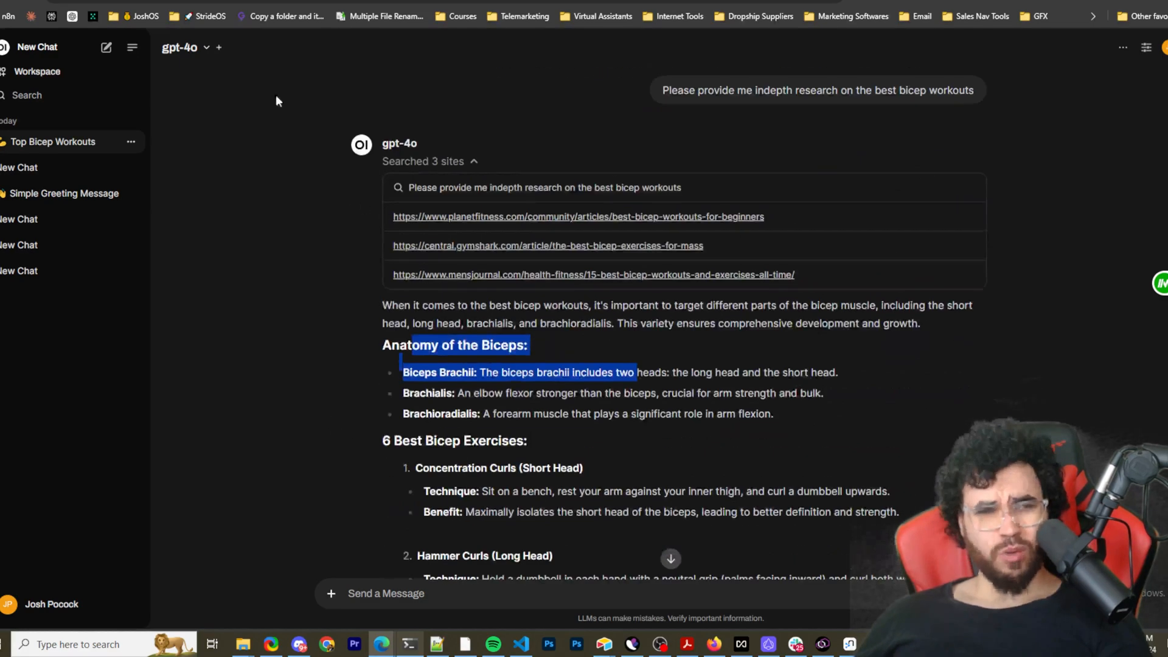
mouse_move(220, 48)
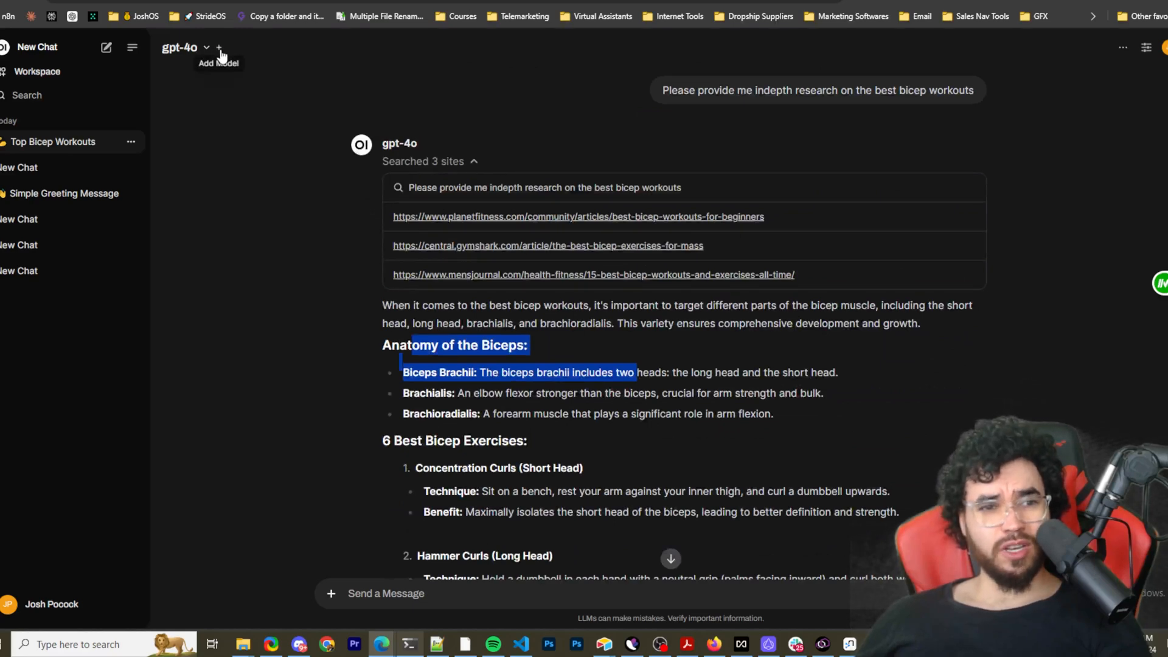
Step: Add gpt-3.5-turbo beside gpt-4o and scroll through both leg workout answers
left_click(219, 47)
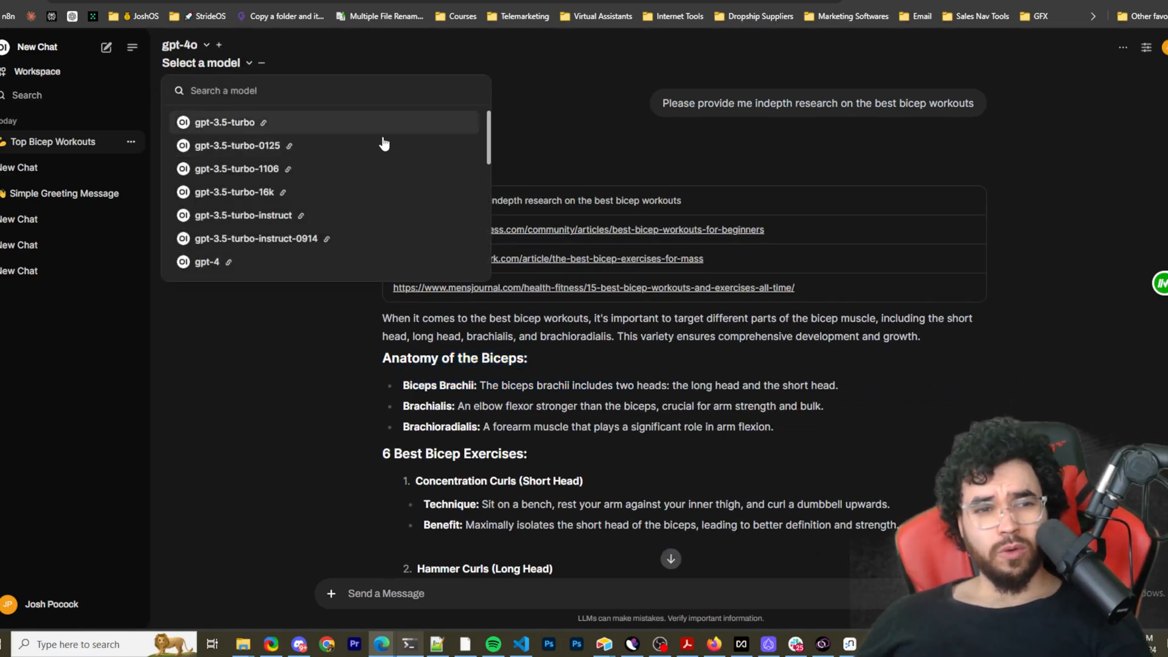
scroll("down", 3)
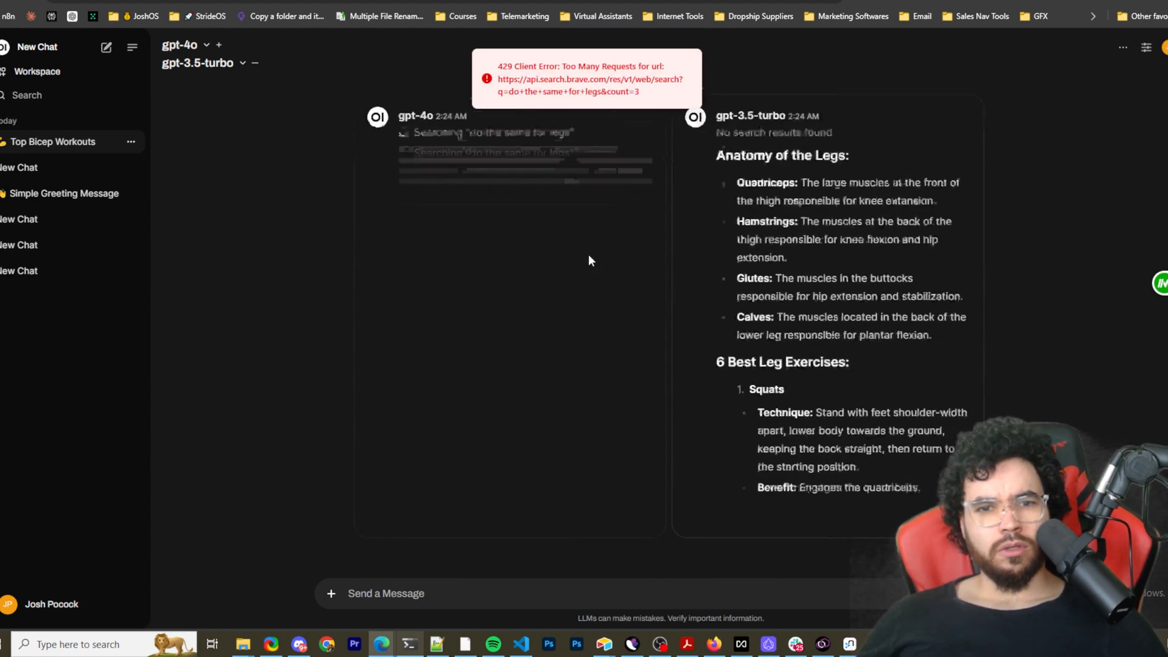
scroll("down", 3)
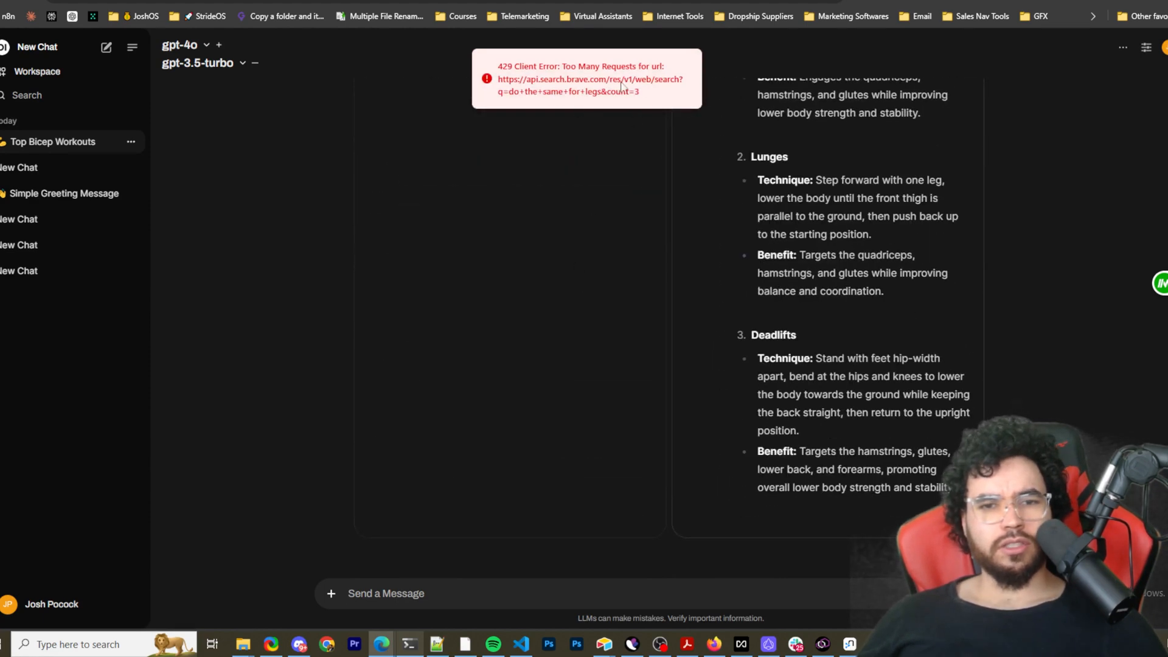
scroll("down", 3)
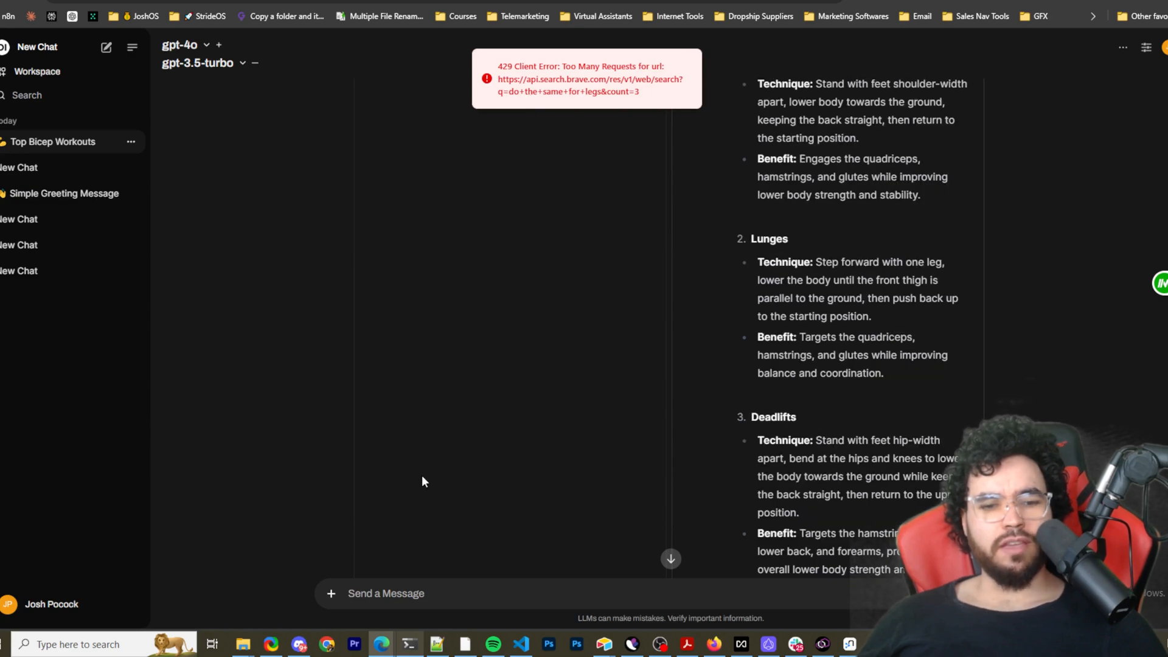
scroll("down", 3)
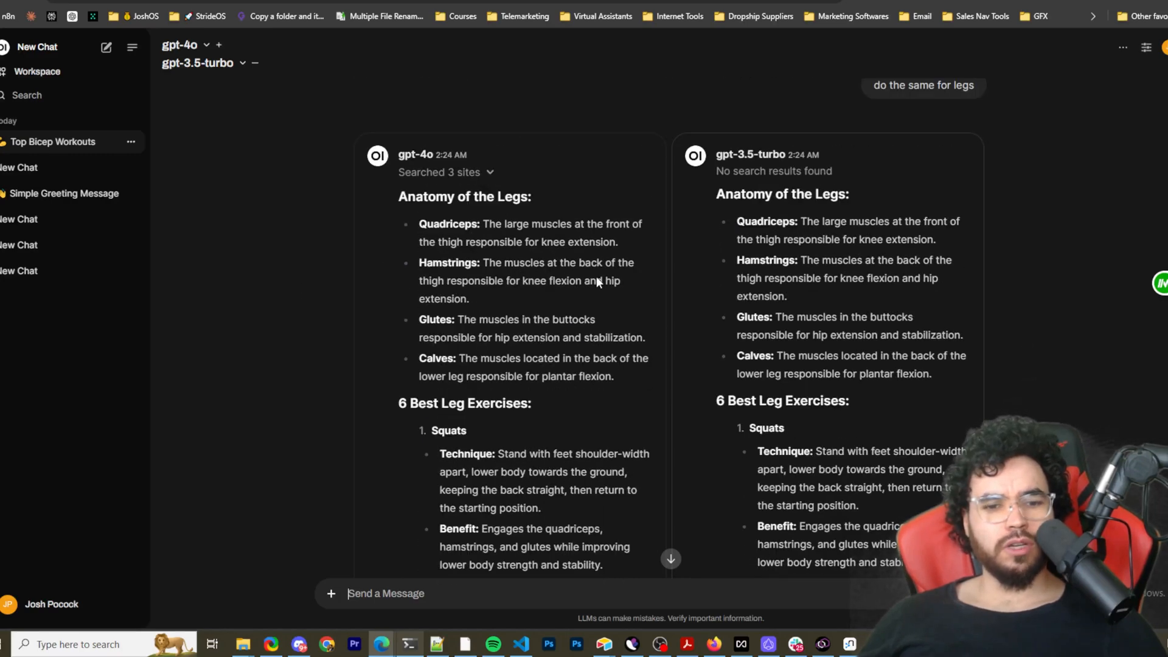
scroll("down", 3)
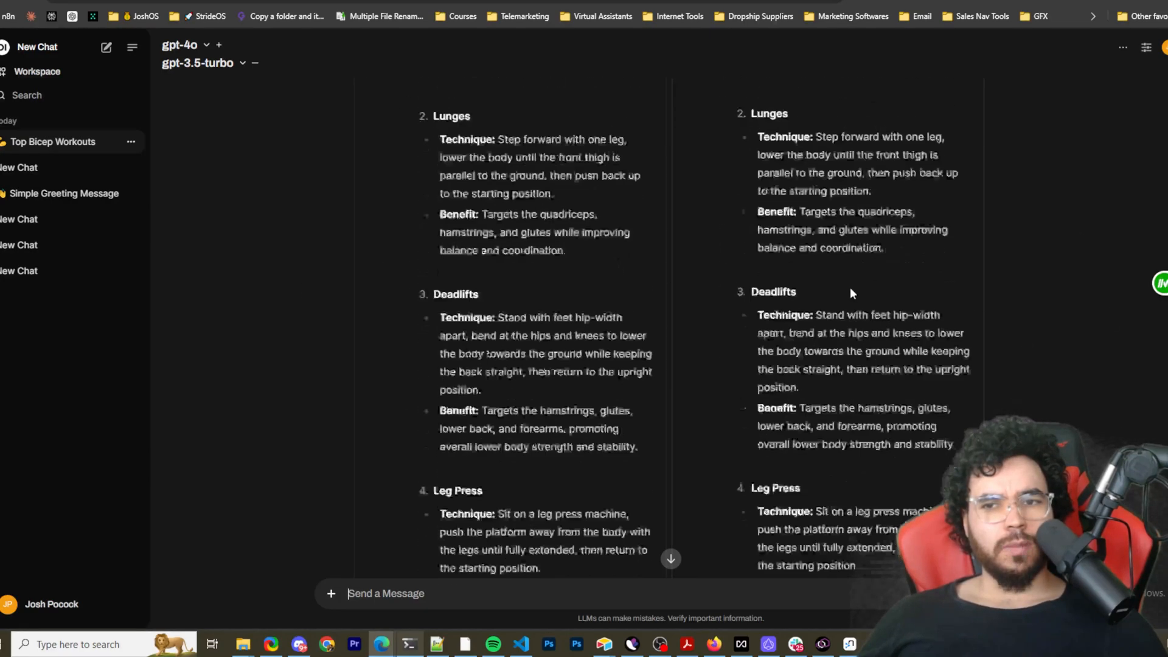
scroll("down", 3)
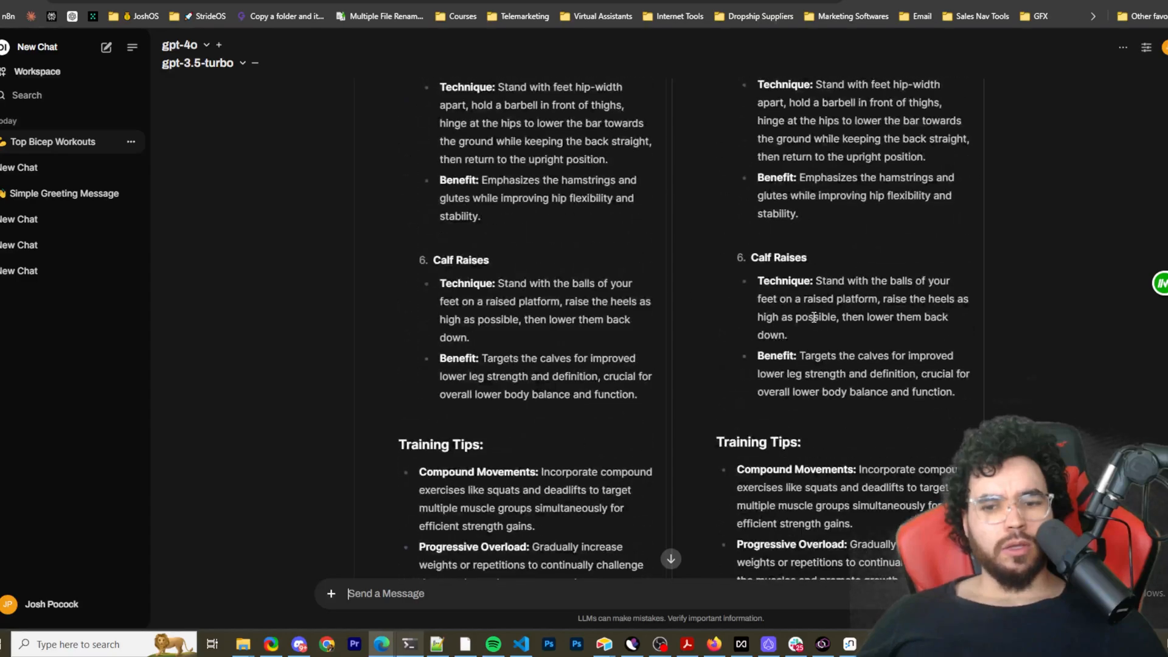
scroll("up", 3)
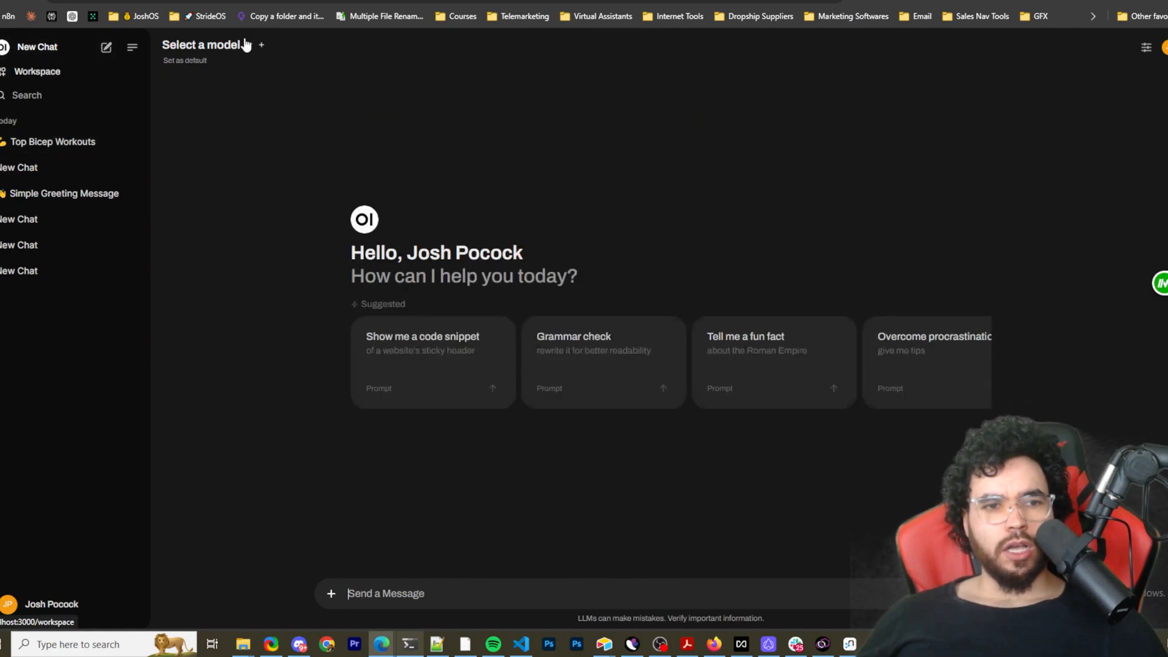
Step: Pair gpt-3.5-turbo with gpt-4o as the new chat's two models
left_click(207, 45)
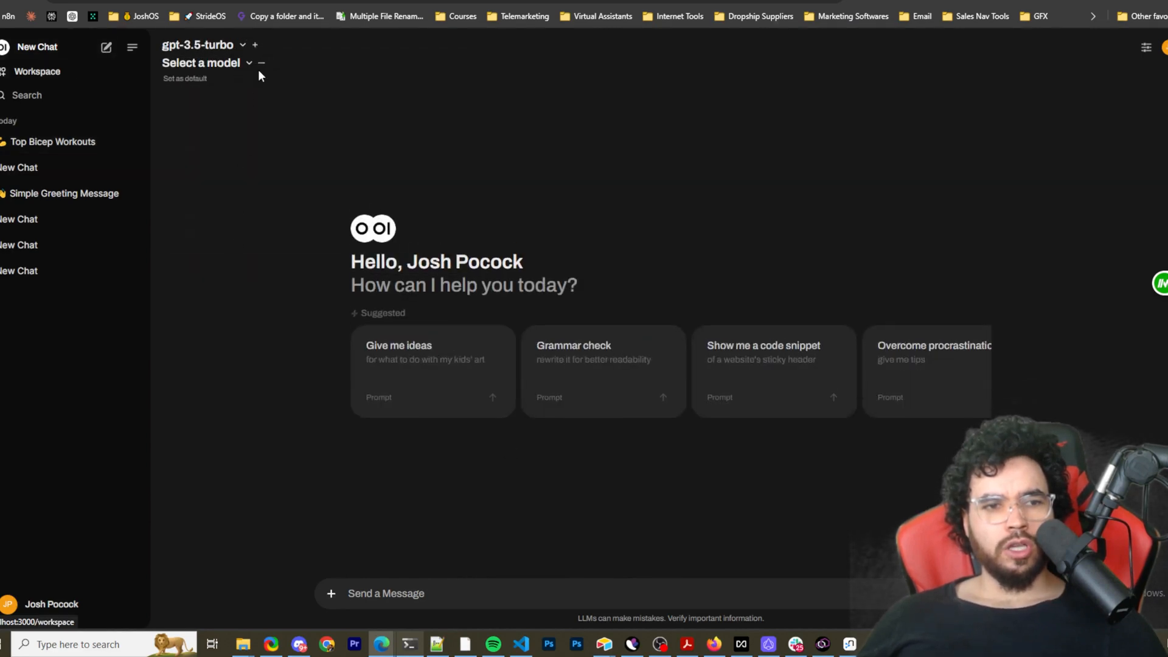
left_click(201, 63)
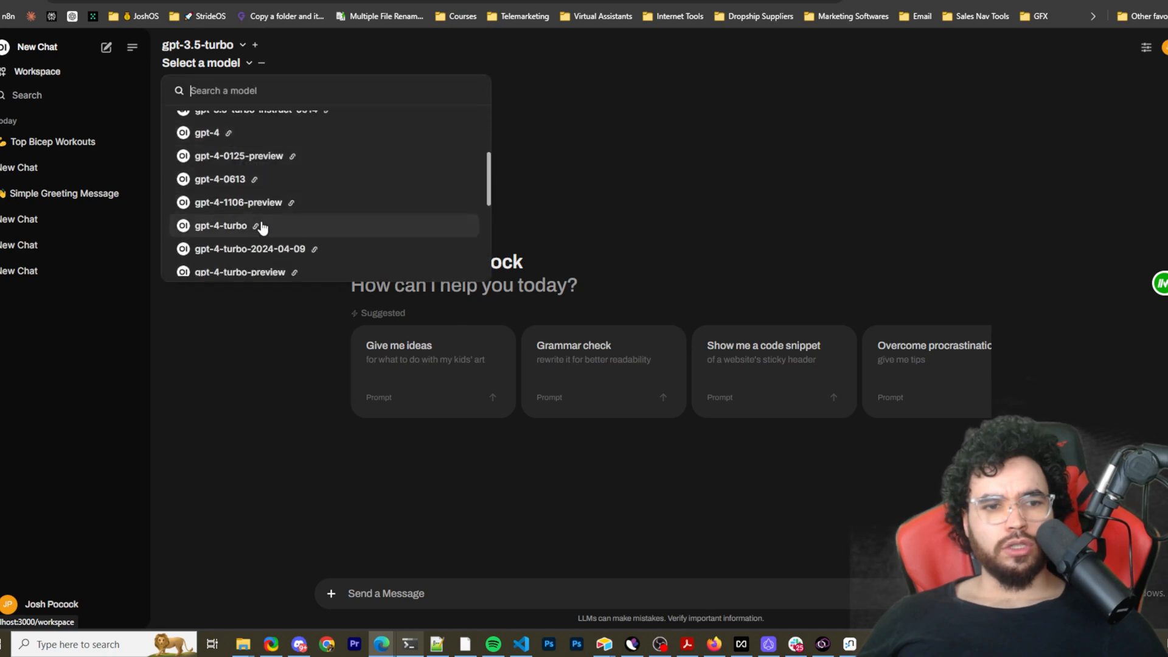
left_click(220, 226)
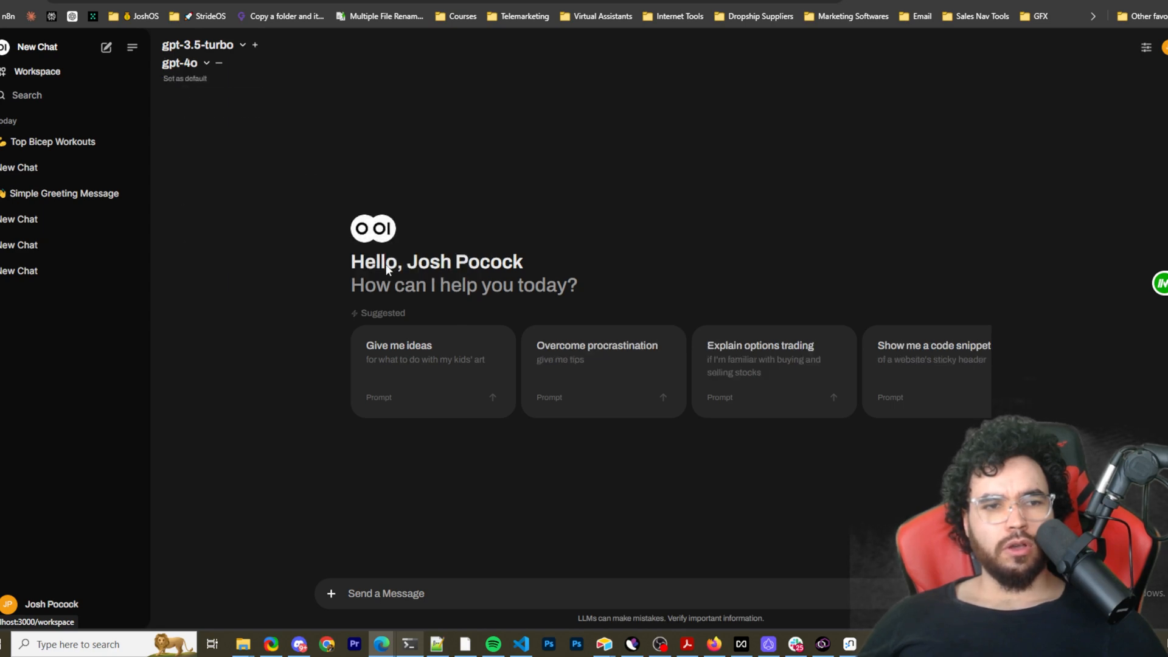
Step: Ask 'hey whats a good bicep workout plan' and scroll through both answers
type("hey whats")
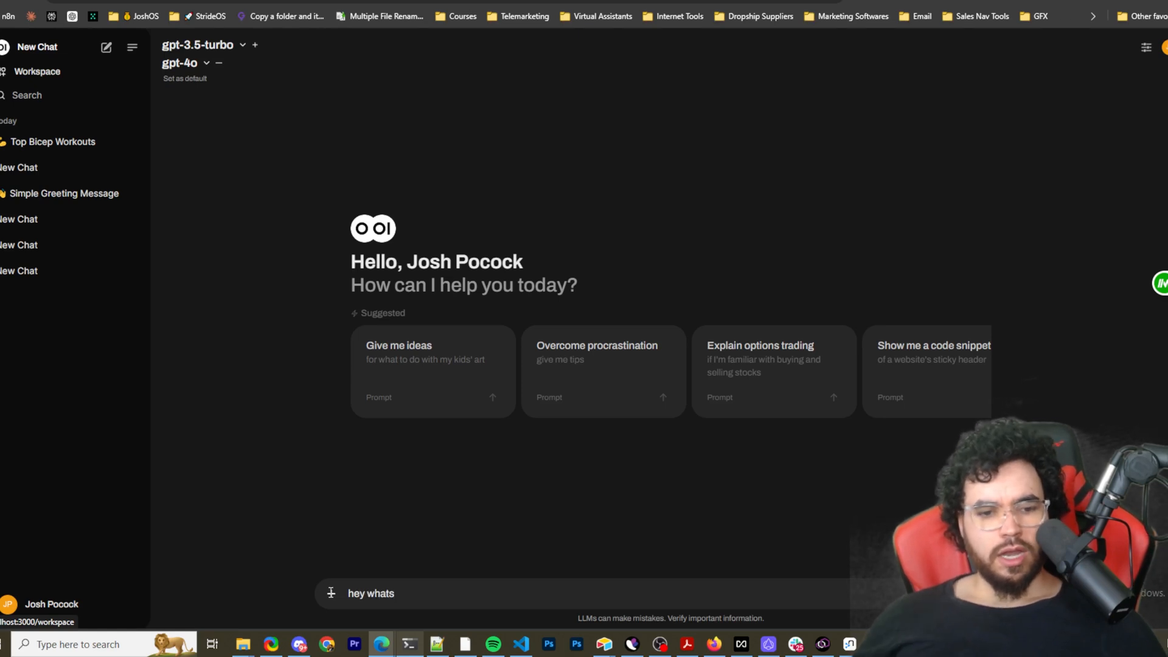
left_click(330, 593)
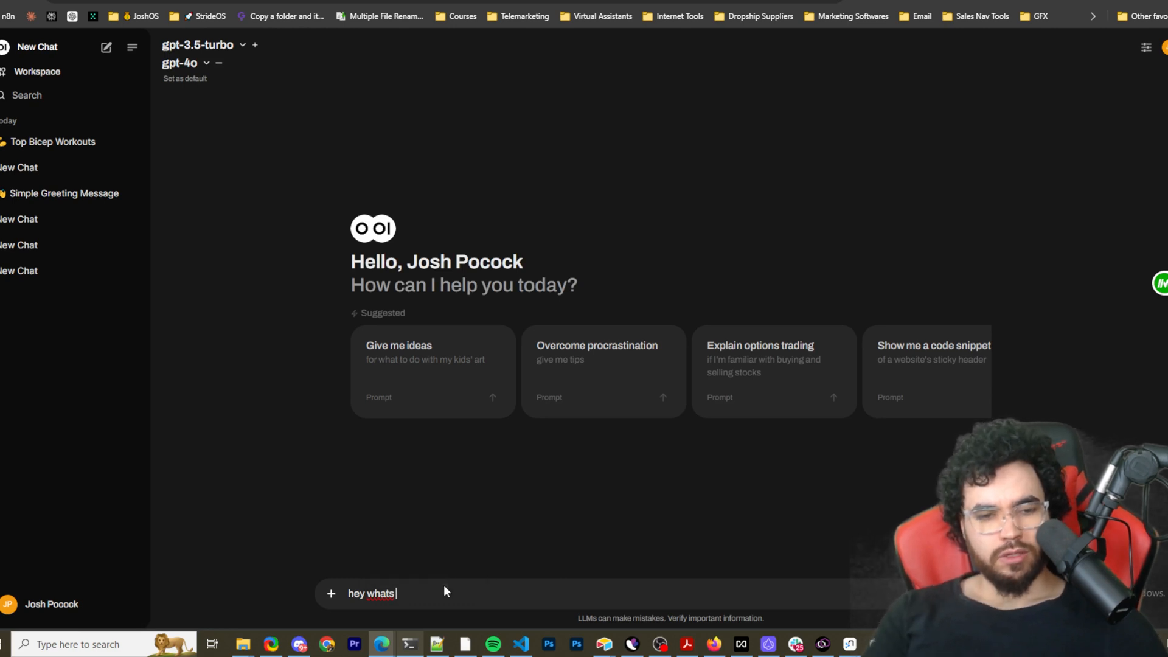
type("a good")
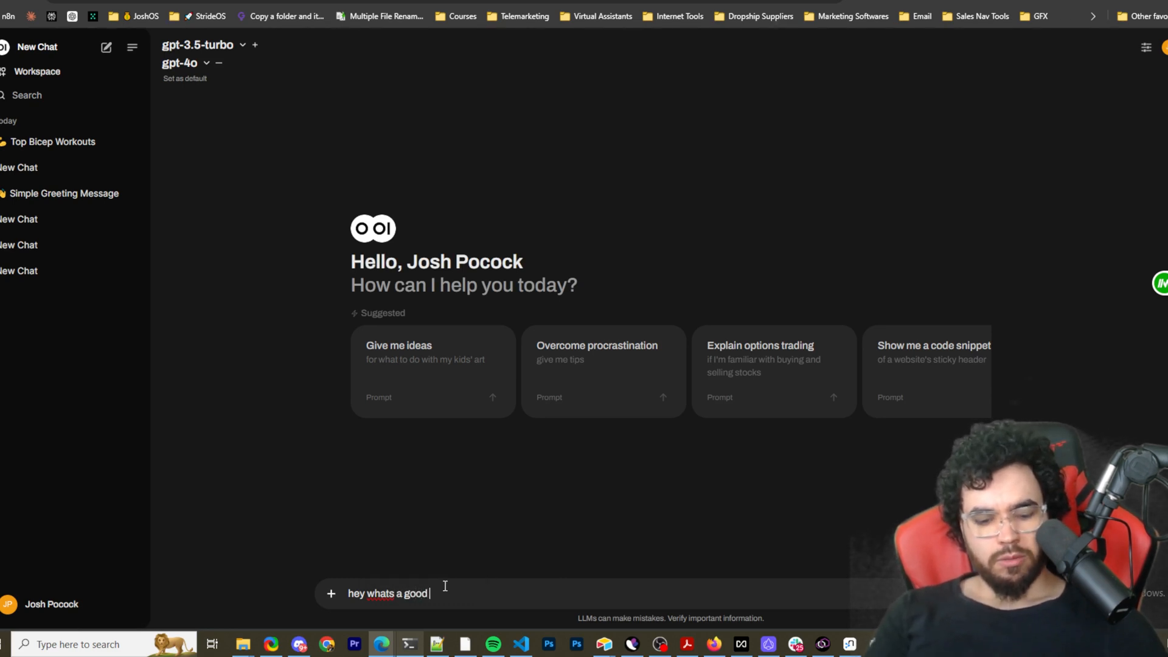
type("bicep")
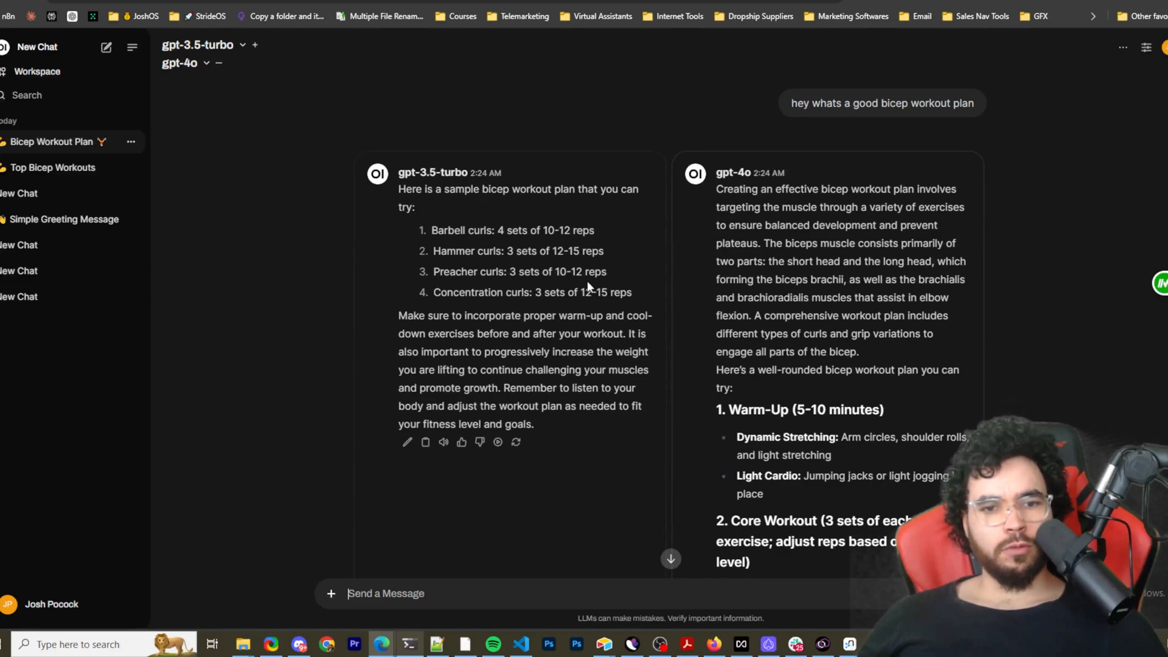
scroll("down", 3)
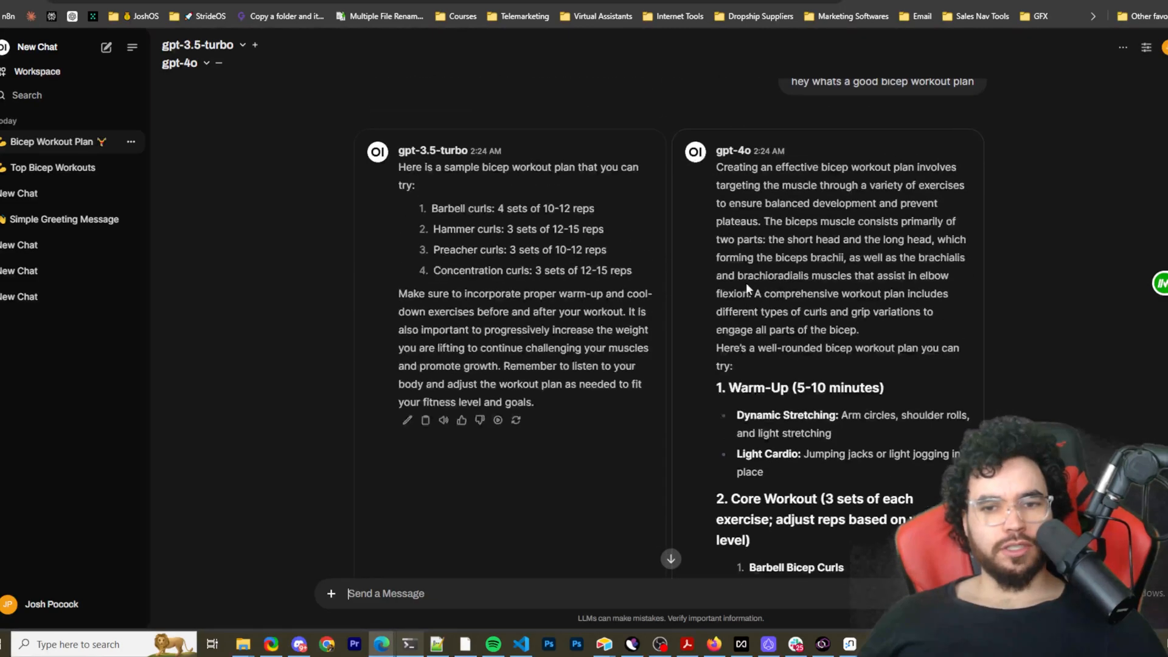
scroll("down", 3)
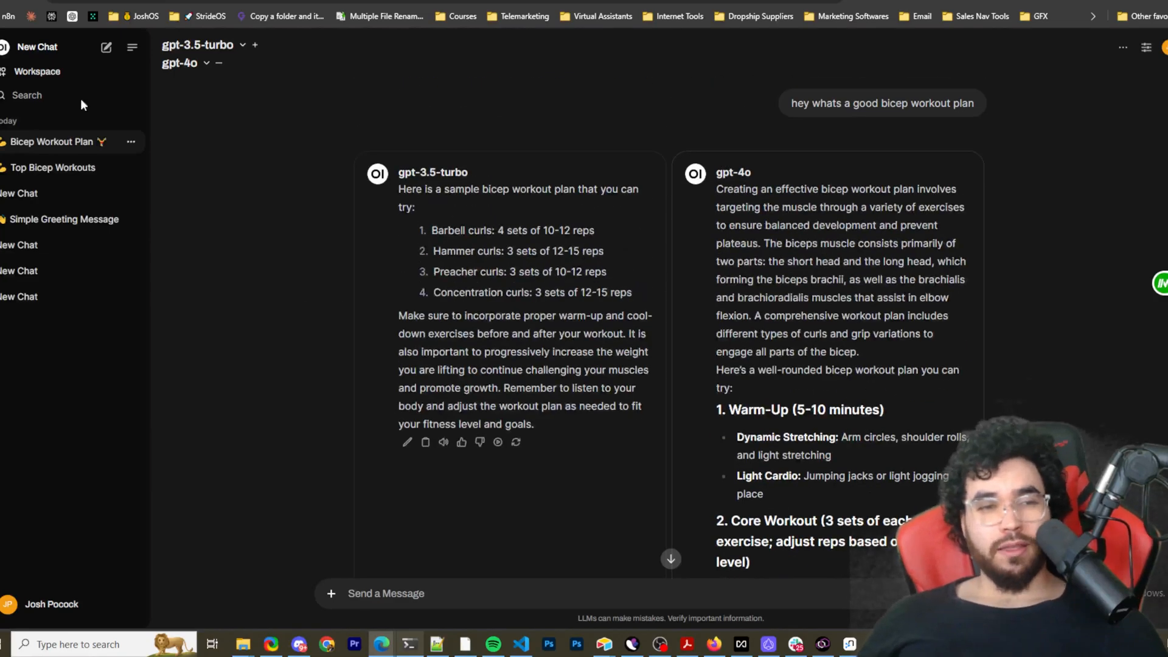
left_click(1141, 49)
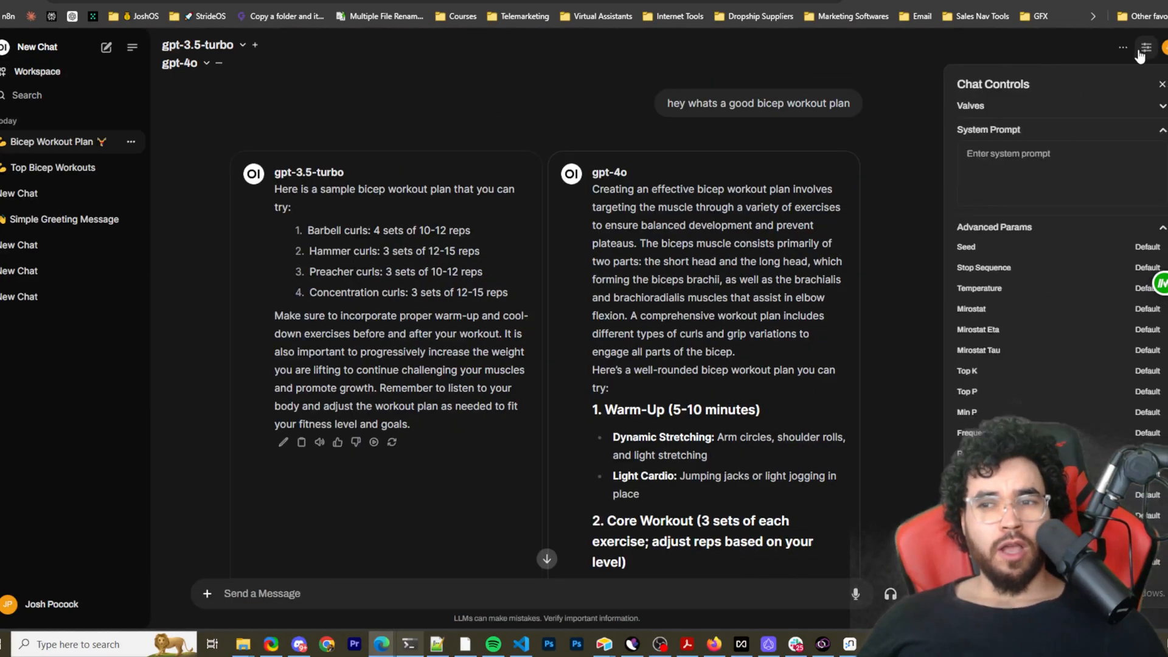
left_click(969, 105)
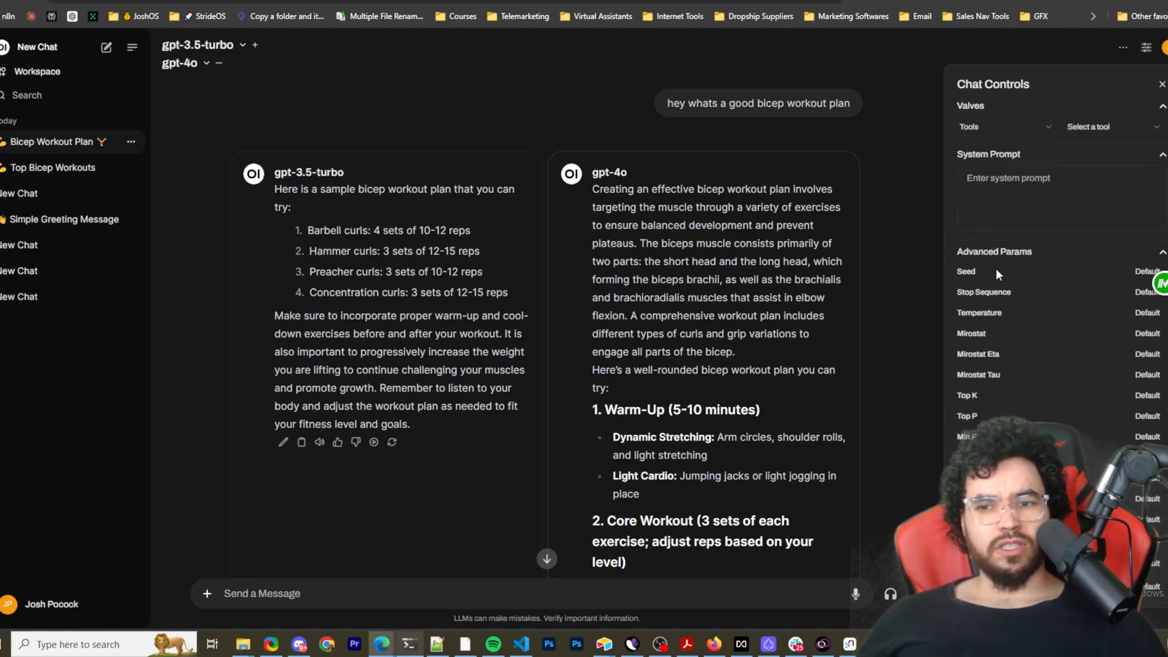
mouse_move(1003, 333)
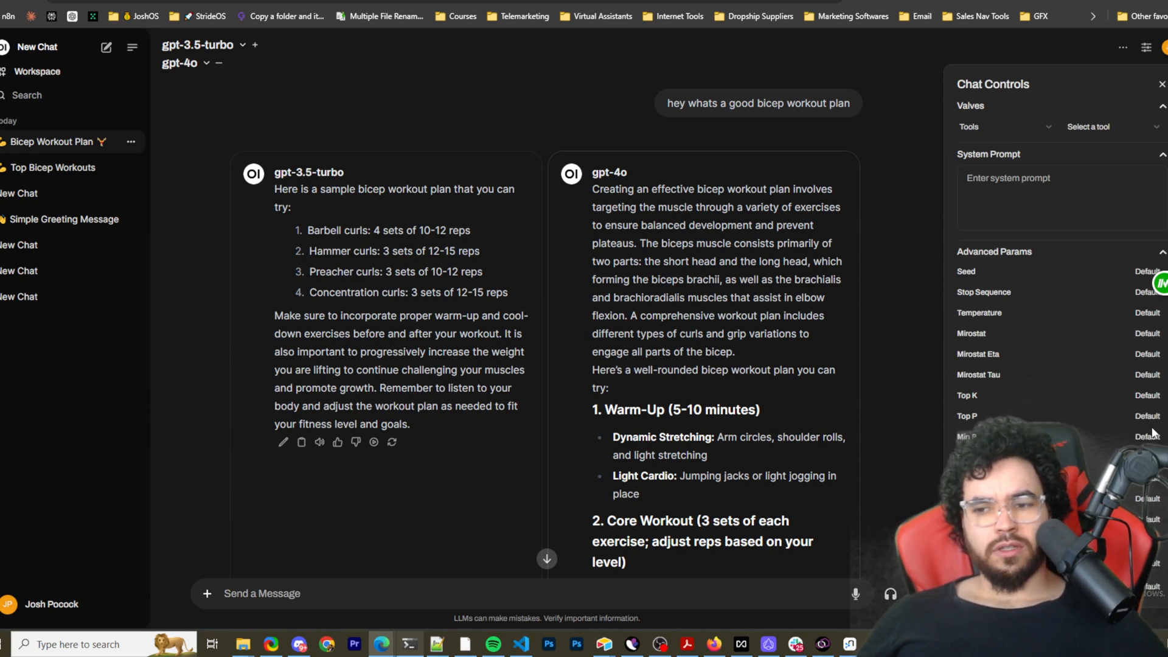
left_click(1156, 84)
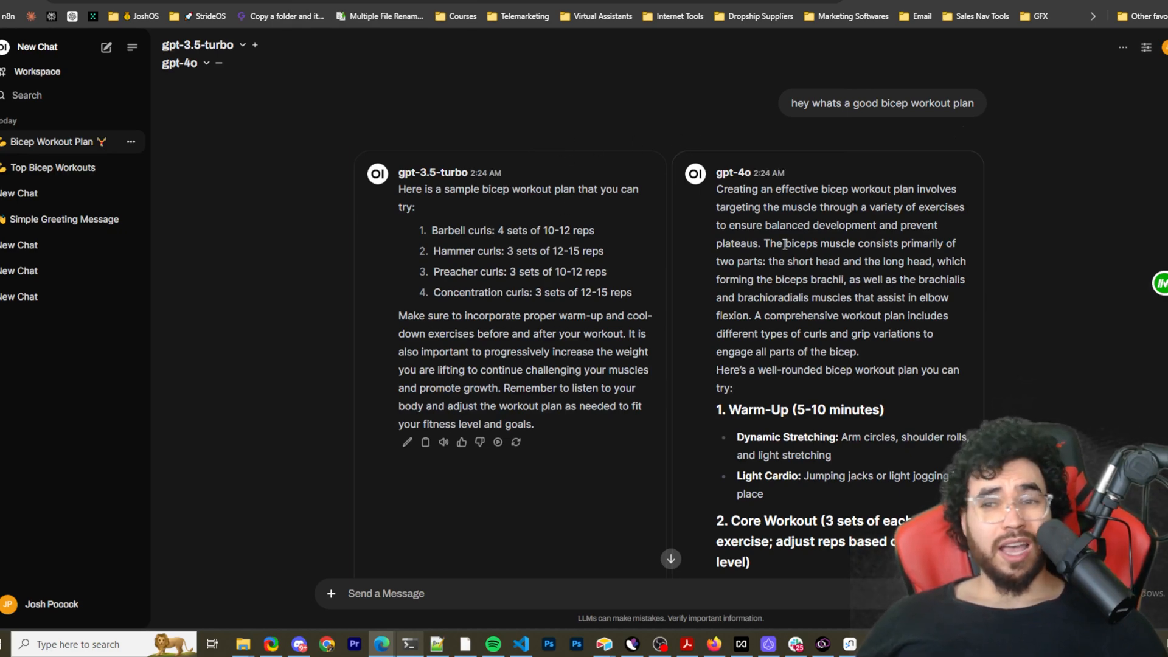
mouse_move(684, 197)
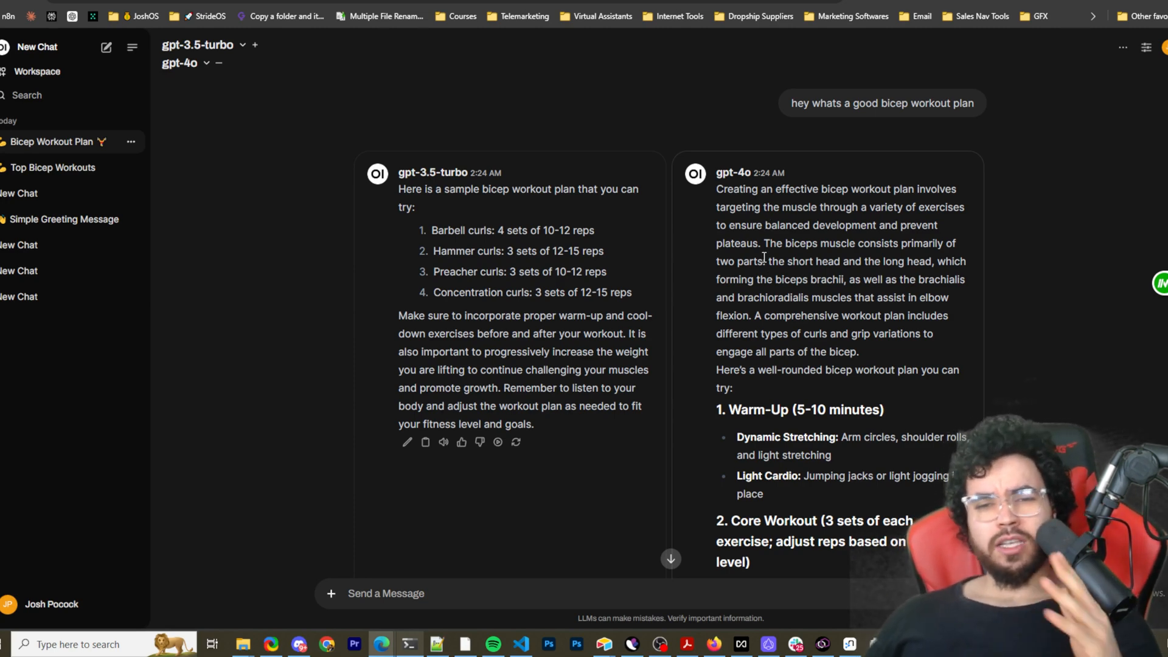
mouse_move(760, 297)
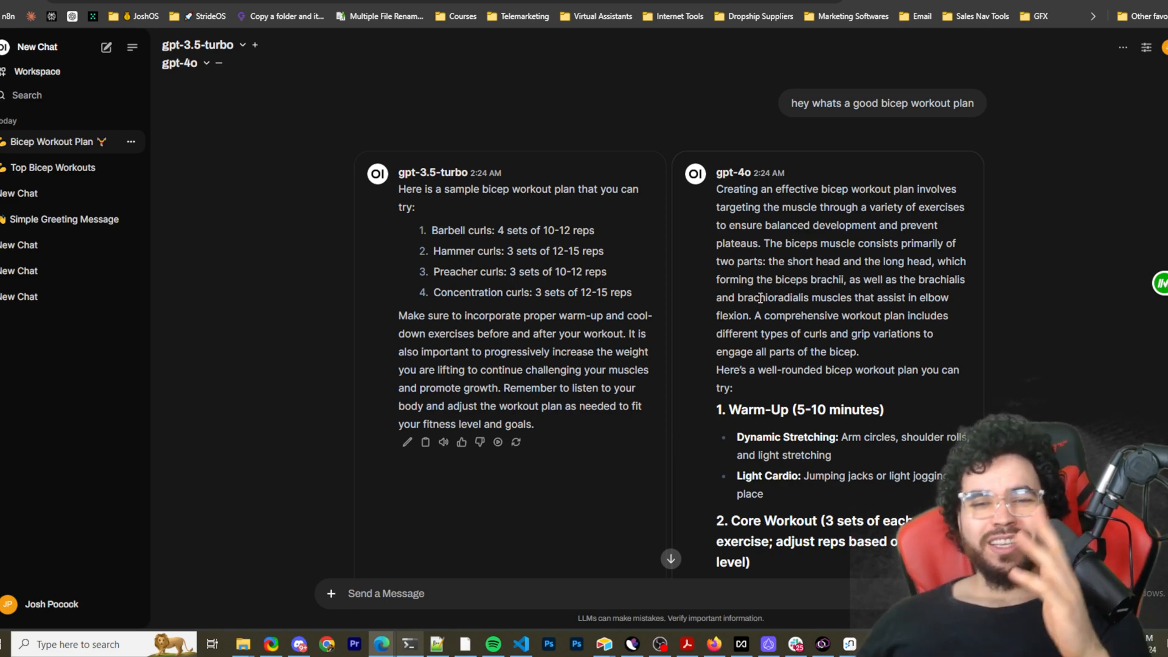
mouse_move(713, 325)
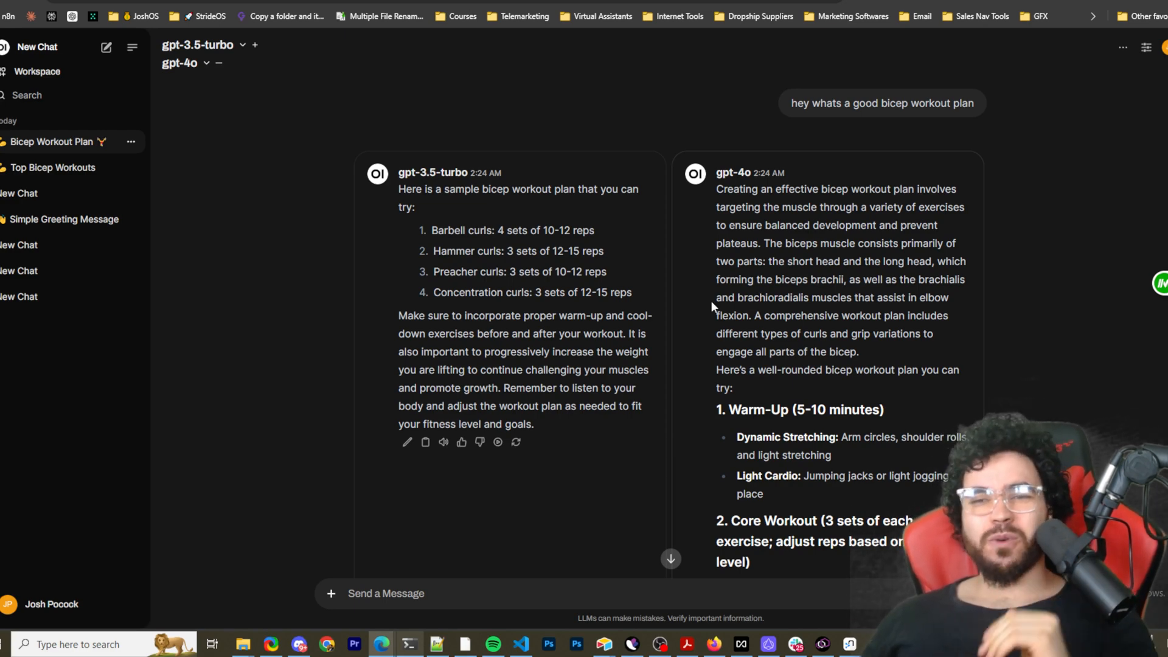